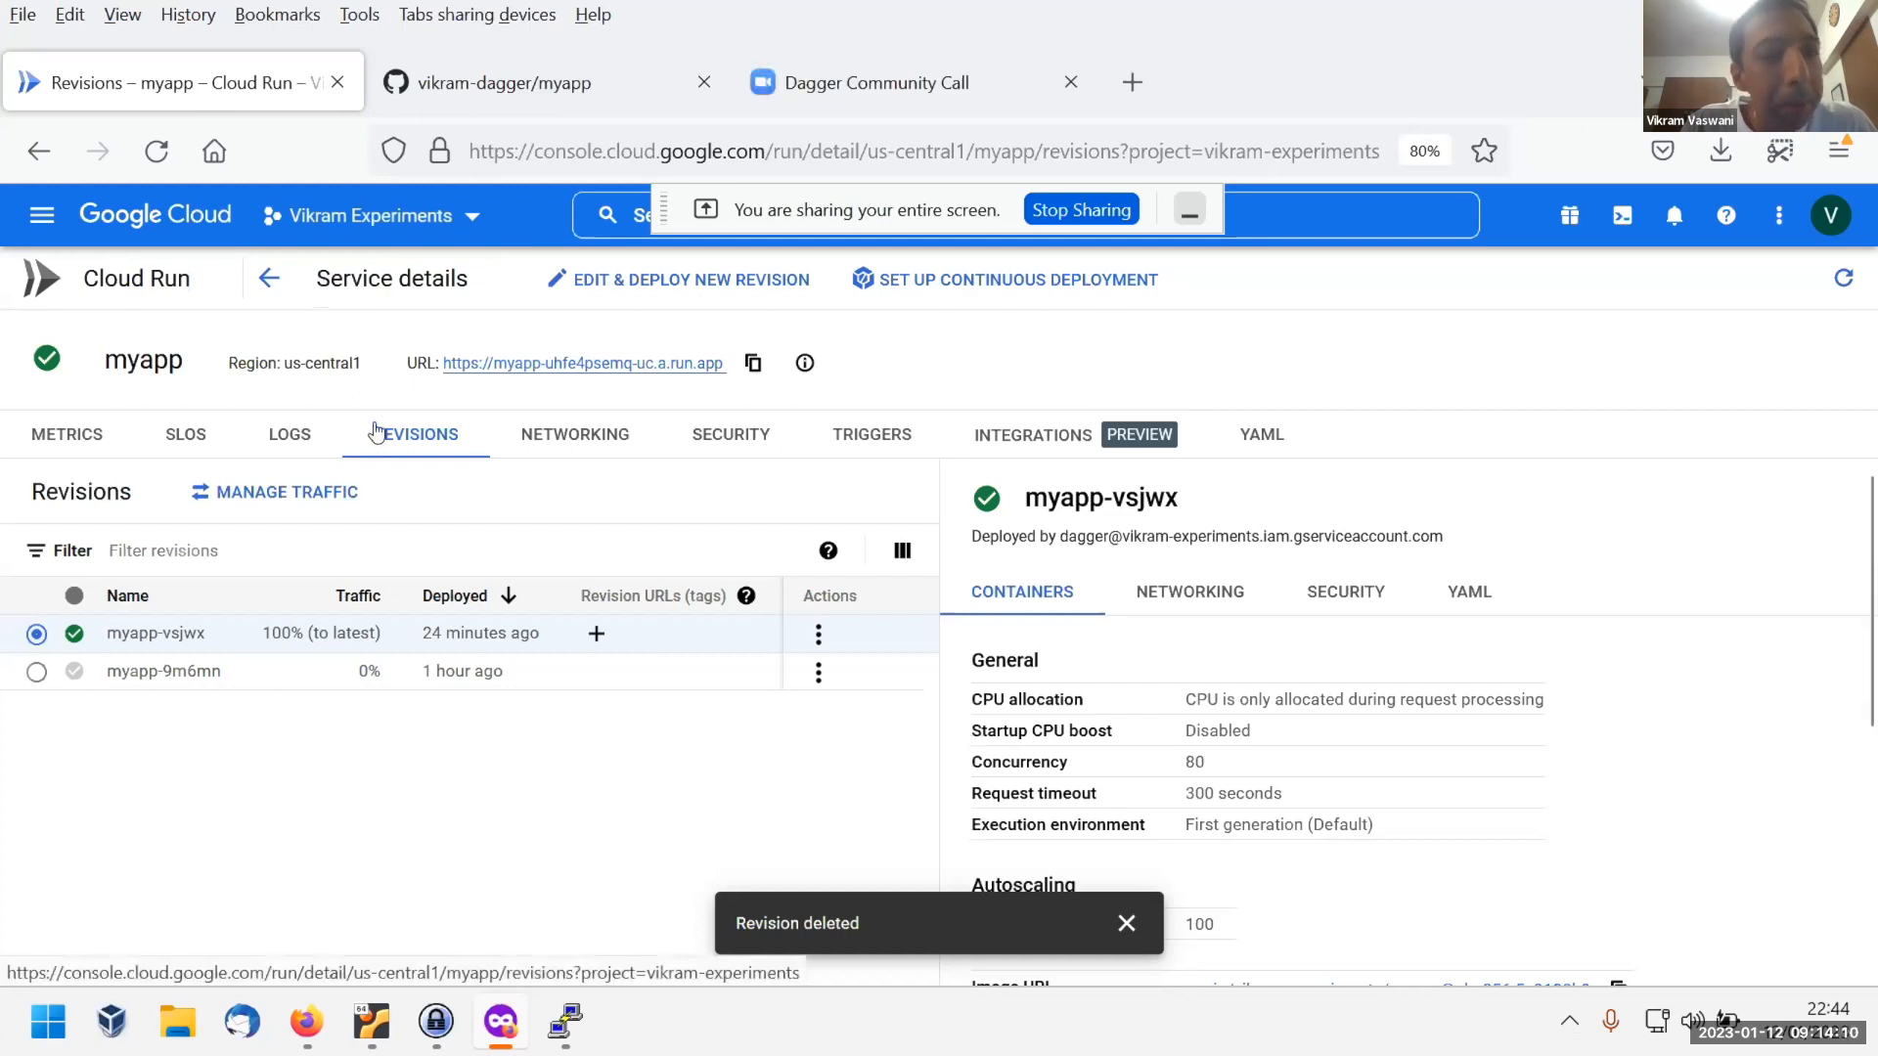
pyautogui.moveTo(647, 372)
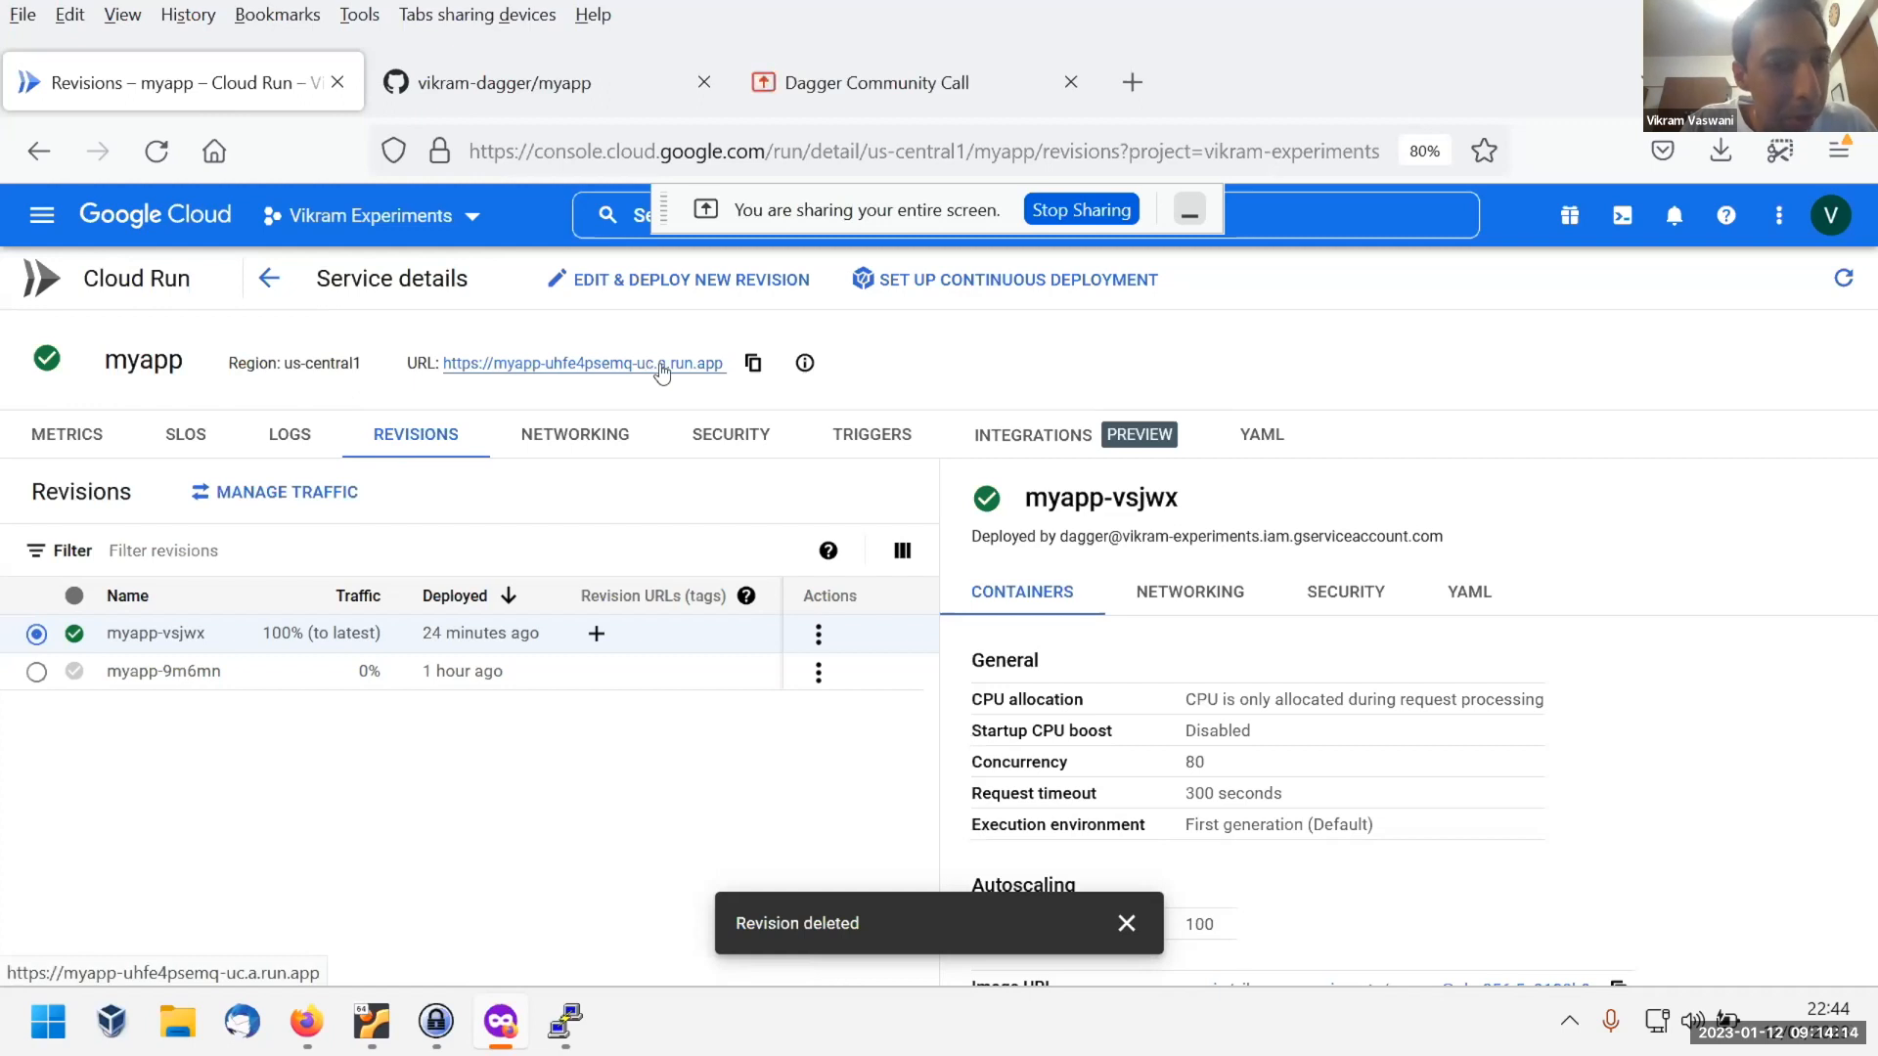
pyautogui.moveTo(679, 368)
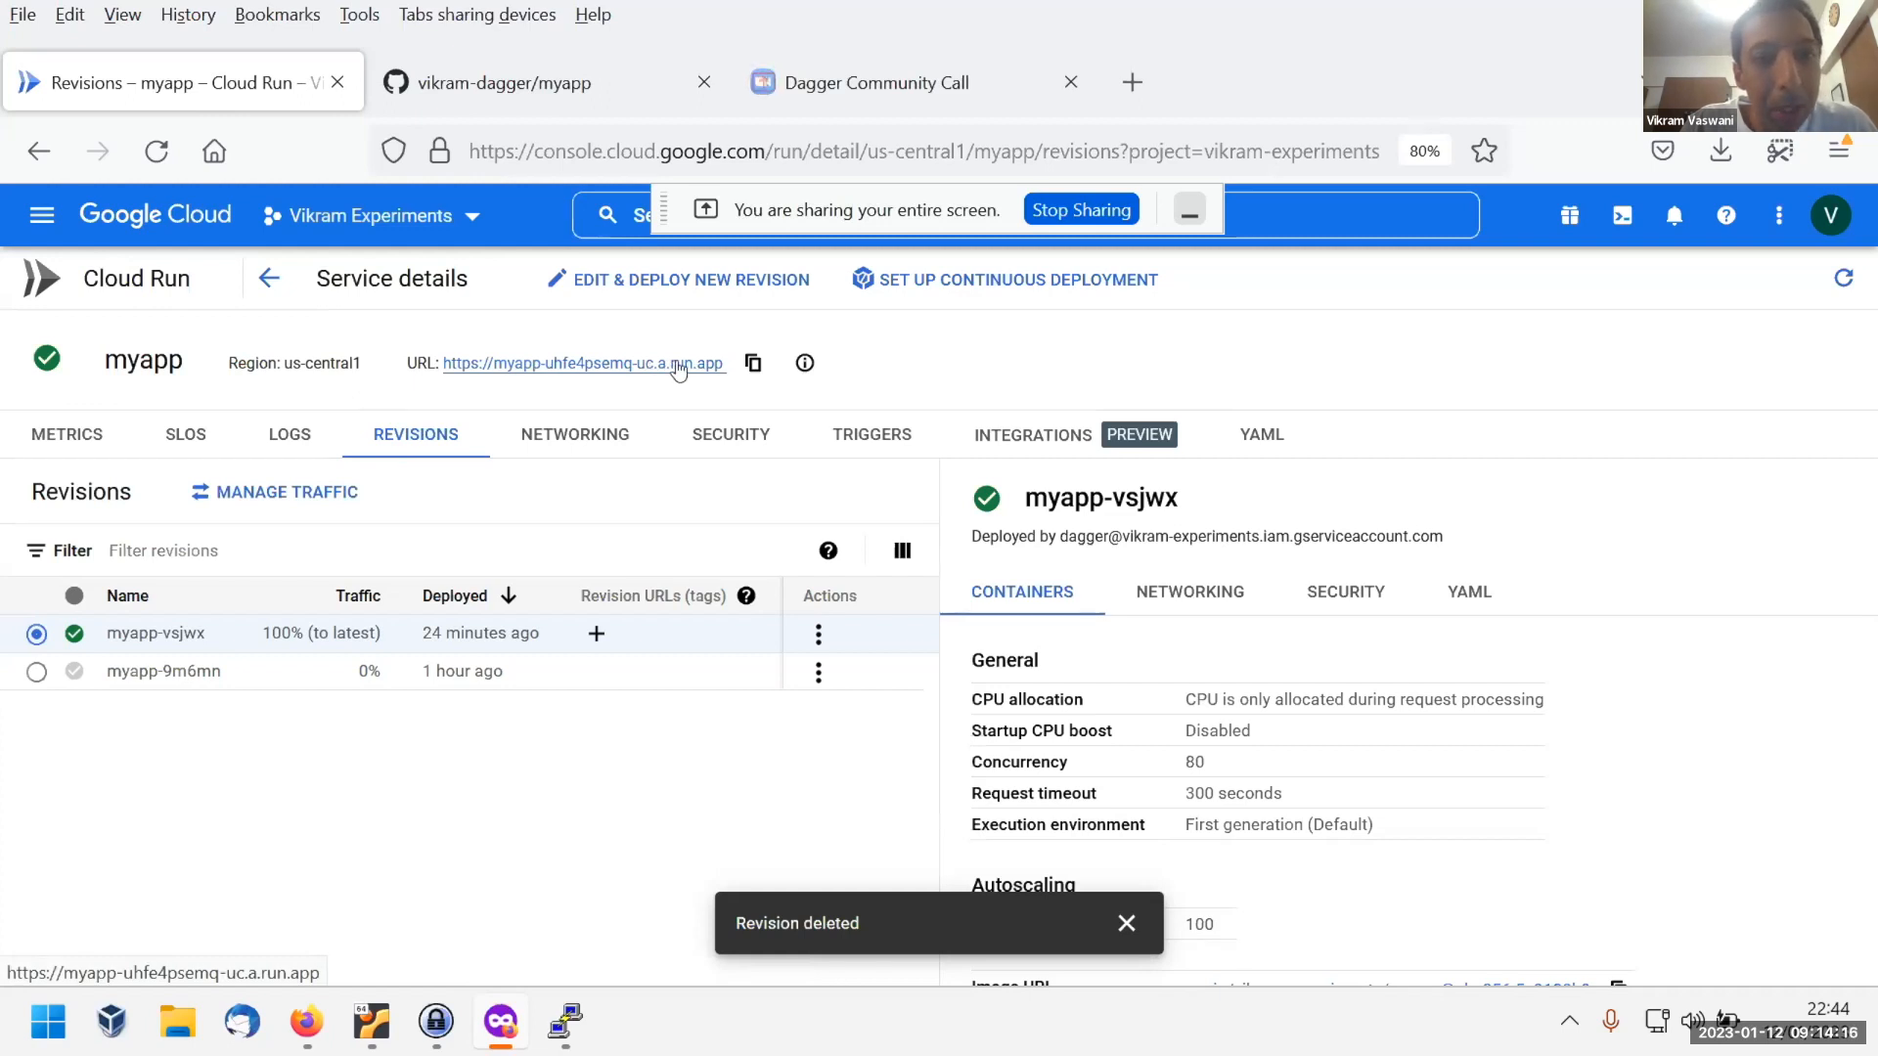
pyautogui.moveTo(665, 371)
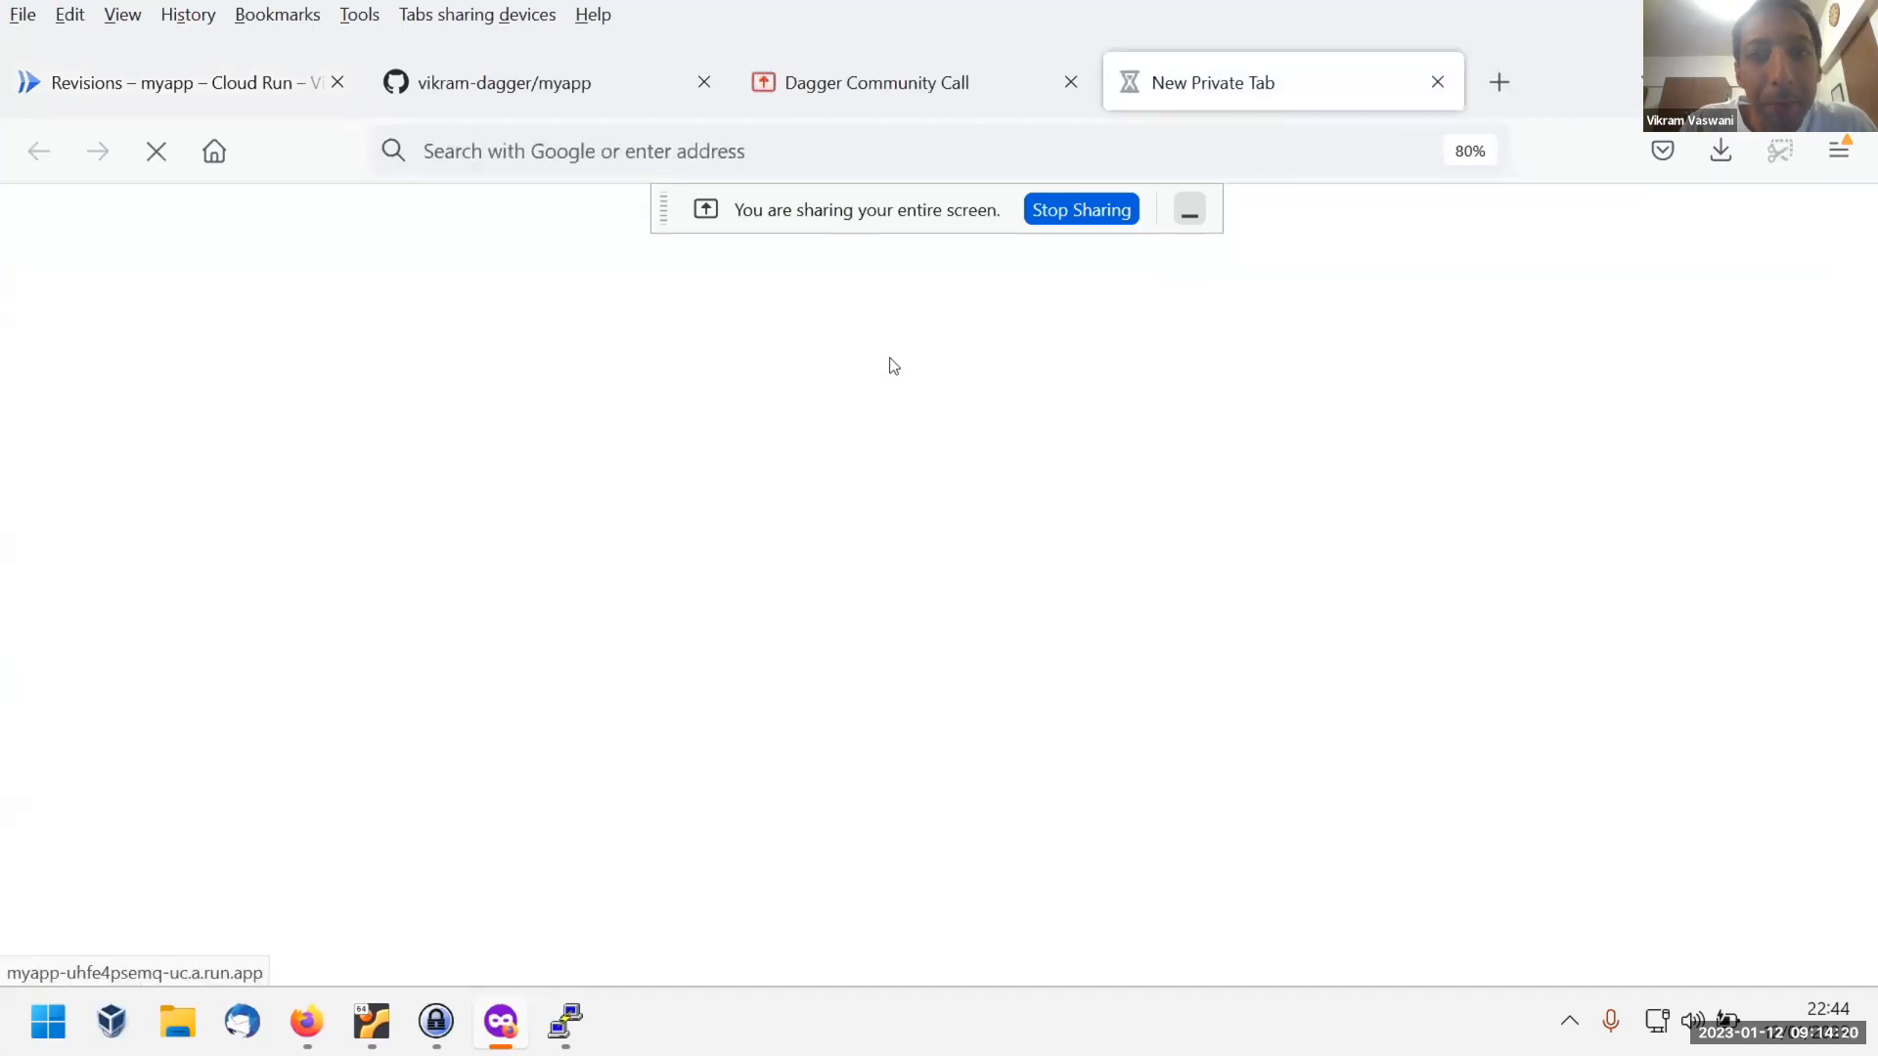
pyautogui.write('https://myapp-uhfe4psemq-uc.a.run.app')
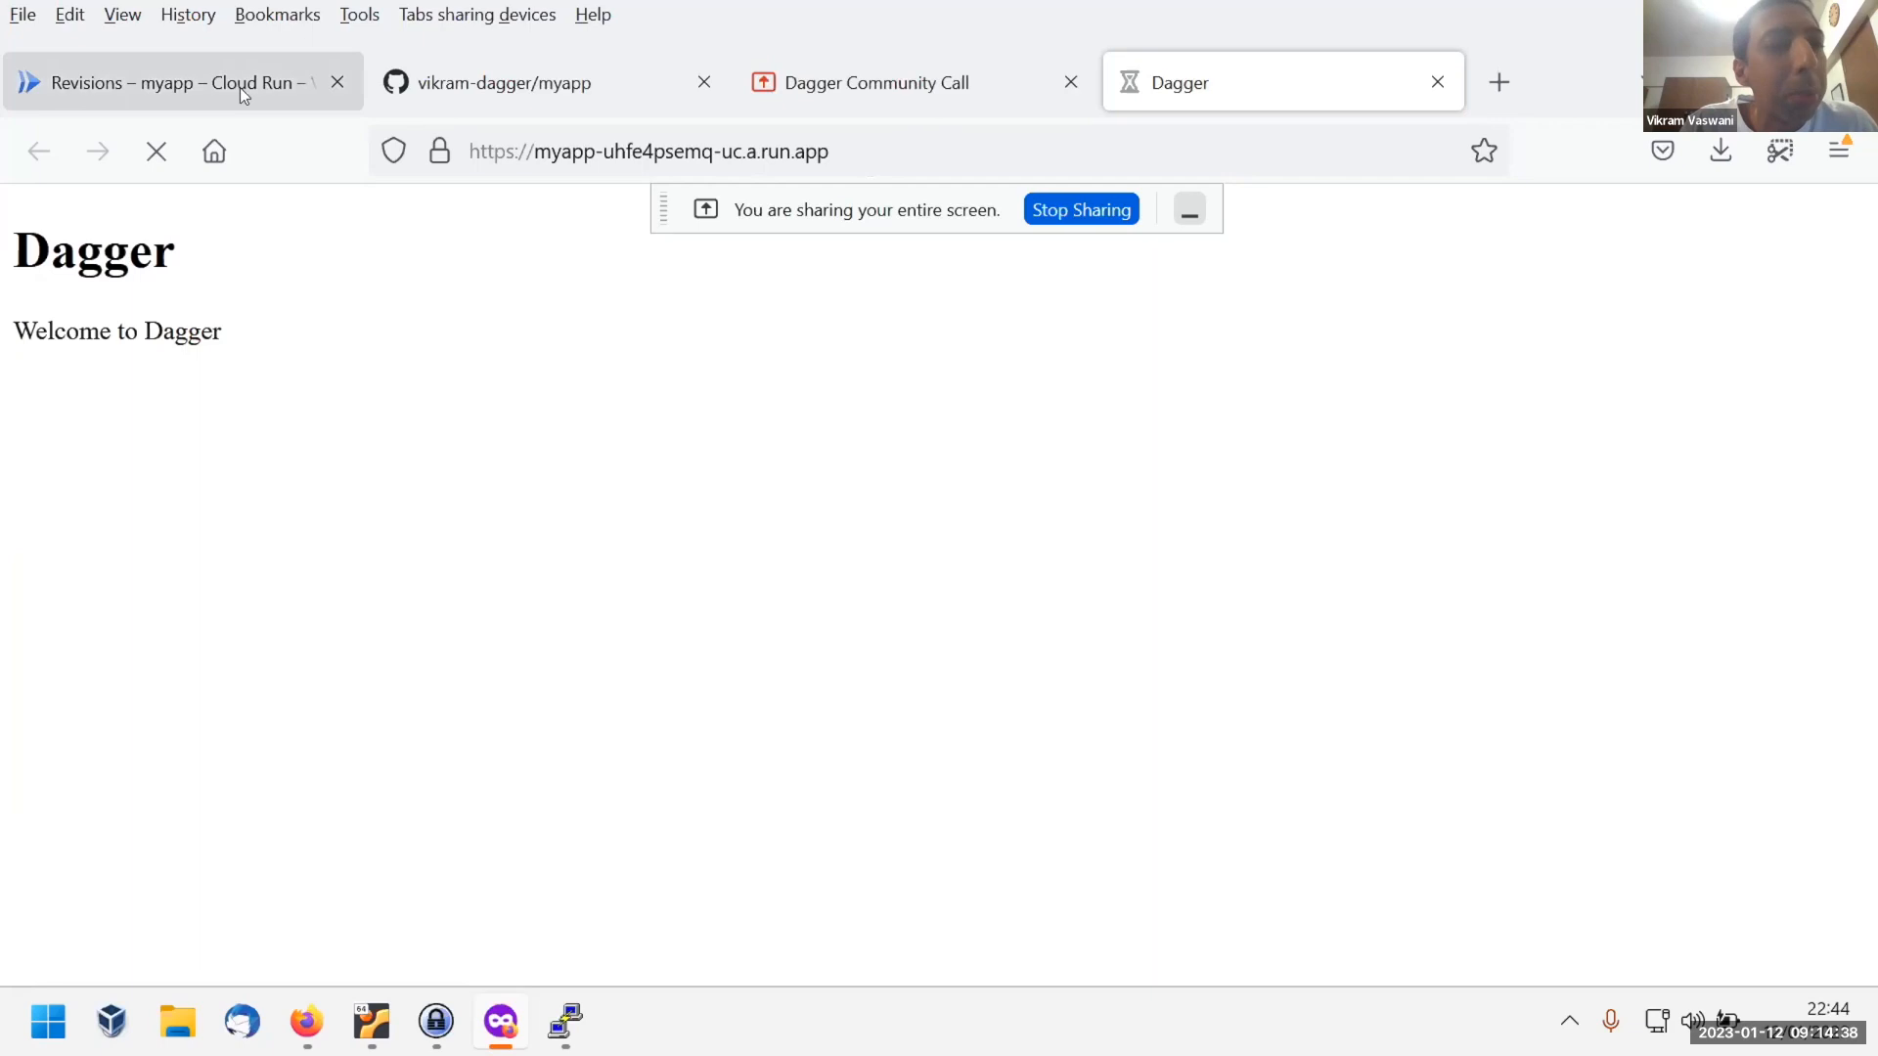
pyautogui.click(185, 82)
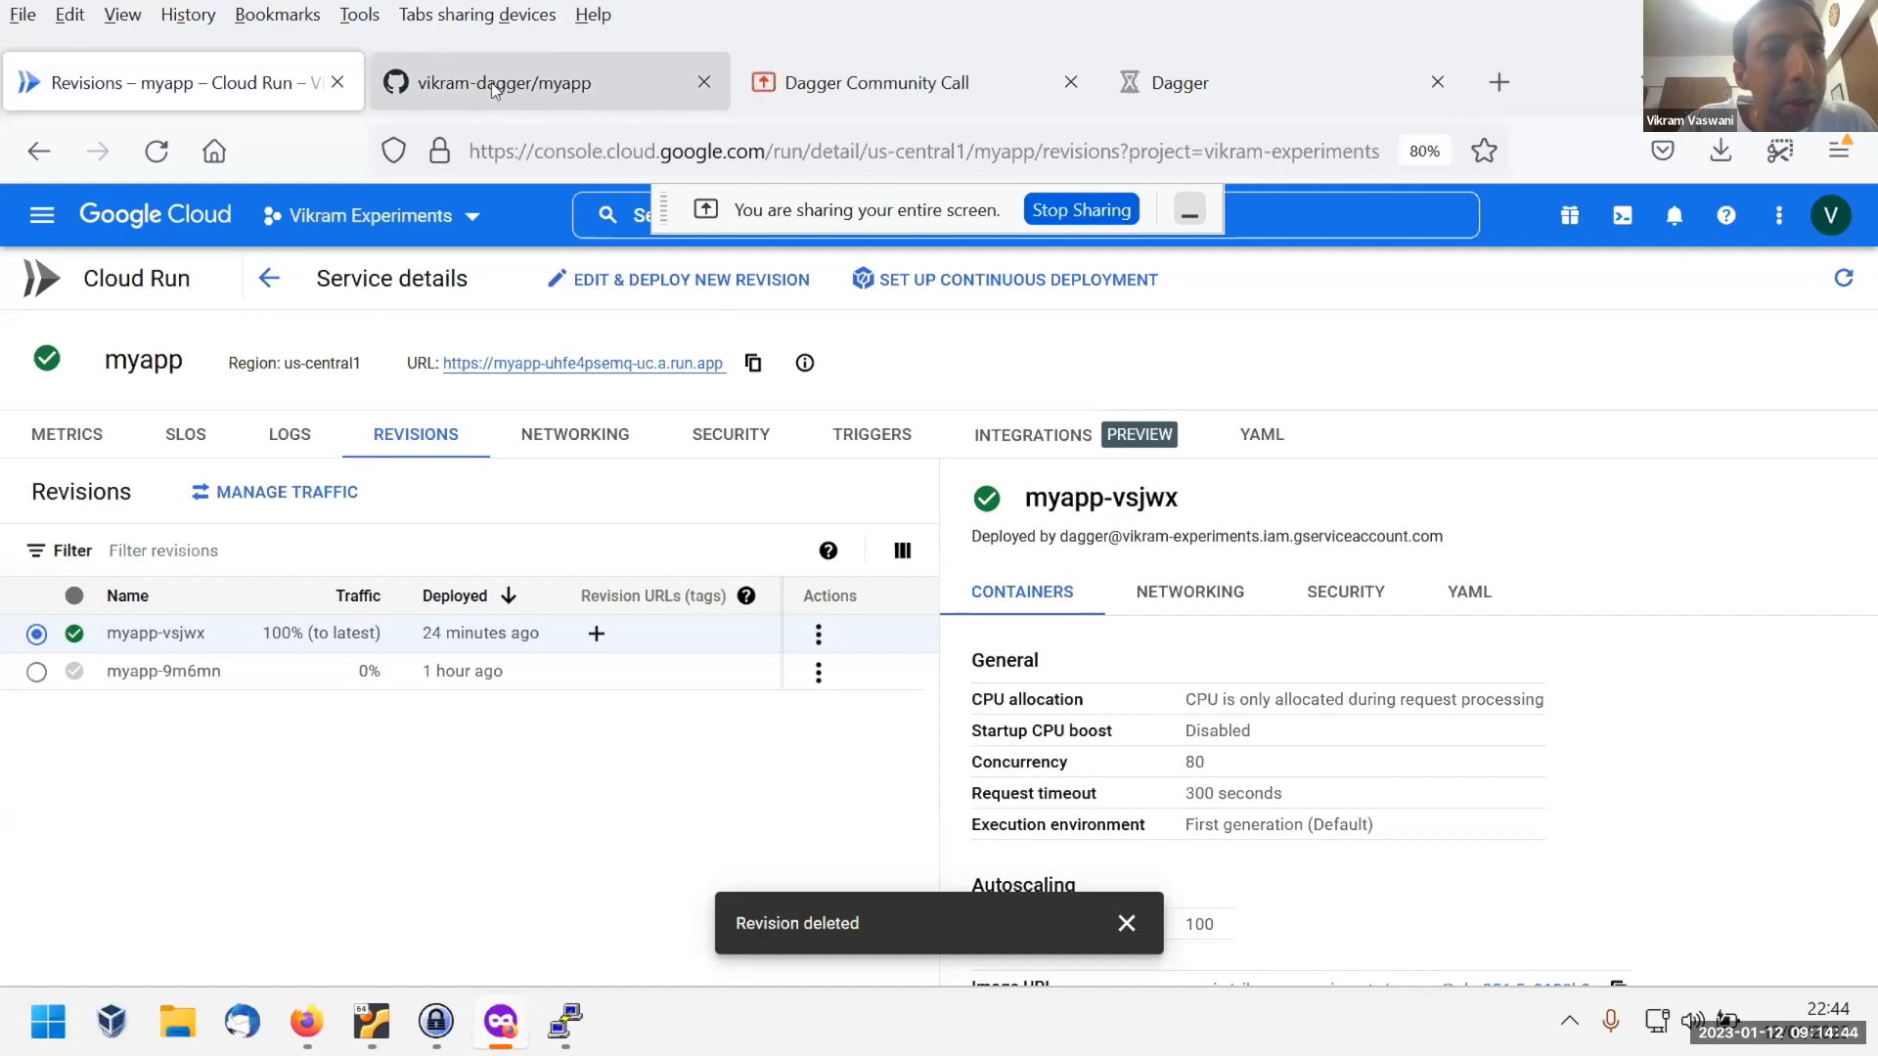
# View the home page route in routes/index.js of the myapp repository.
pyautogui.click(502, 82)
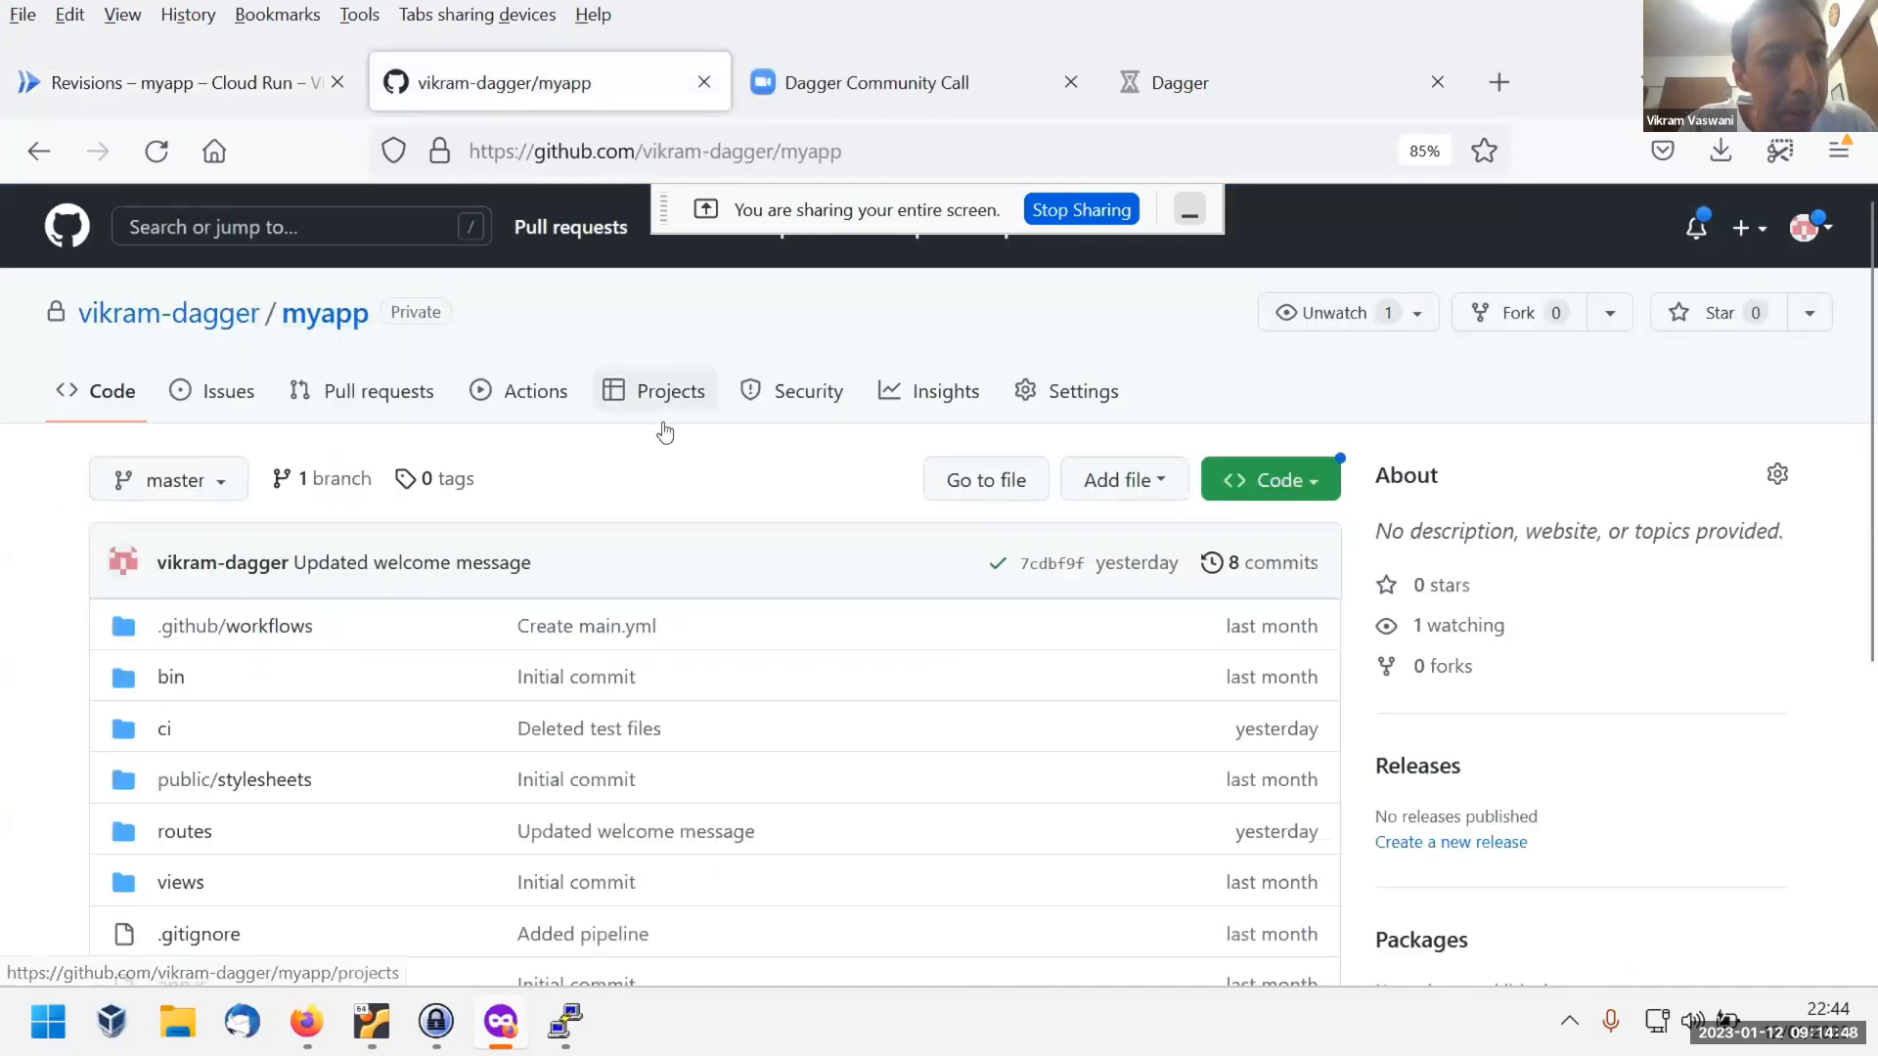
pyautogui.scroll(-3)
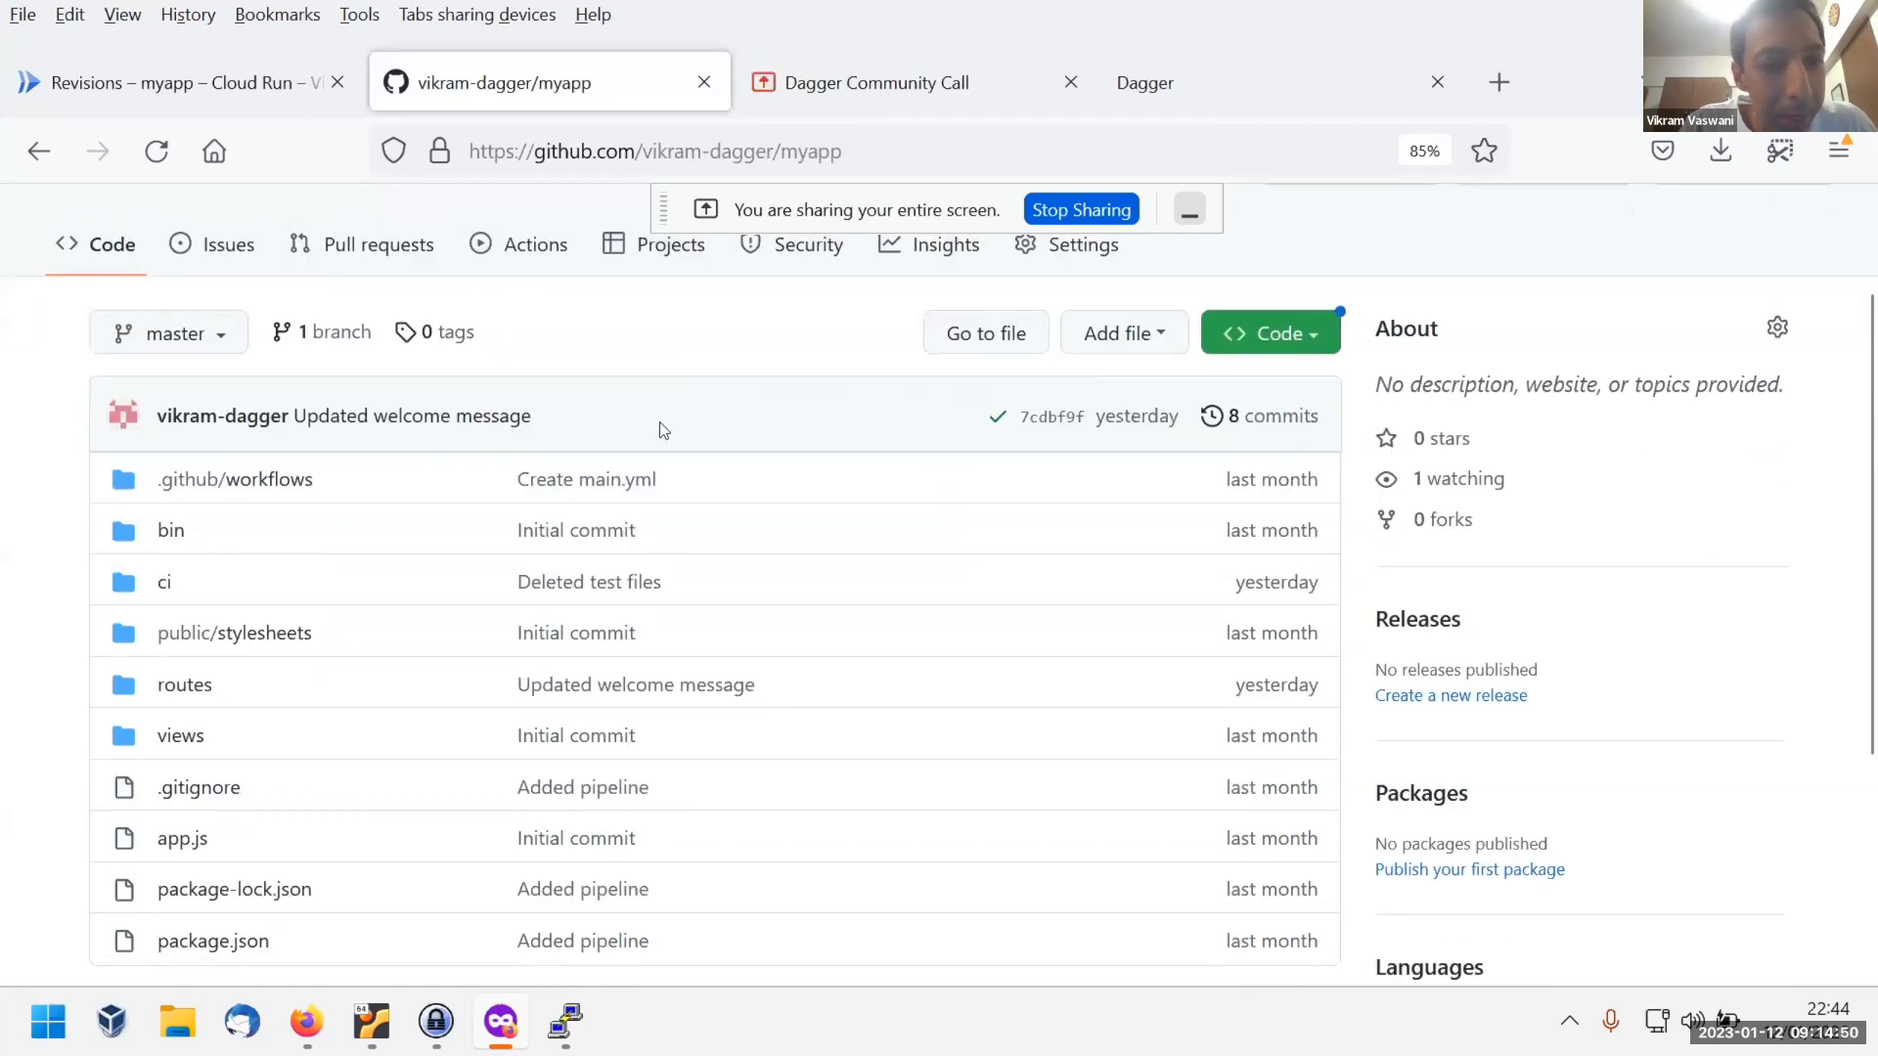
pyautogui.moveTo(420, 571)
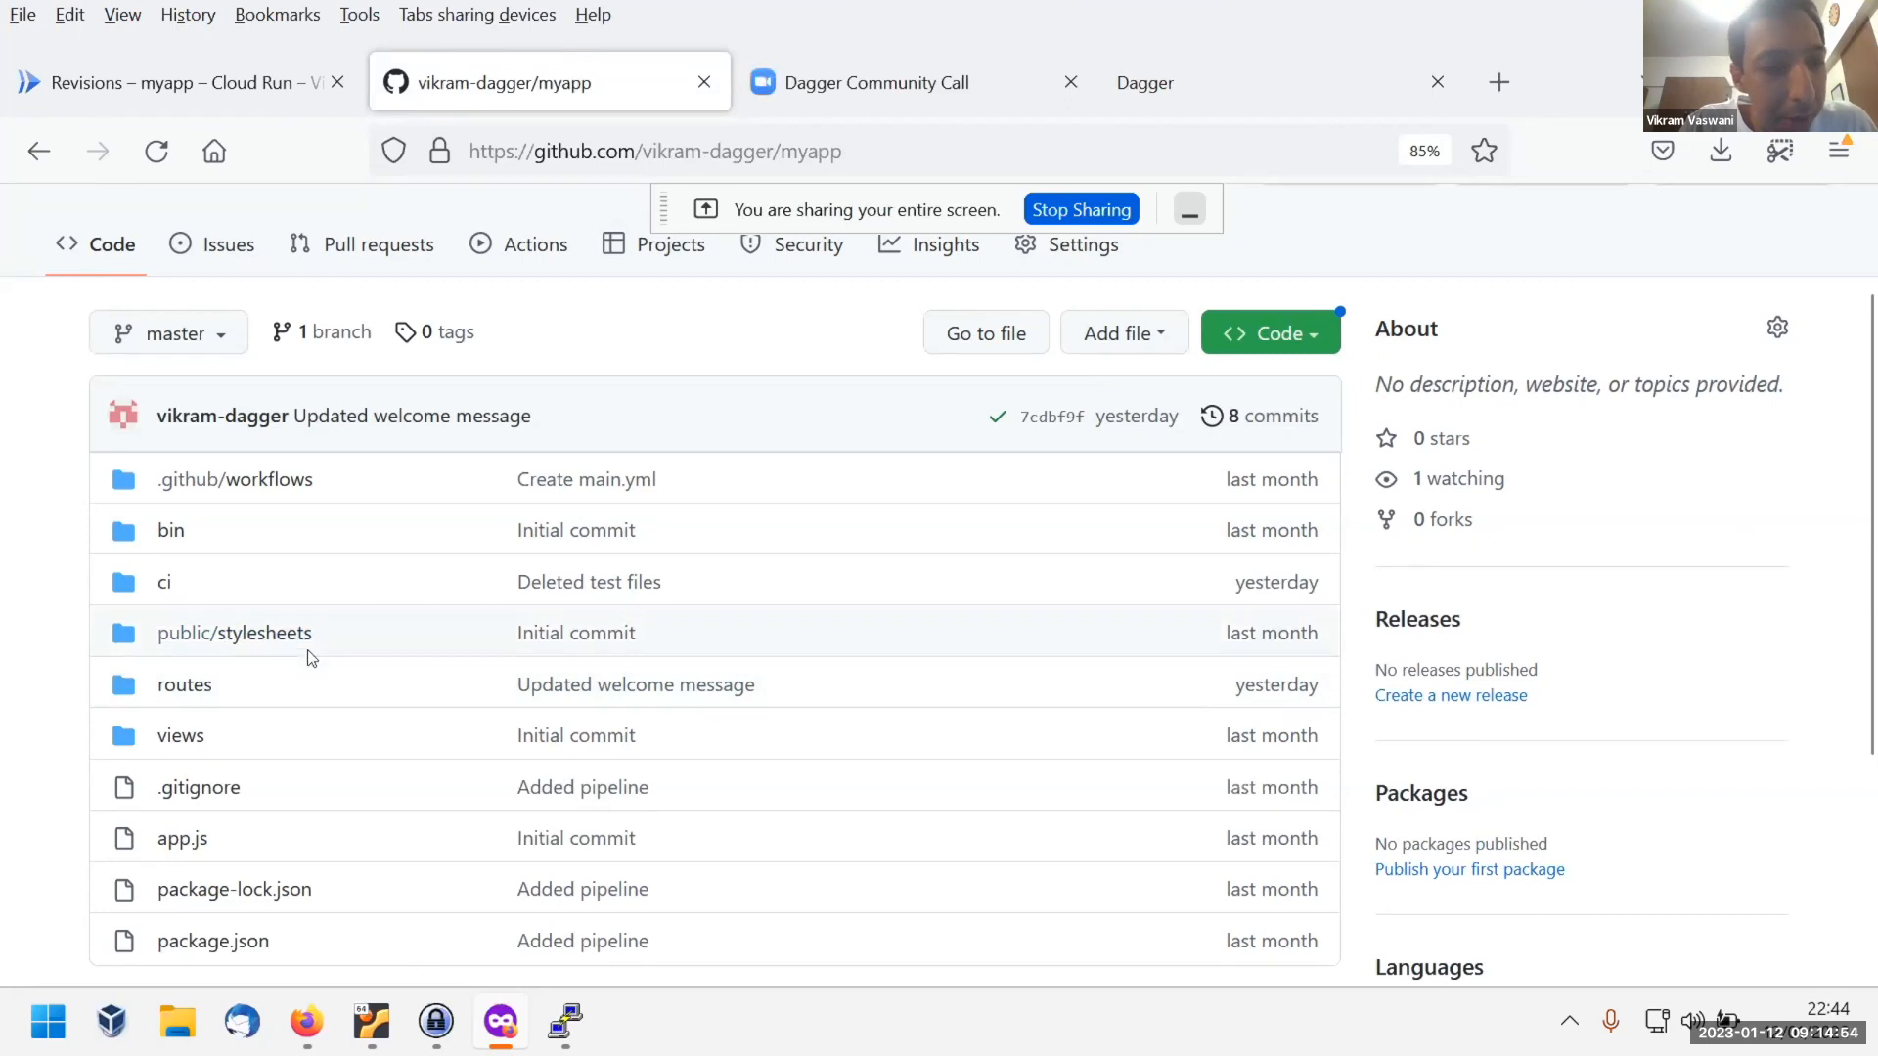
pyautogui.moveTo(180, 698)
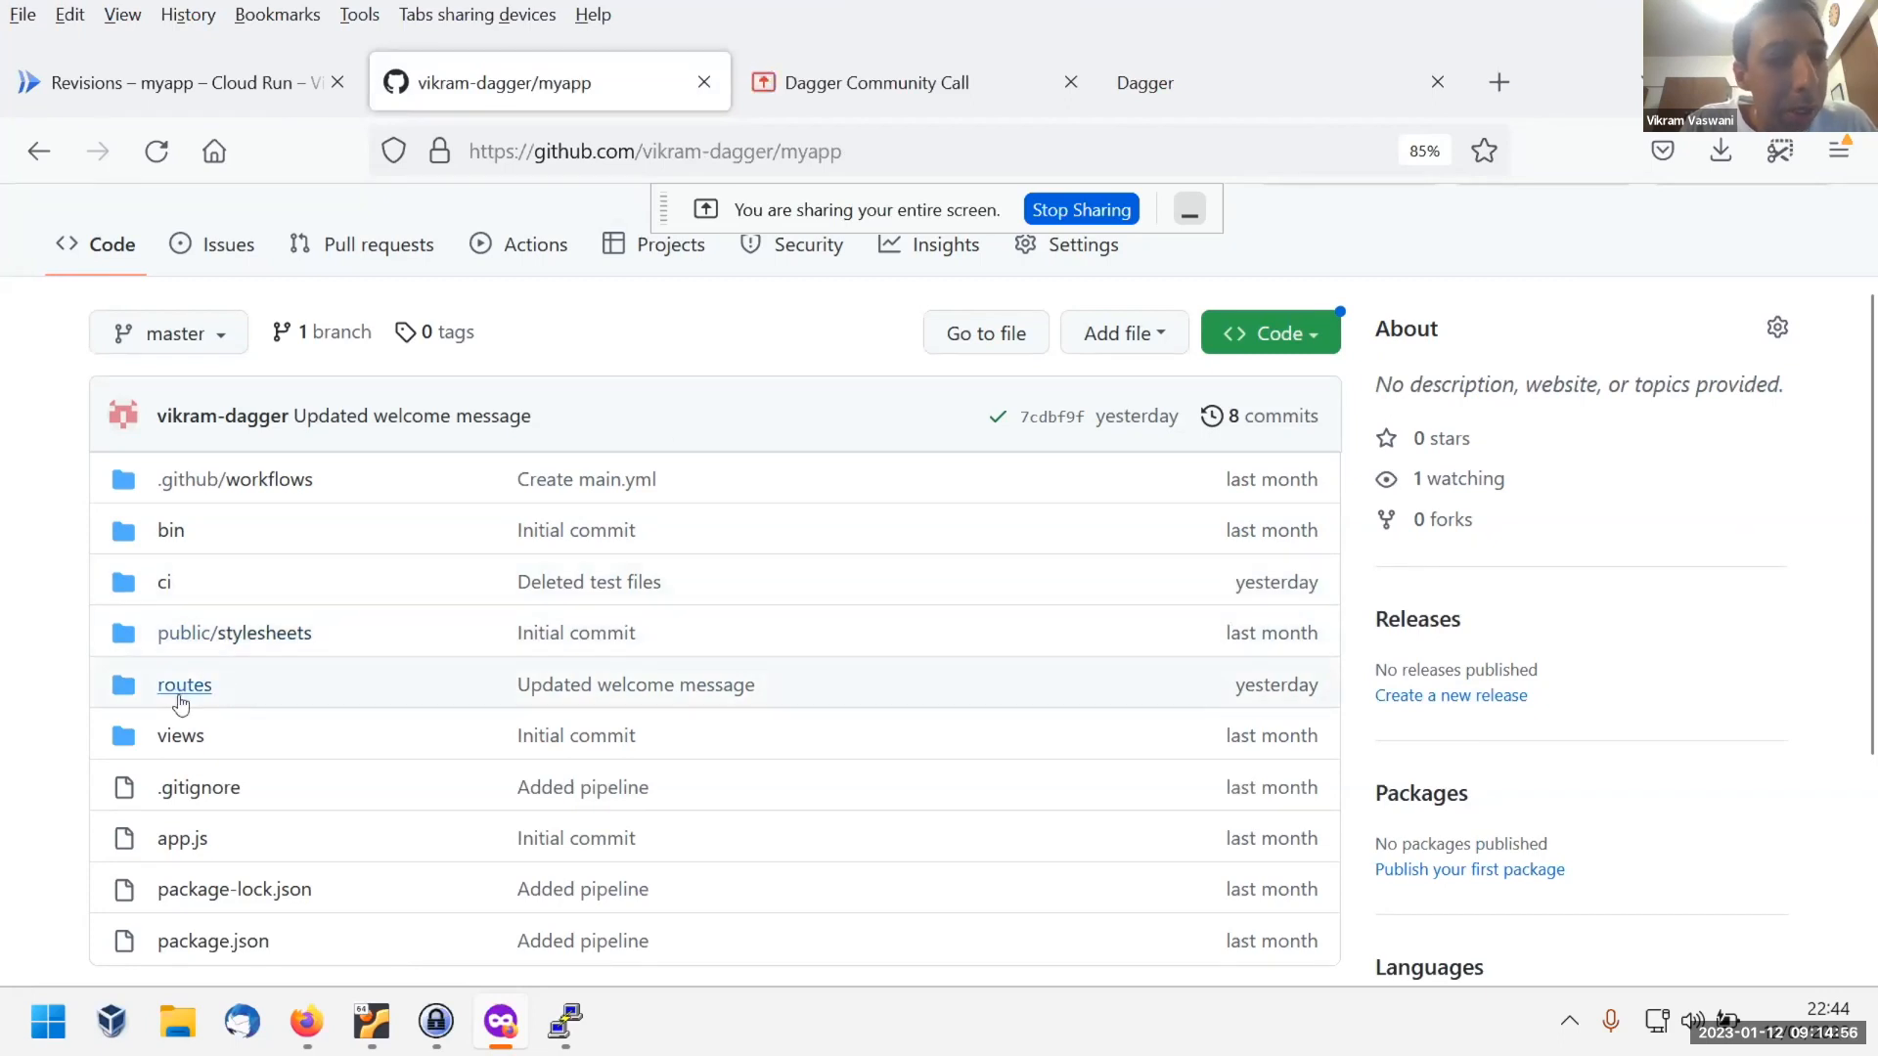
pyautogui.click(184, 685)
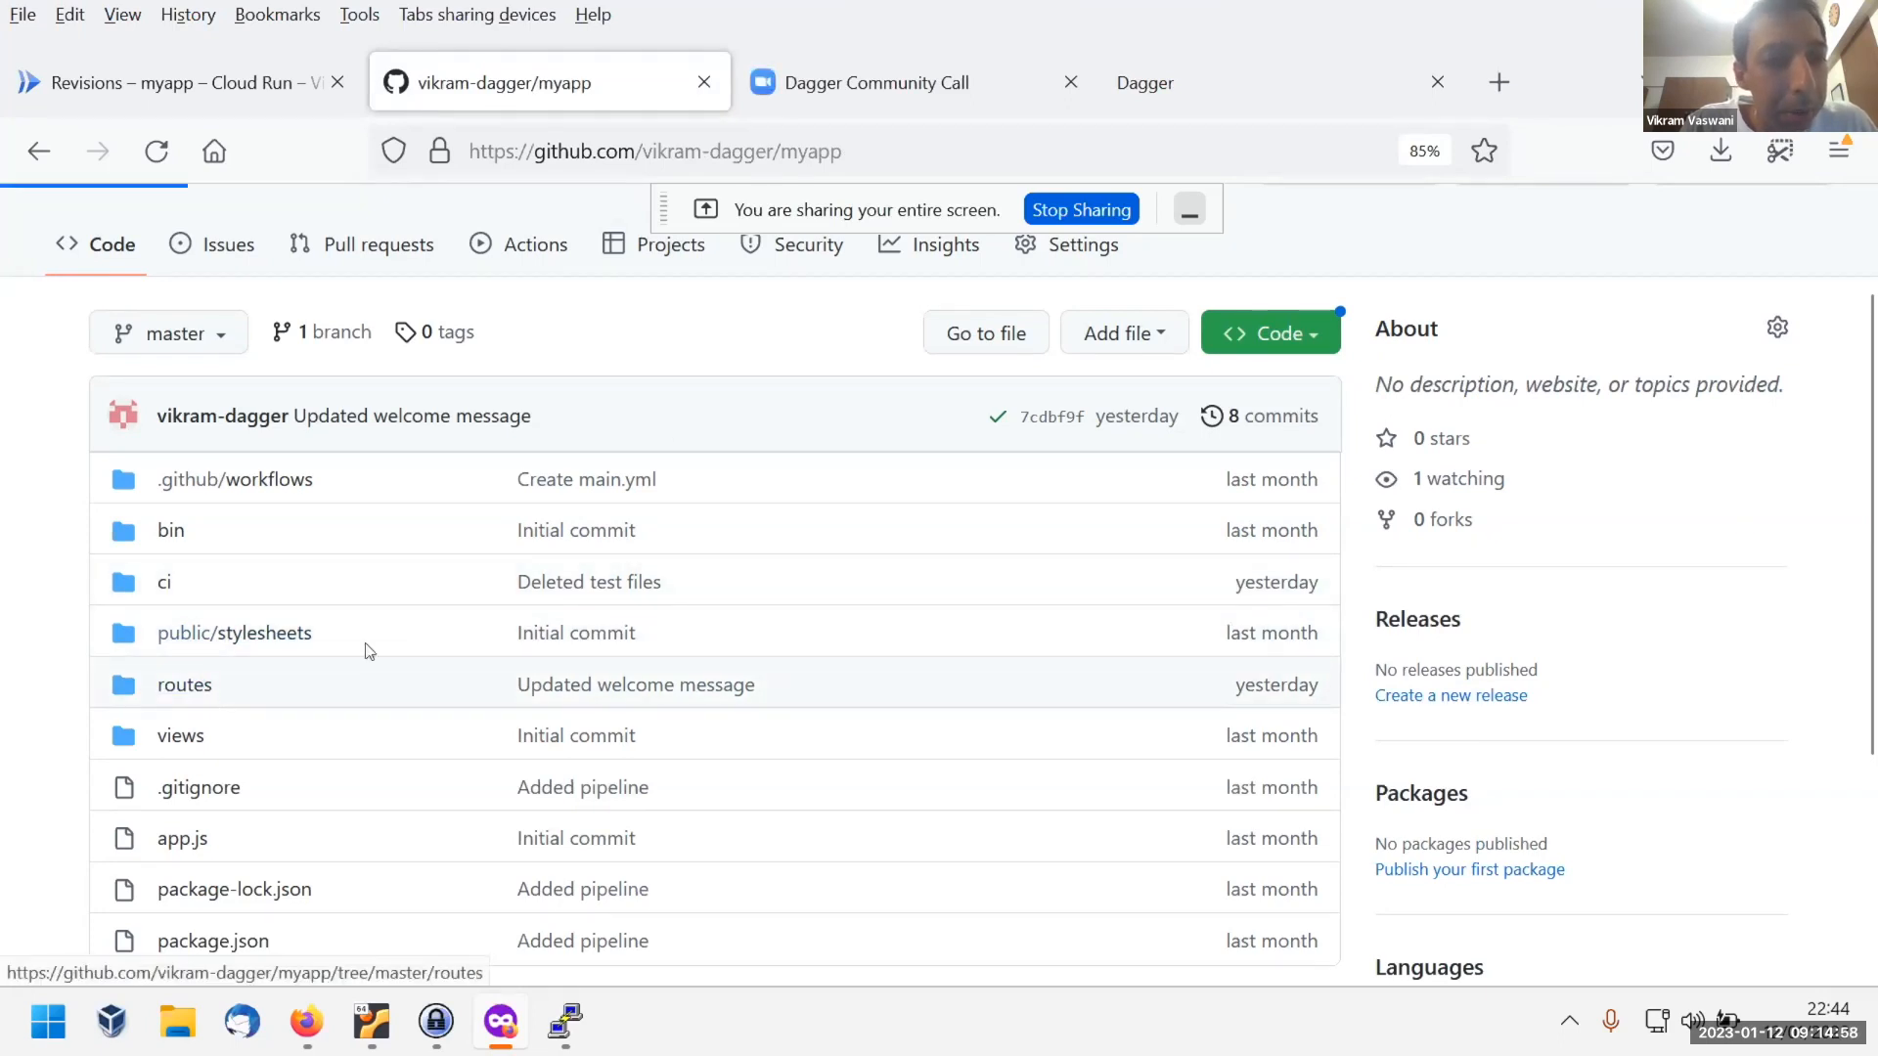
pyautogui.click(184, 685)
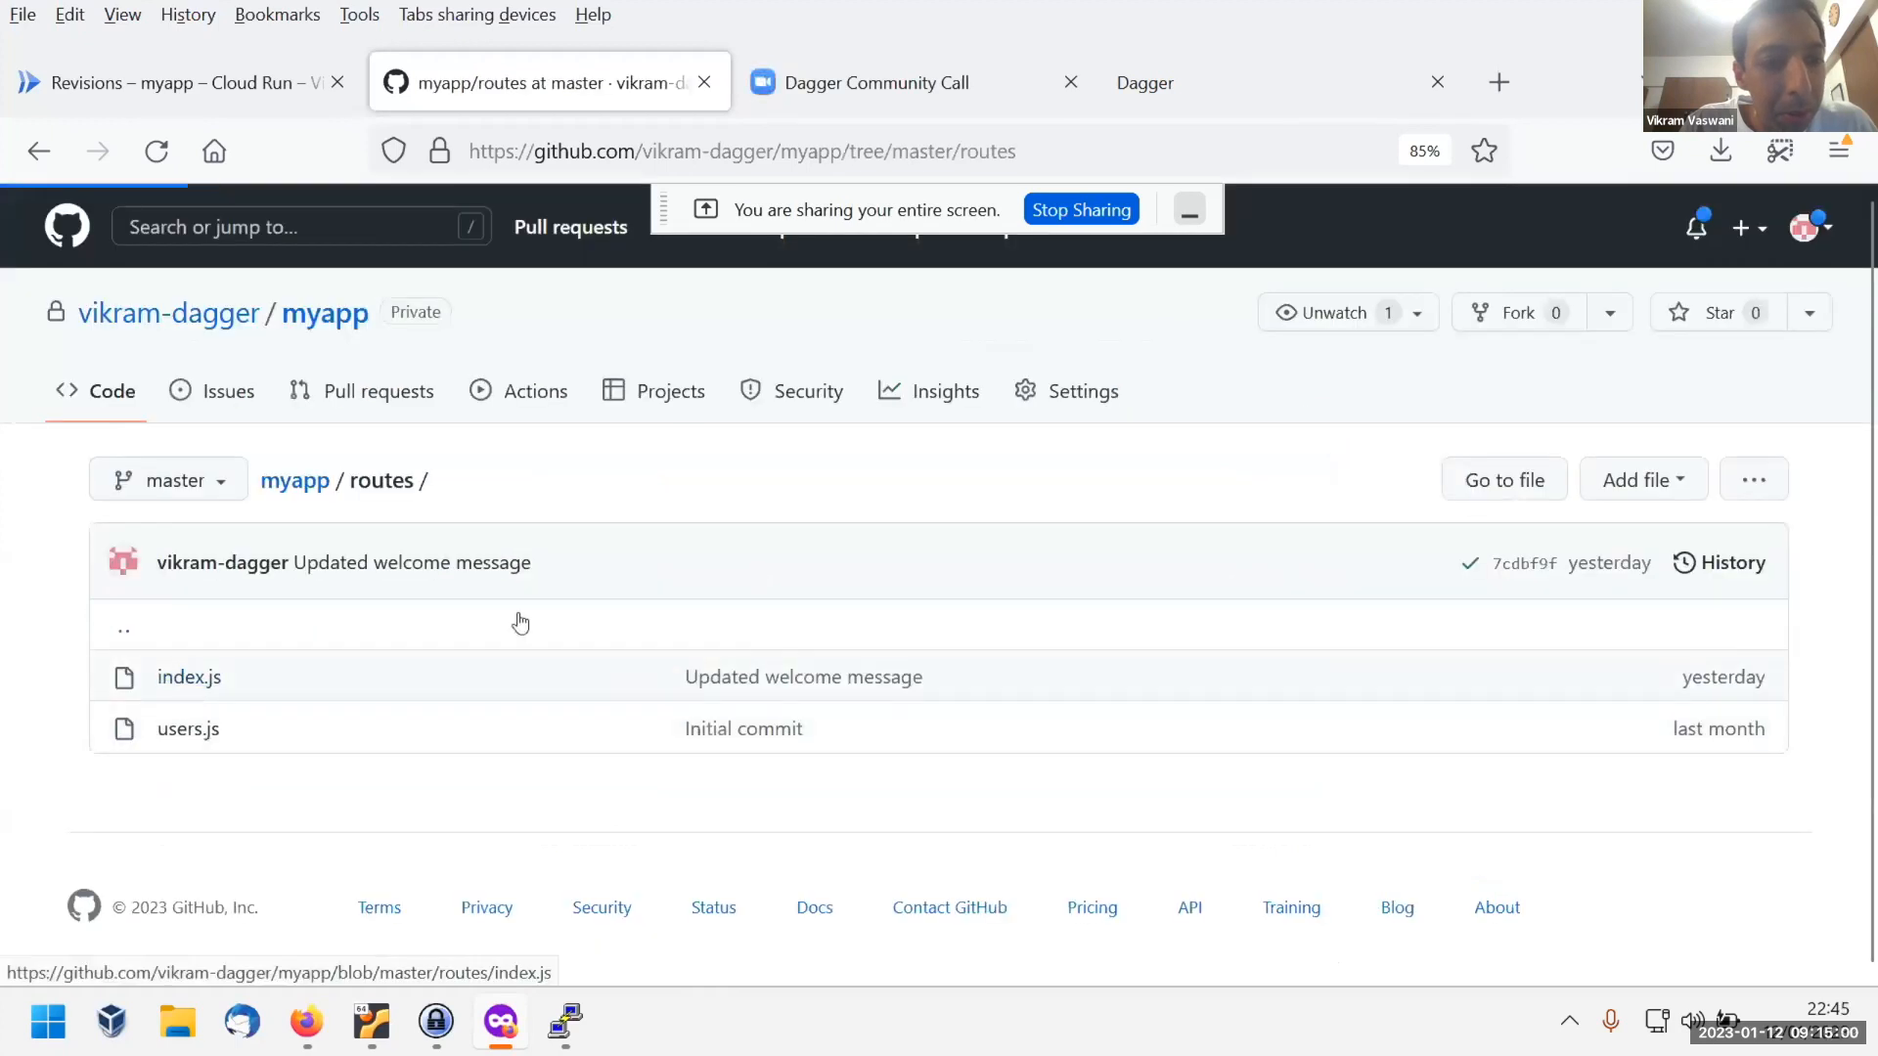
pyautogui.click(187, 677)
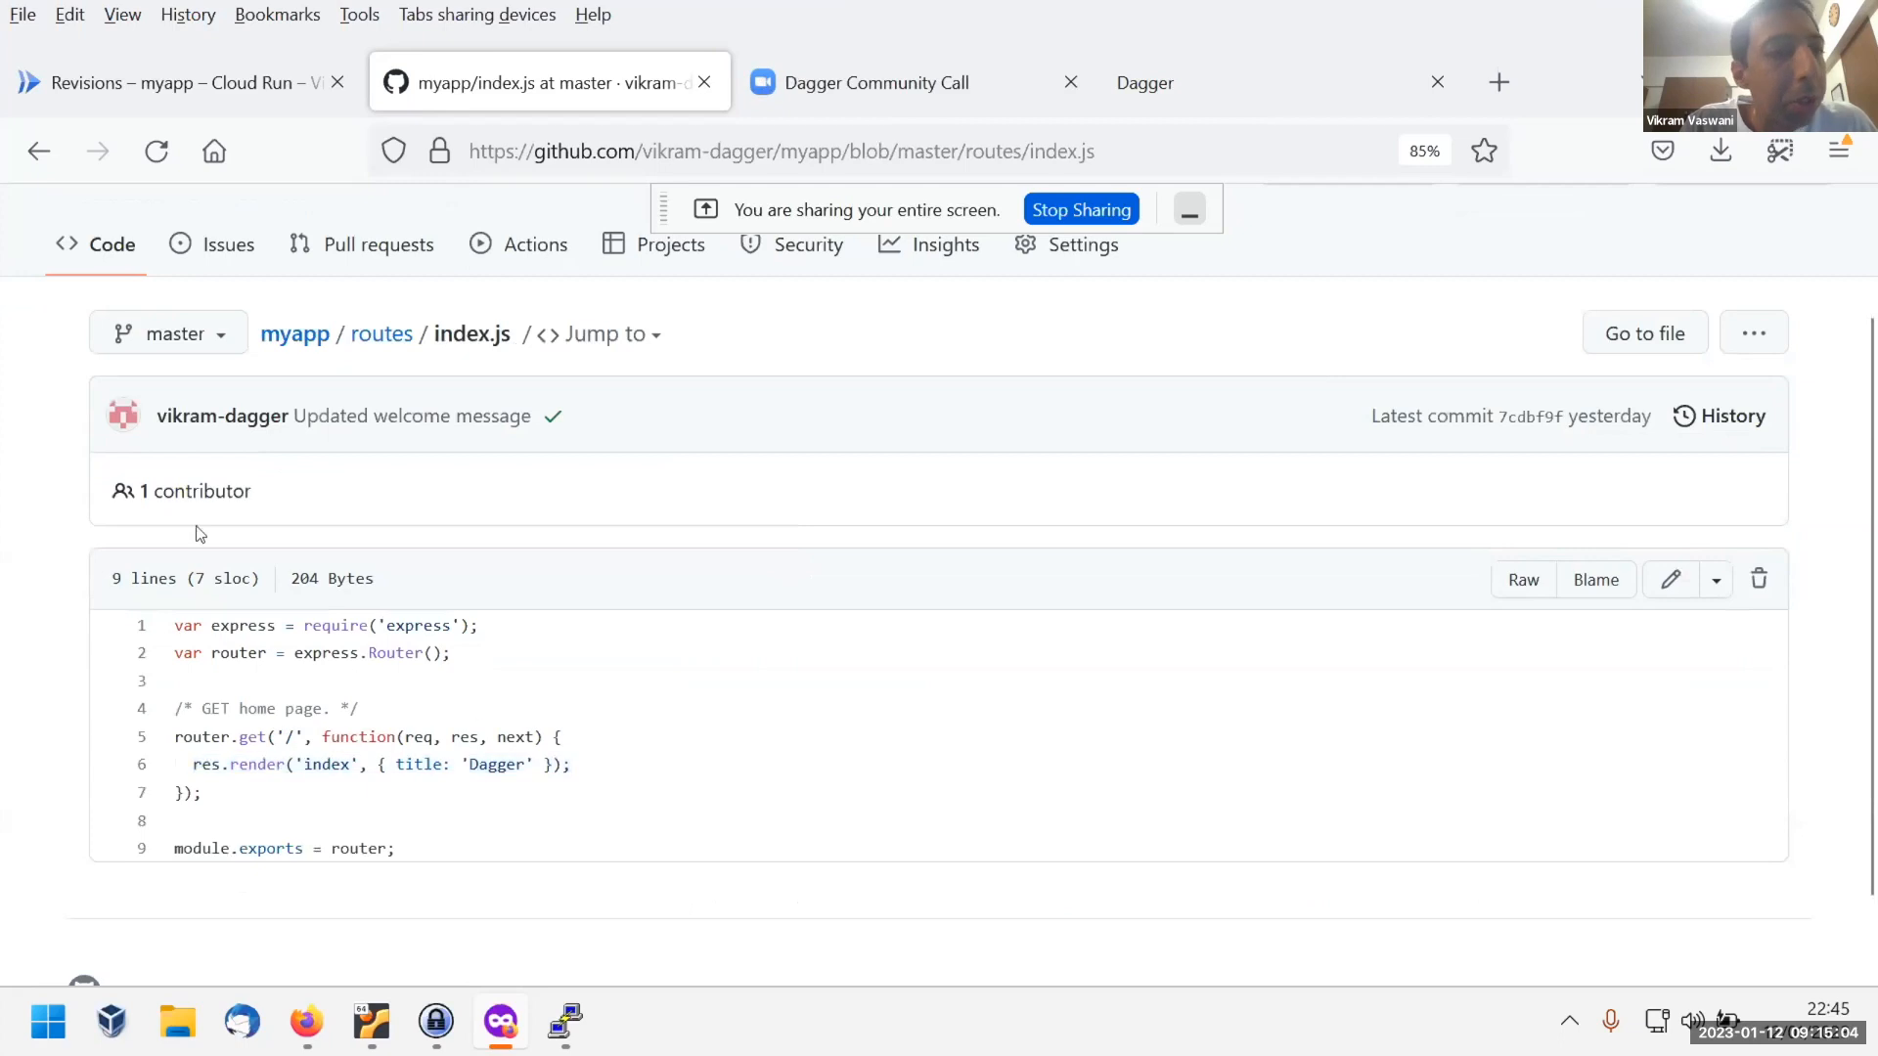
pyautogui.moveTo(301, 340)
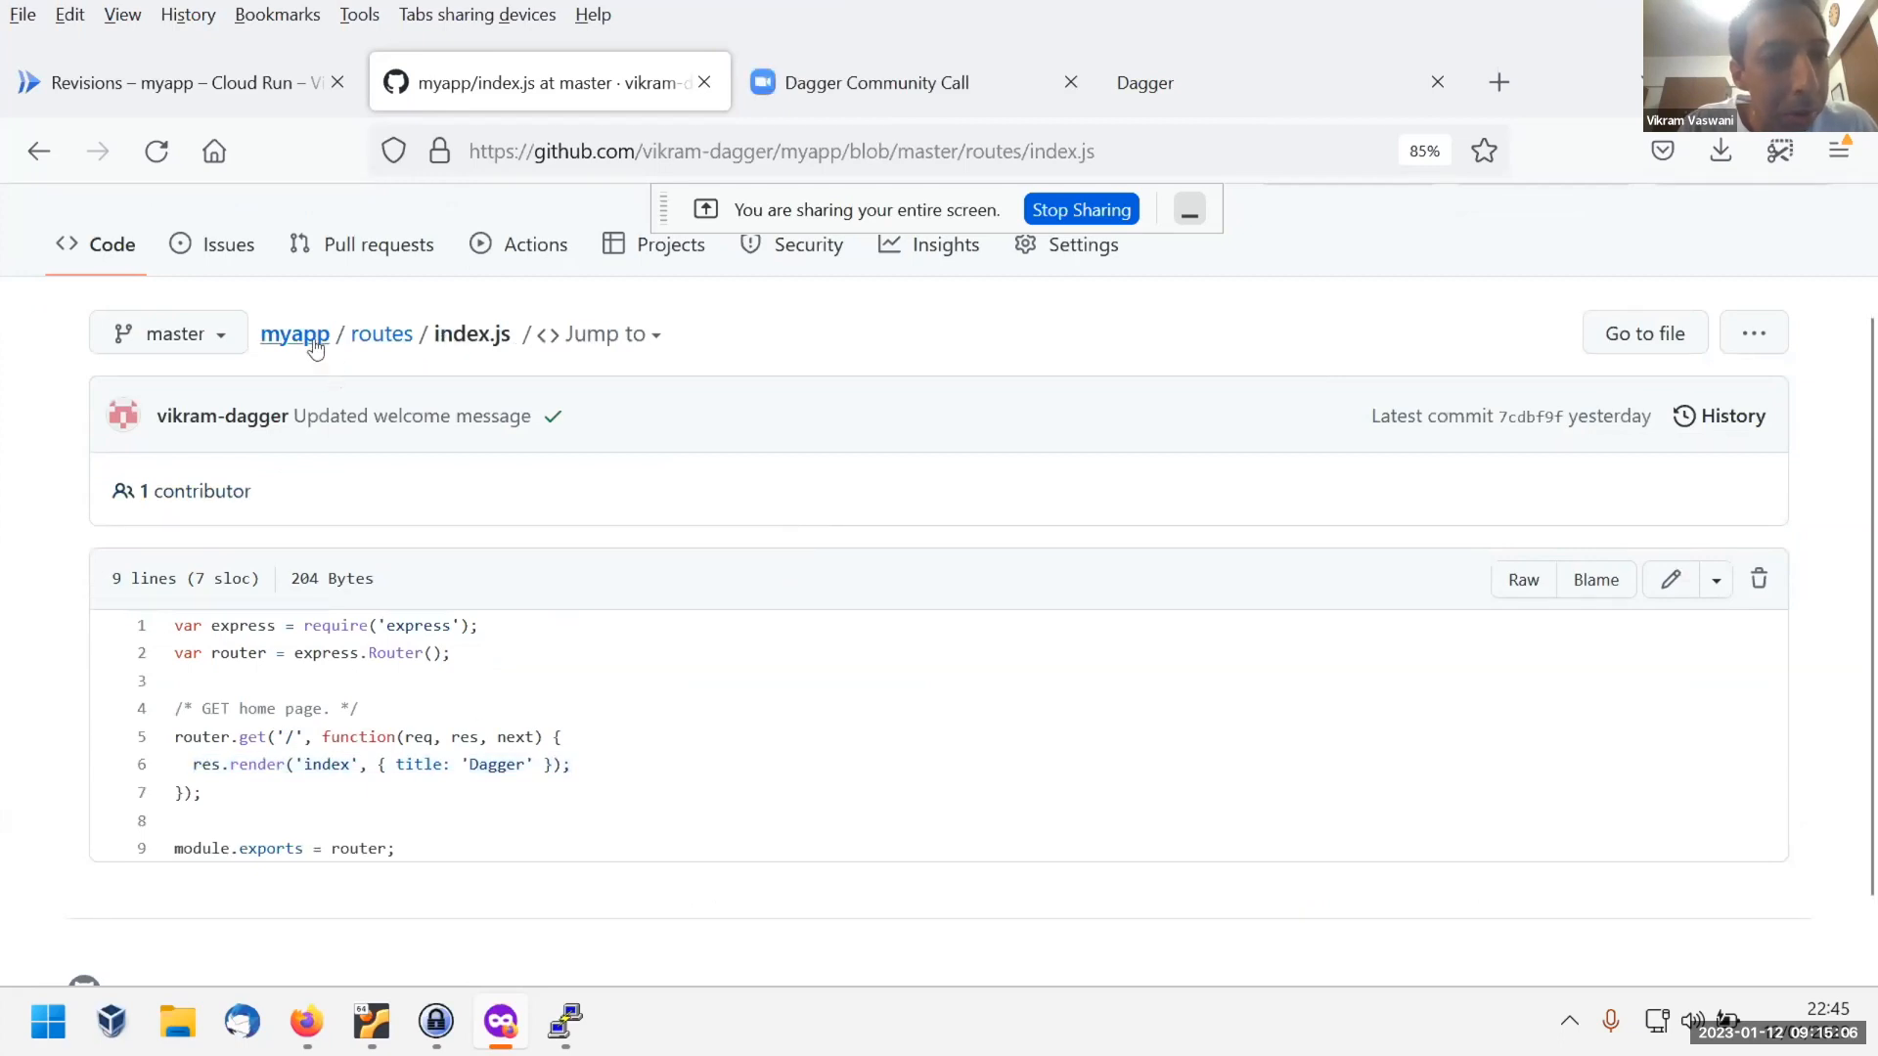
# Return to the myapp repository's root file listing via the breadcrumb.
pyautogui.click(294, 333)
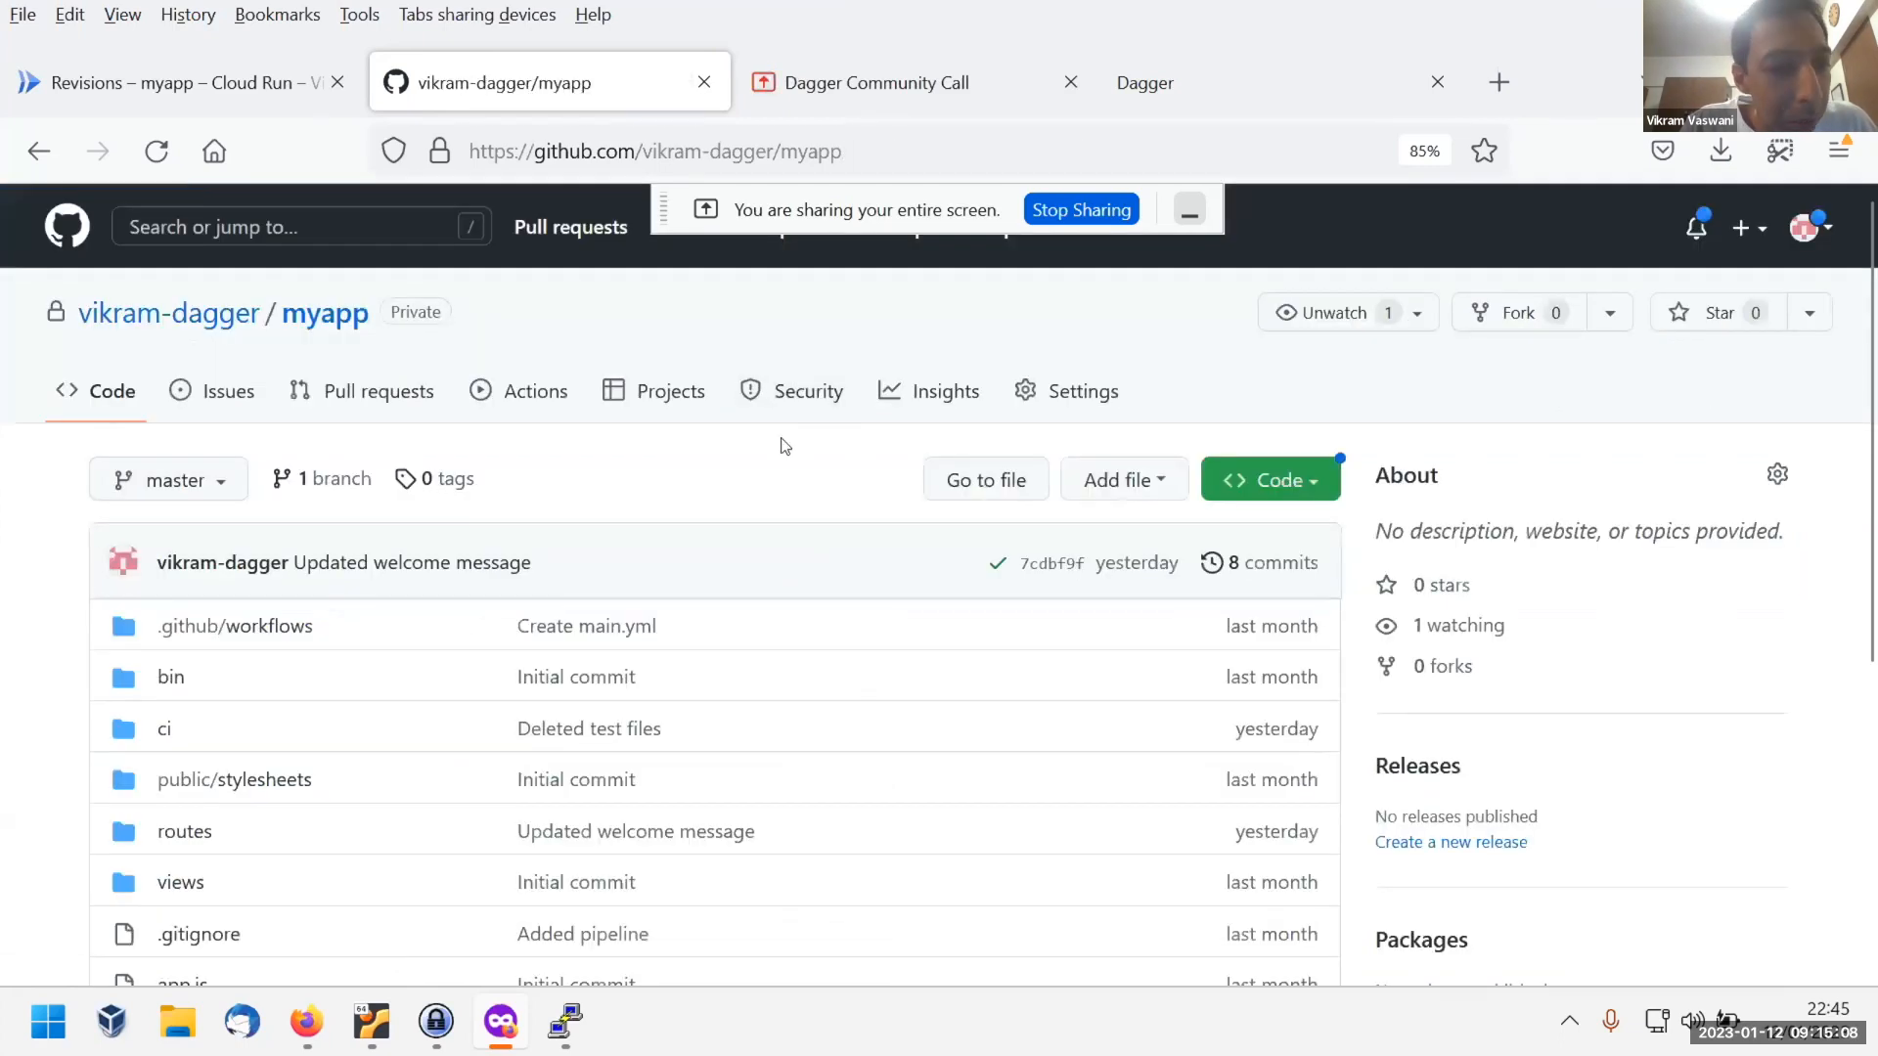
pyautogui.scroll(-3)
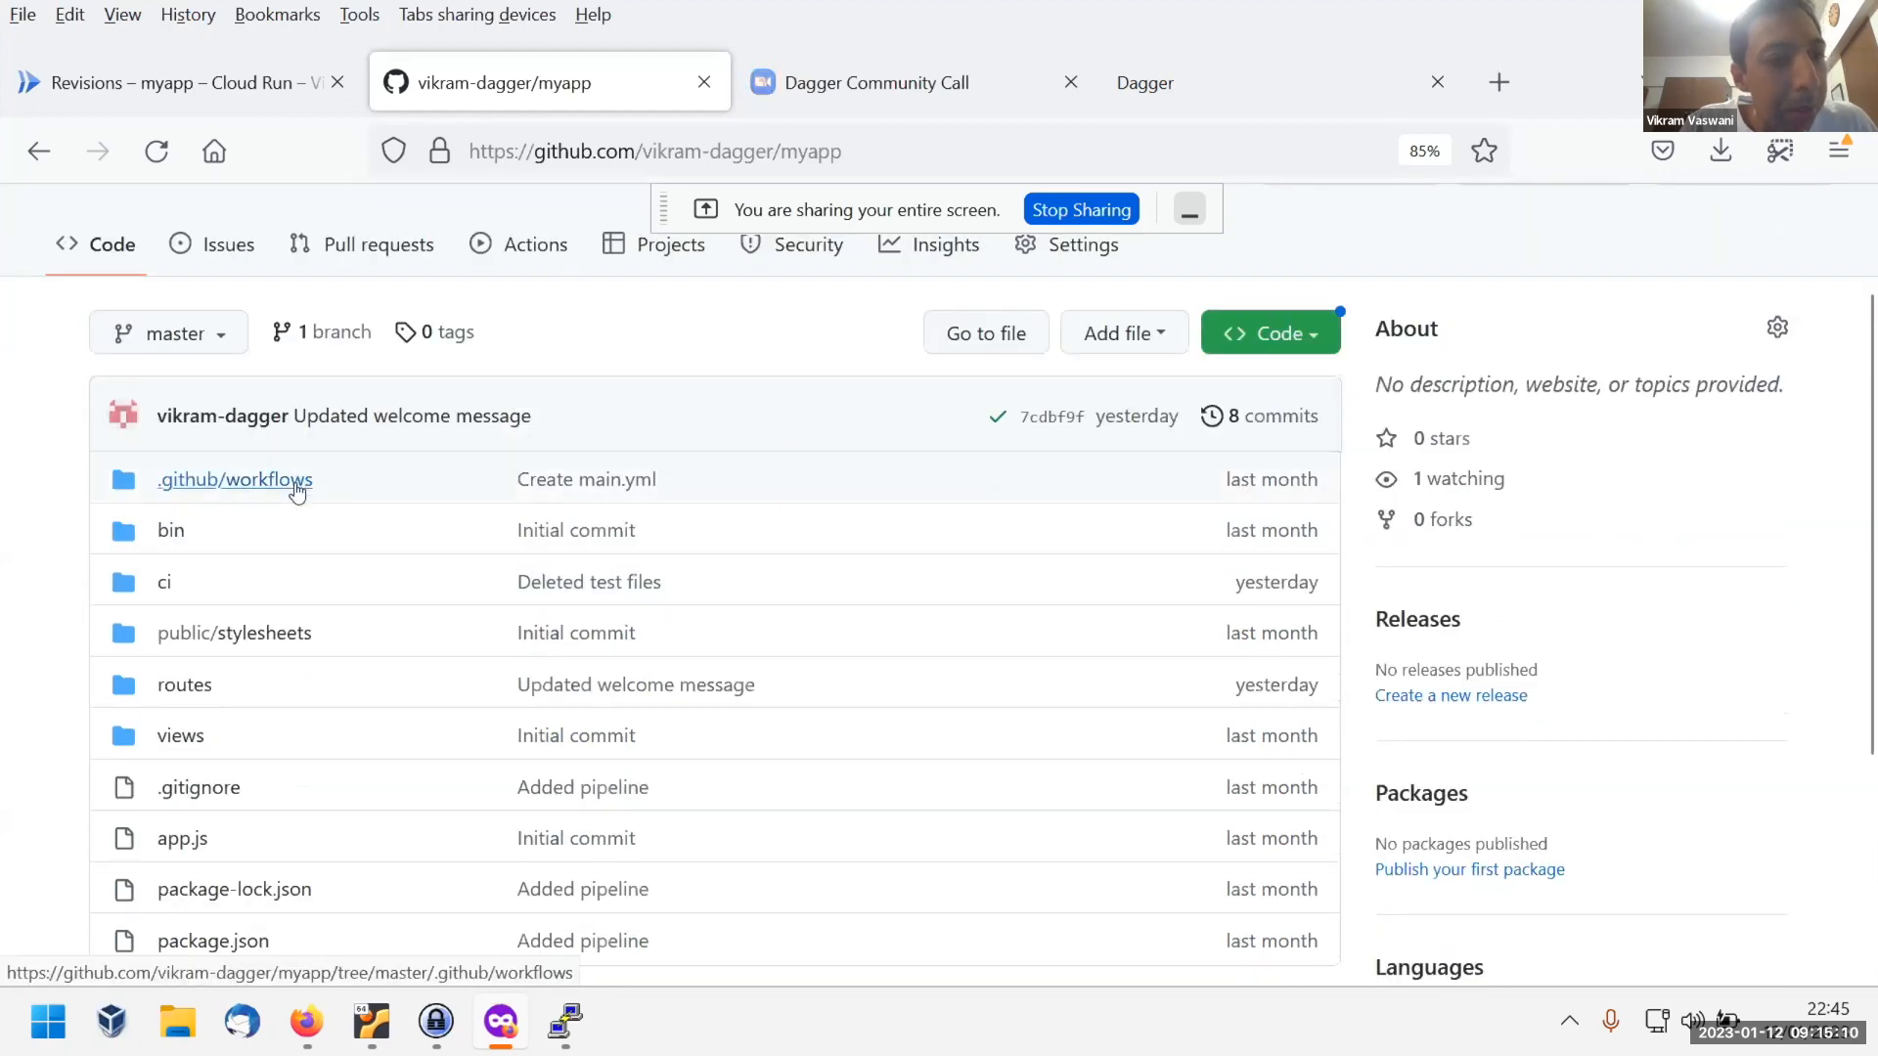
pyautogui.moveTo(297, 489)
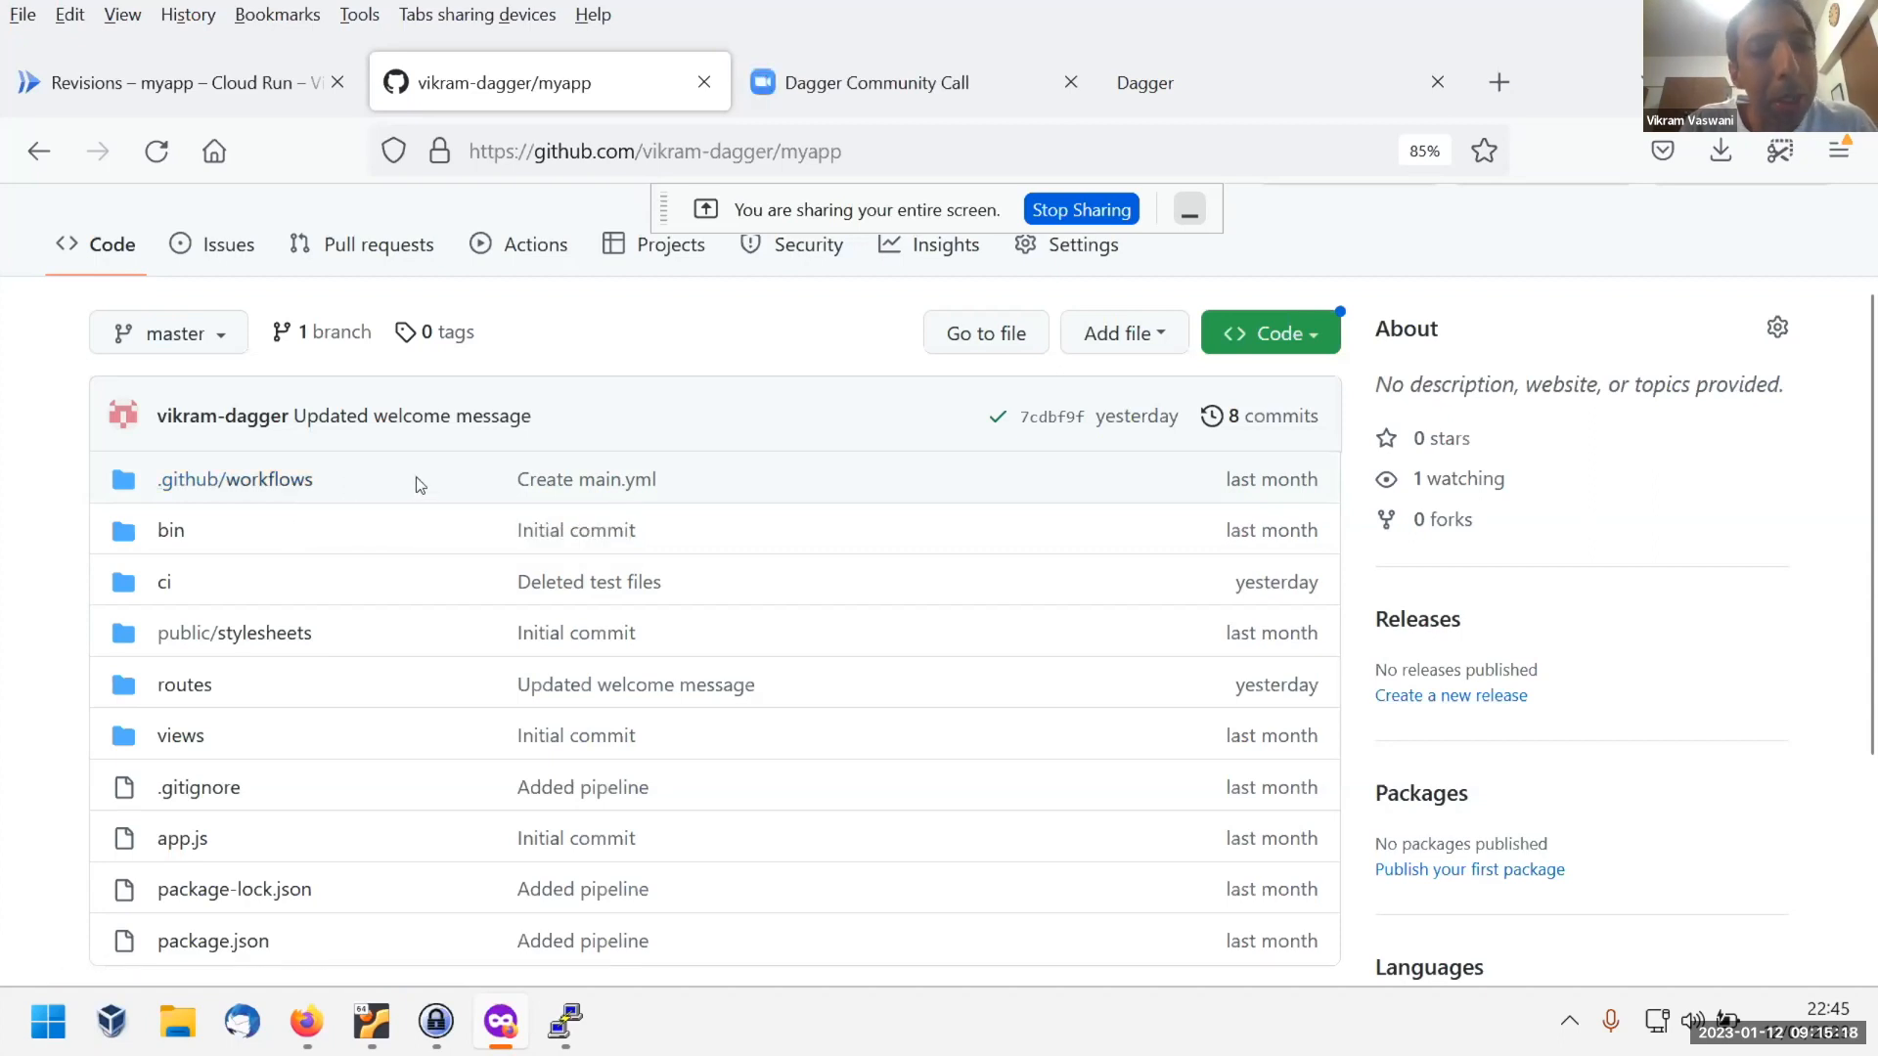
pyautogui.moveTo(307, 489)
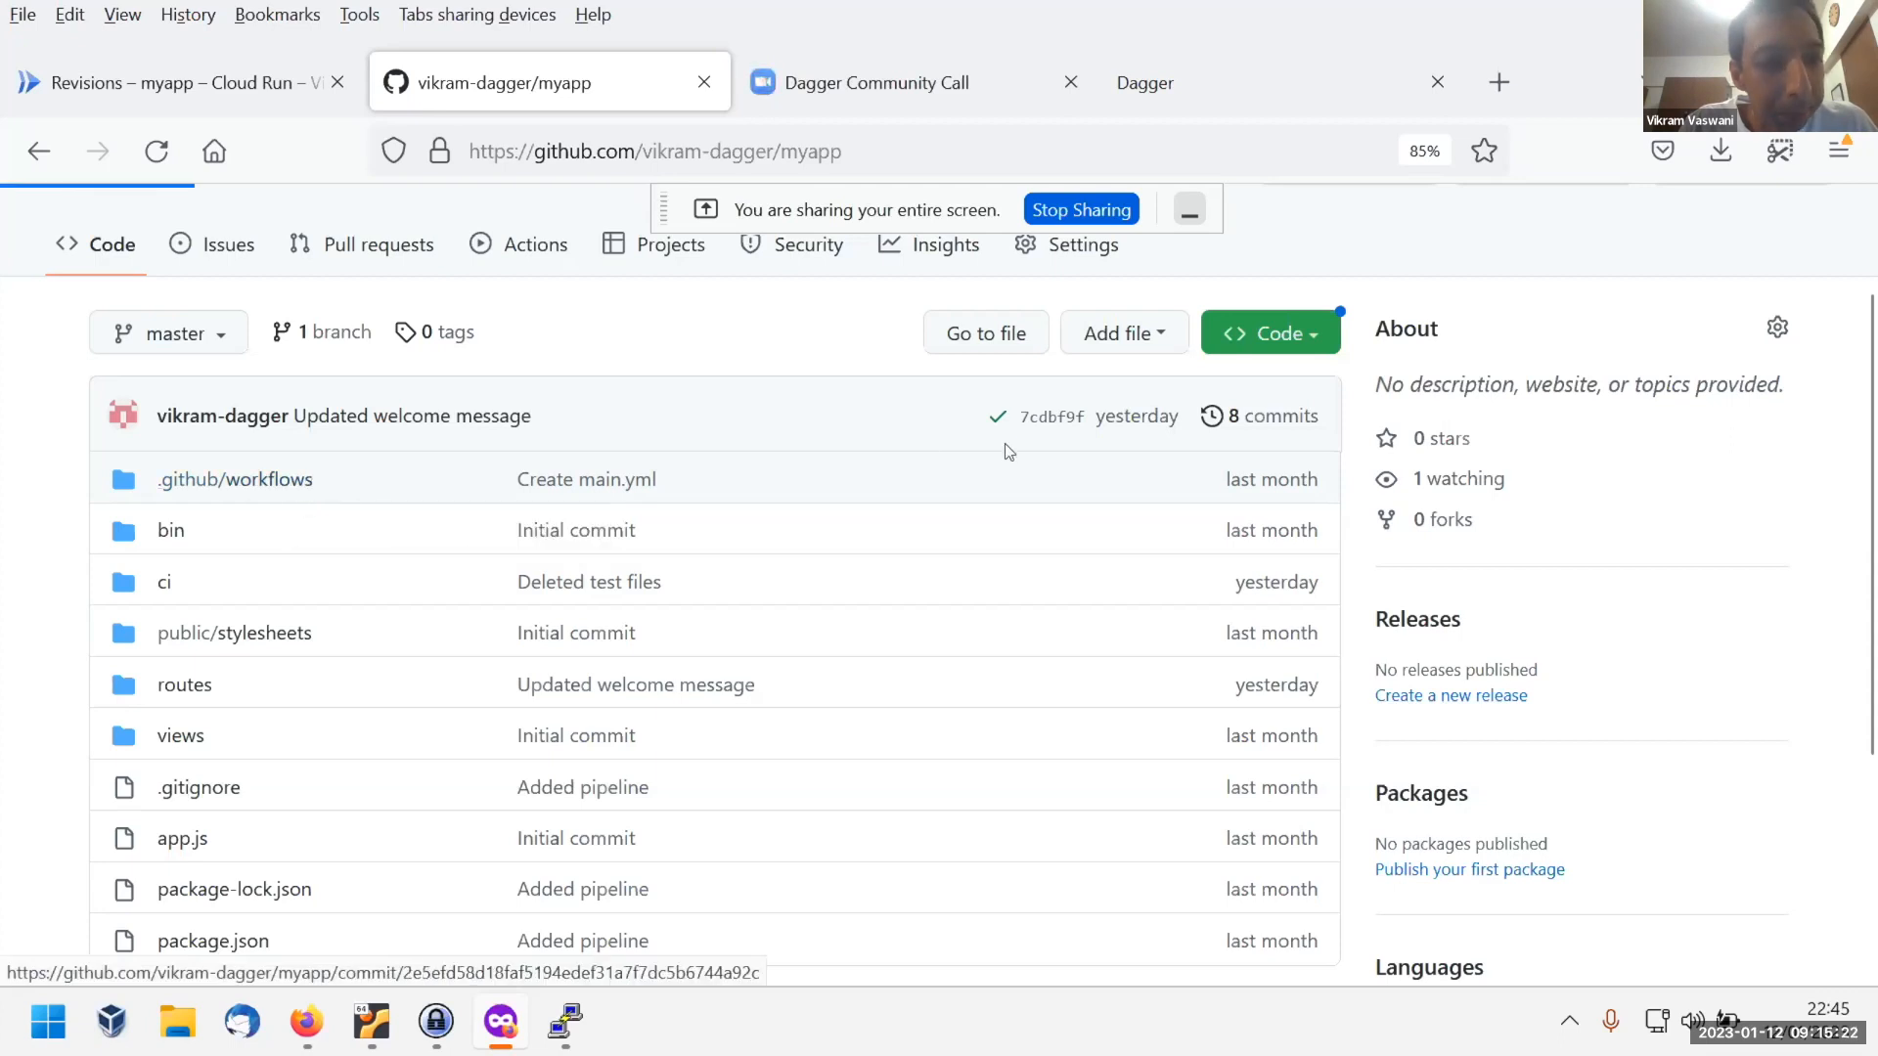
# Review .github/workflows/main.yml down to its final 'Release and deploy with Dagger' step.
pyautogui.click(234, 479)
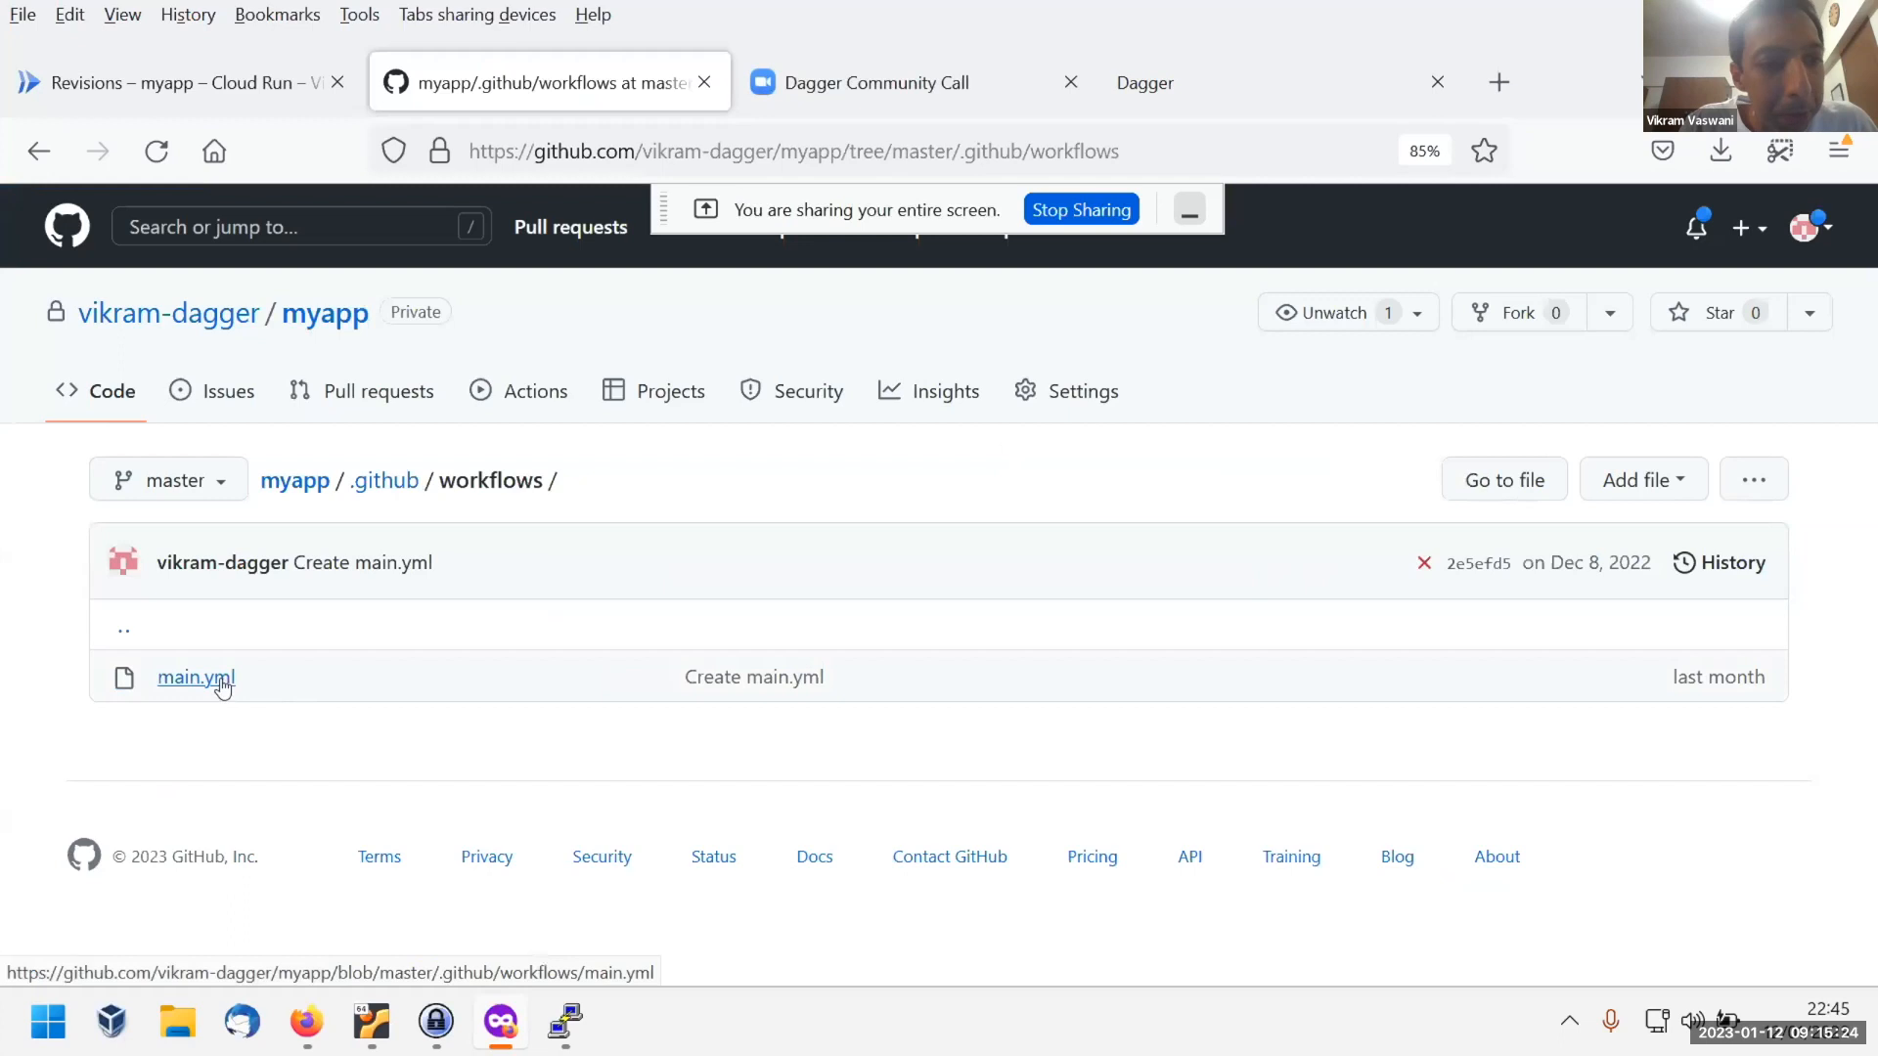
pyautogui.click(195, 676)
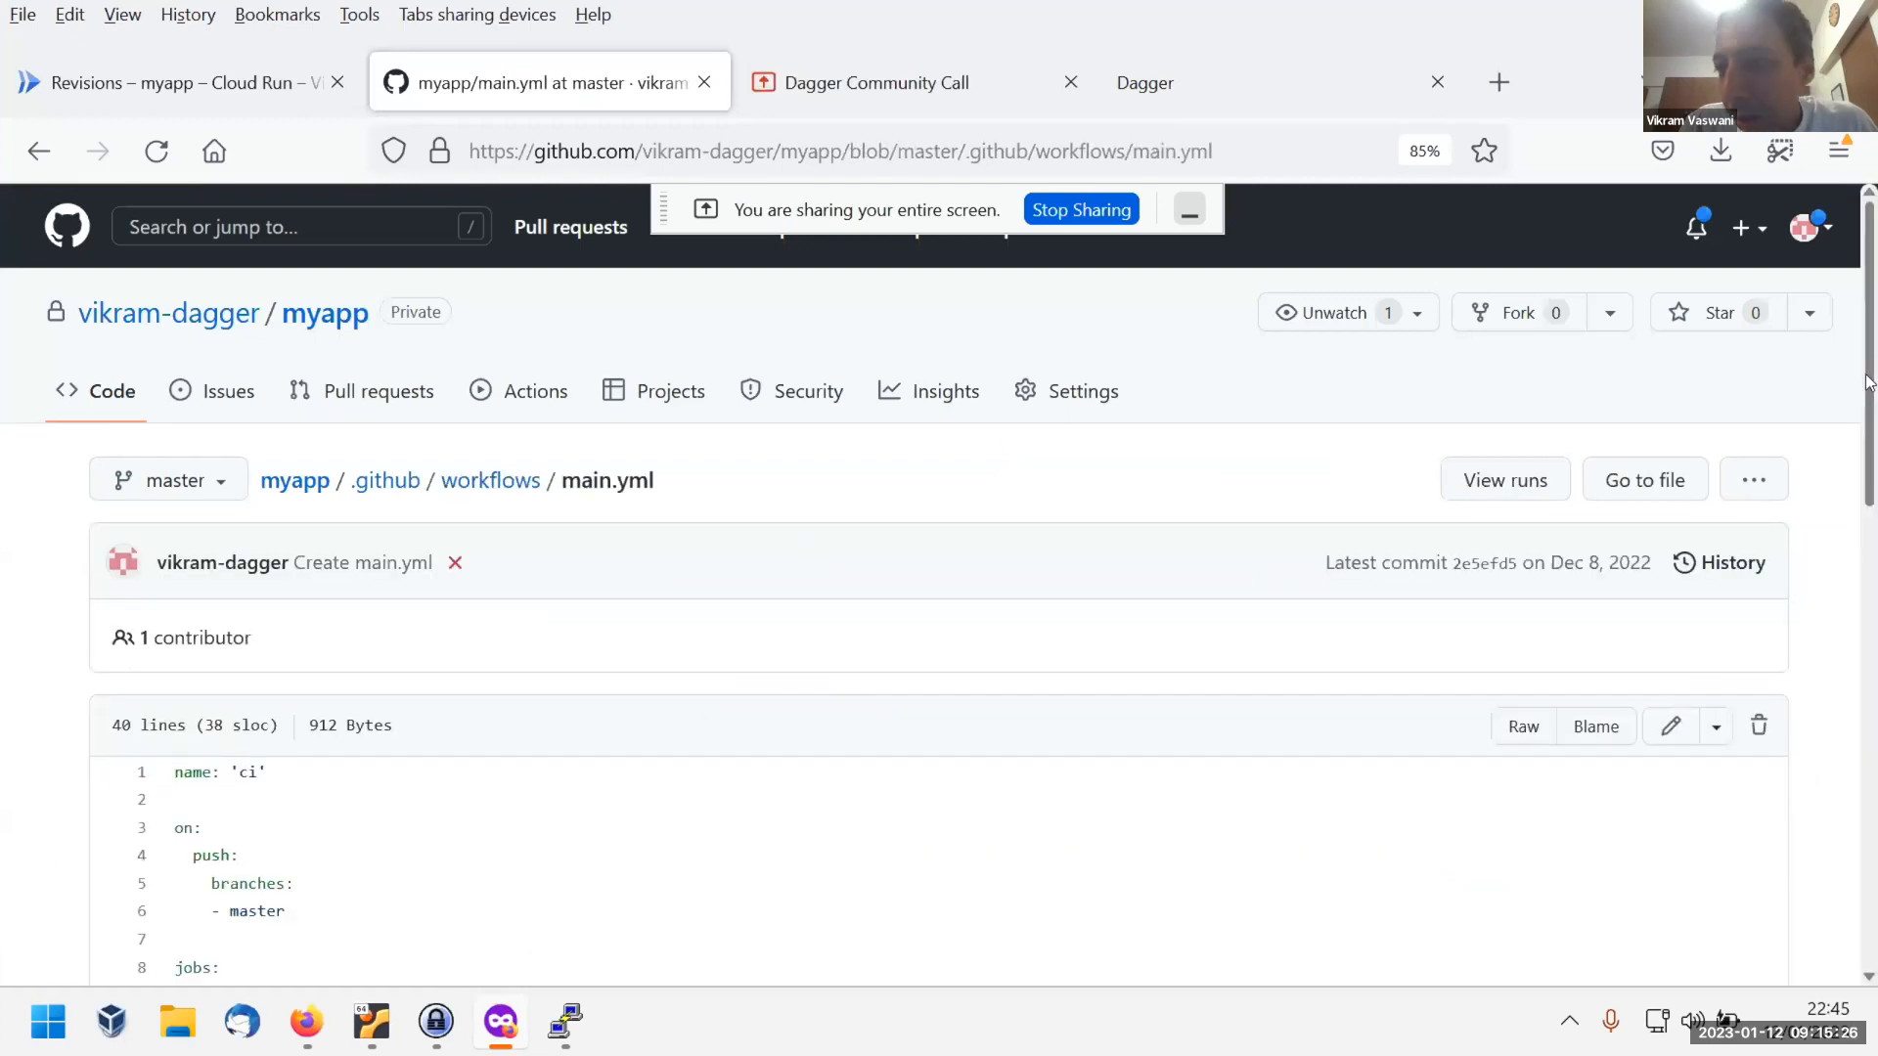
pyautogui.scroll(-3)
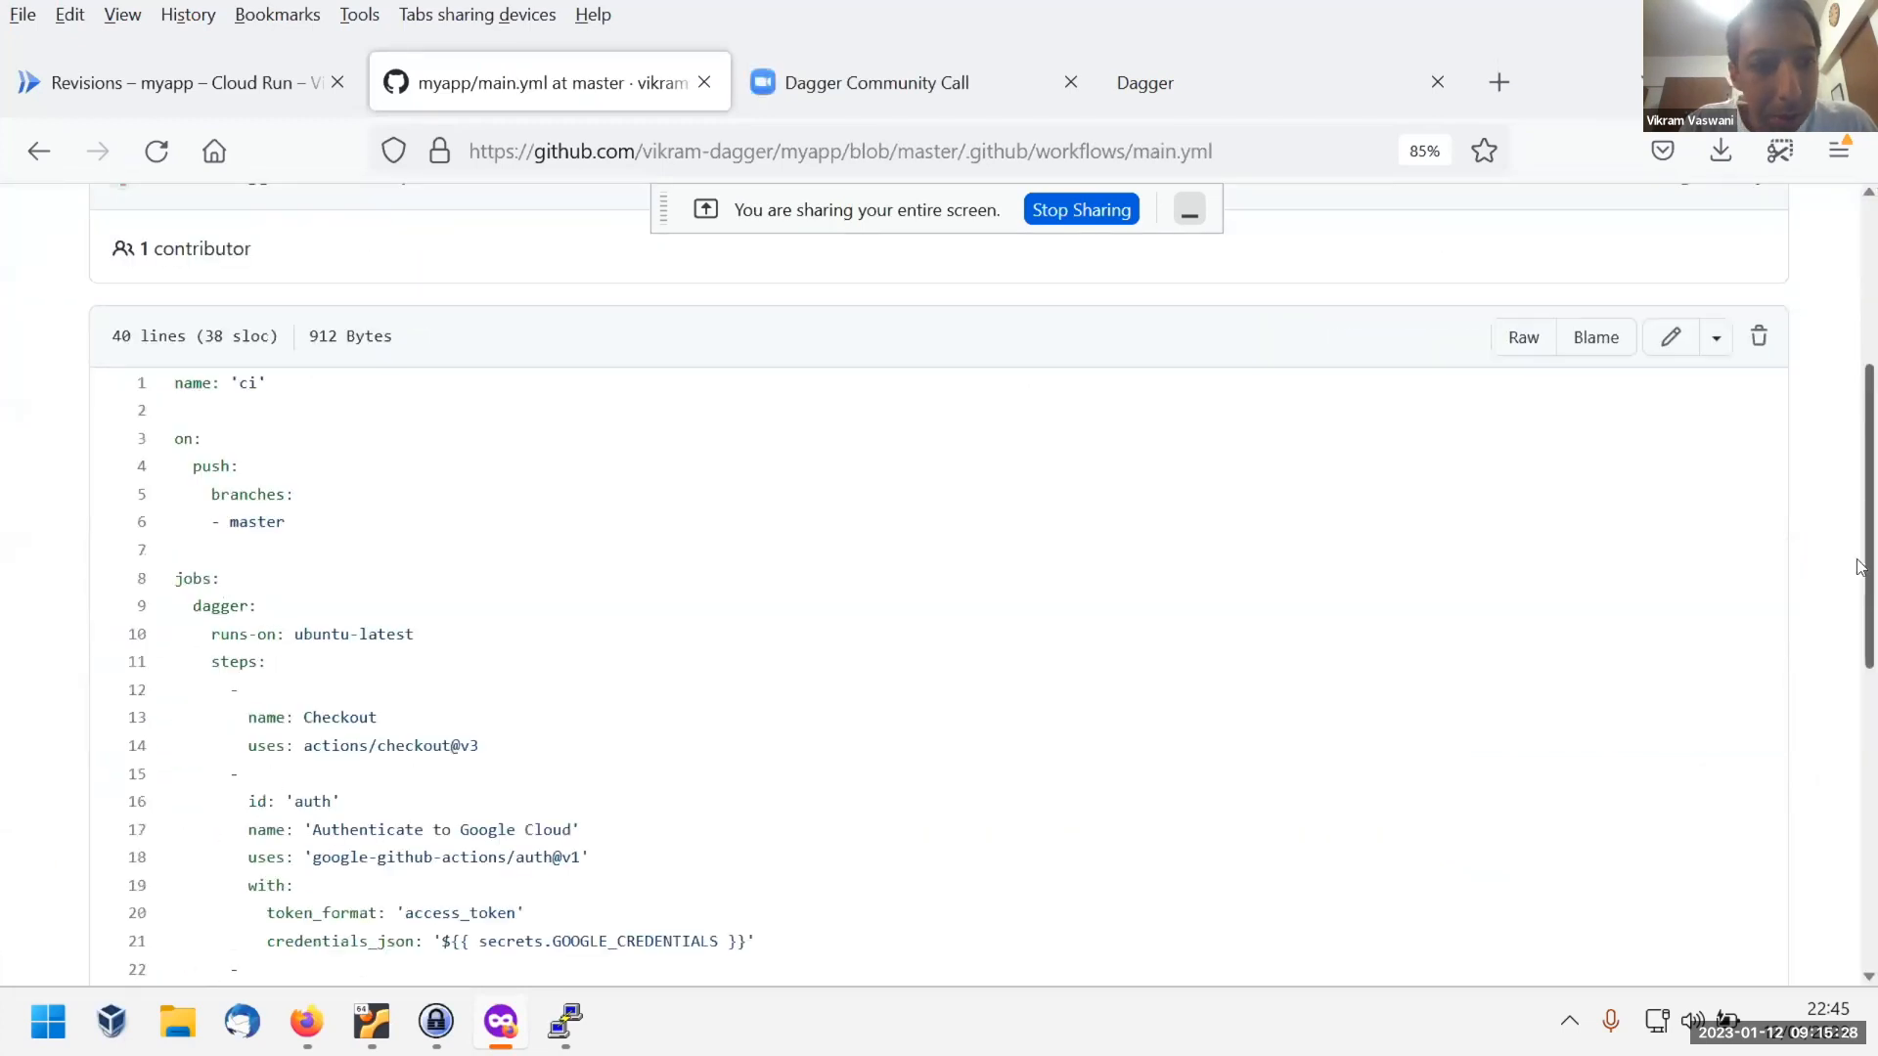
pyautogui.scroll(-3)
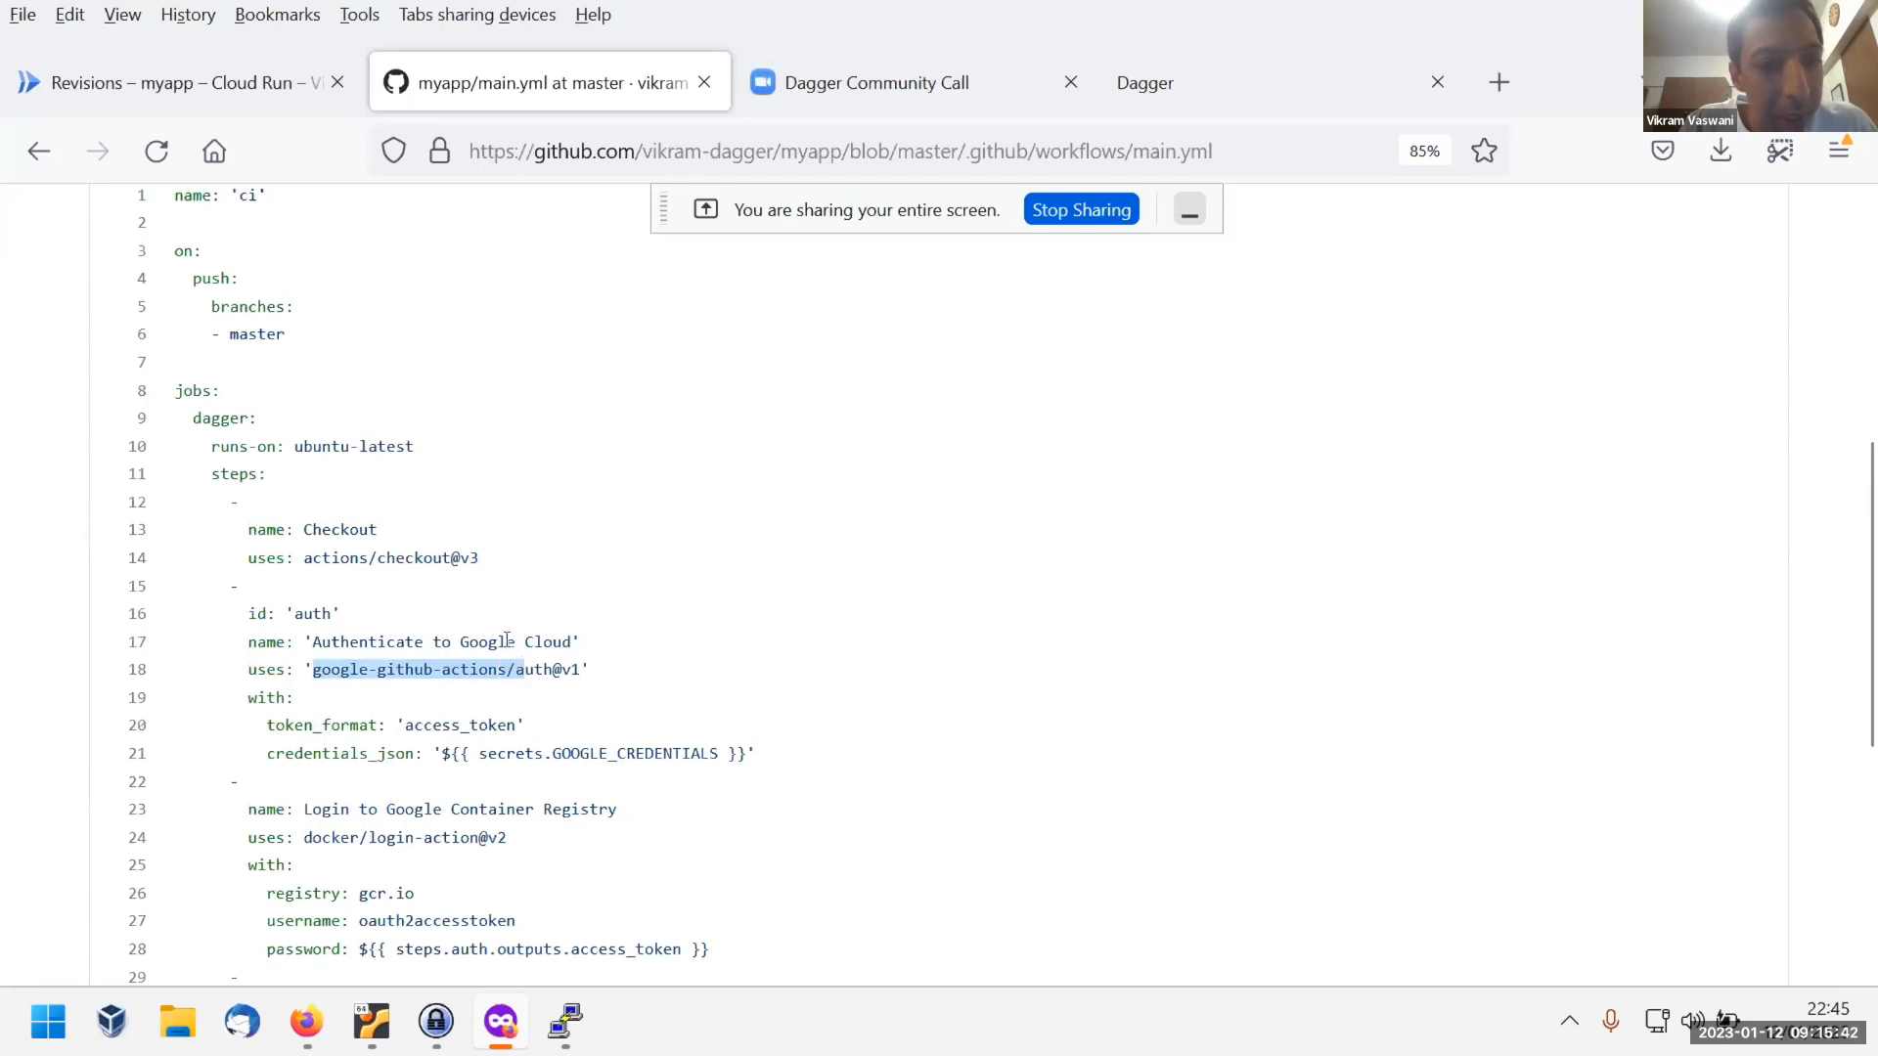
pyautogui.scroll(-3)
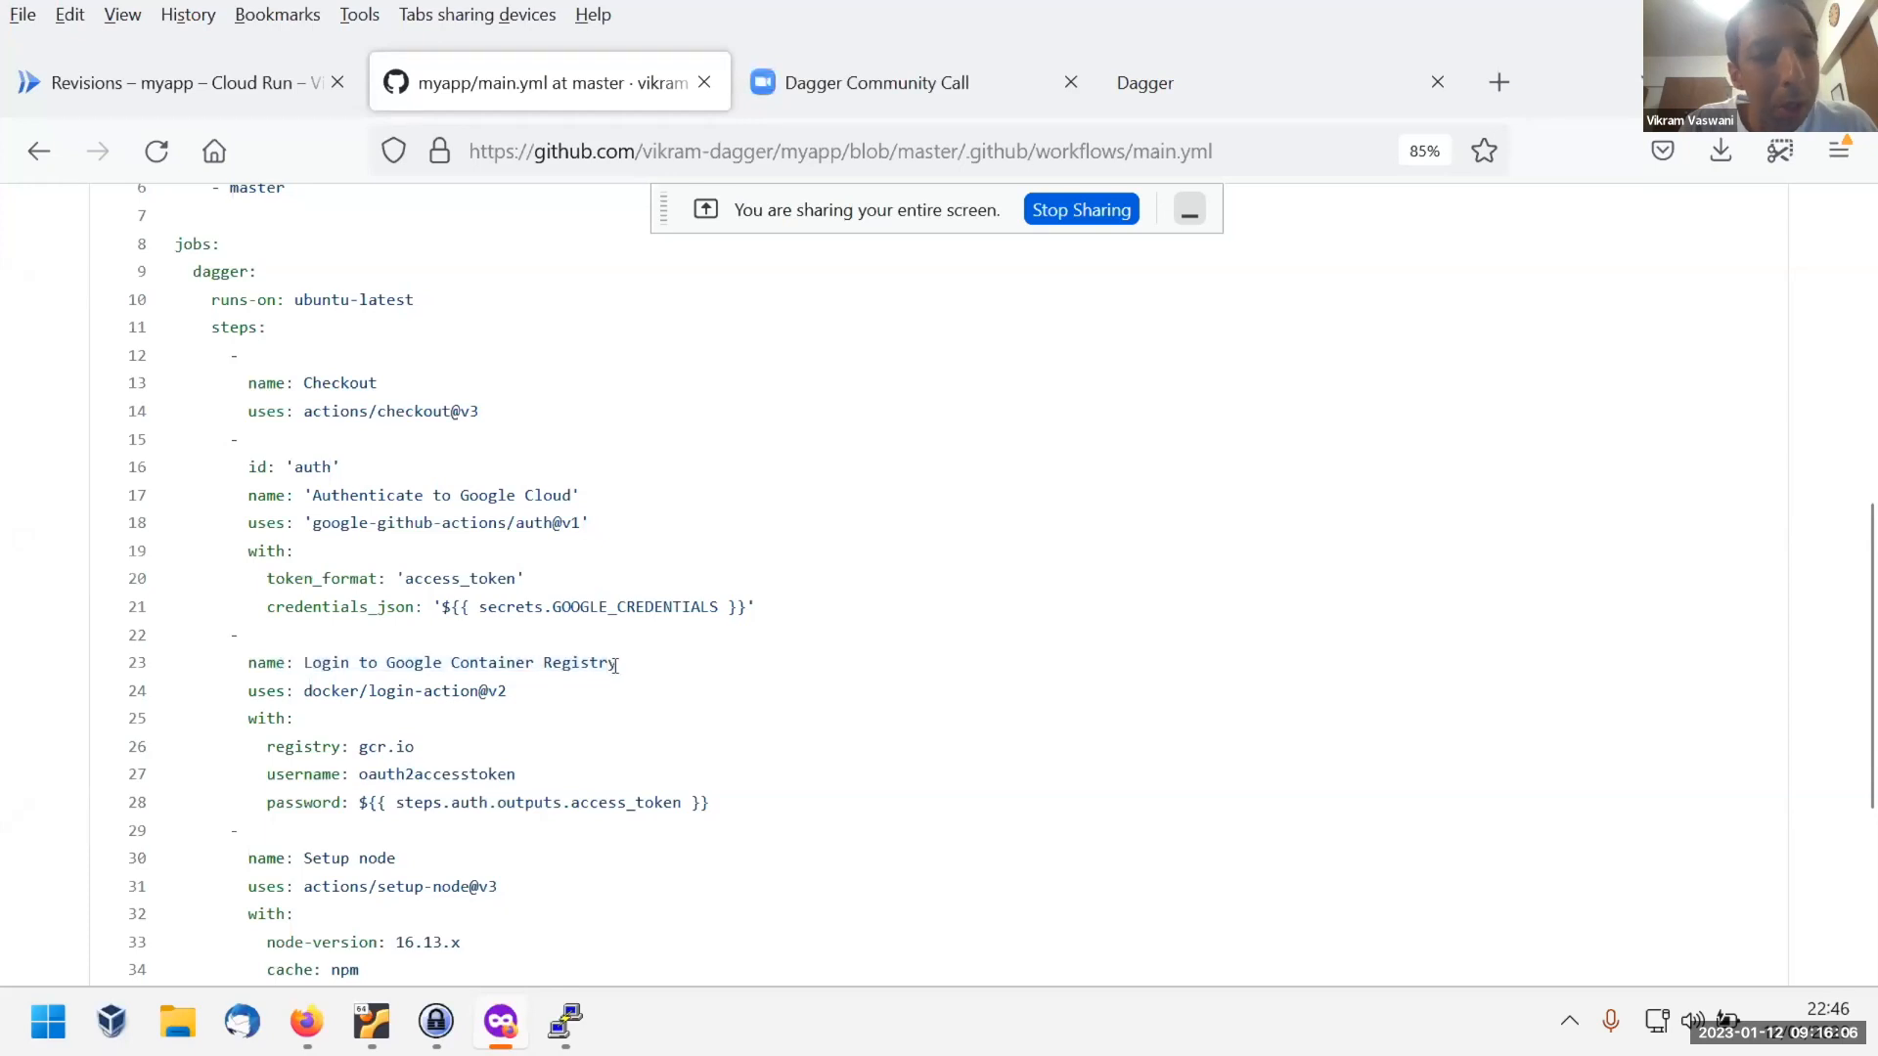
pyautogui.scroll(-3)
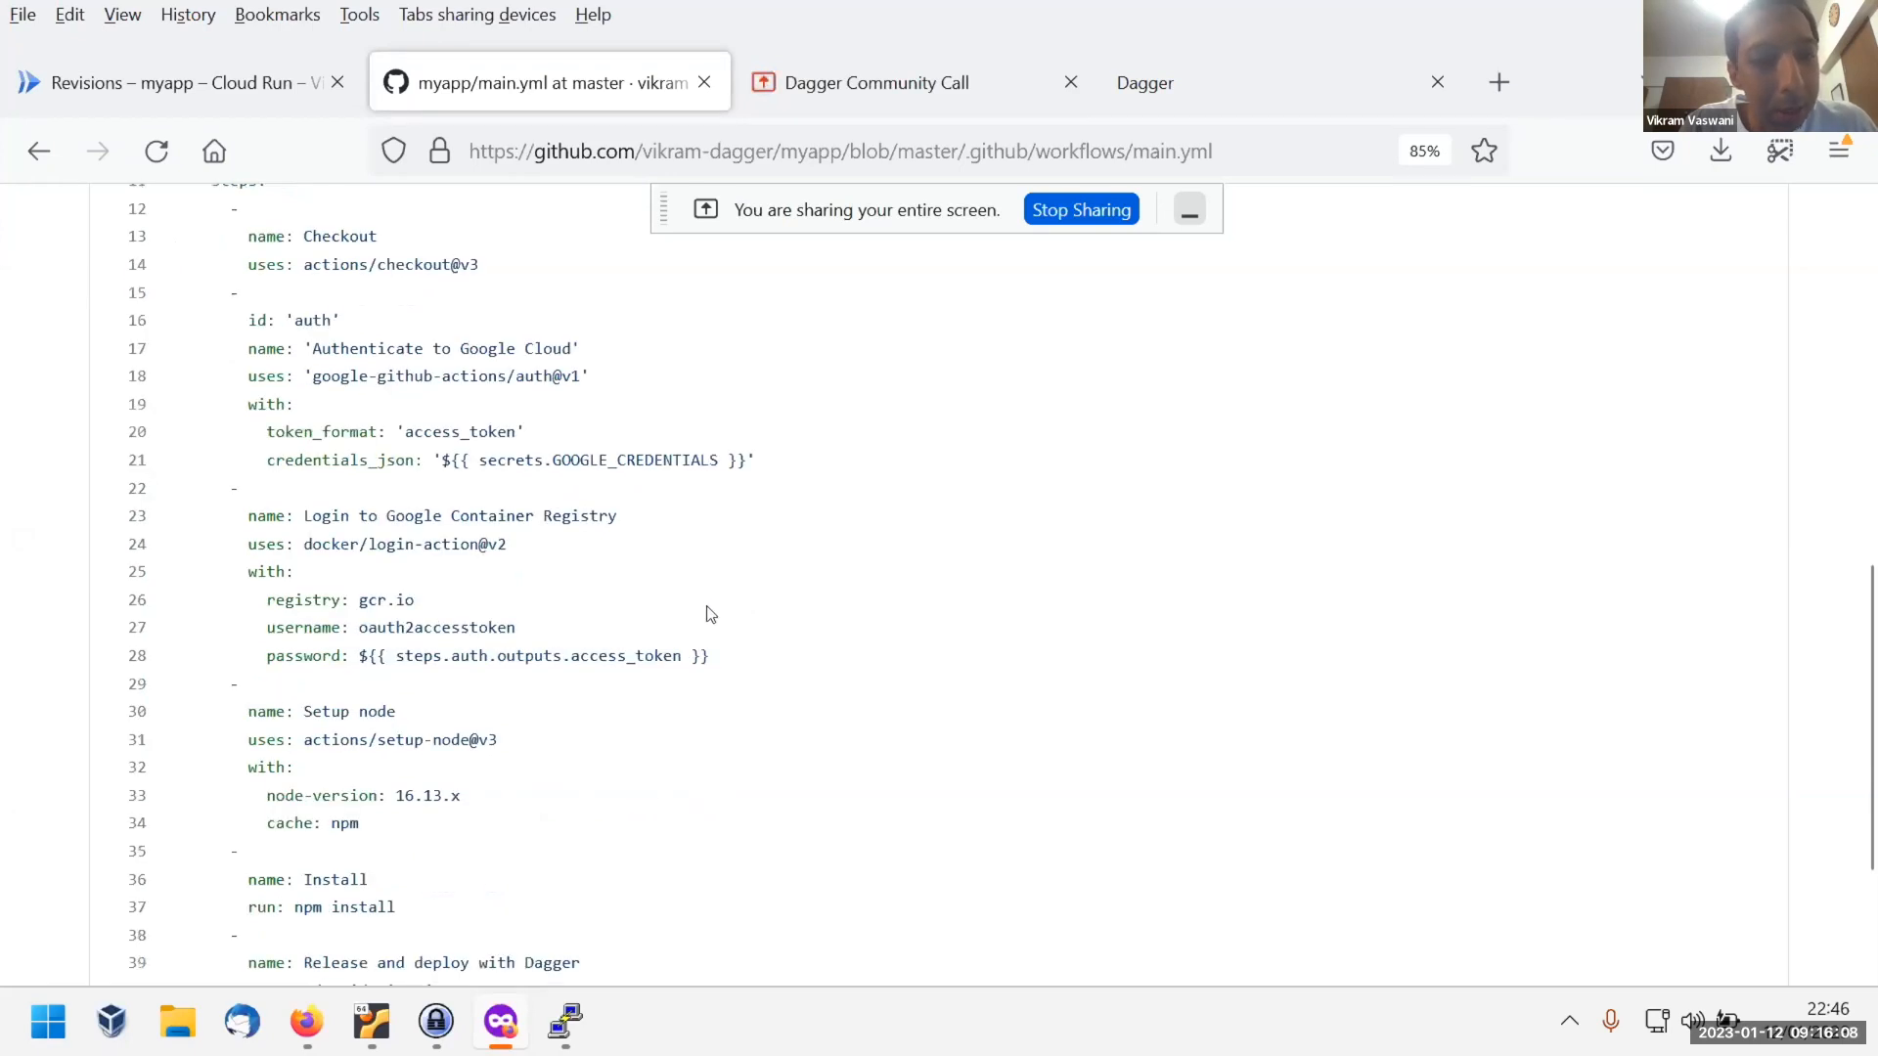
pyautogui.scroll(-3)
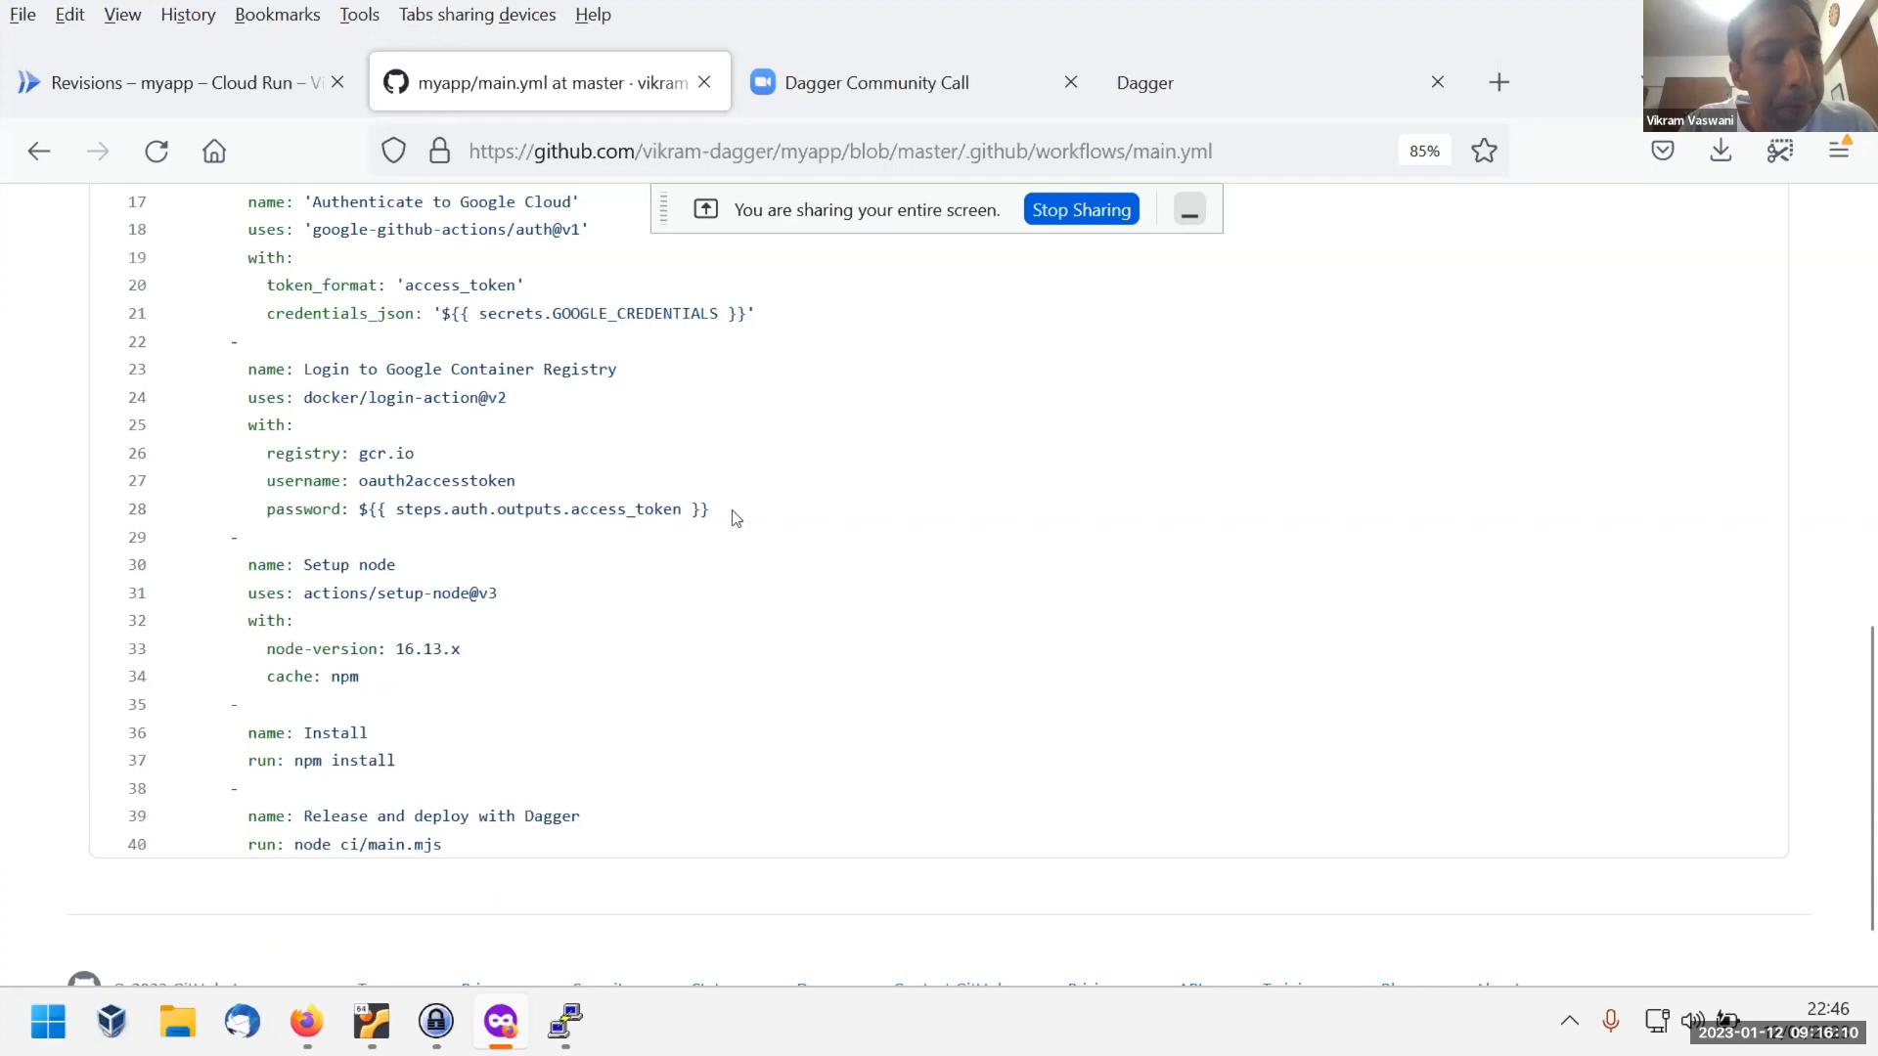
pyautogui.doubleClick(334, 732)
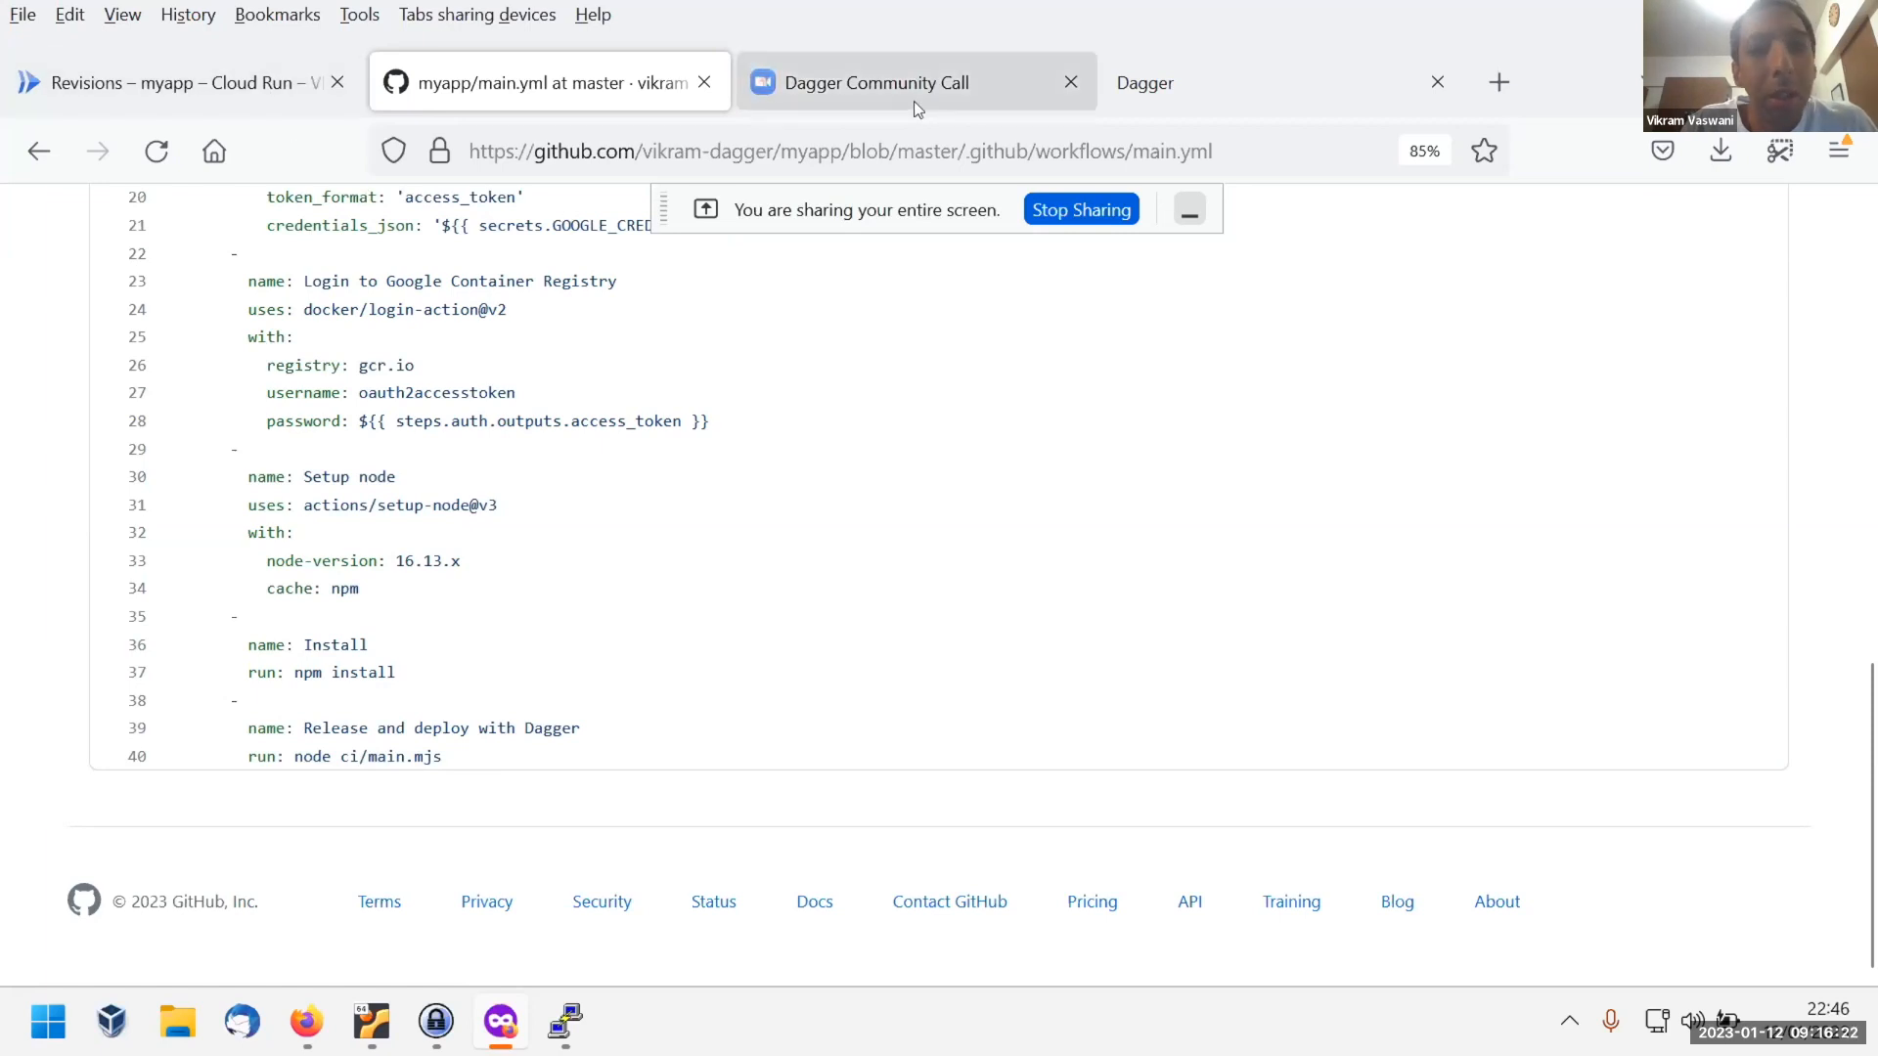
# Visit the meeting and Cloud Run revisions tabs, then land on the myapp repository tab.
pyautogui.click(895, 83)
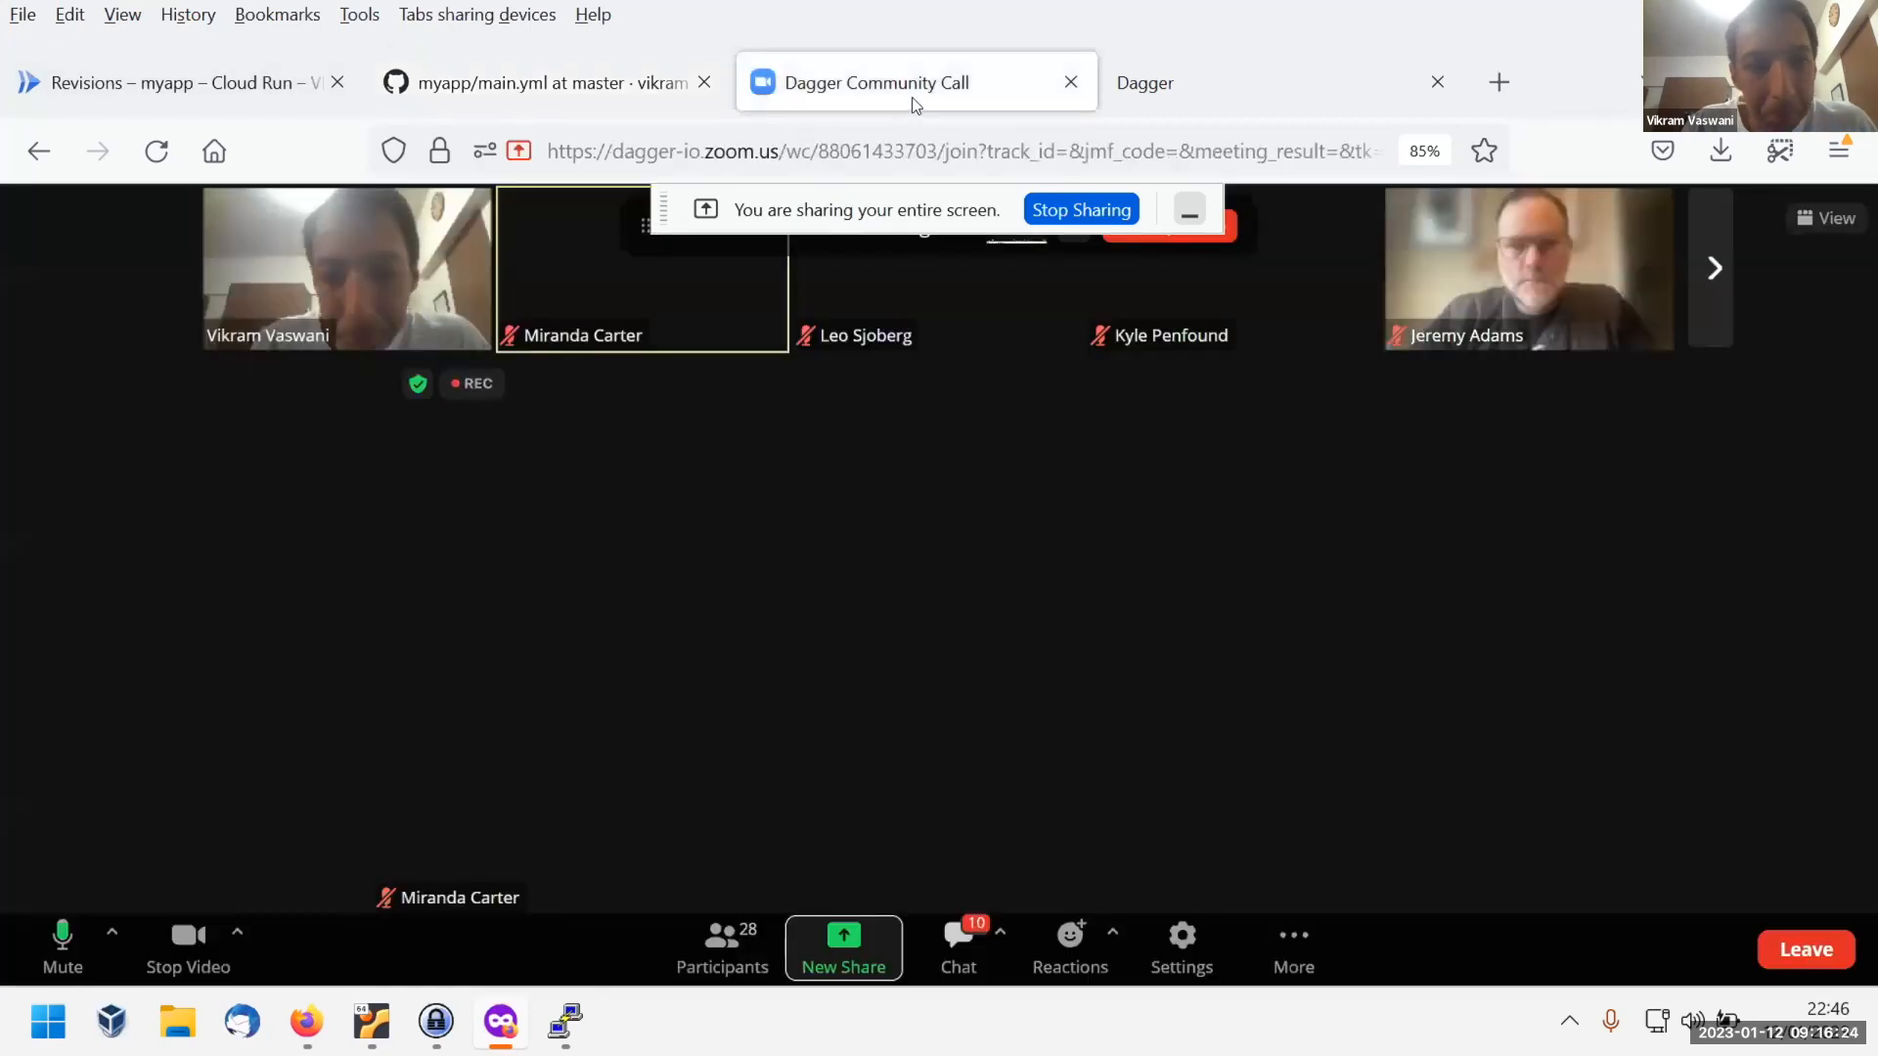
pyautogui.click(176, 82)
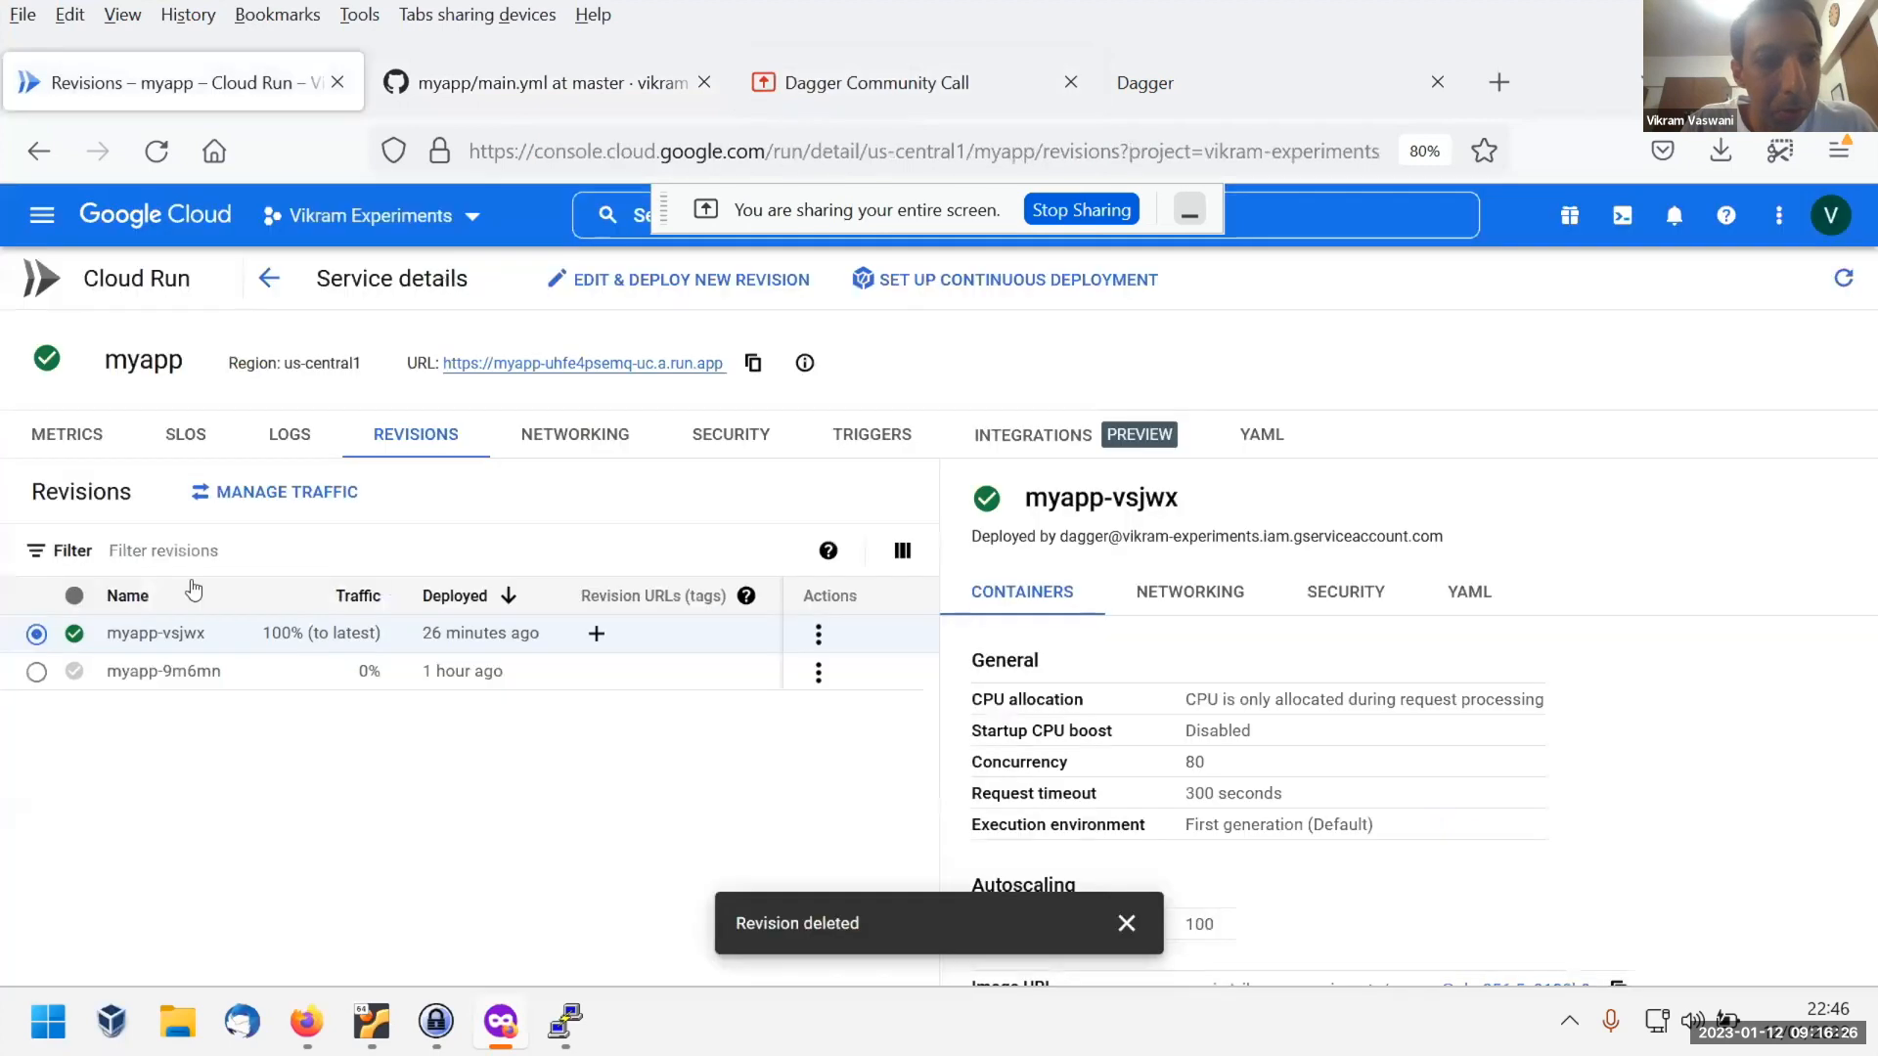
pyautogui.click(549, 83)
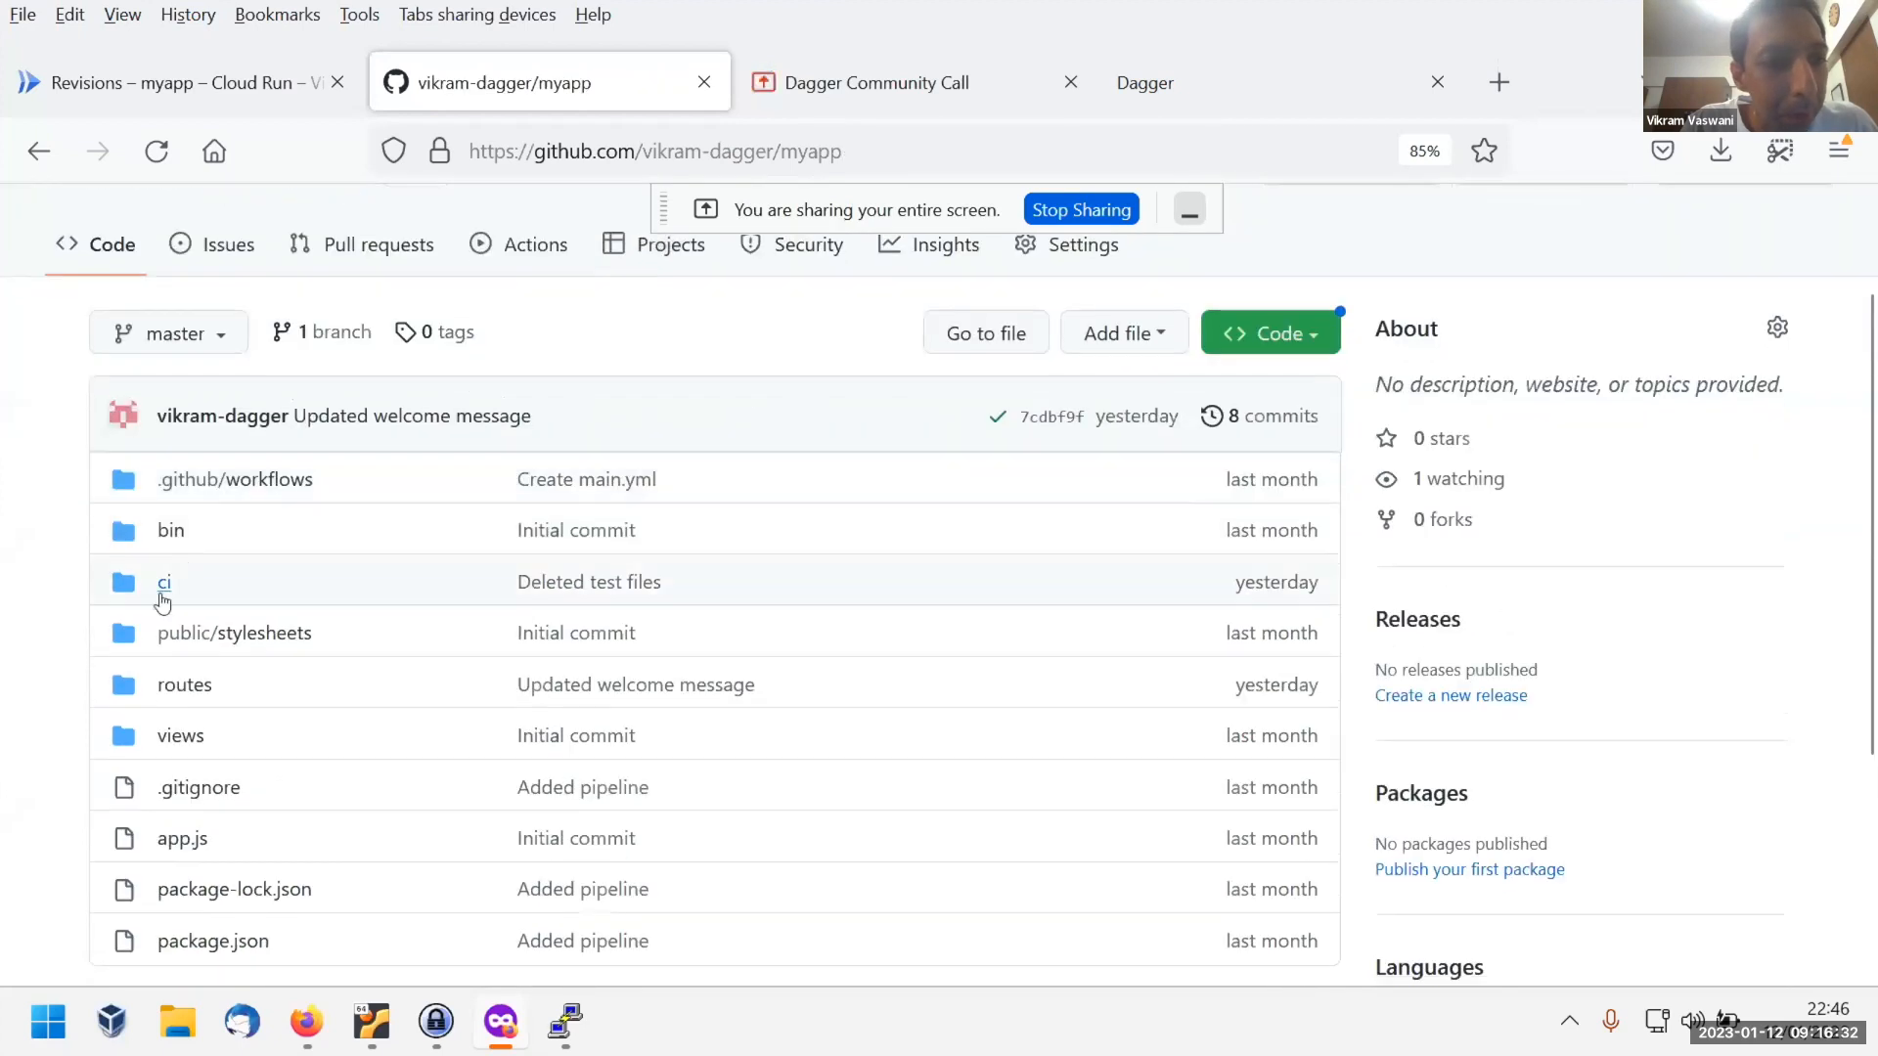
# Read ci/main.mjs down to the container registry publish address and highlight it.
pyautogui.click(165, 583)
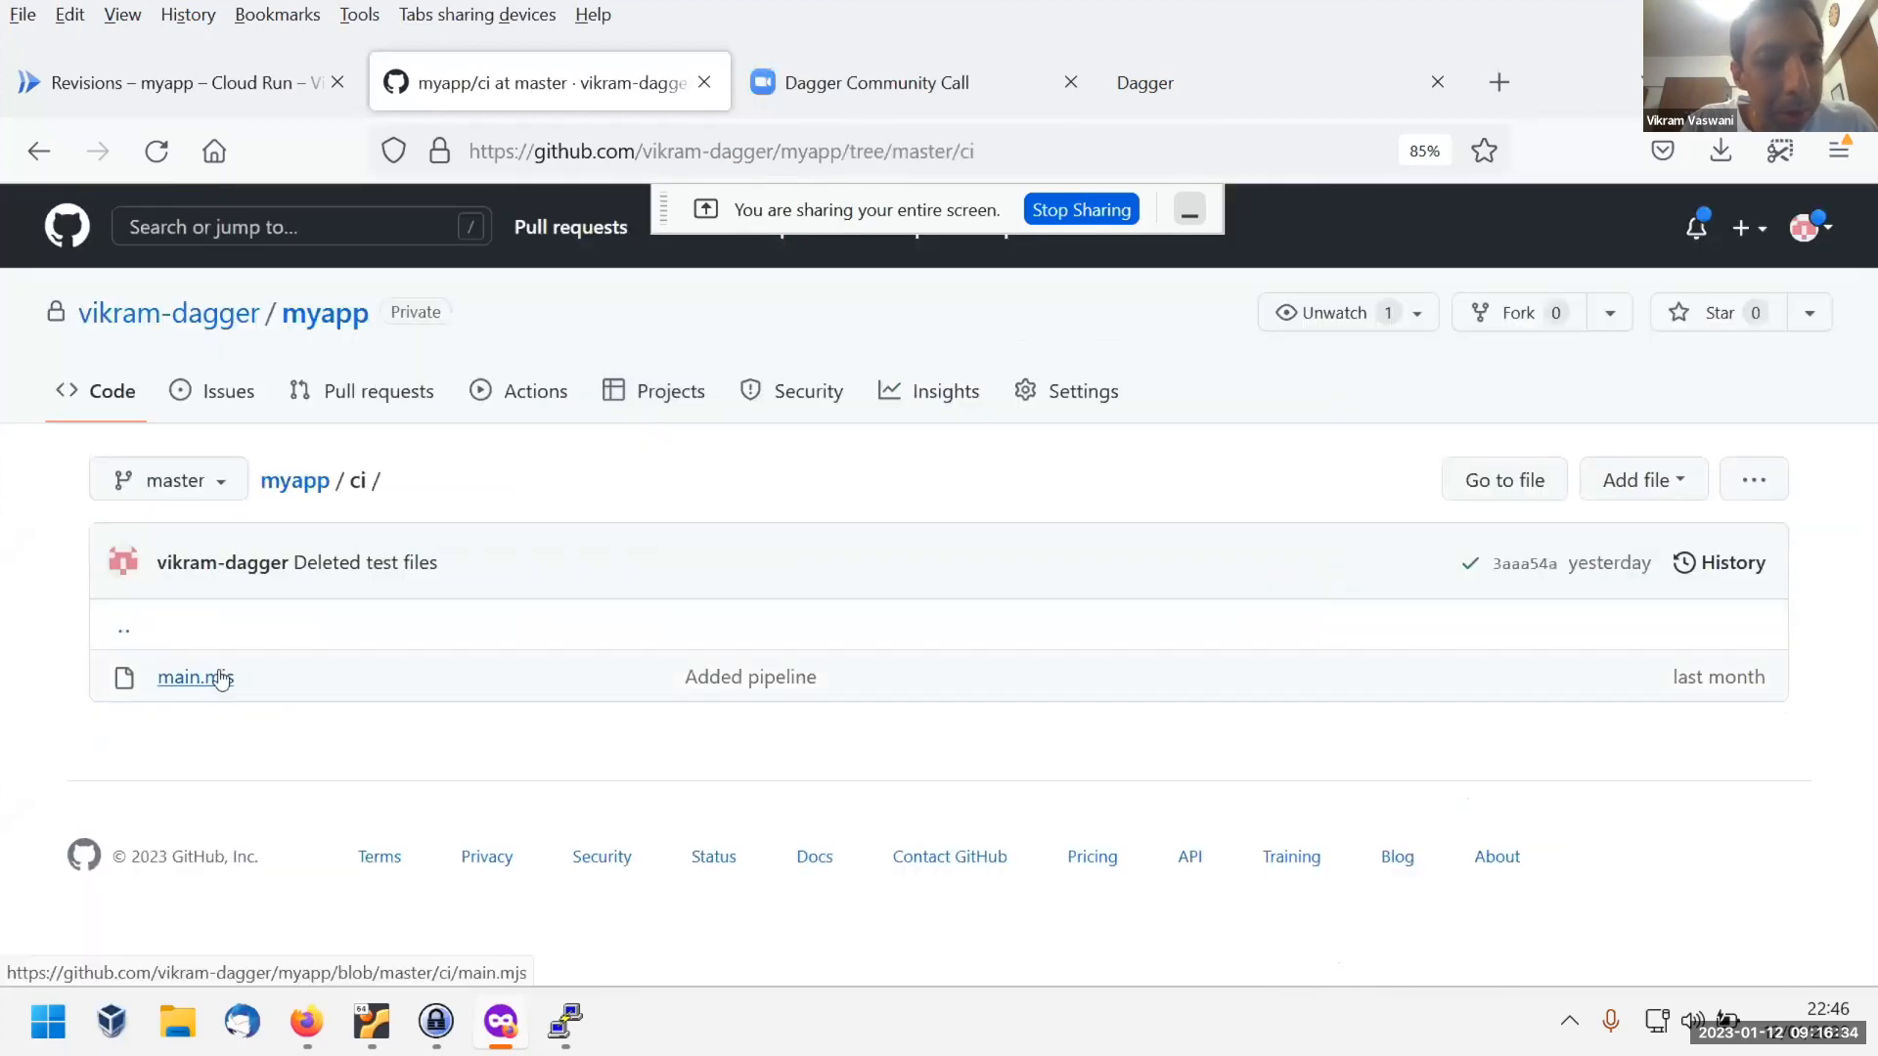
pyautogui.click(186, 677)
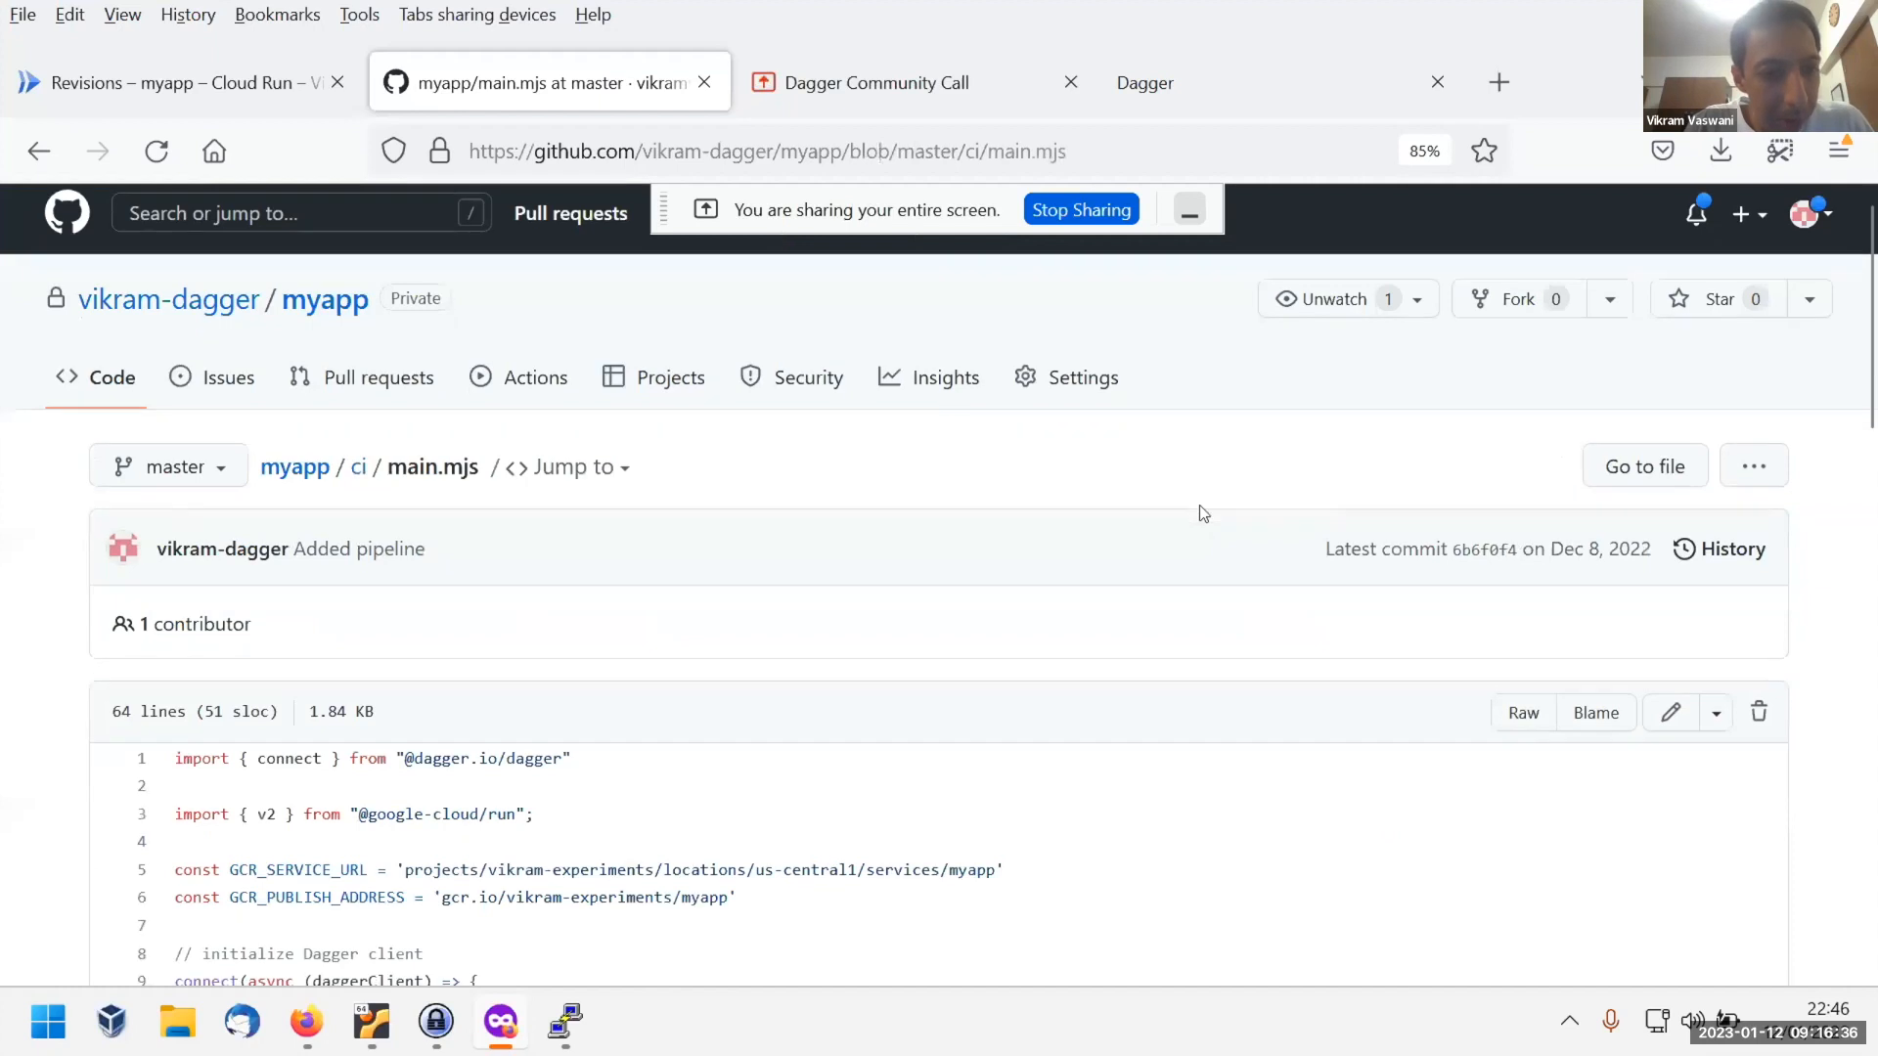
pyautogui.scroll(-3)
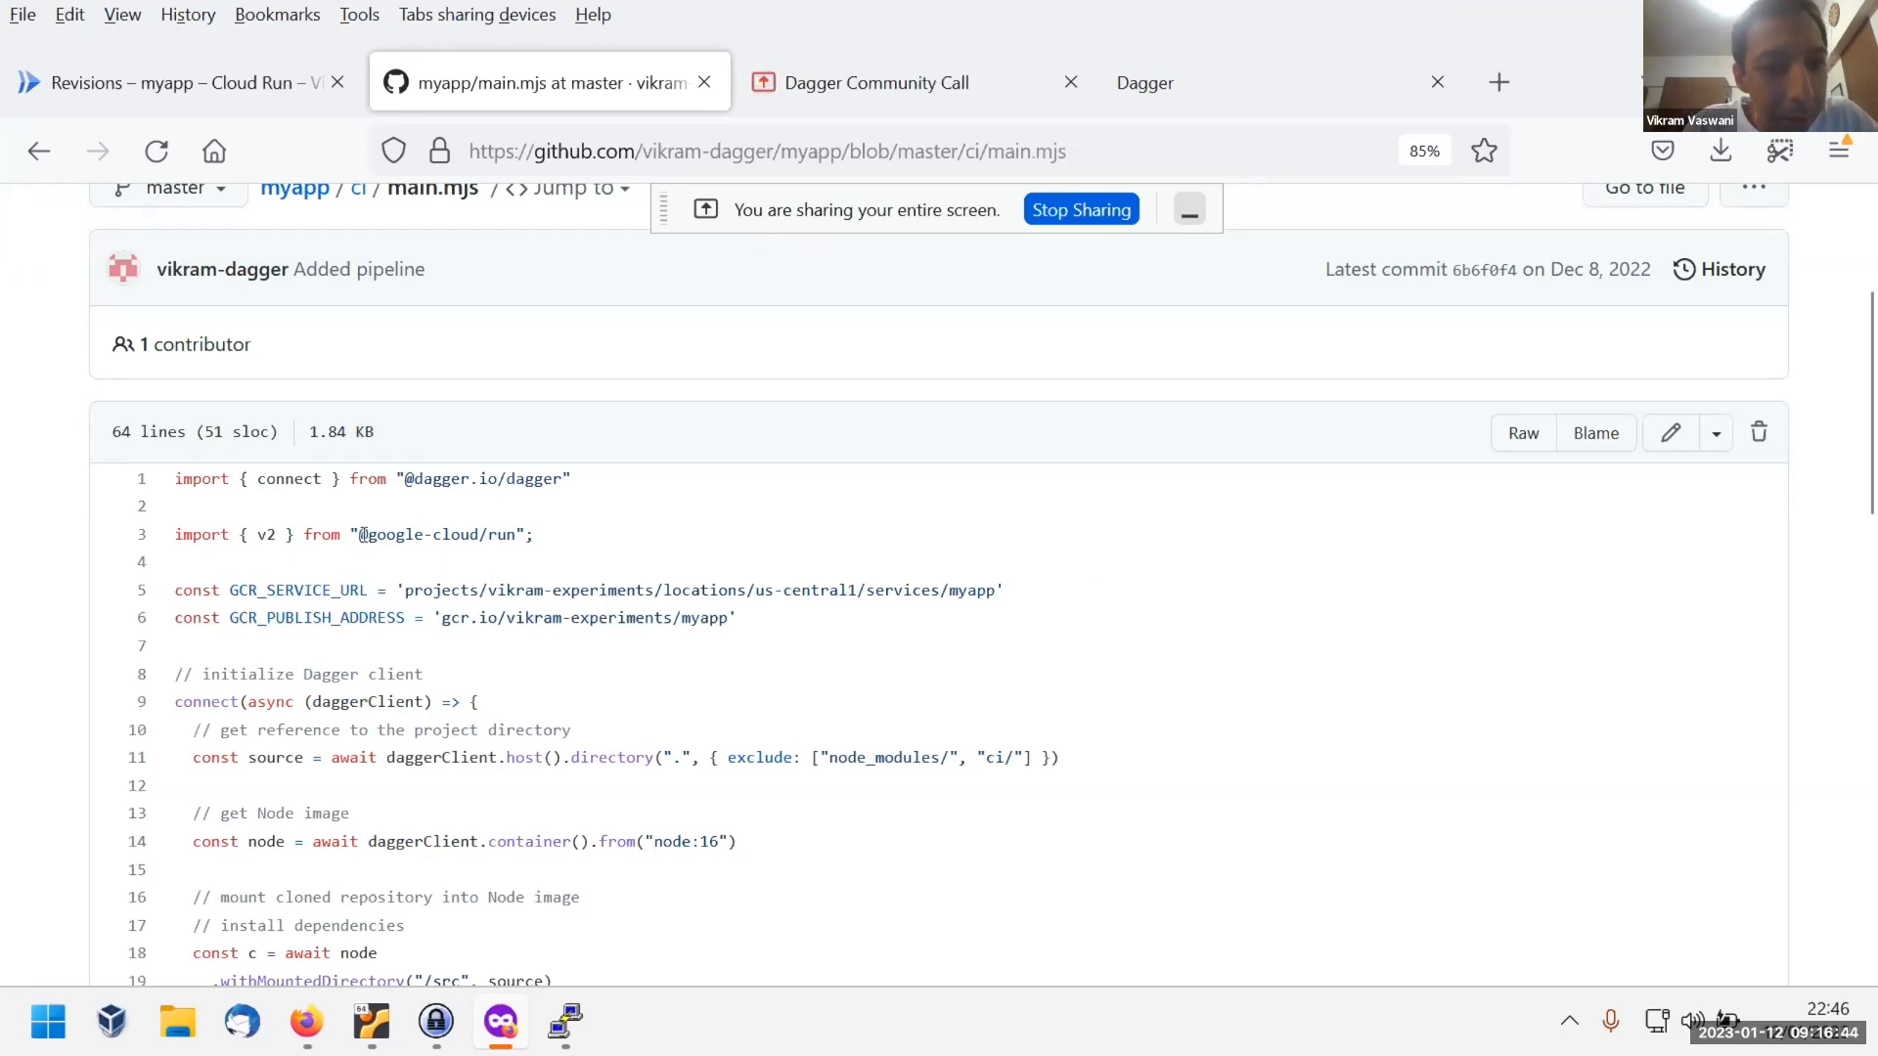
pyautogui.scroll(-3)
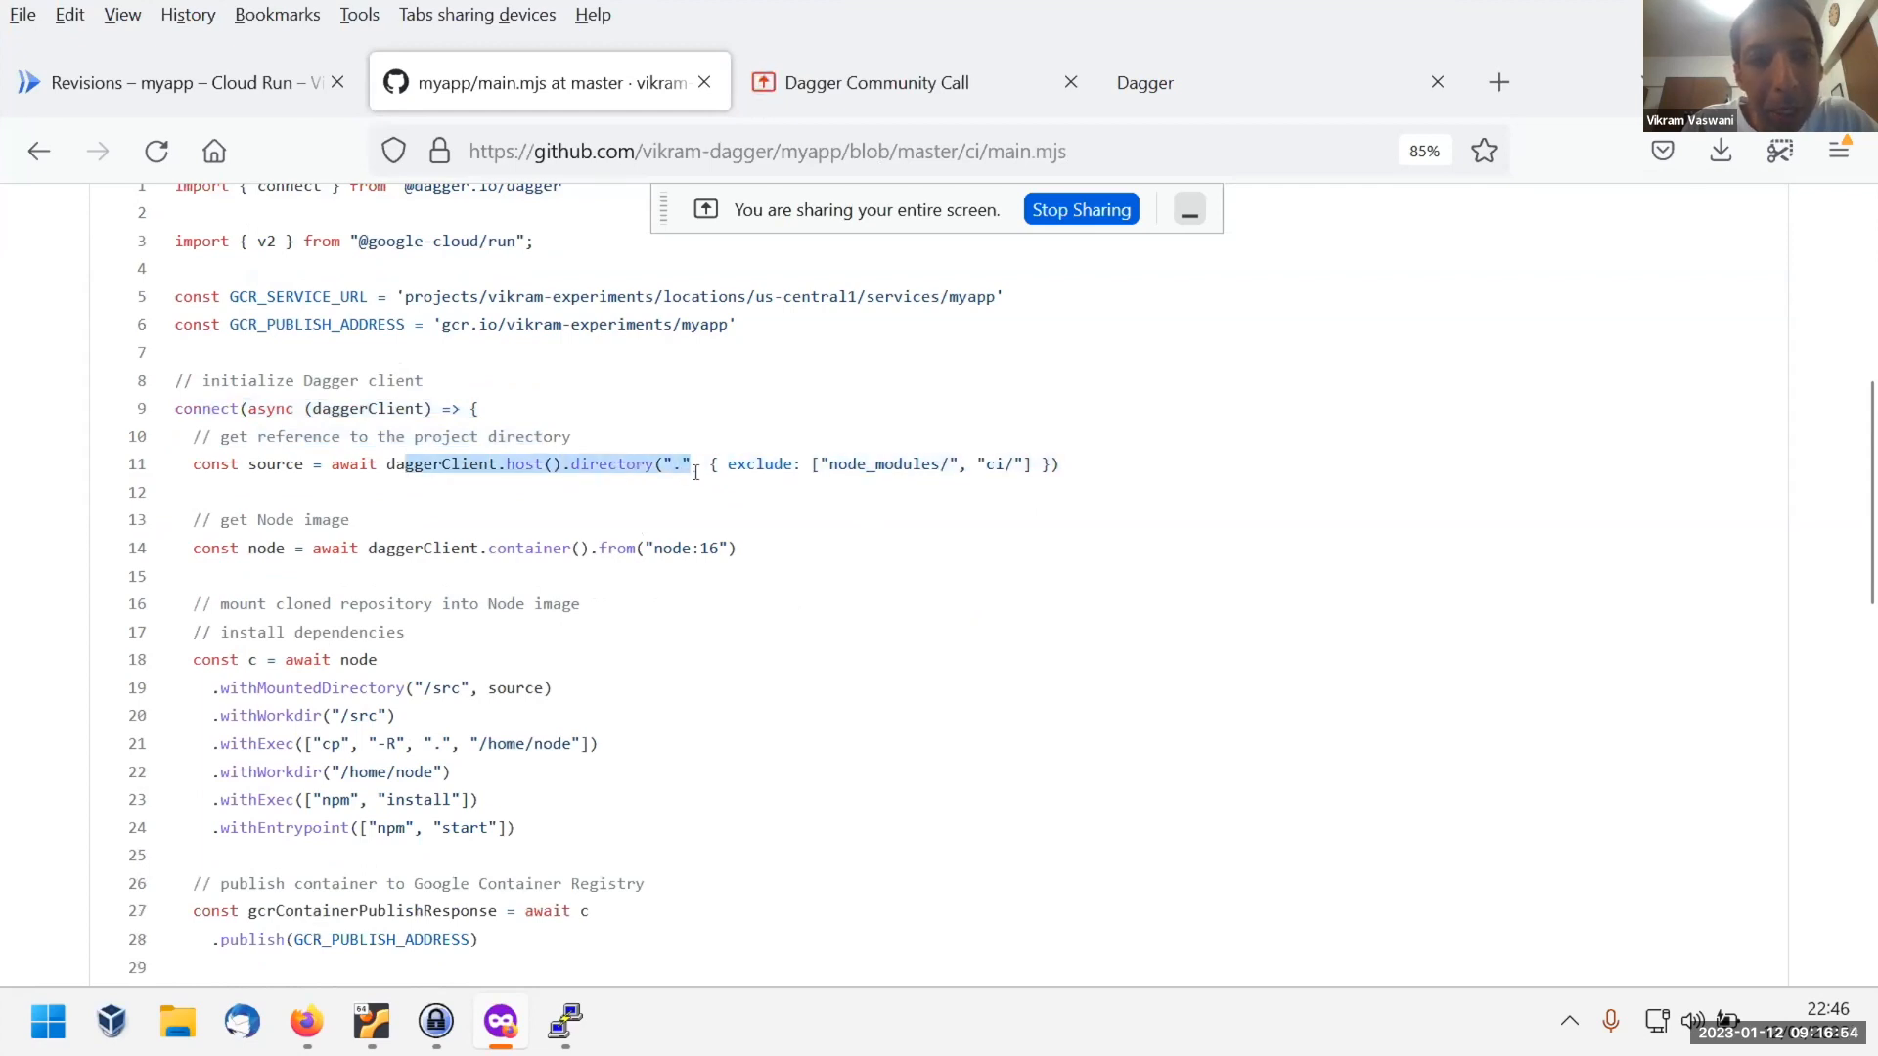
pyautogui.moveTo(953, 465)
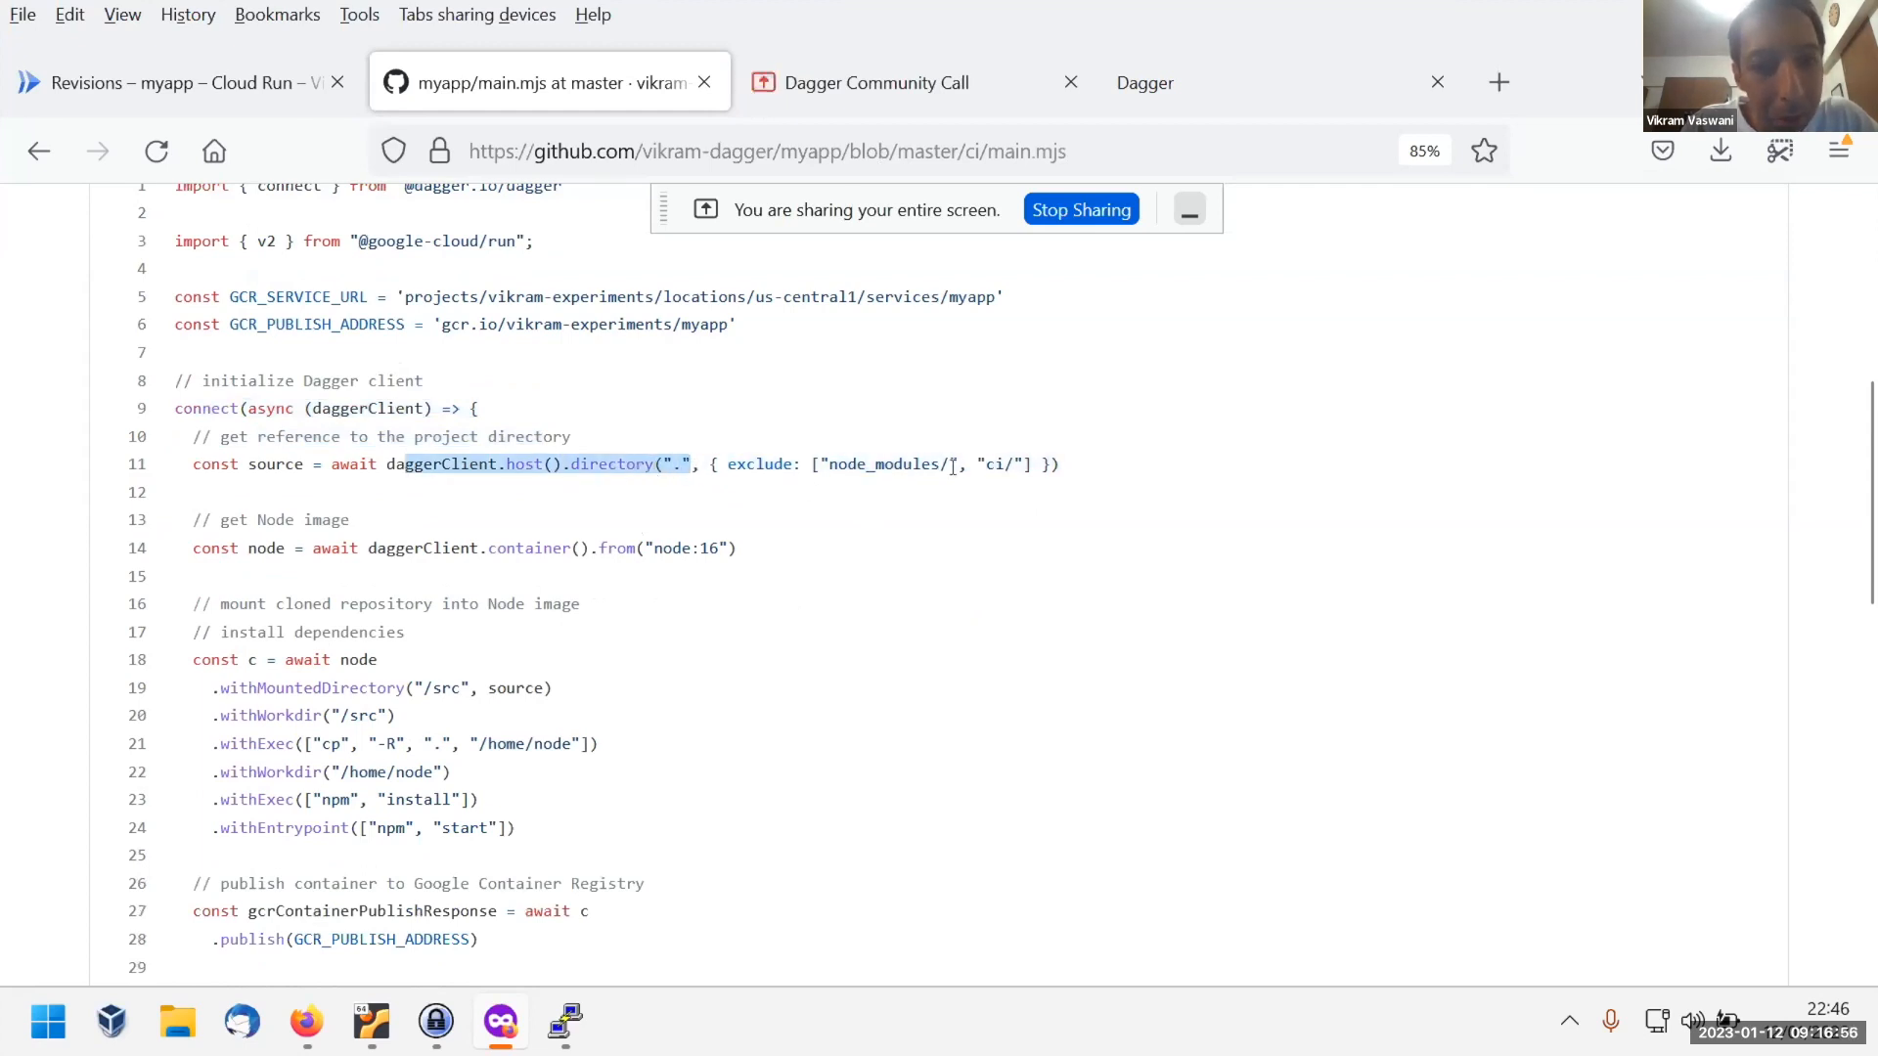
pyautogui.scroll(-3)
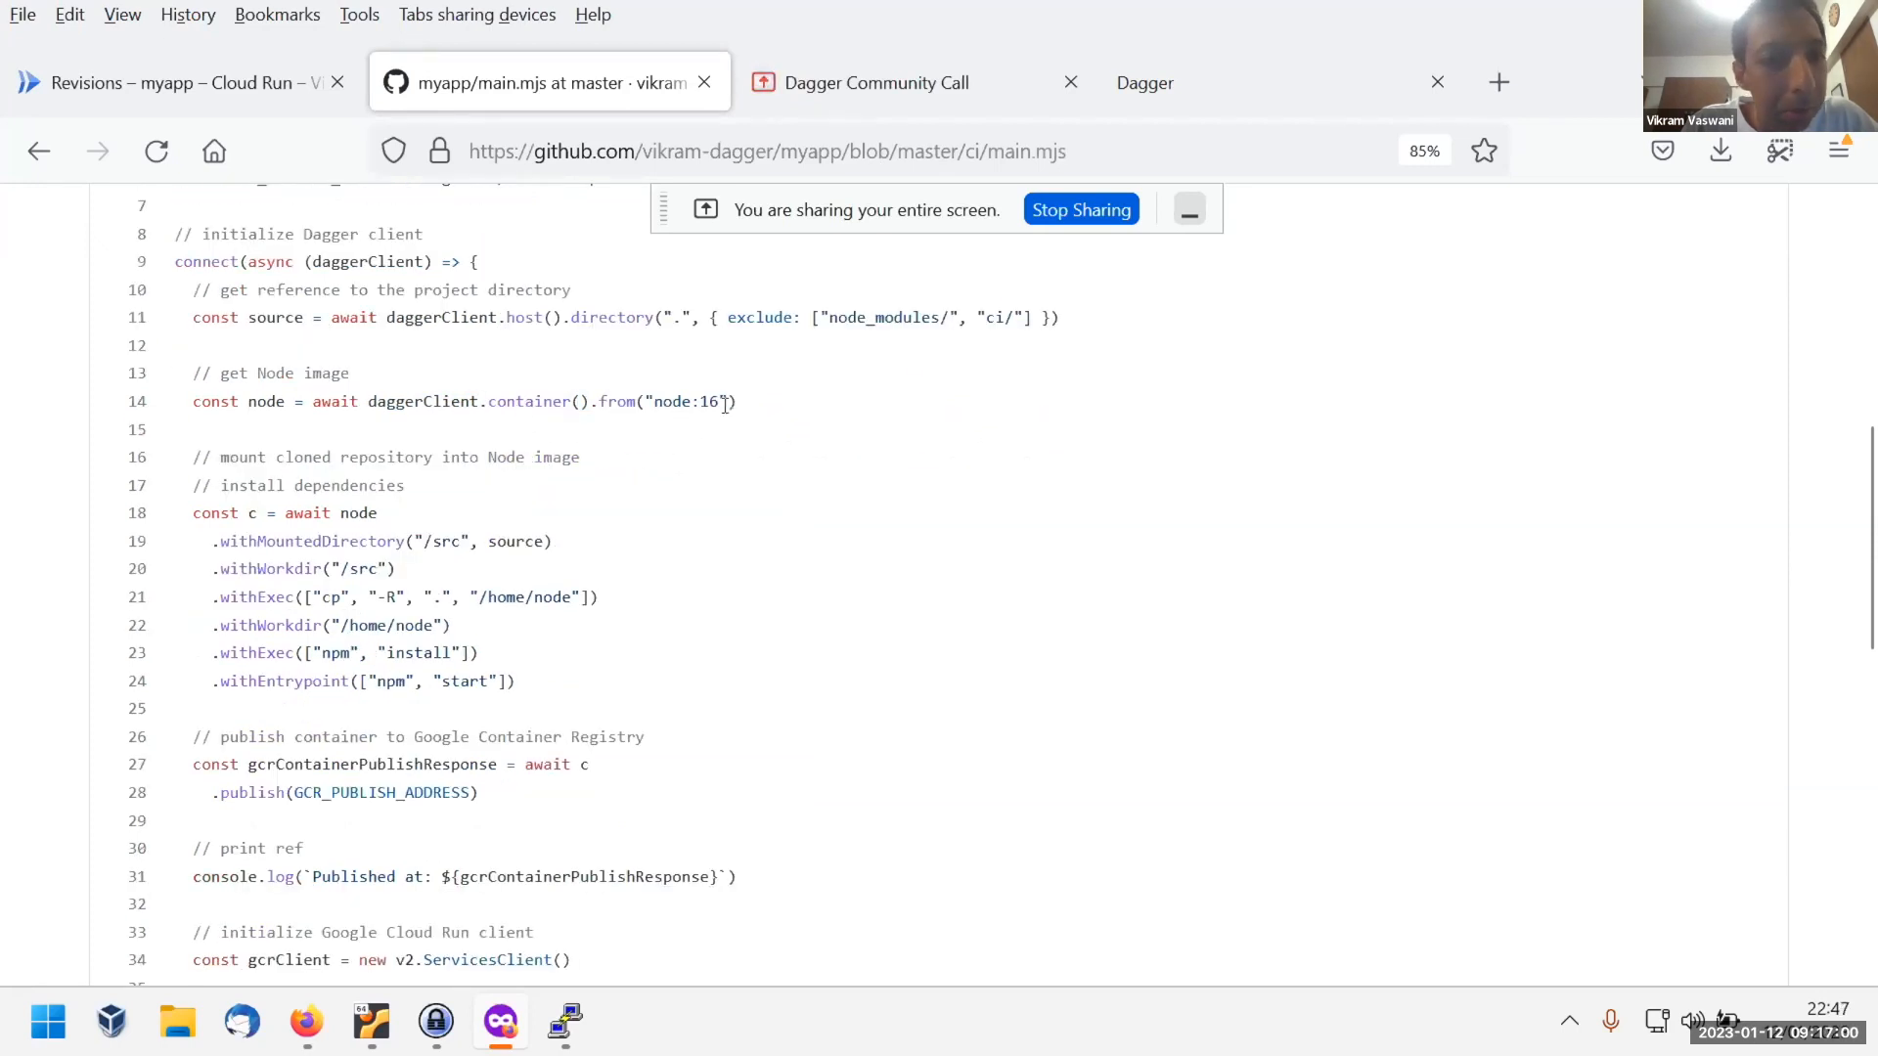
pyautogui.moveTo(511, 458)
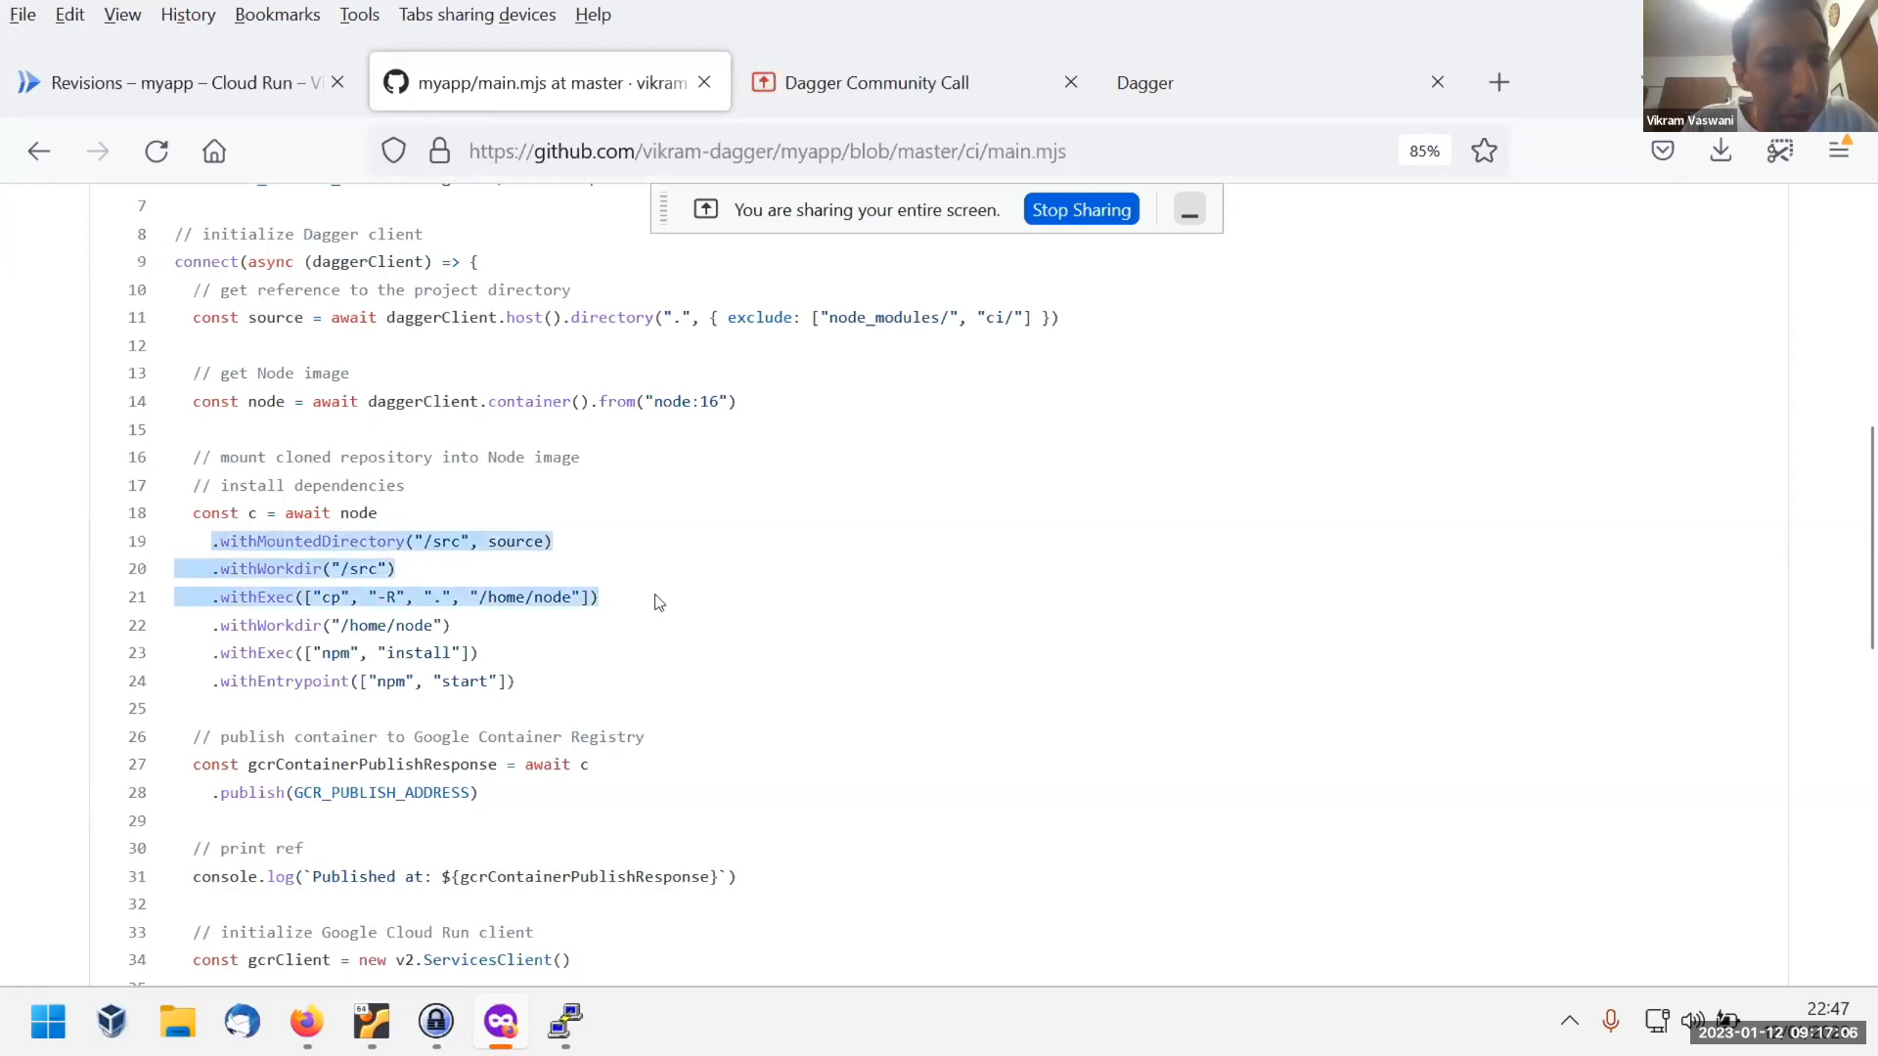
pyautogui.moveTo(618, 605)
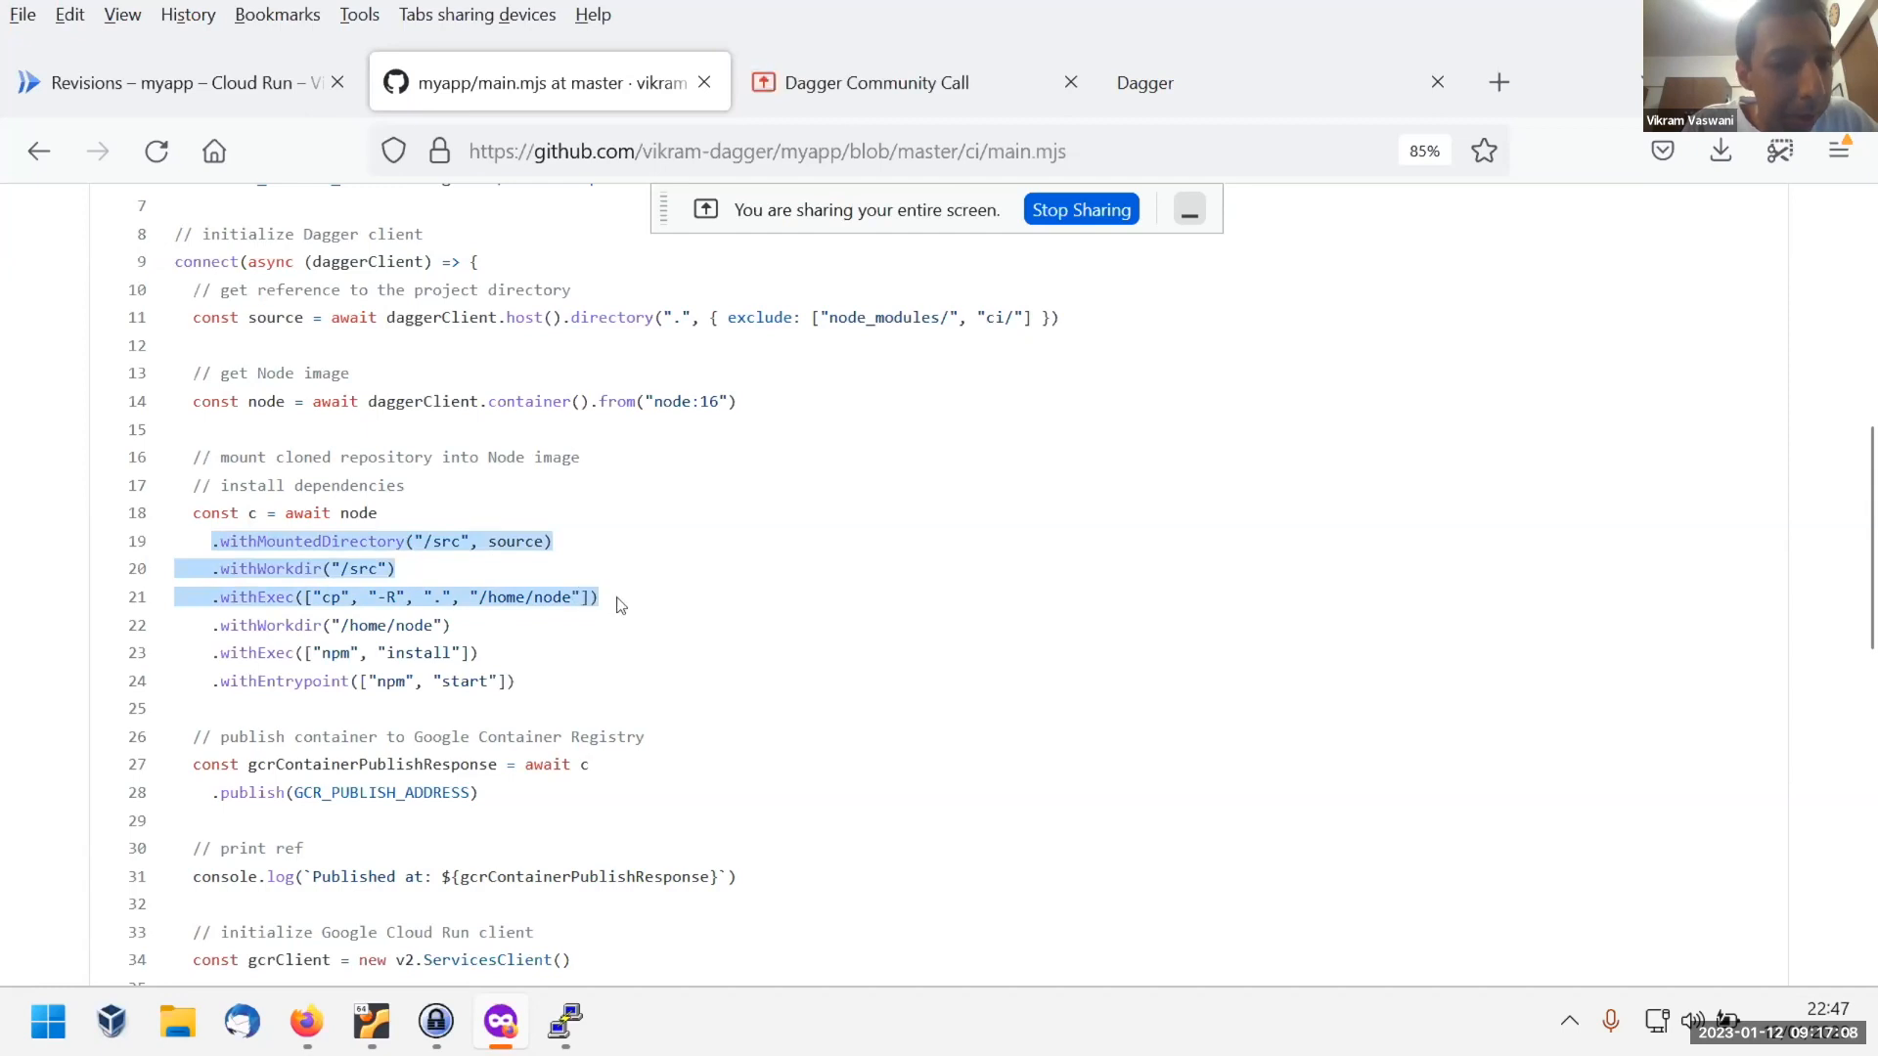
pyautogui.scroll(-3)
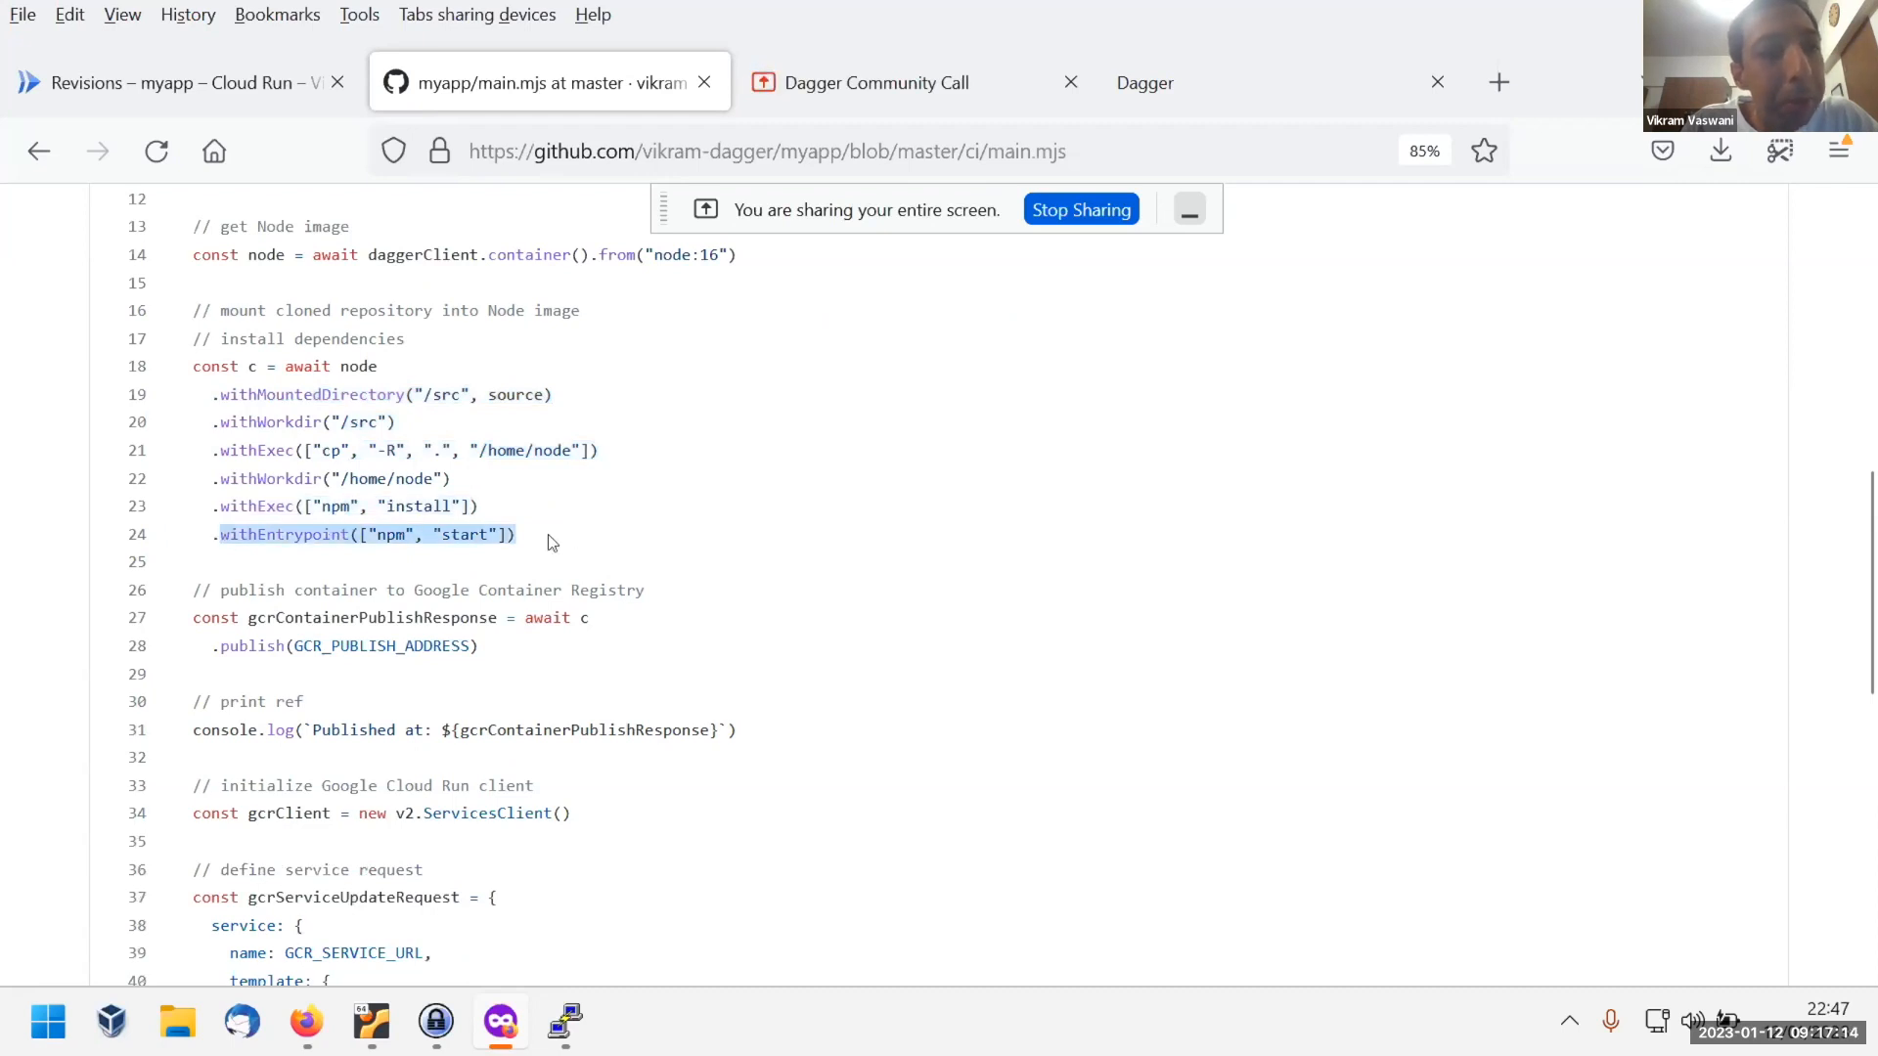
pyautogui.scroll(-3)
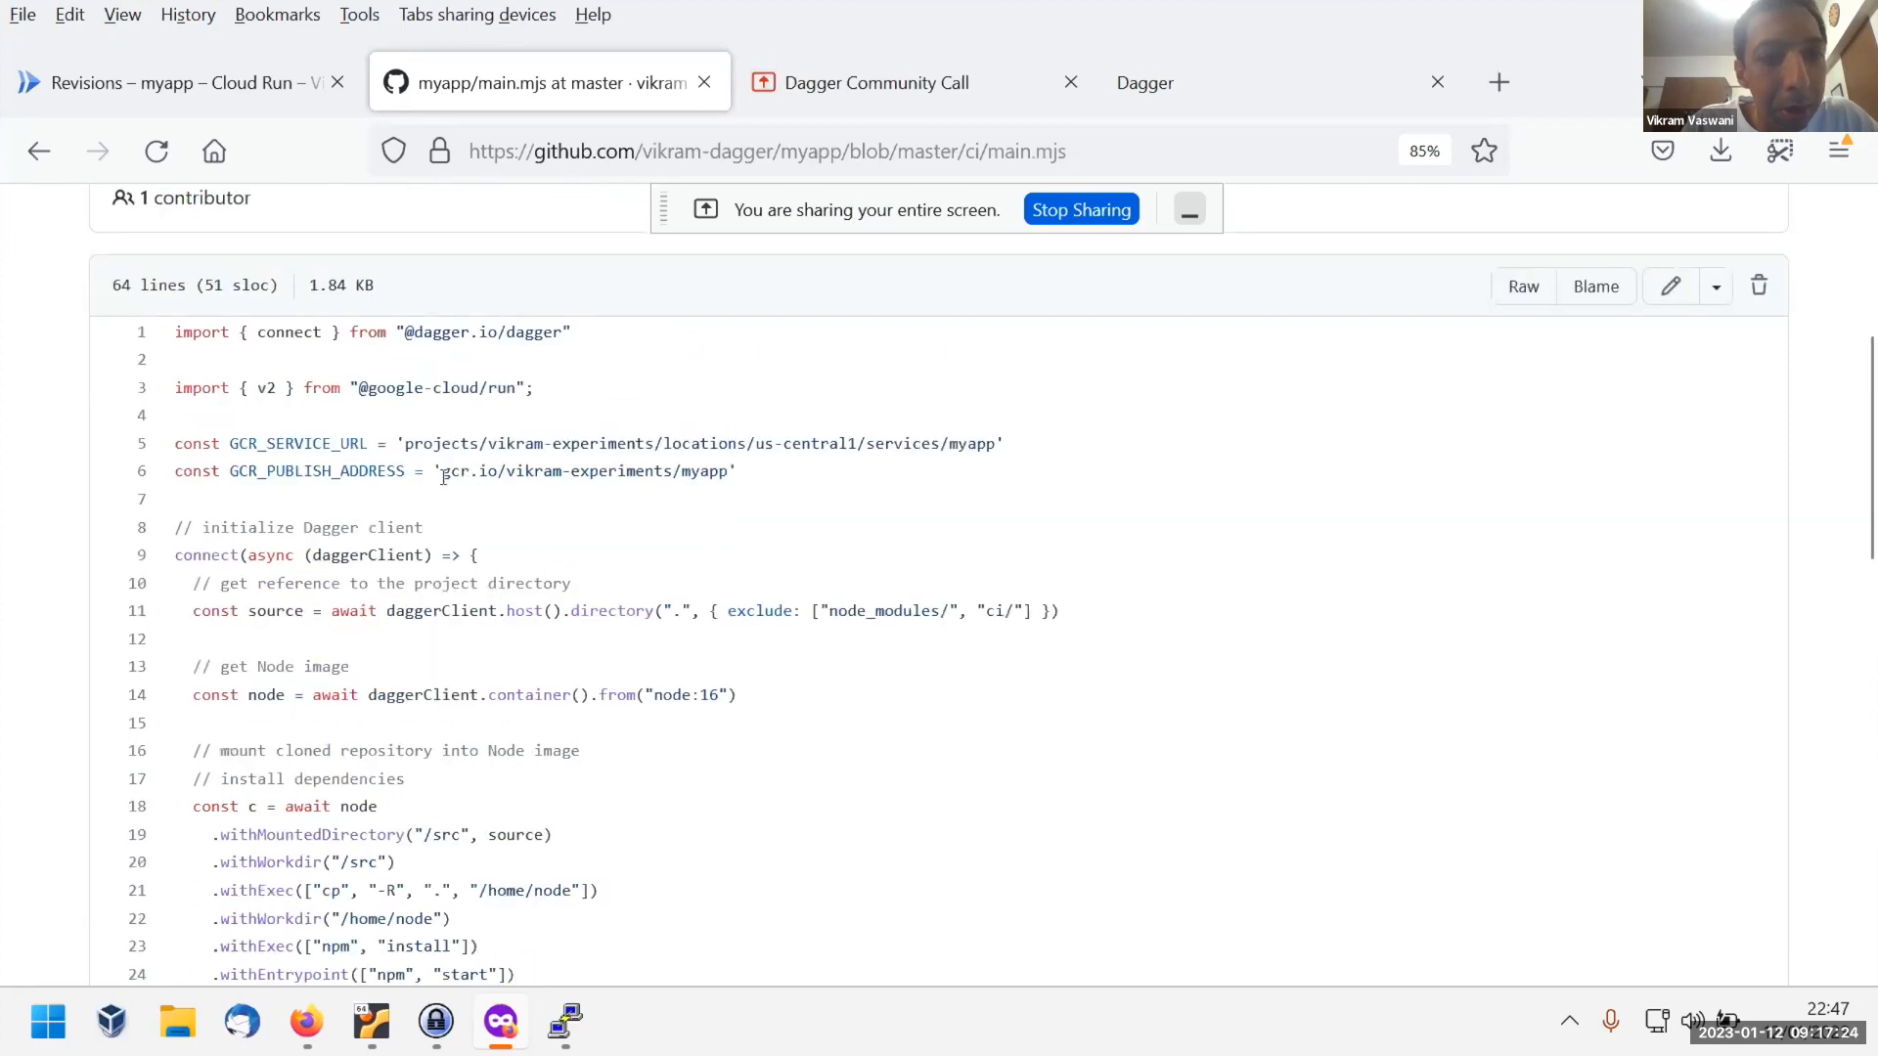
pyautogui.doubleClick(583, 471)
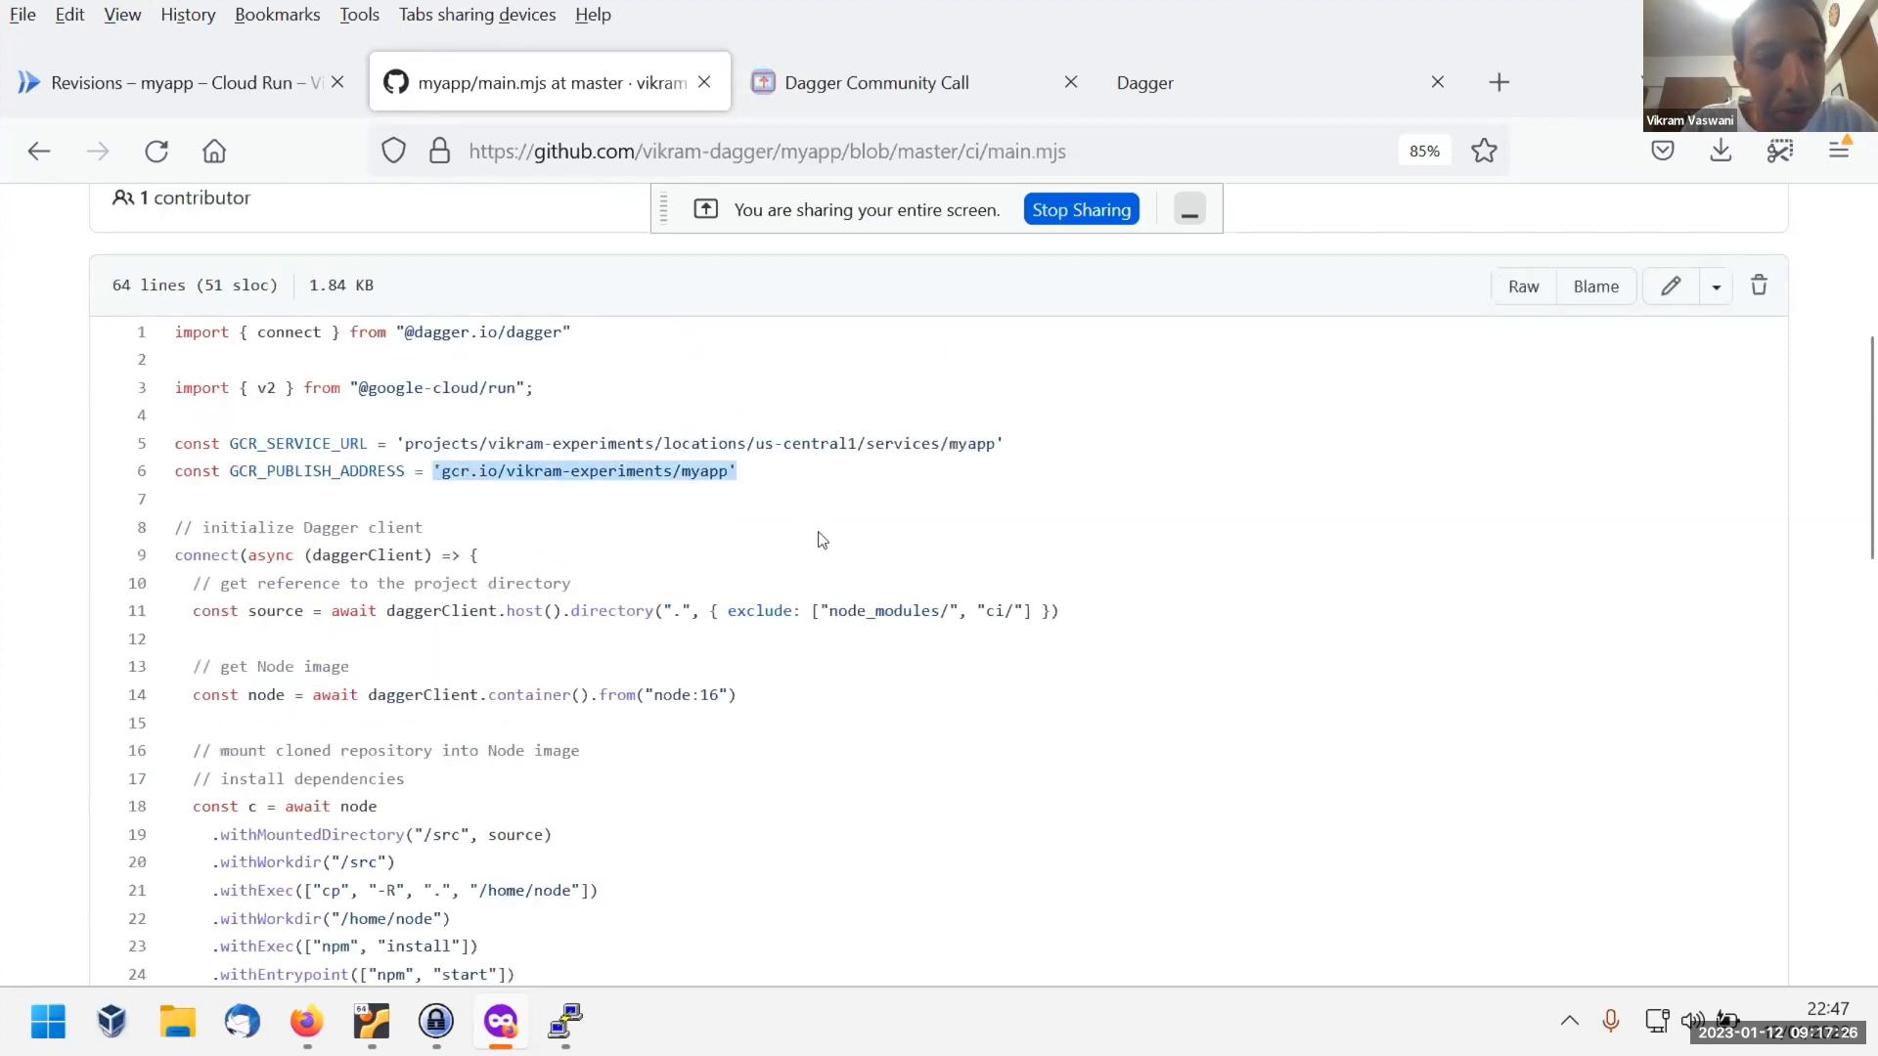
# Continue through the pipeline, highlighting the published image reference and the Cloud Run update lines.
pyautogui.scroll(-3)
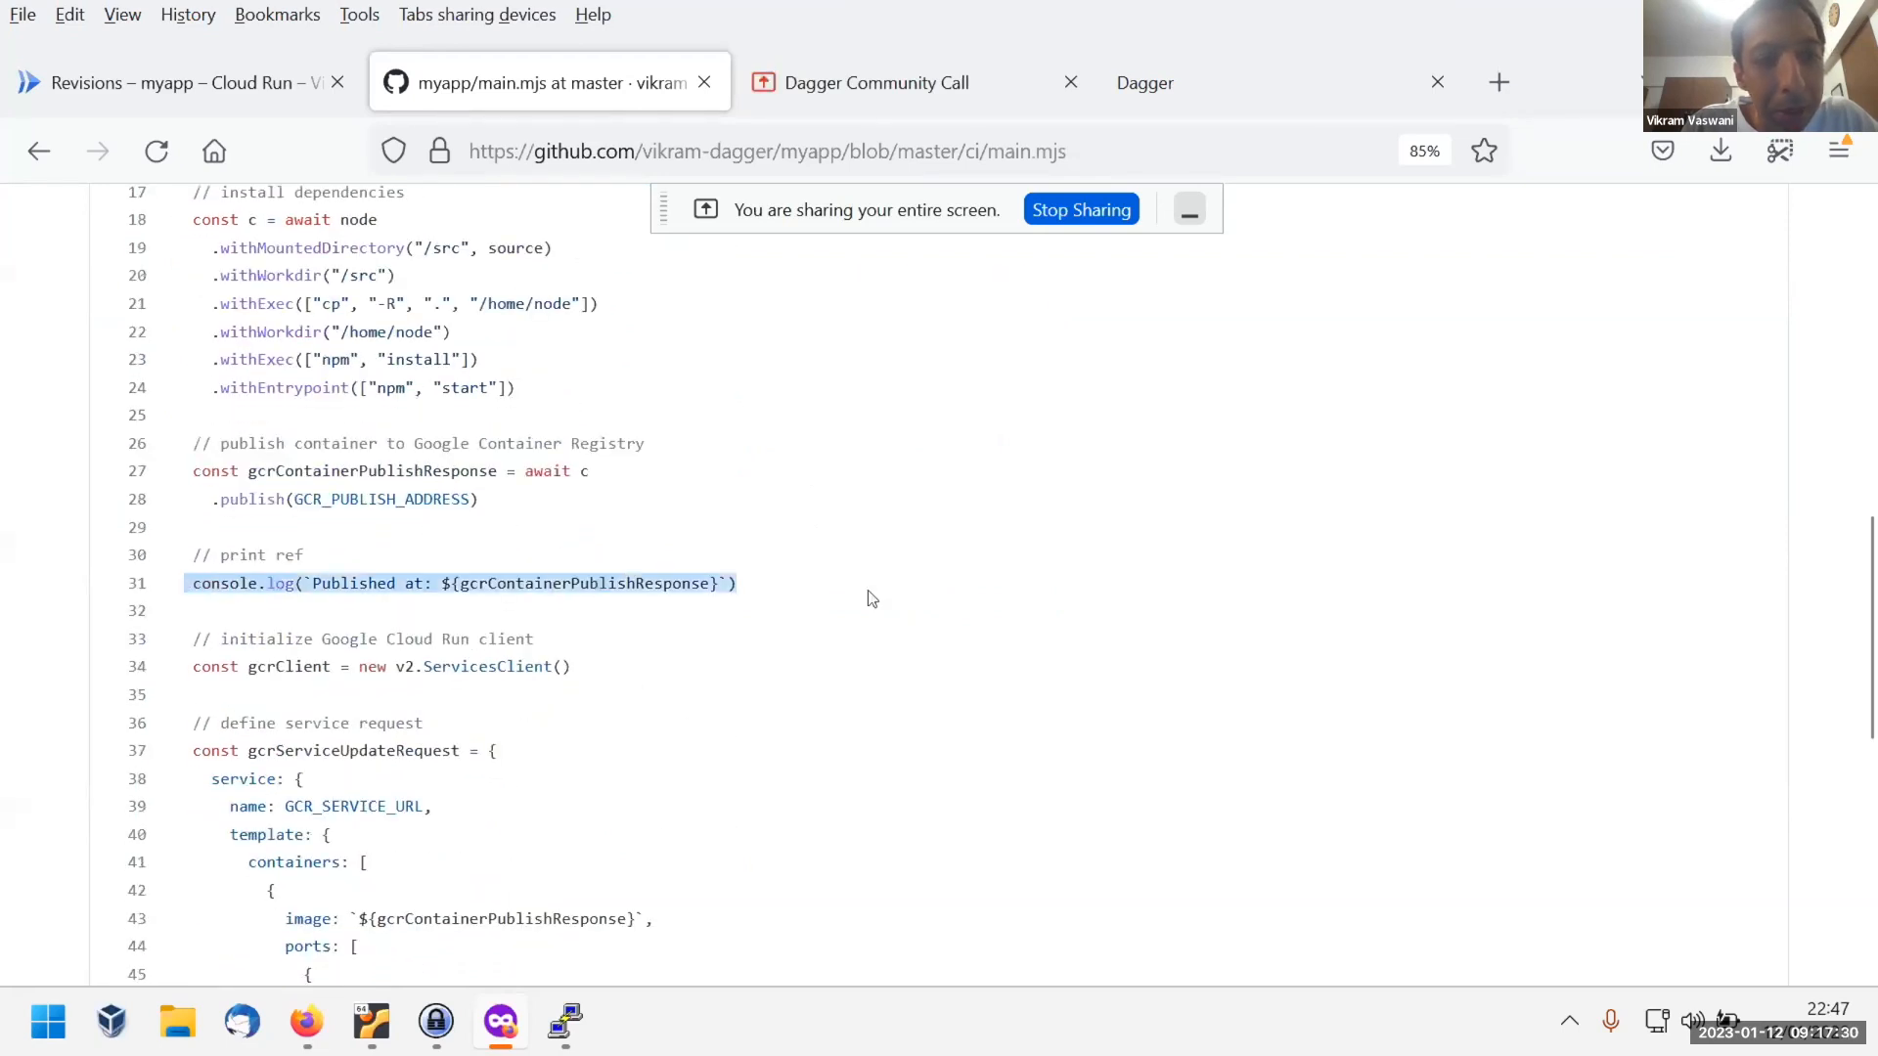
pyautogui.moveTo(837, 548)
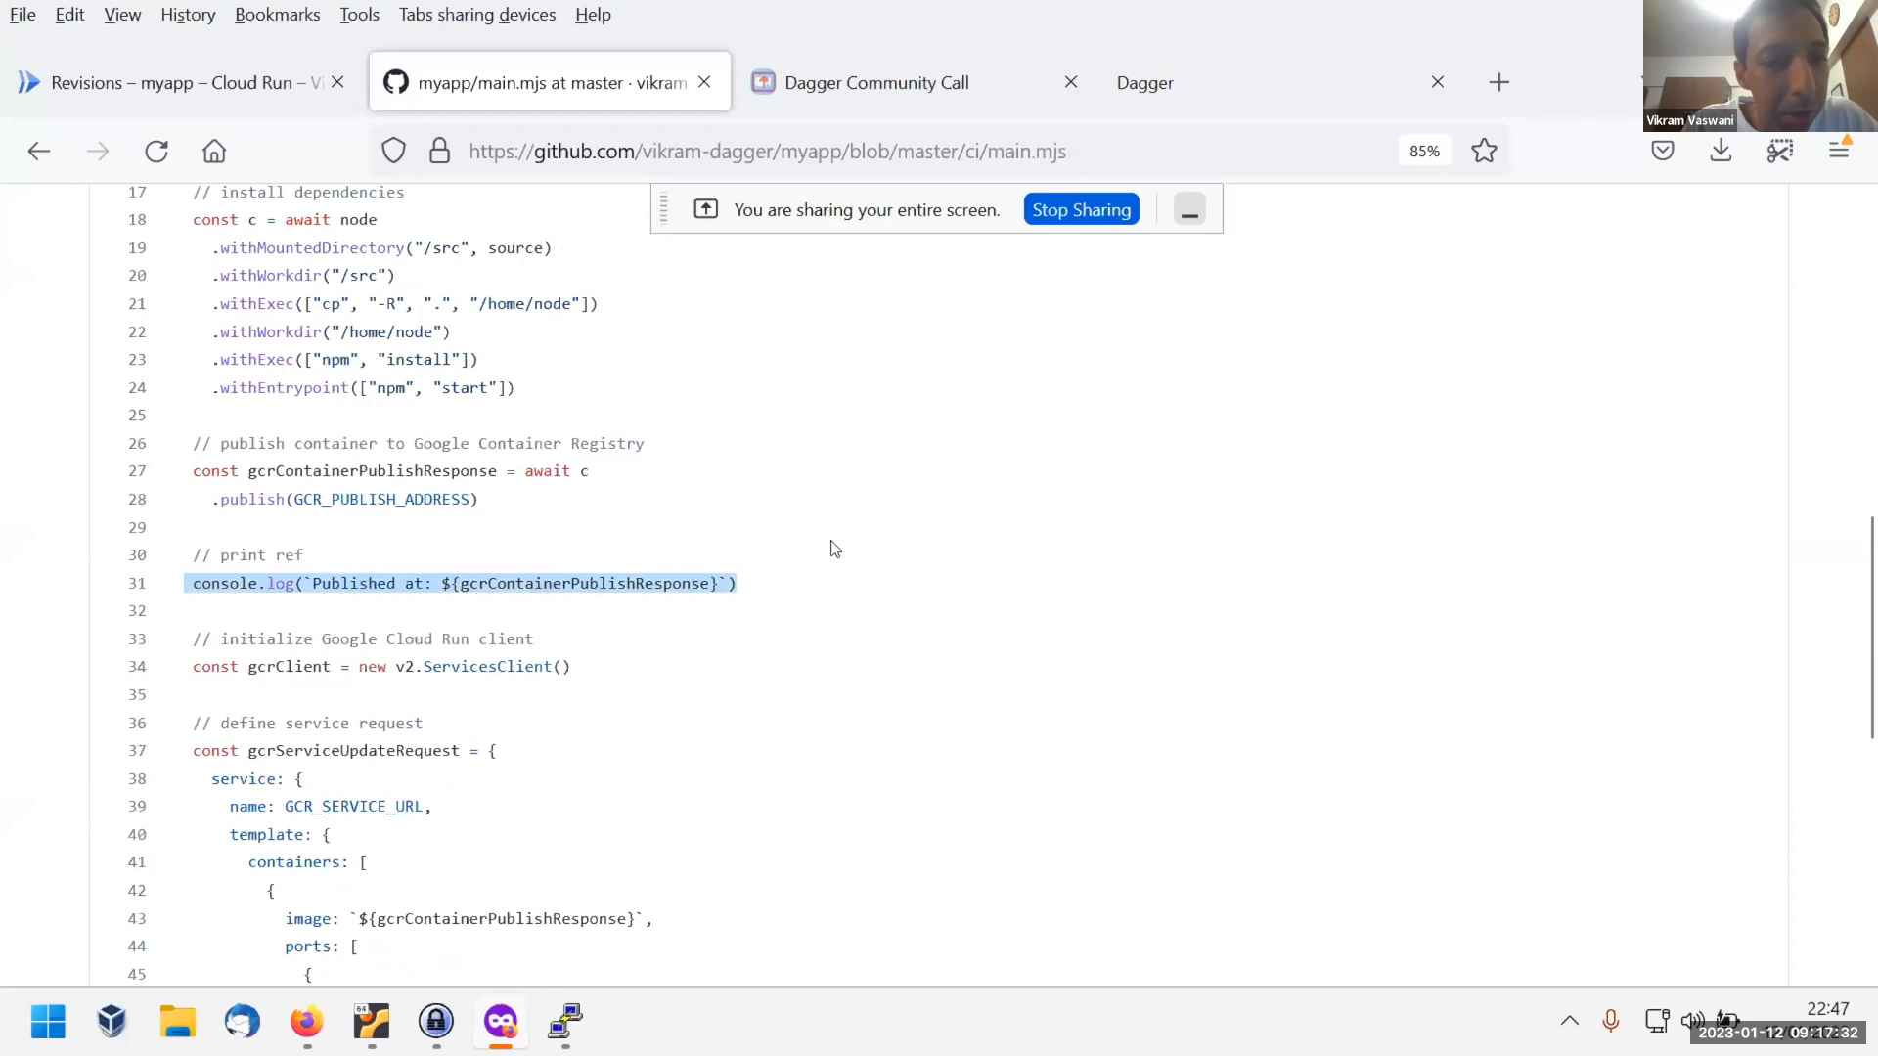
pyautogui.scroll(-3)
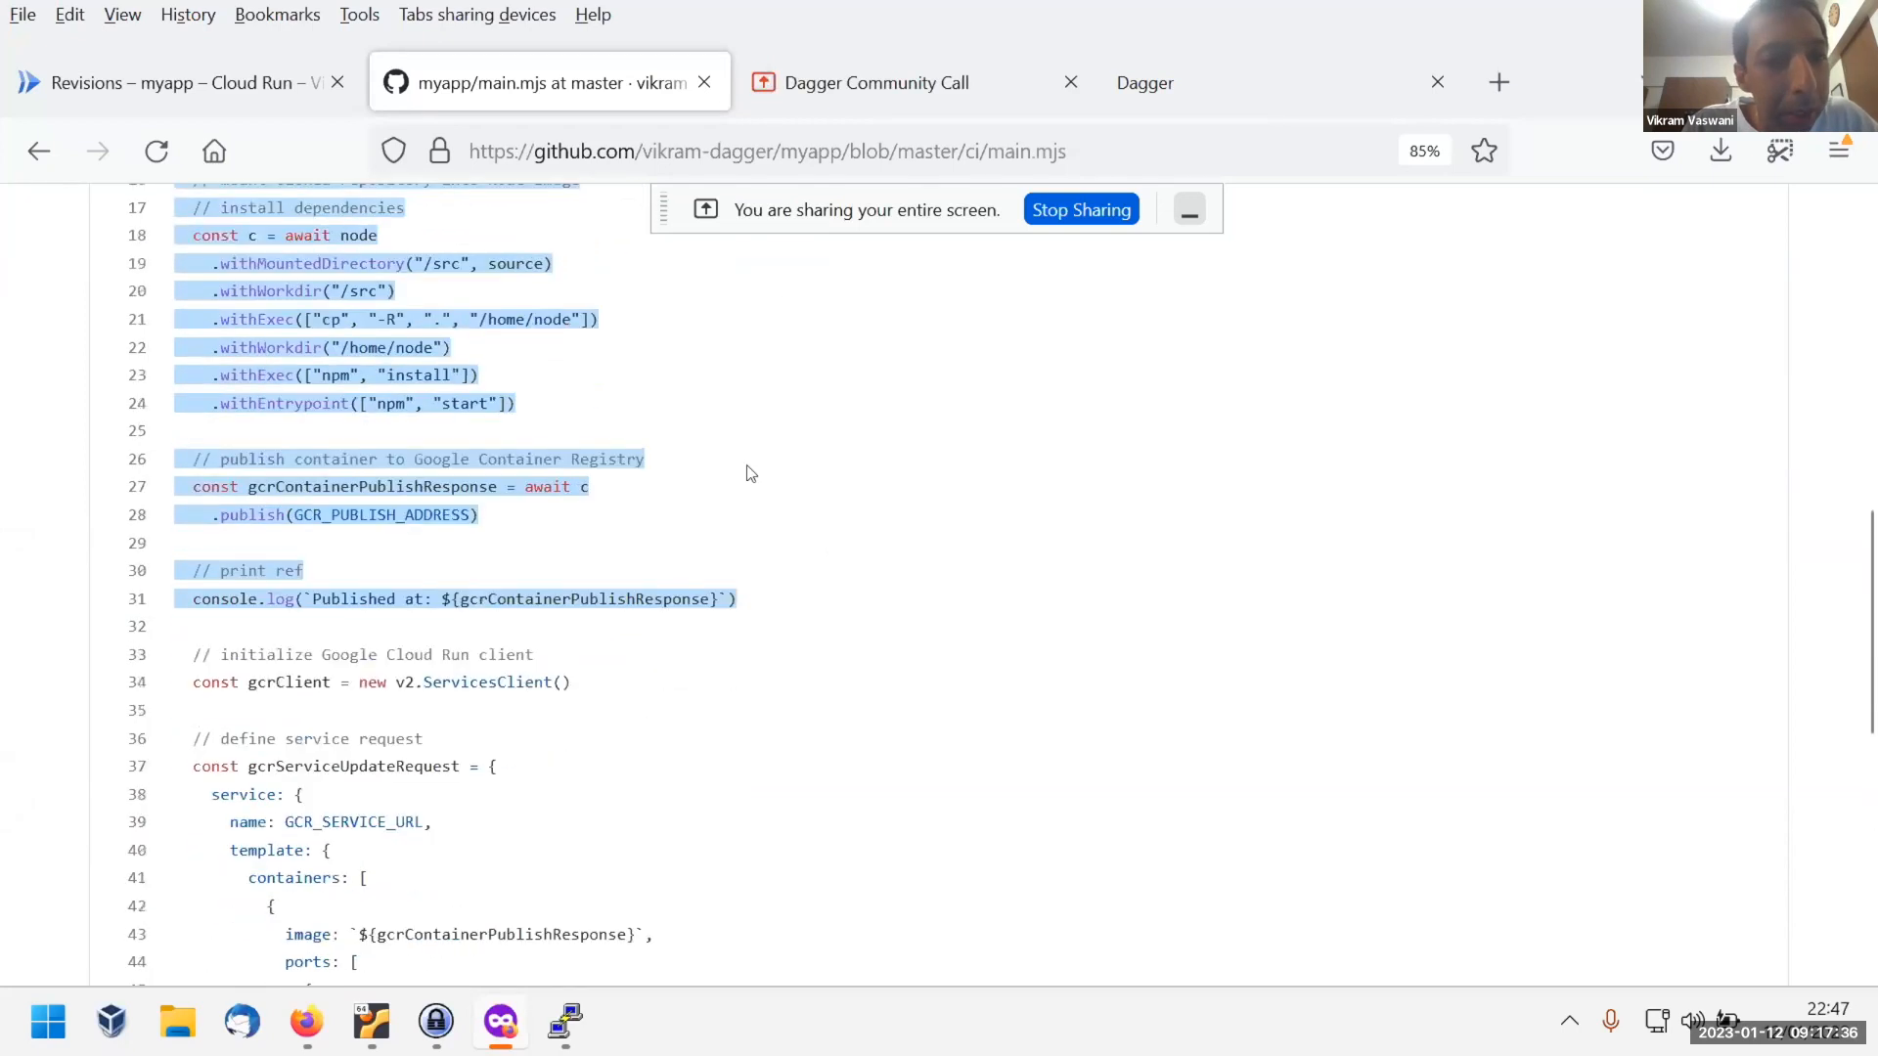
pyautogui.scroll(-3)
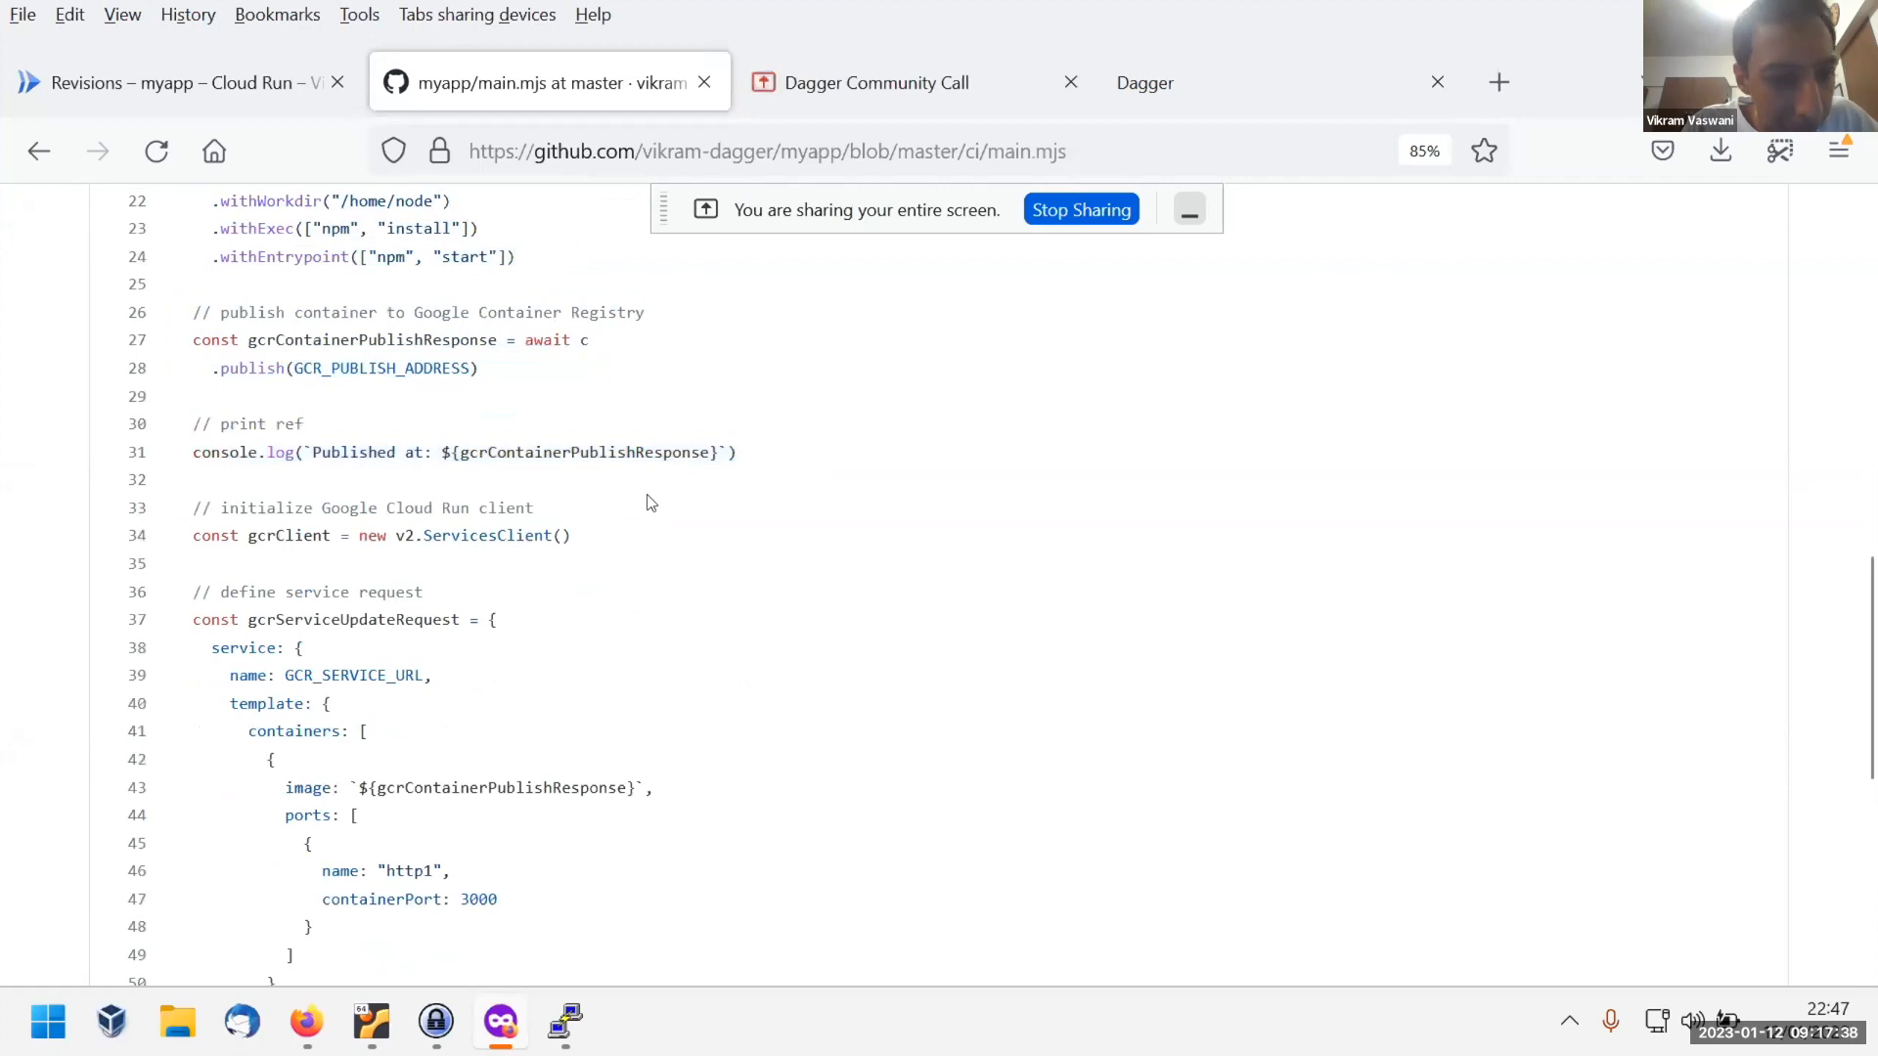
pyautogui.scroll(-3)
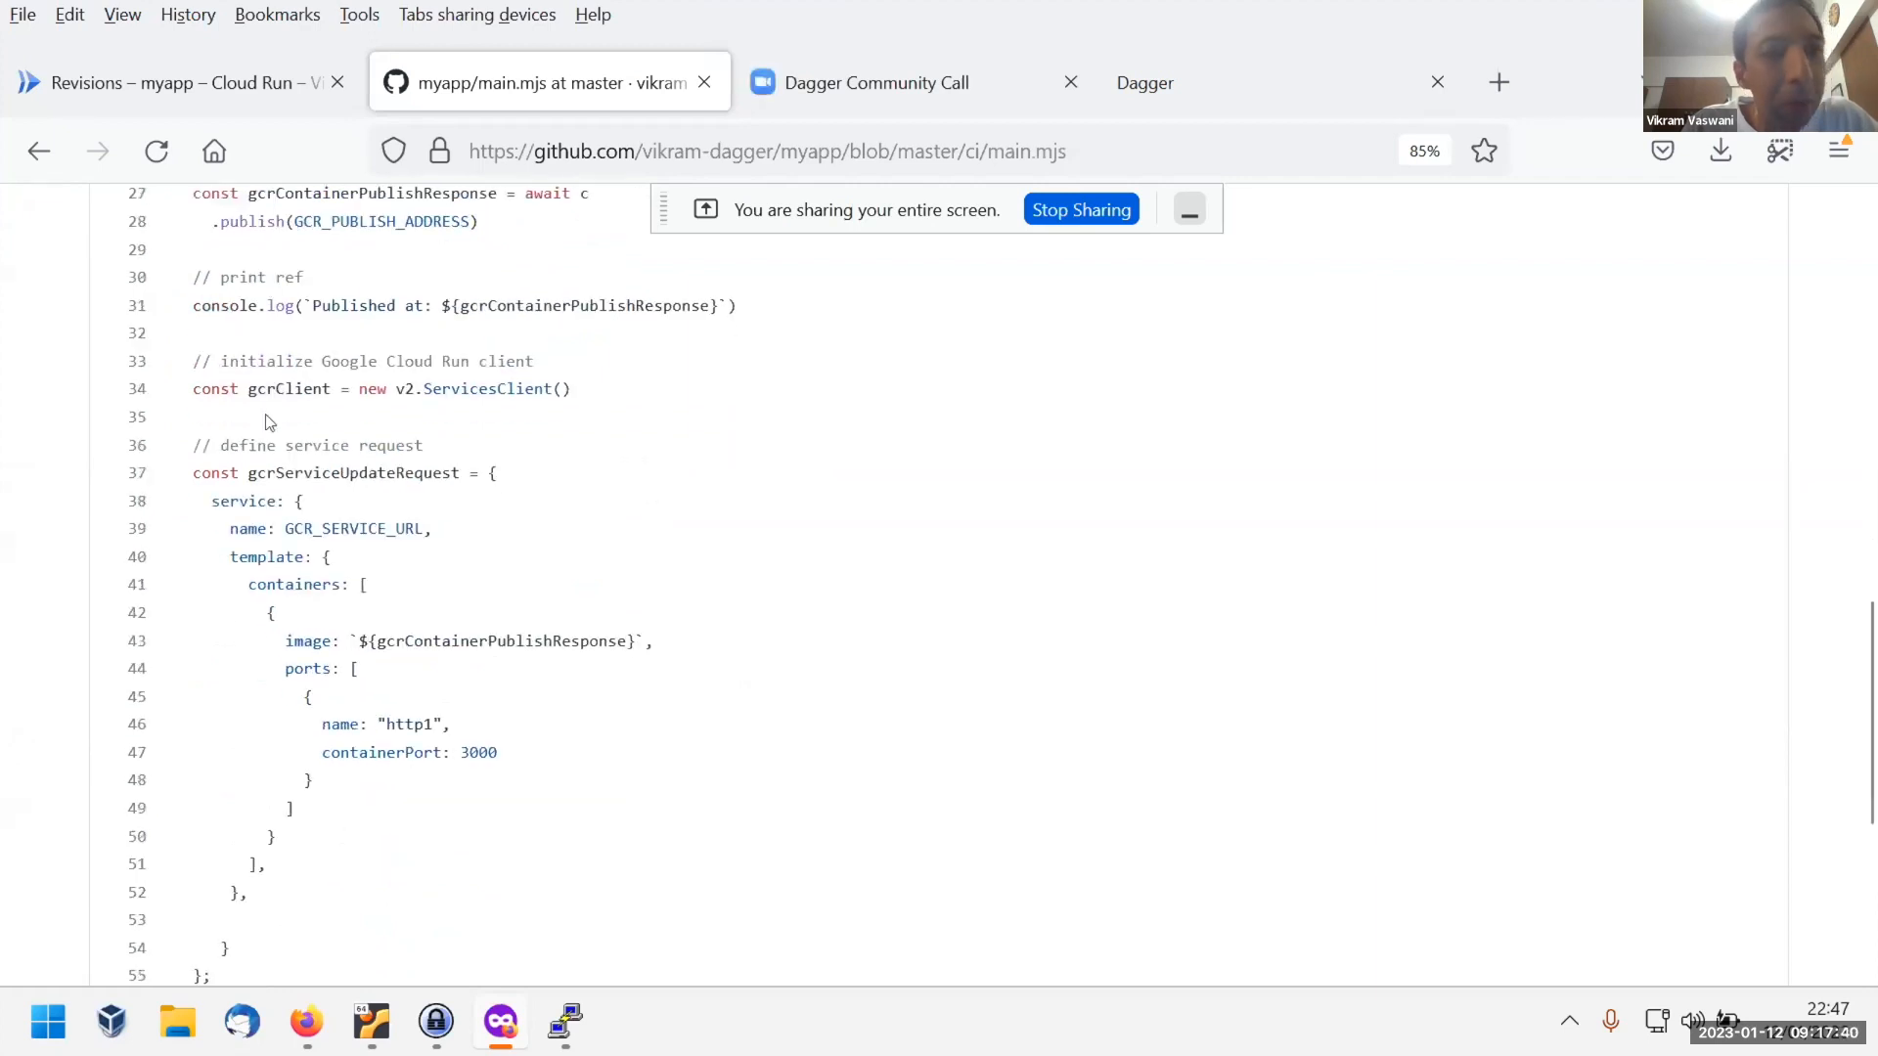
pyautogui.scroll(-3)
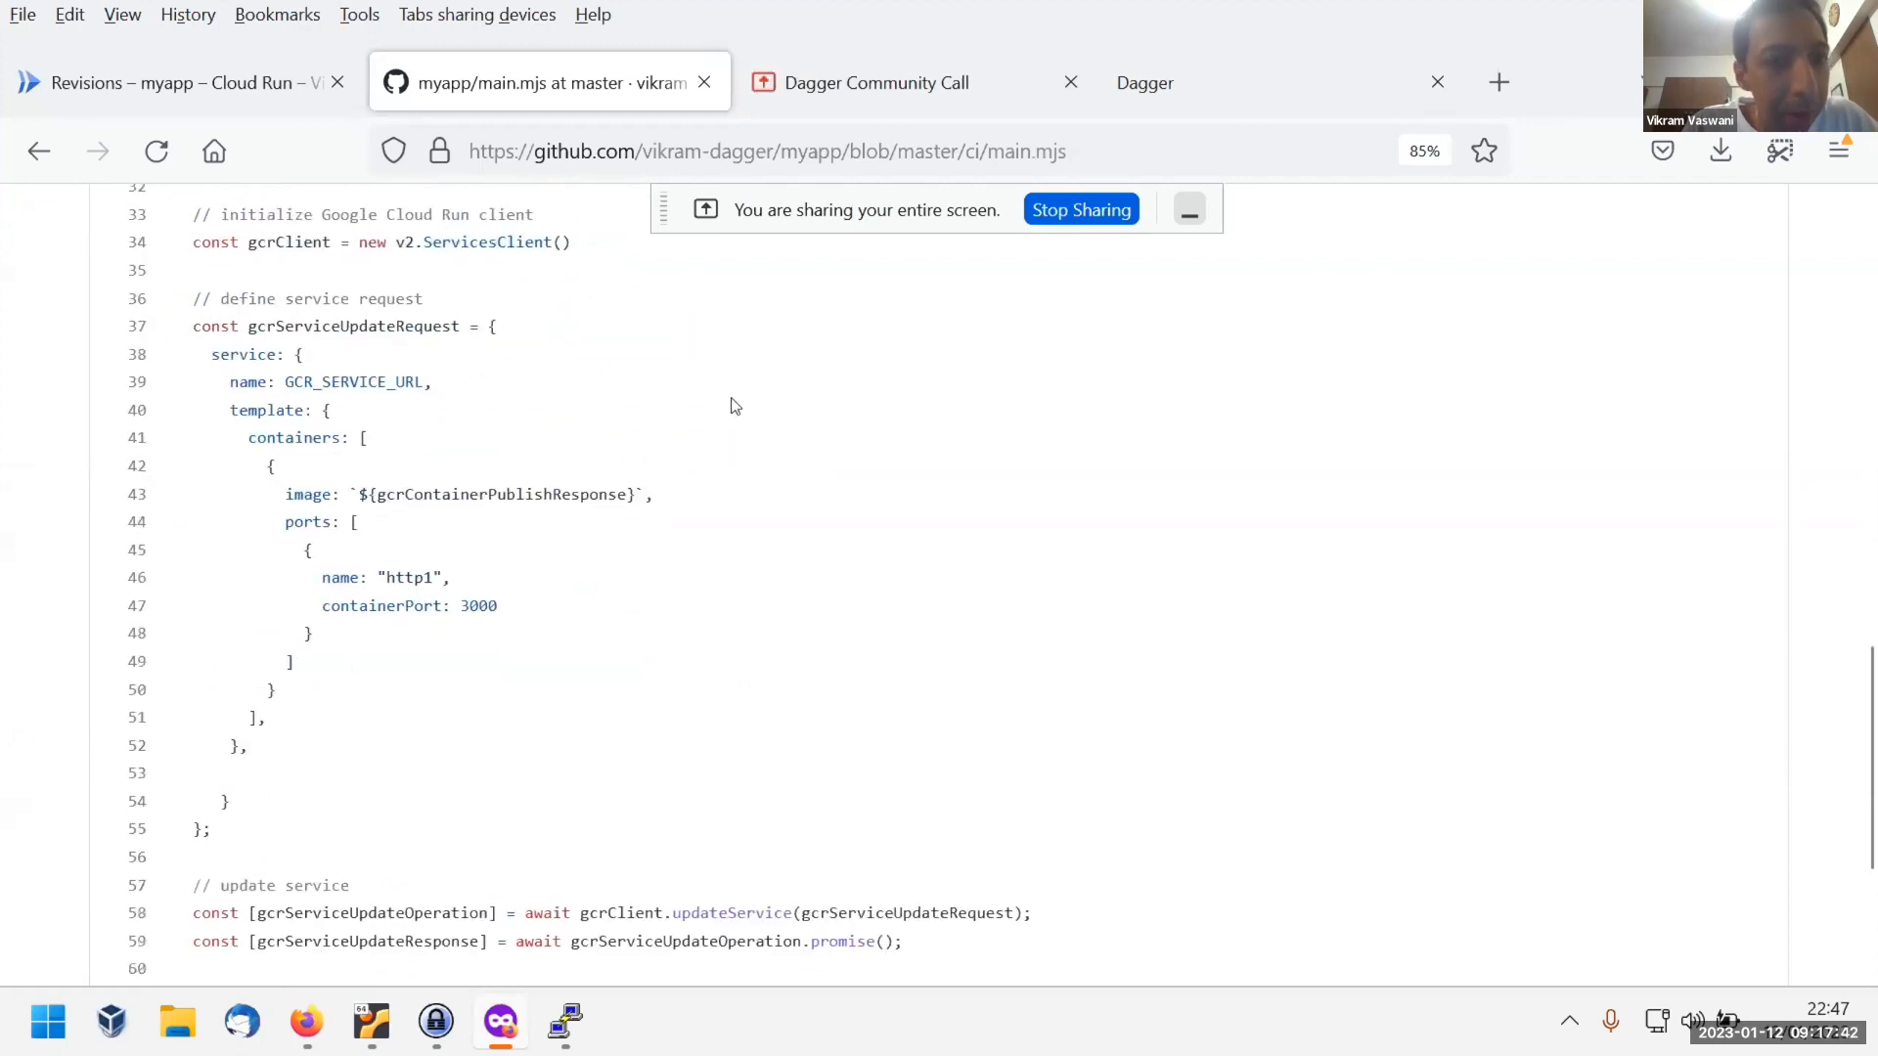
pyautogui.doubleClick(349, 325)
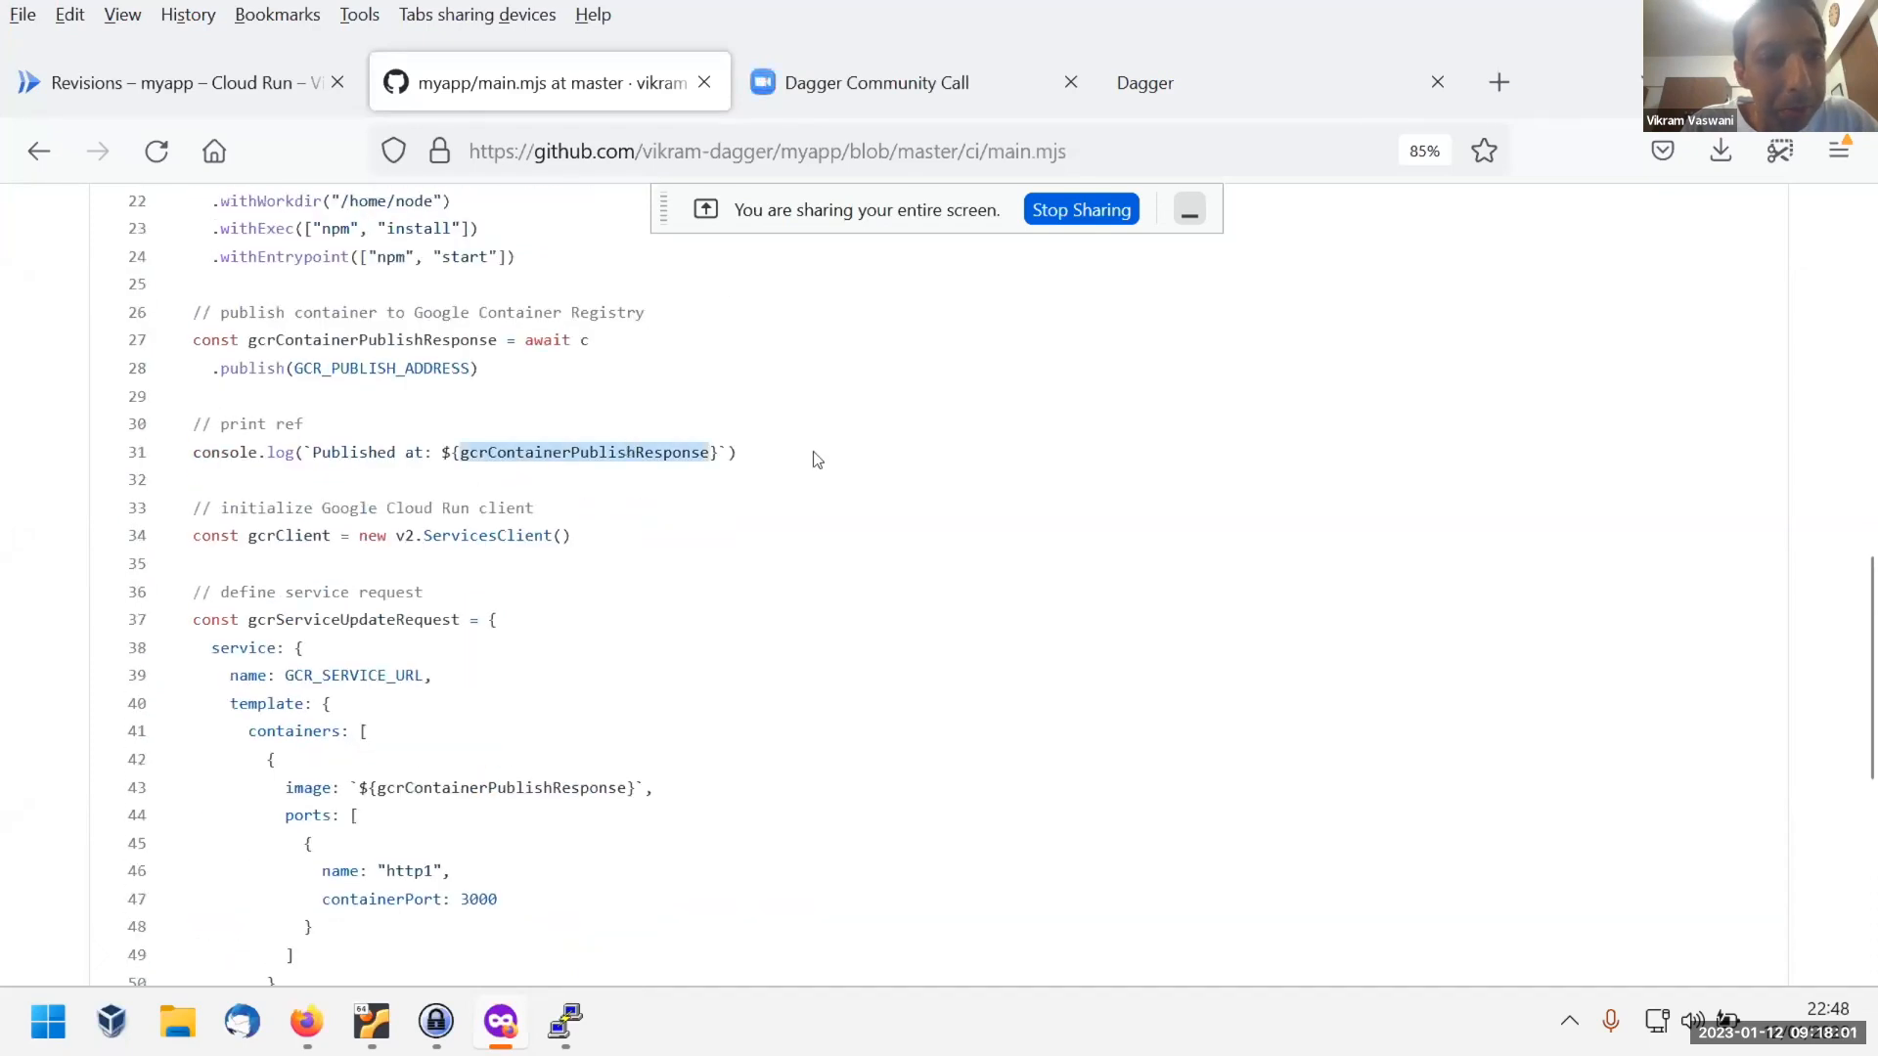
pyautogui.scroll(-3)
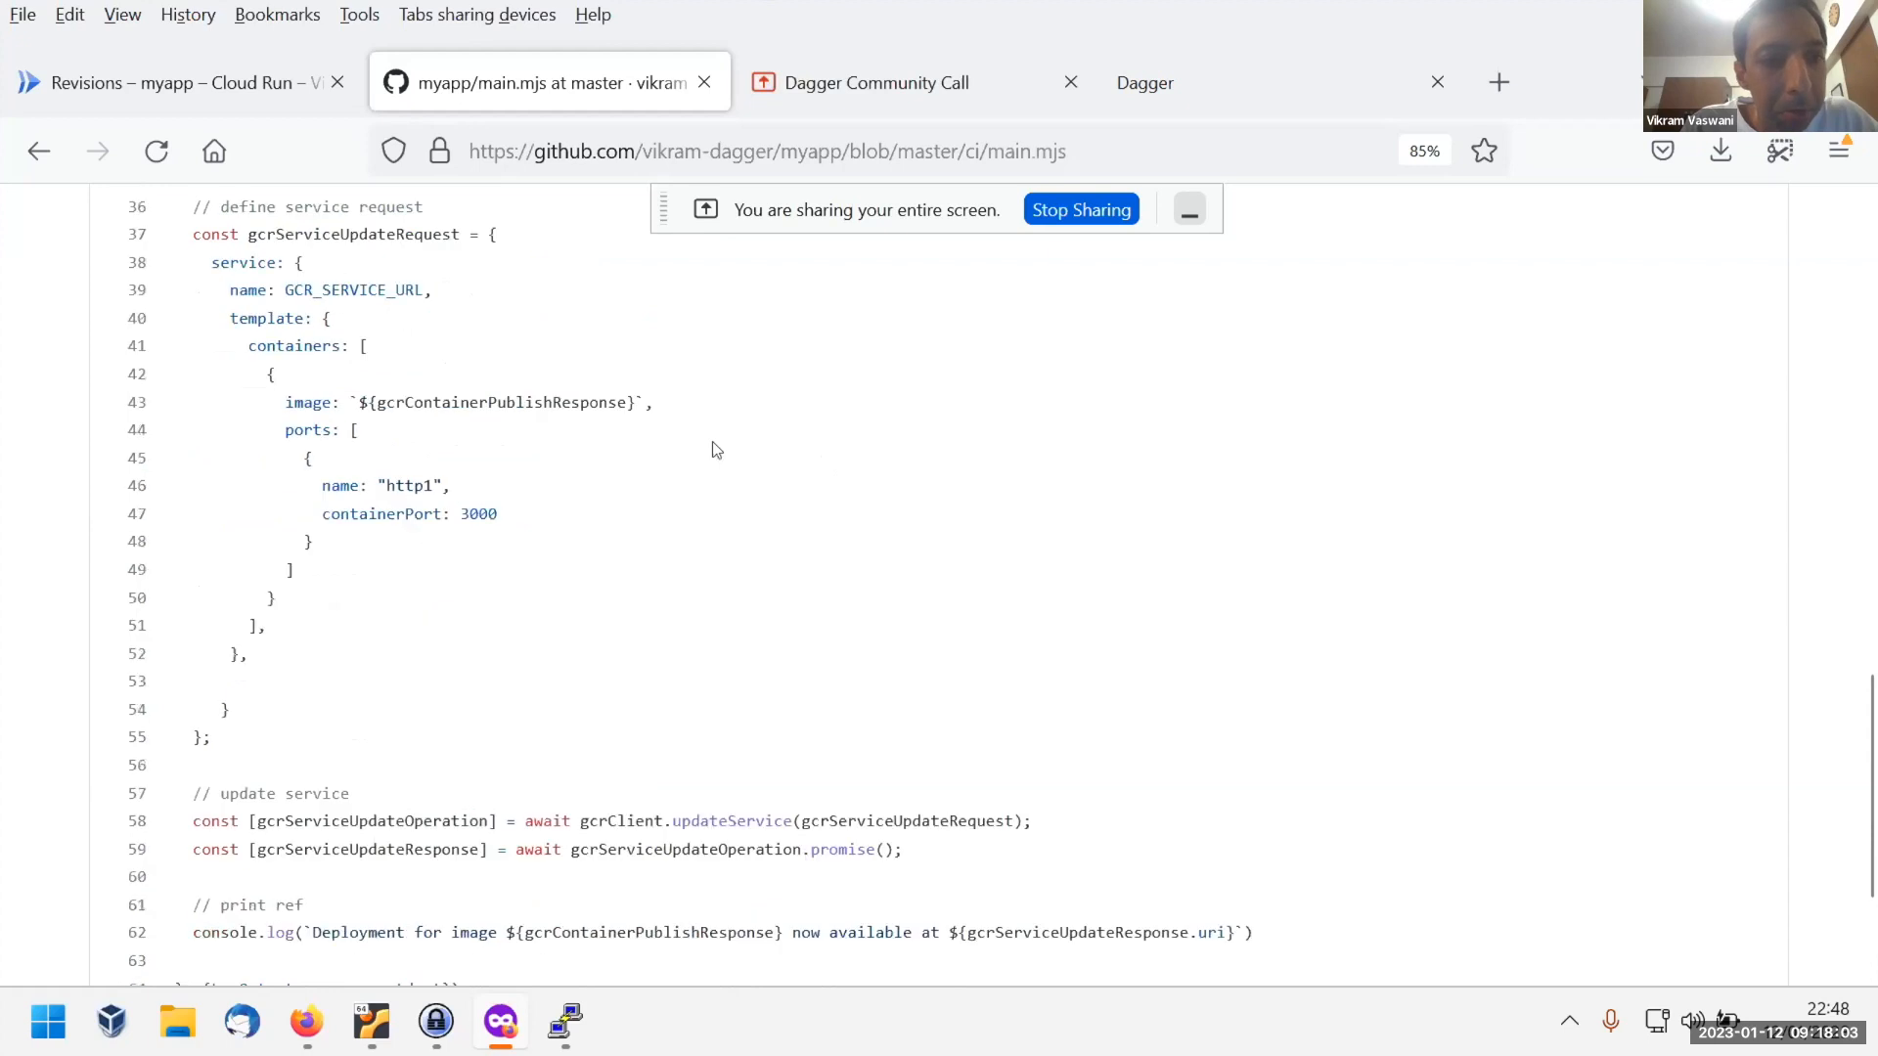
pyautogui.scroll(-3)
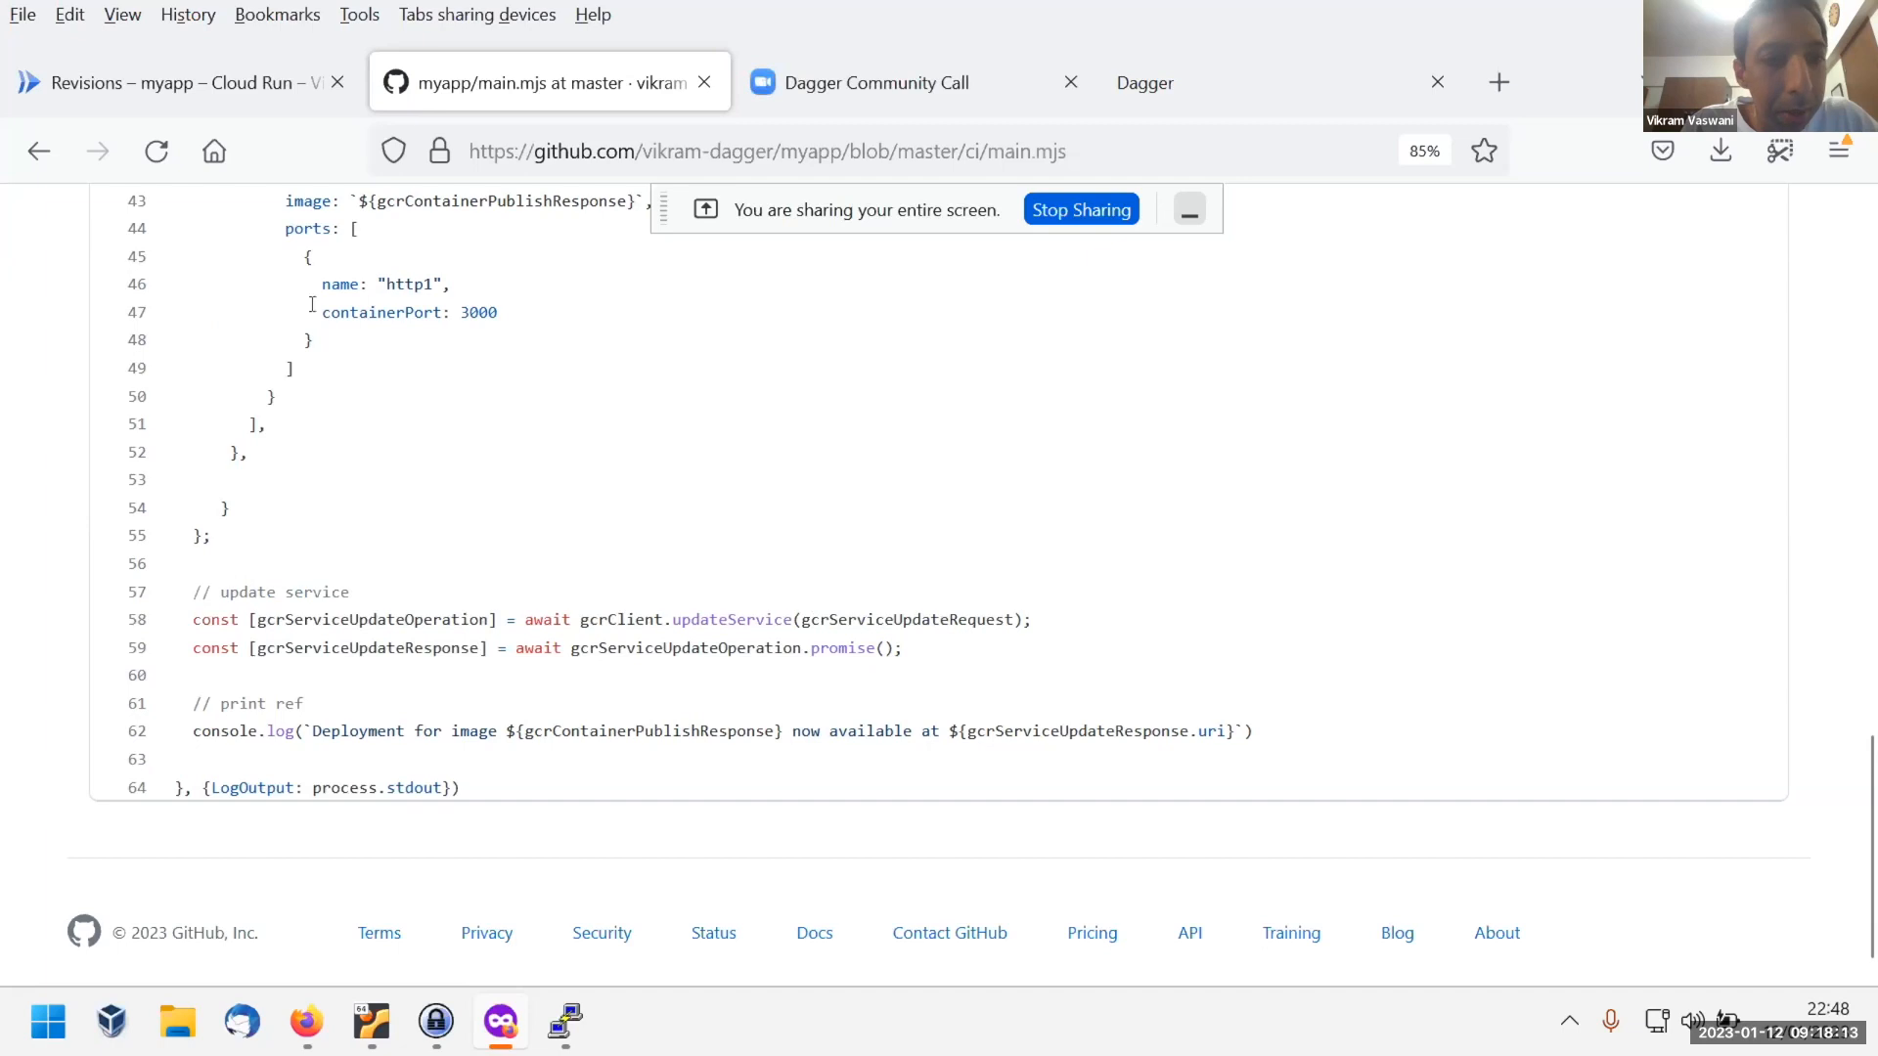
pyautogui.moveTo(325, 607)
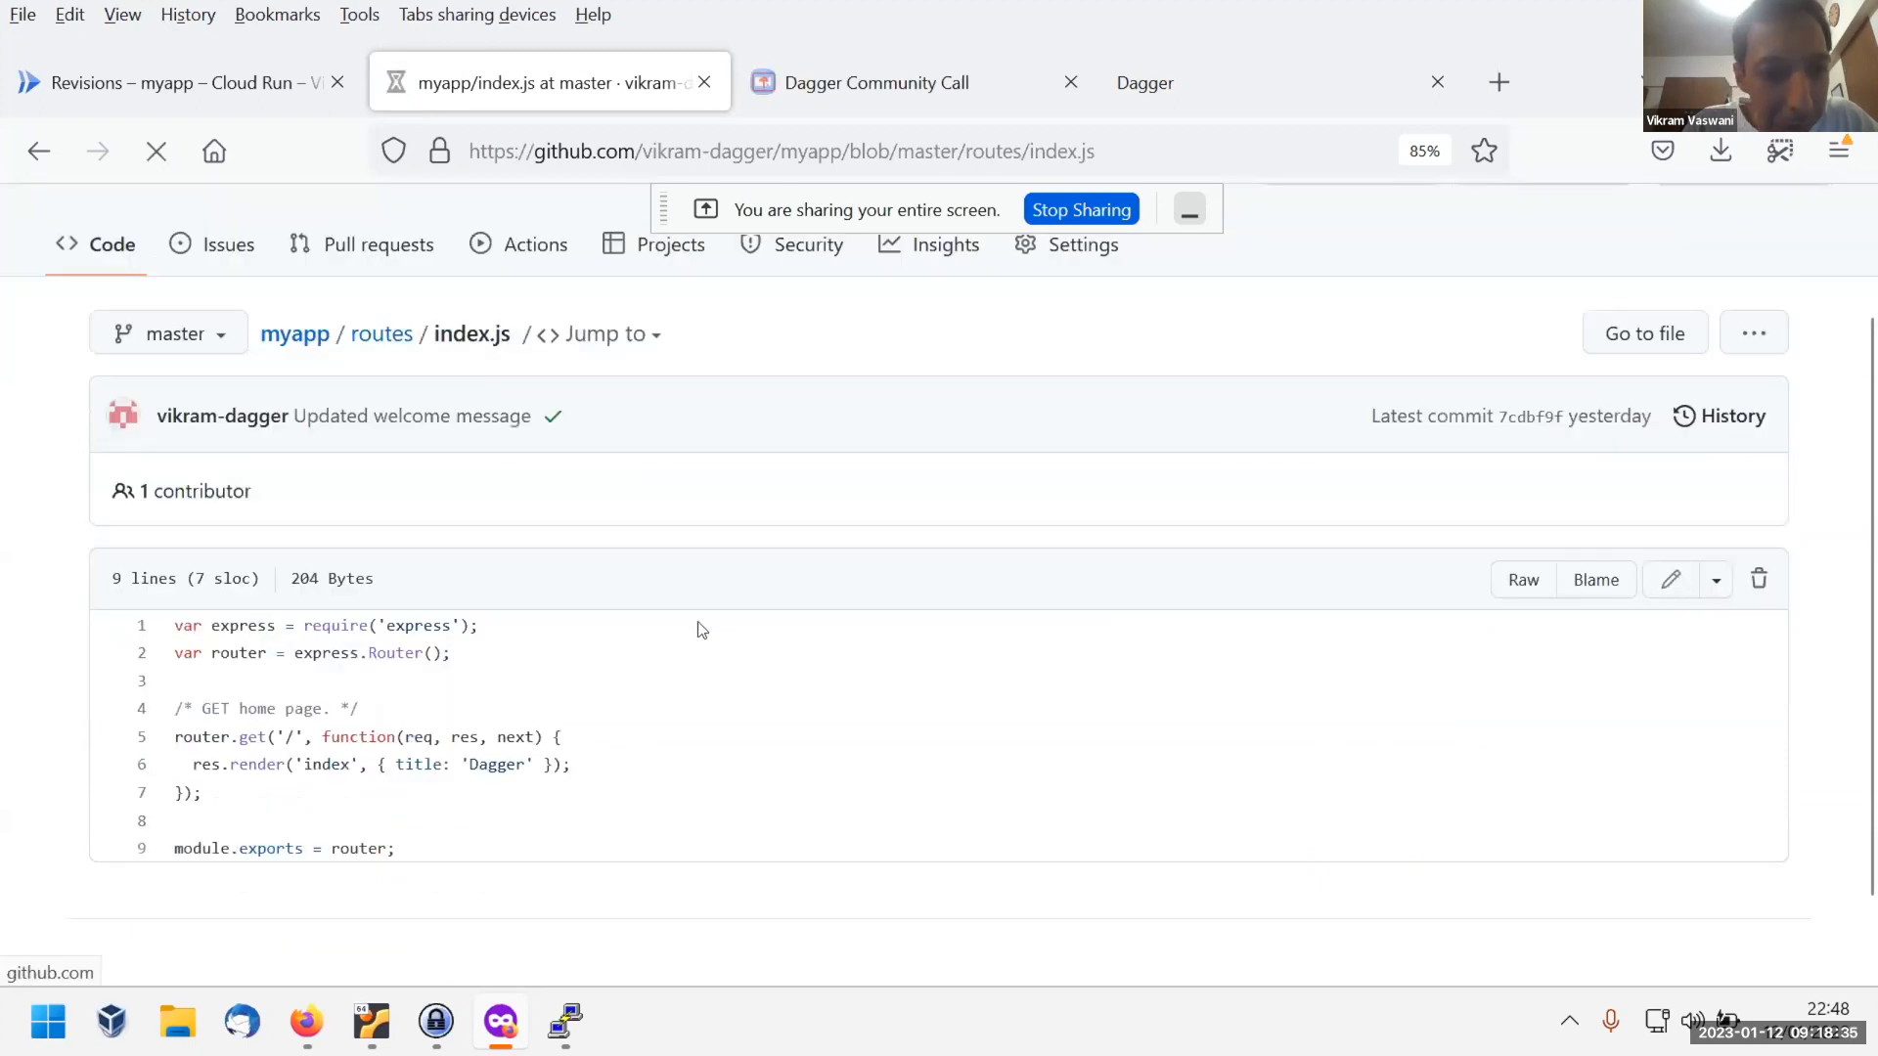
# Edit index.js so the title reads 'Dagger on GitHub' and commit it directly to master.
pyautogui.click(1670, 579)
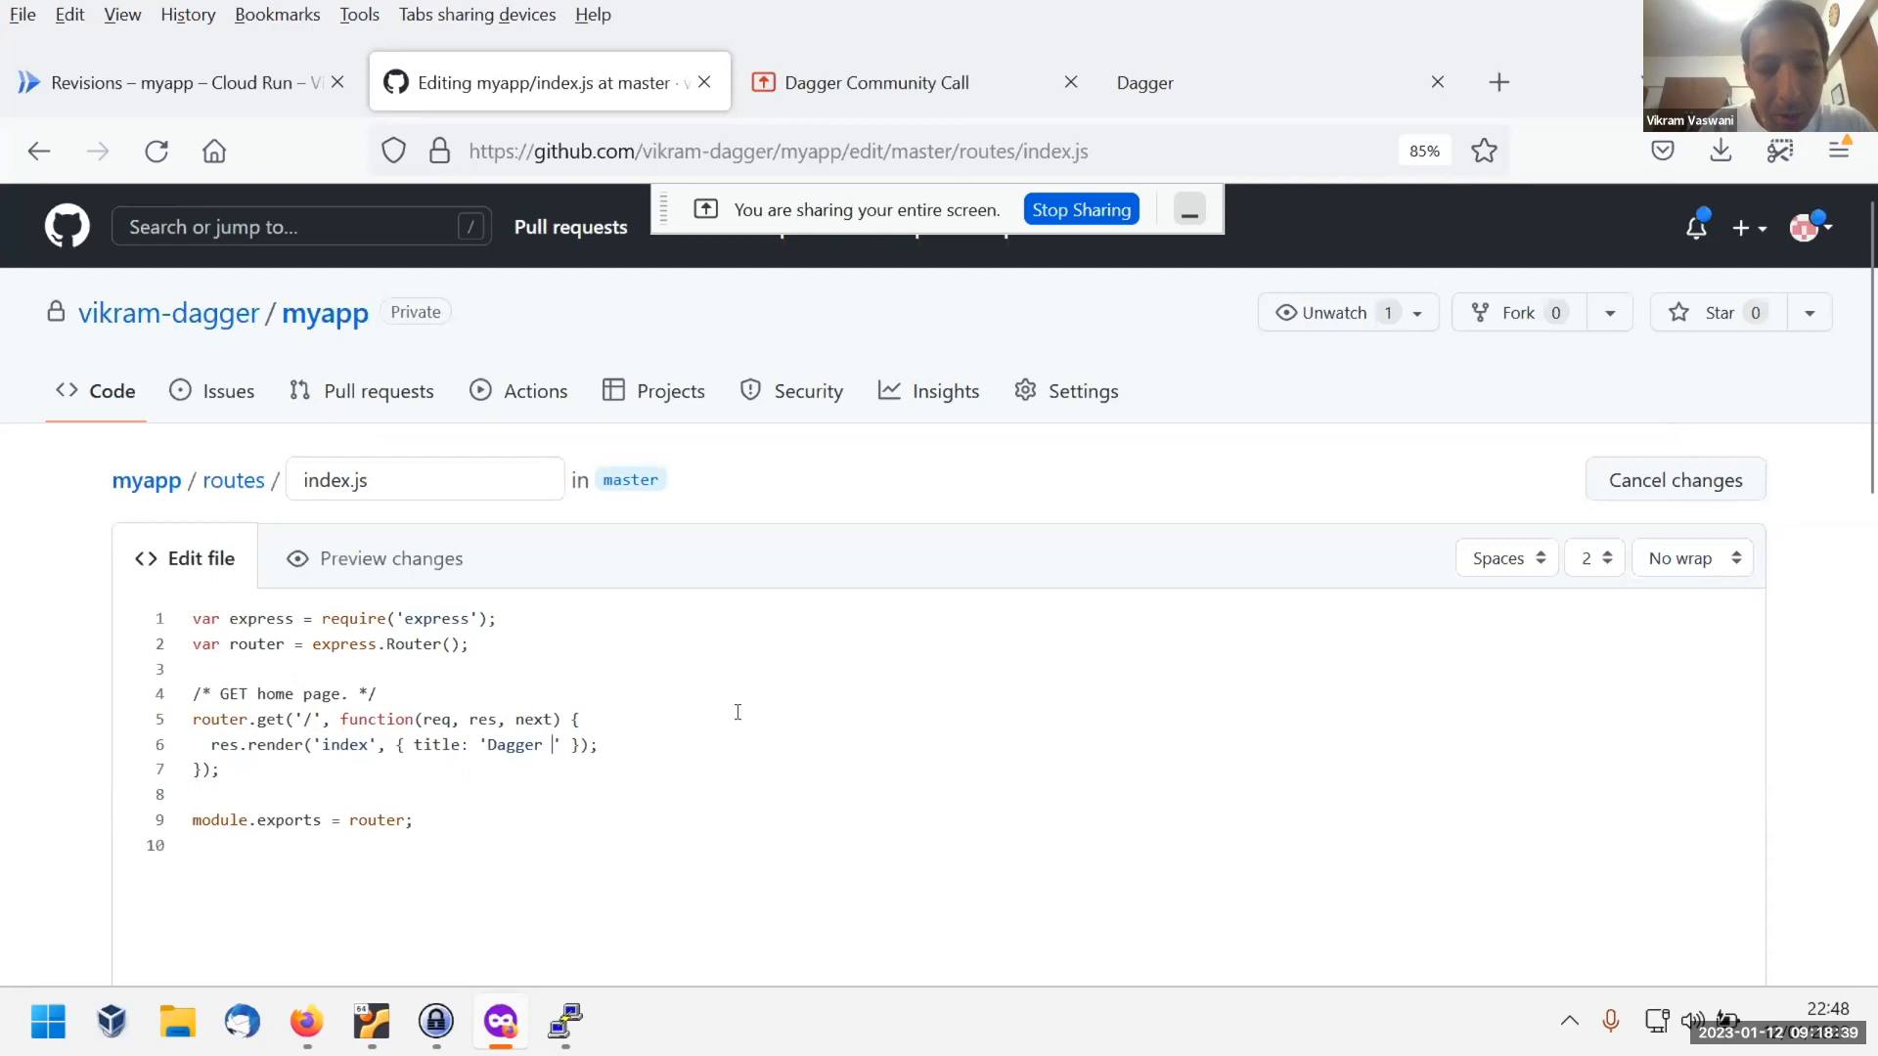
pyautogui.write('on GitHub')
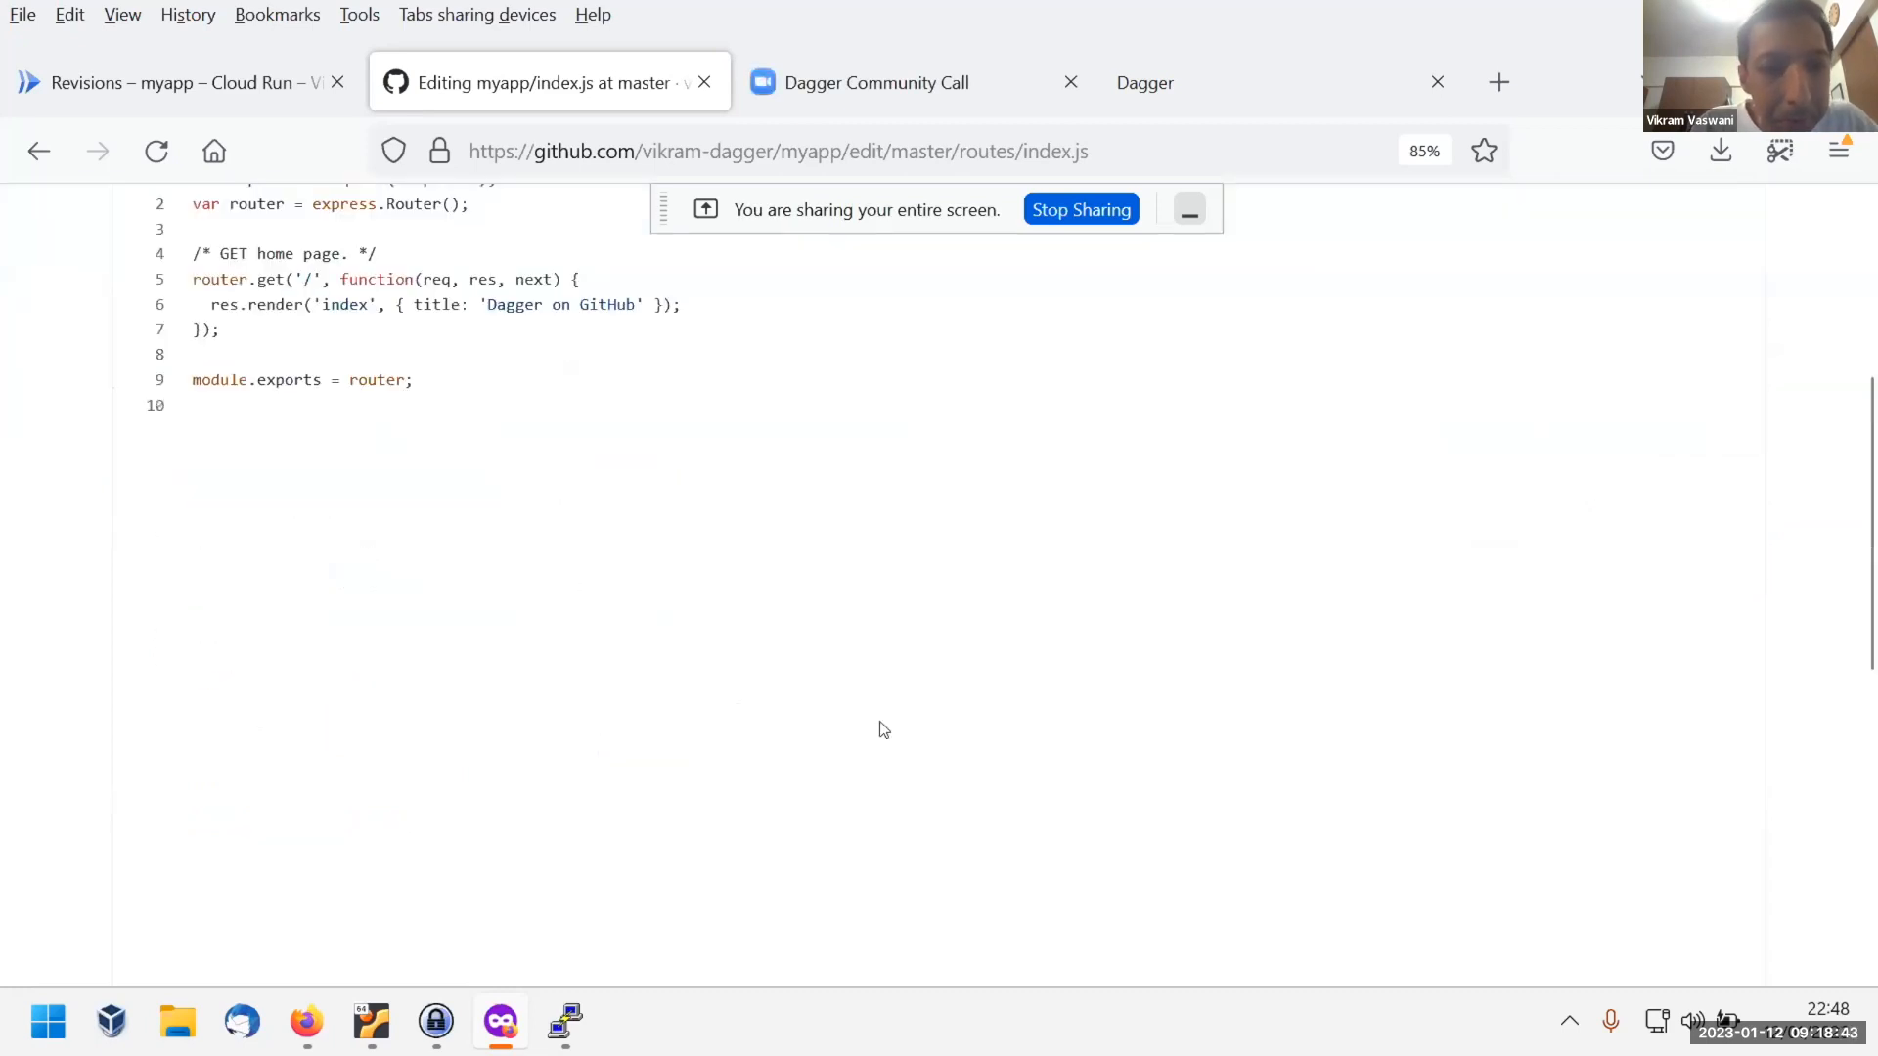
pyautogui.scroll(-3)
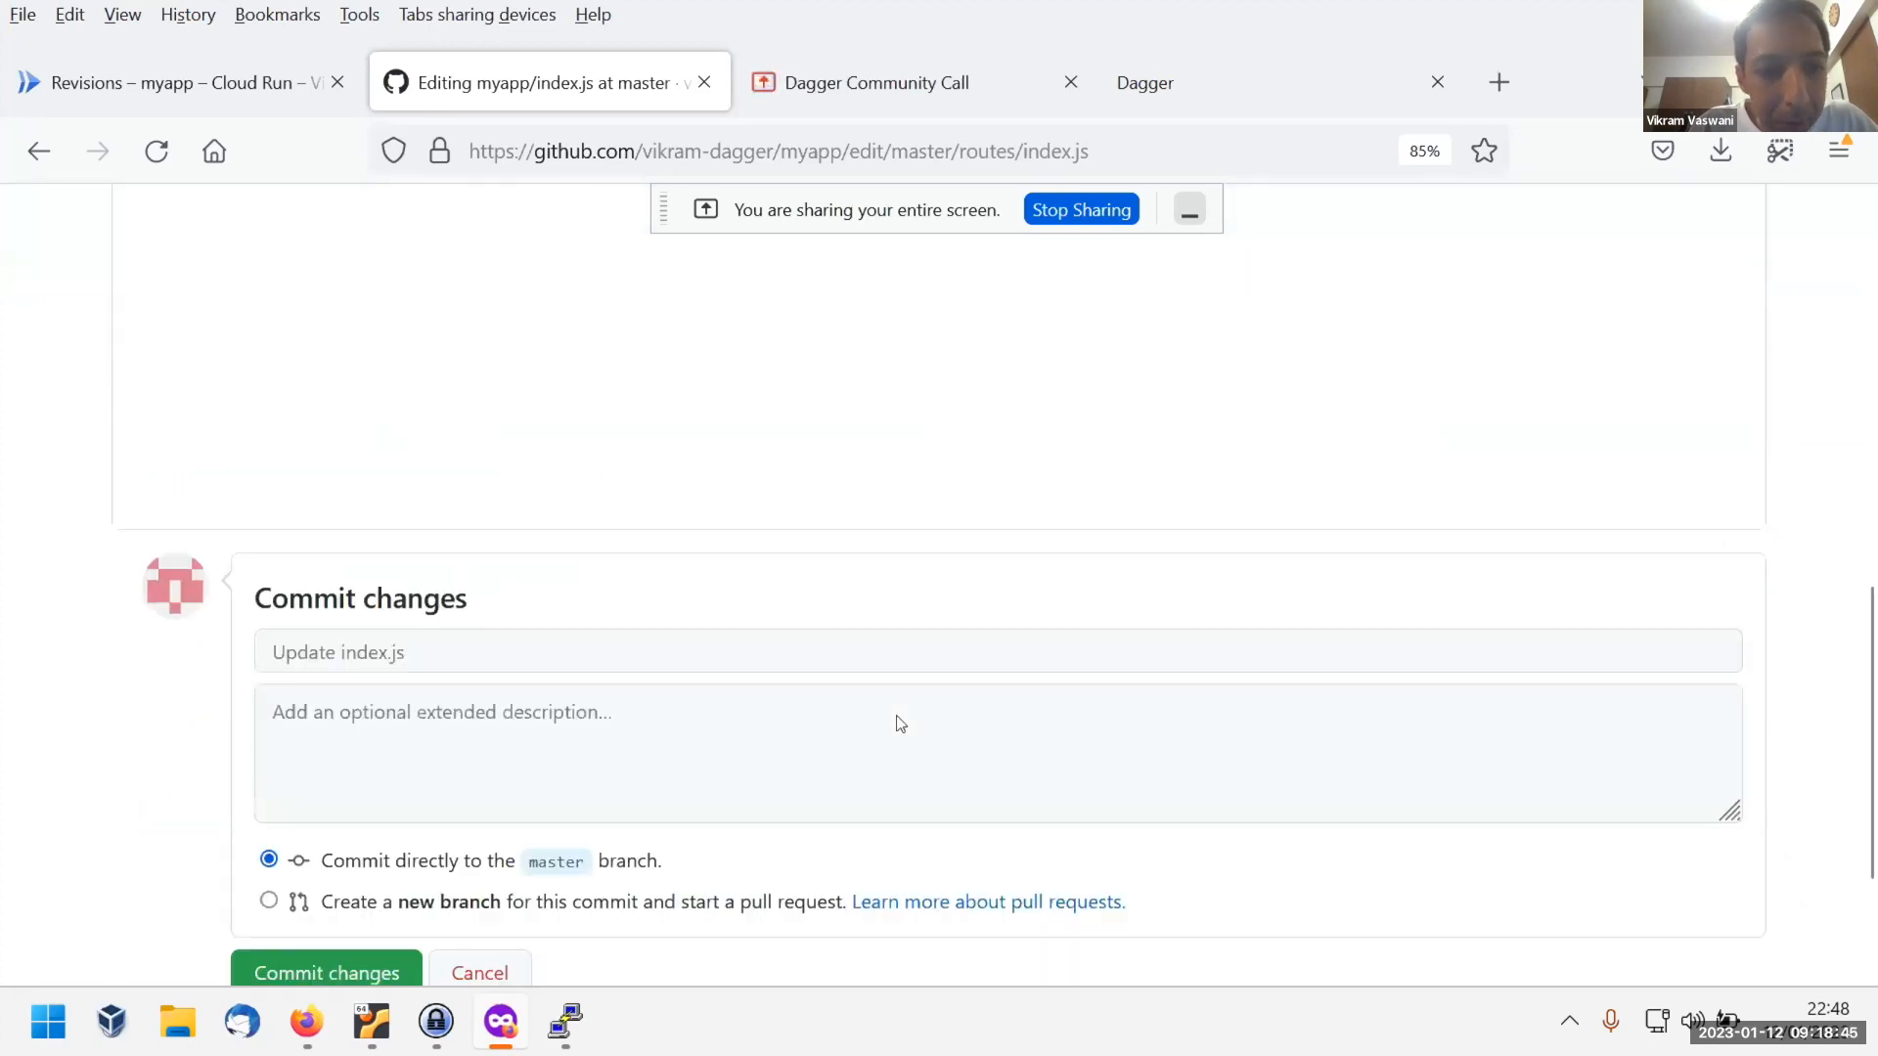
pyautogui.click(326, 972)
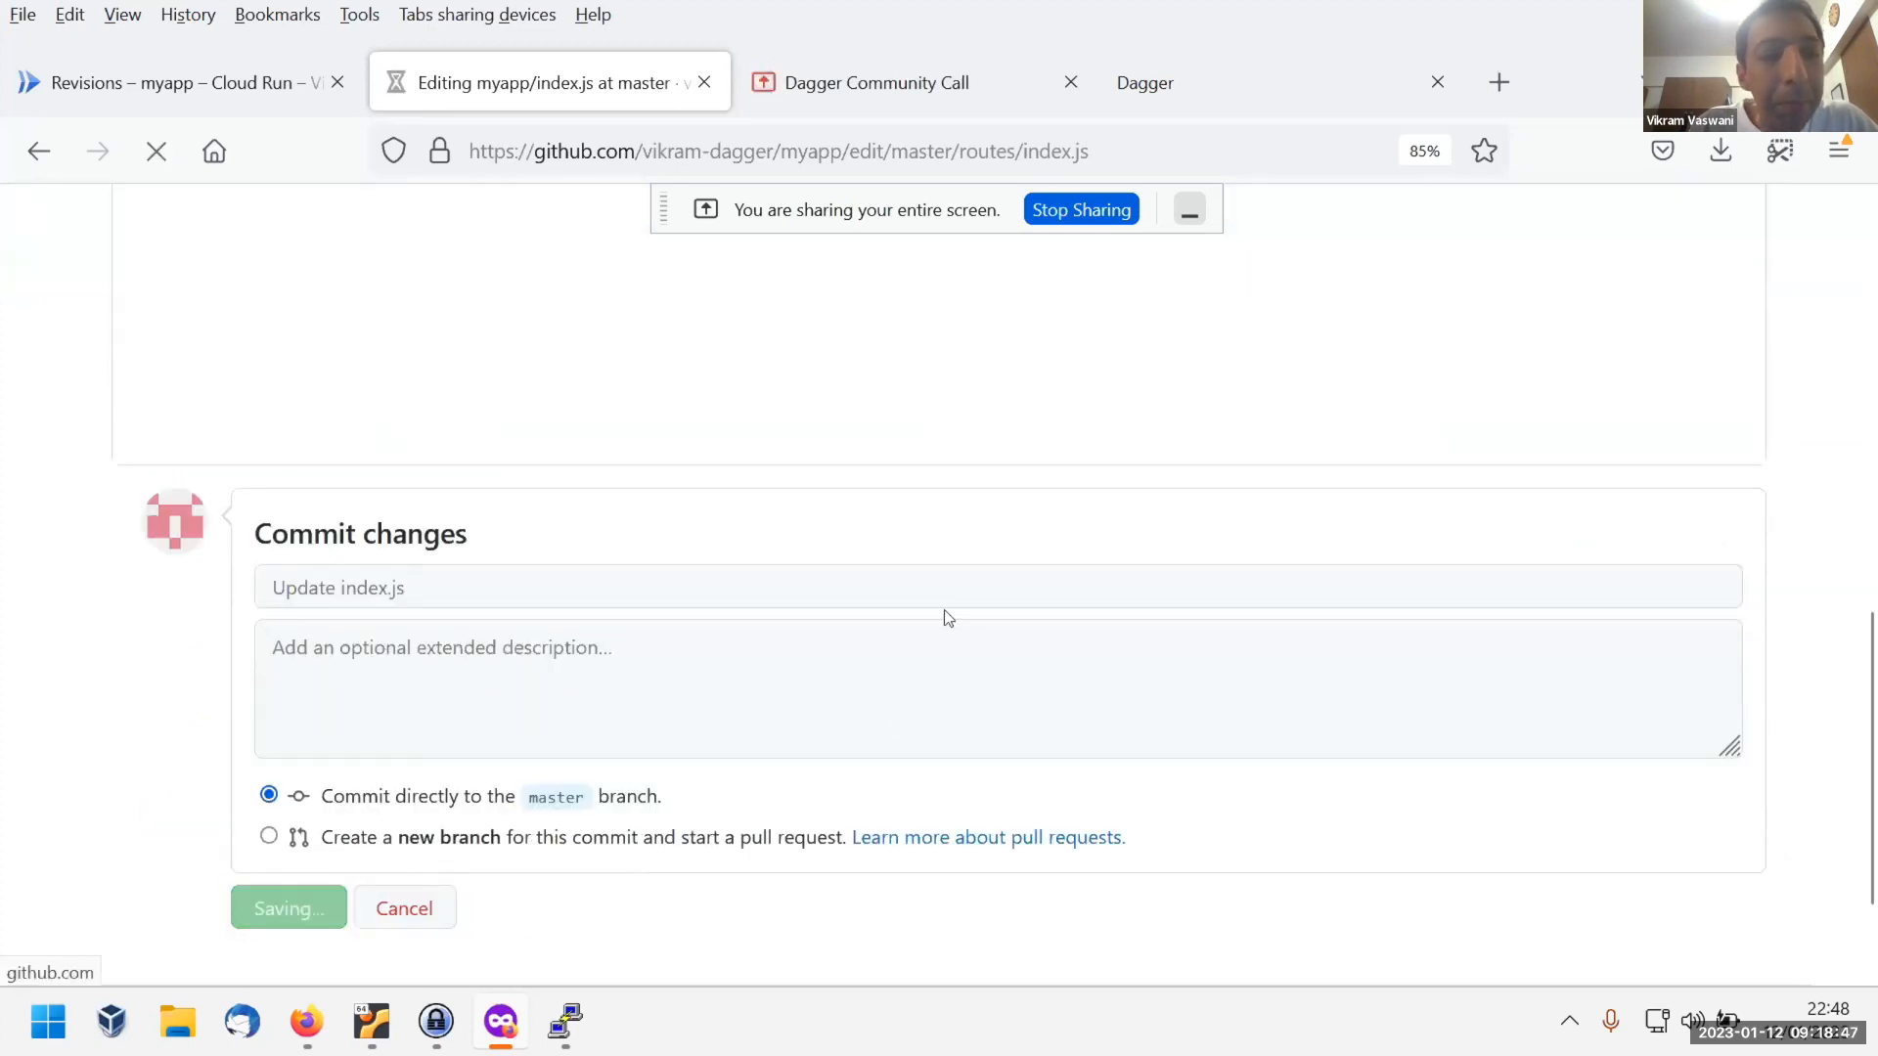
pyautogui.click(288, 908)
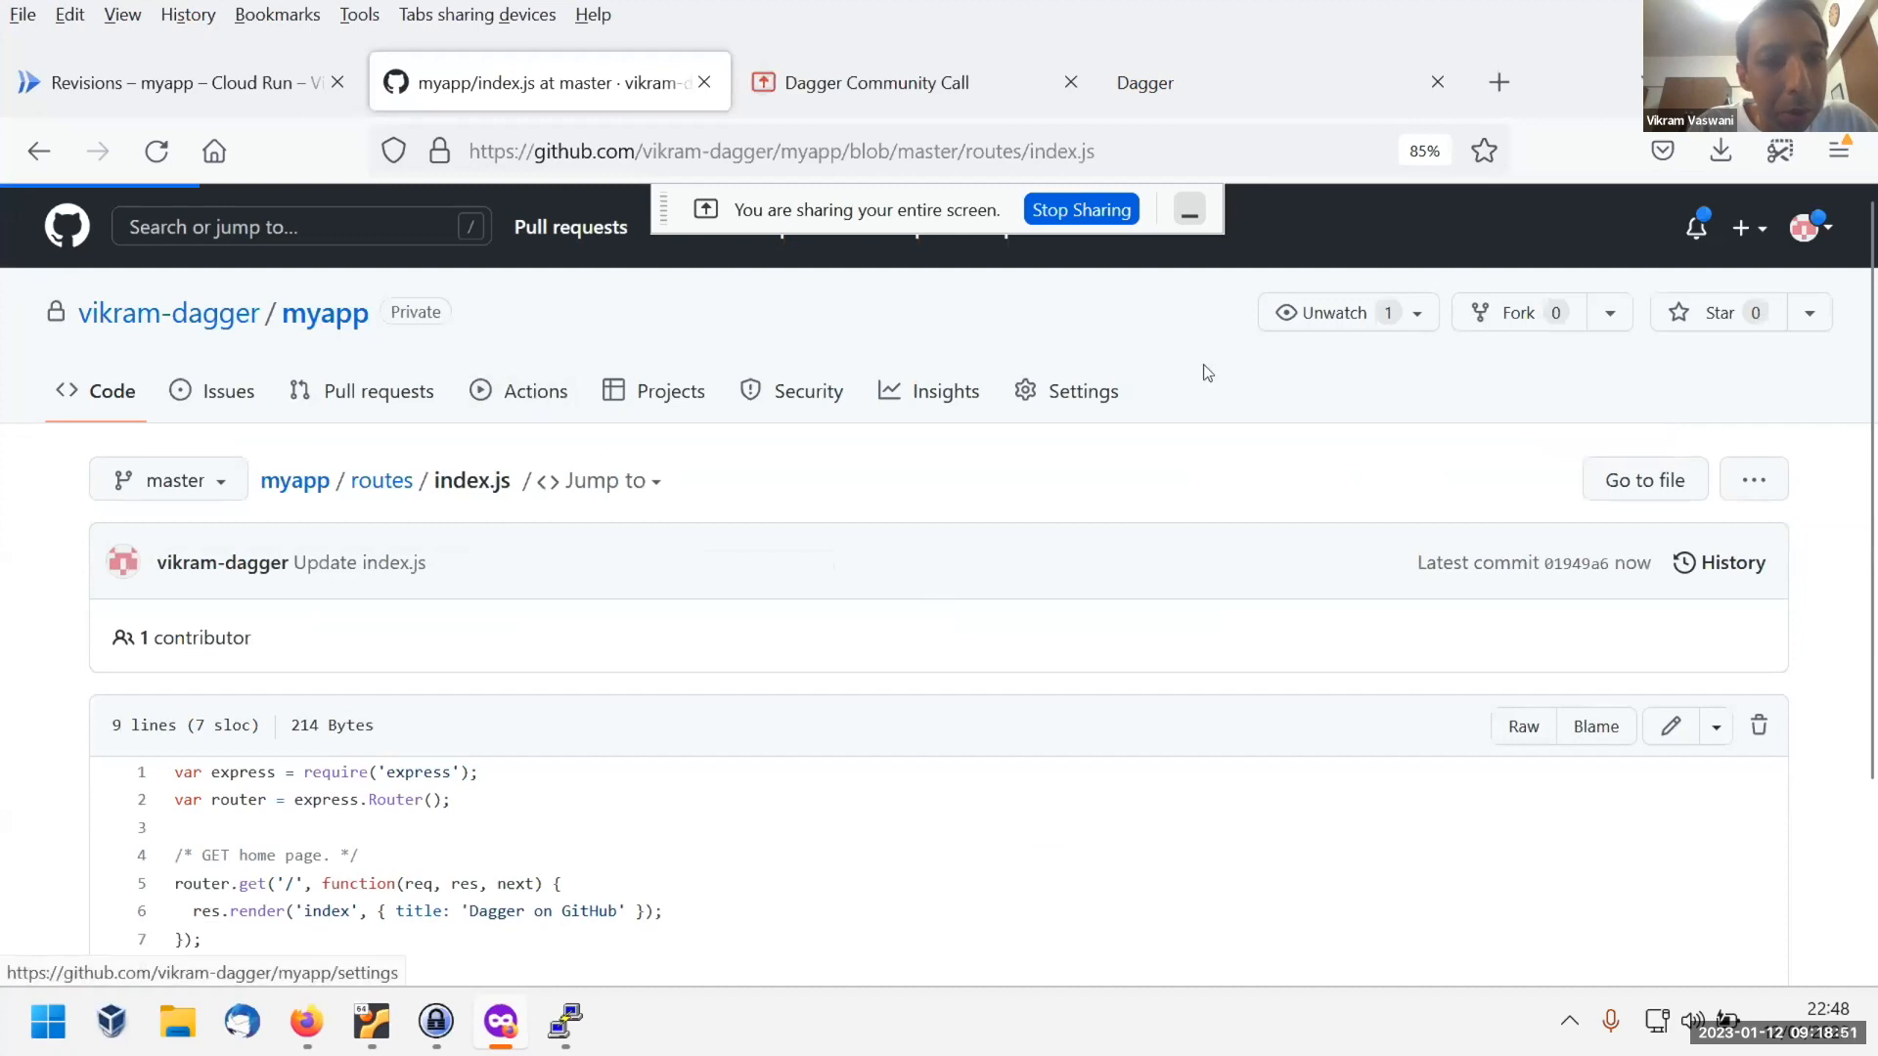
# From Actions, reach the dagger job's live log in the queued 'Update index.js' run.
pyautogui.click(536, 391)
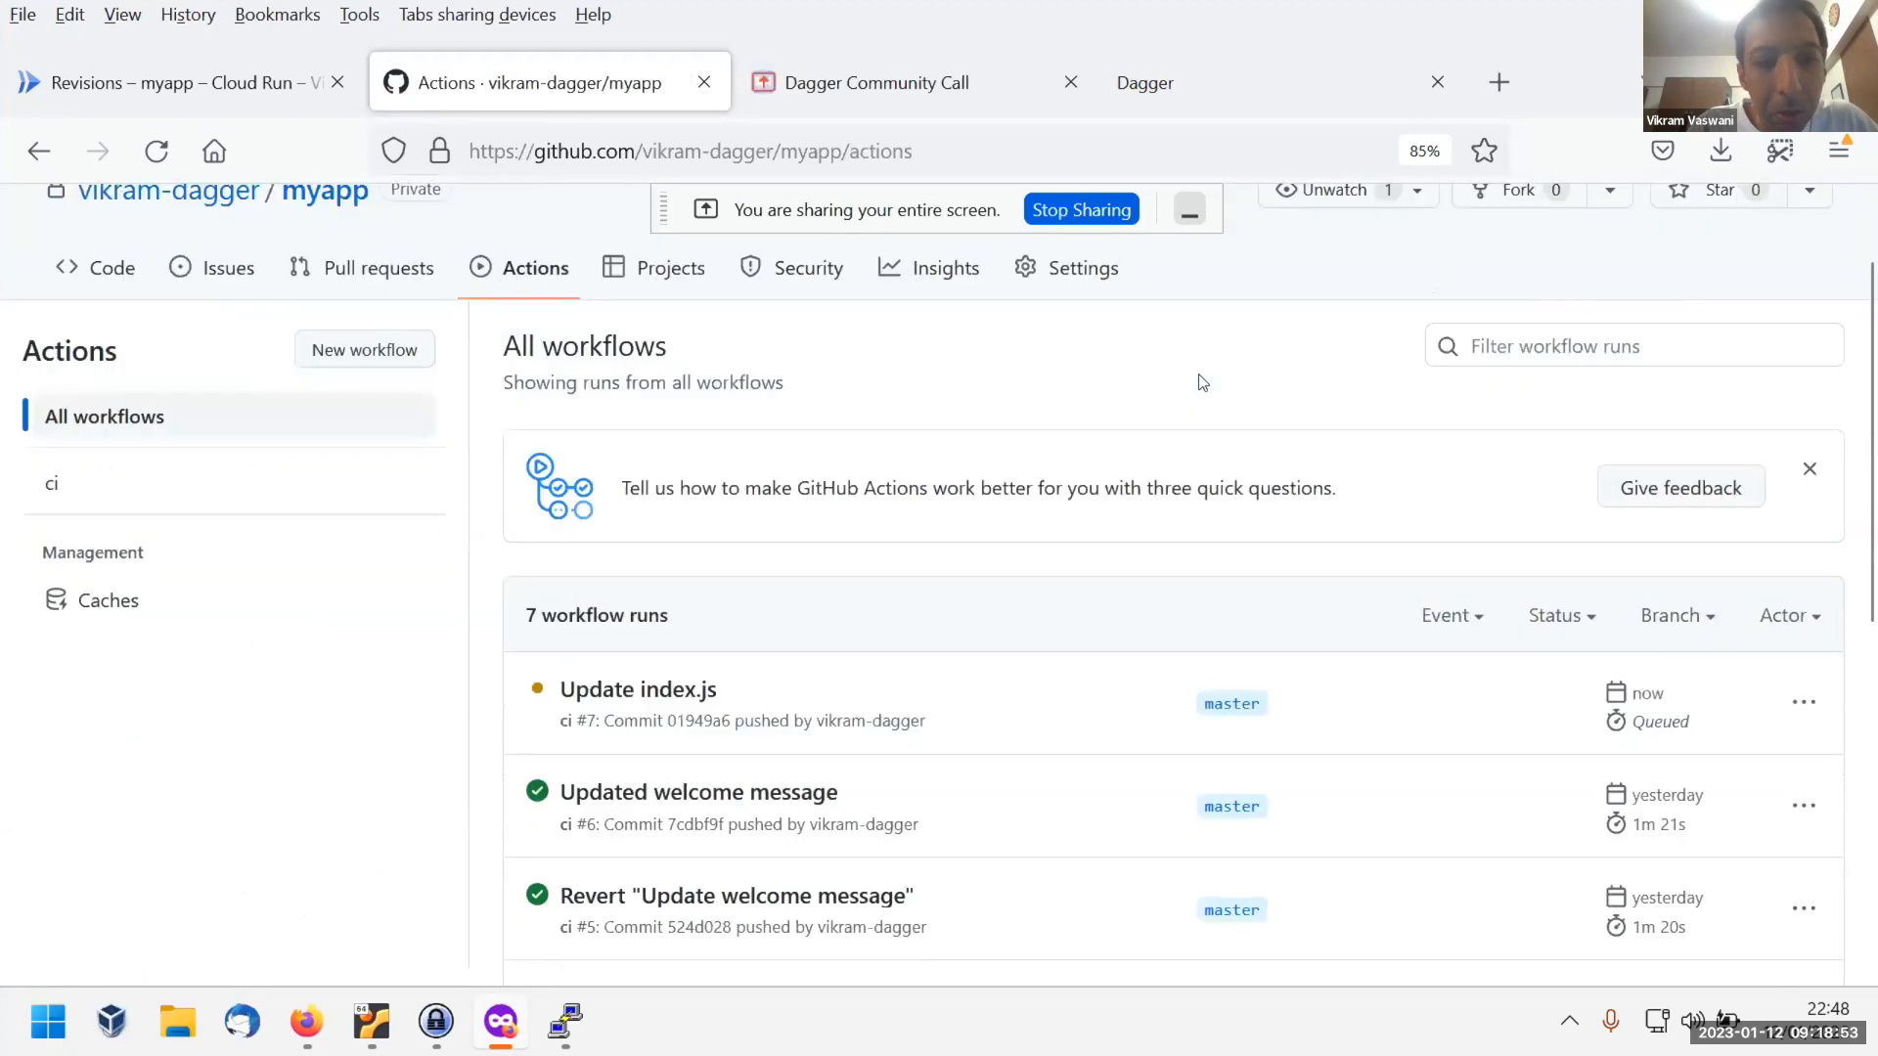
pyautogui.click(638, 689)
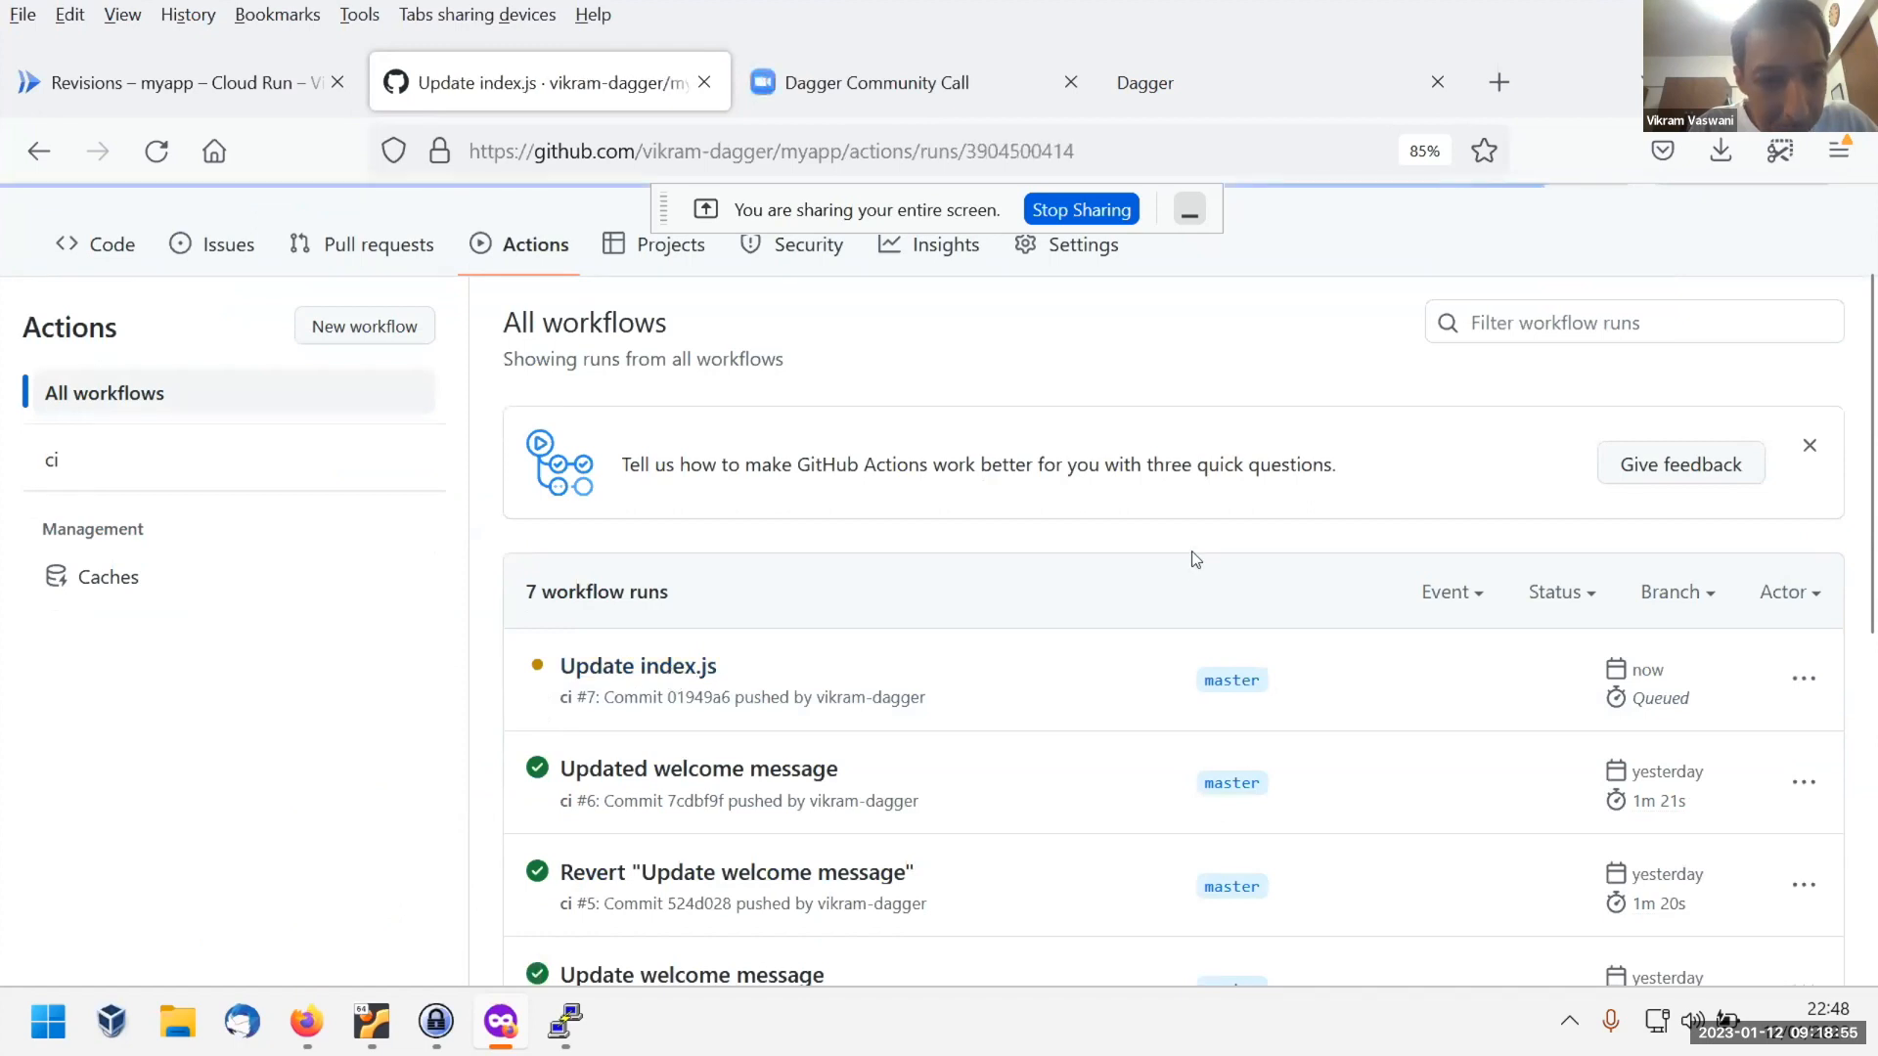
pyautogui.click(637, 665)
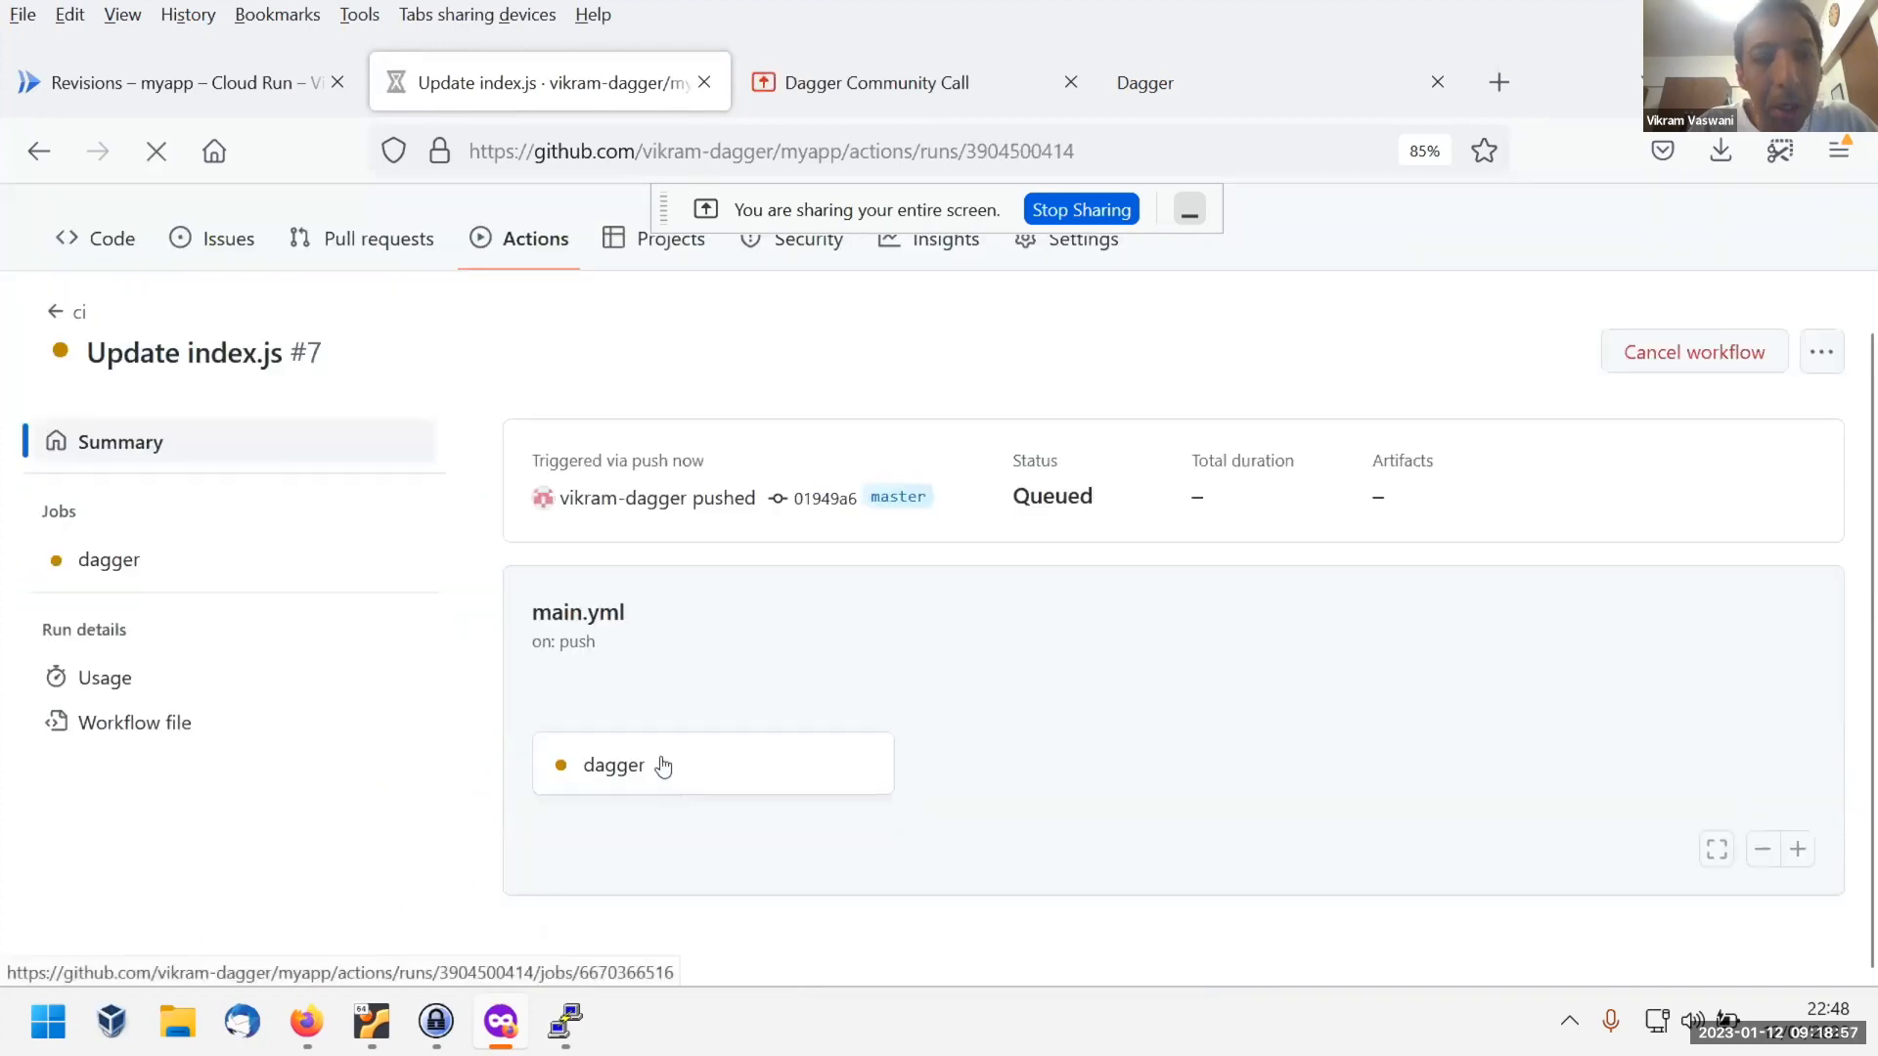
pyautogui.click(614, 765)
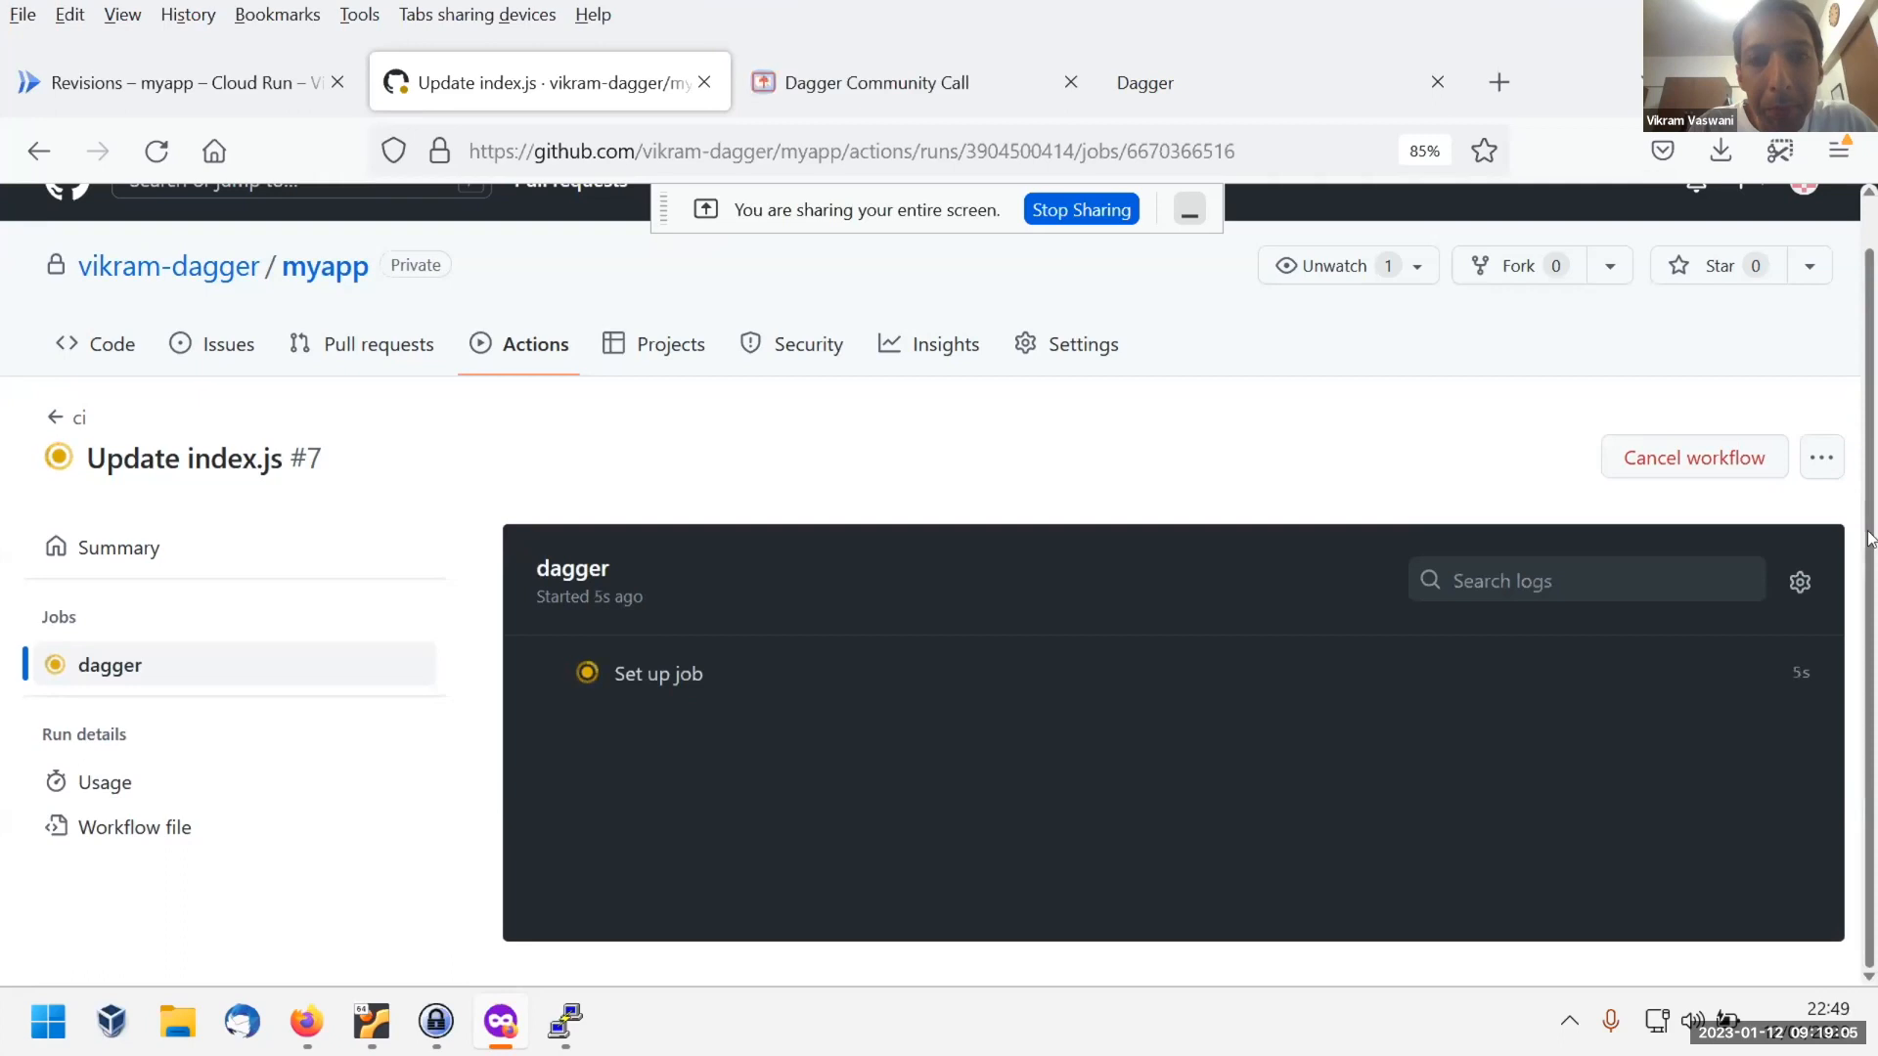
# Follow the job log and collapse the finished Setup node and Install step outputs.
pyautogui.scroll(-3)
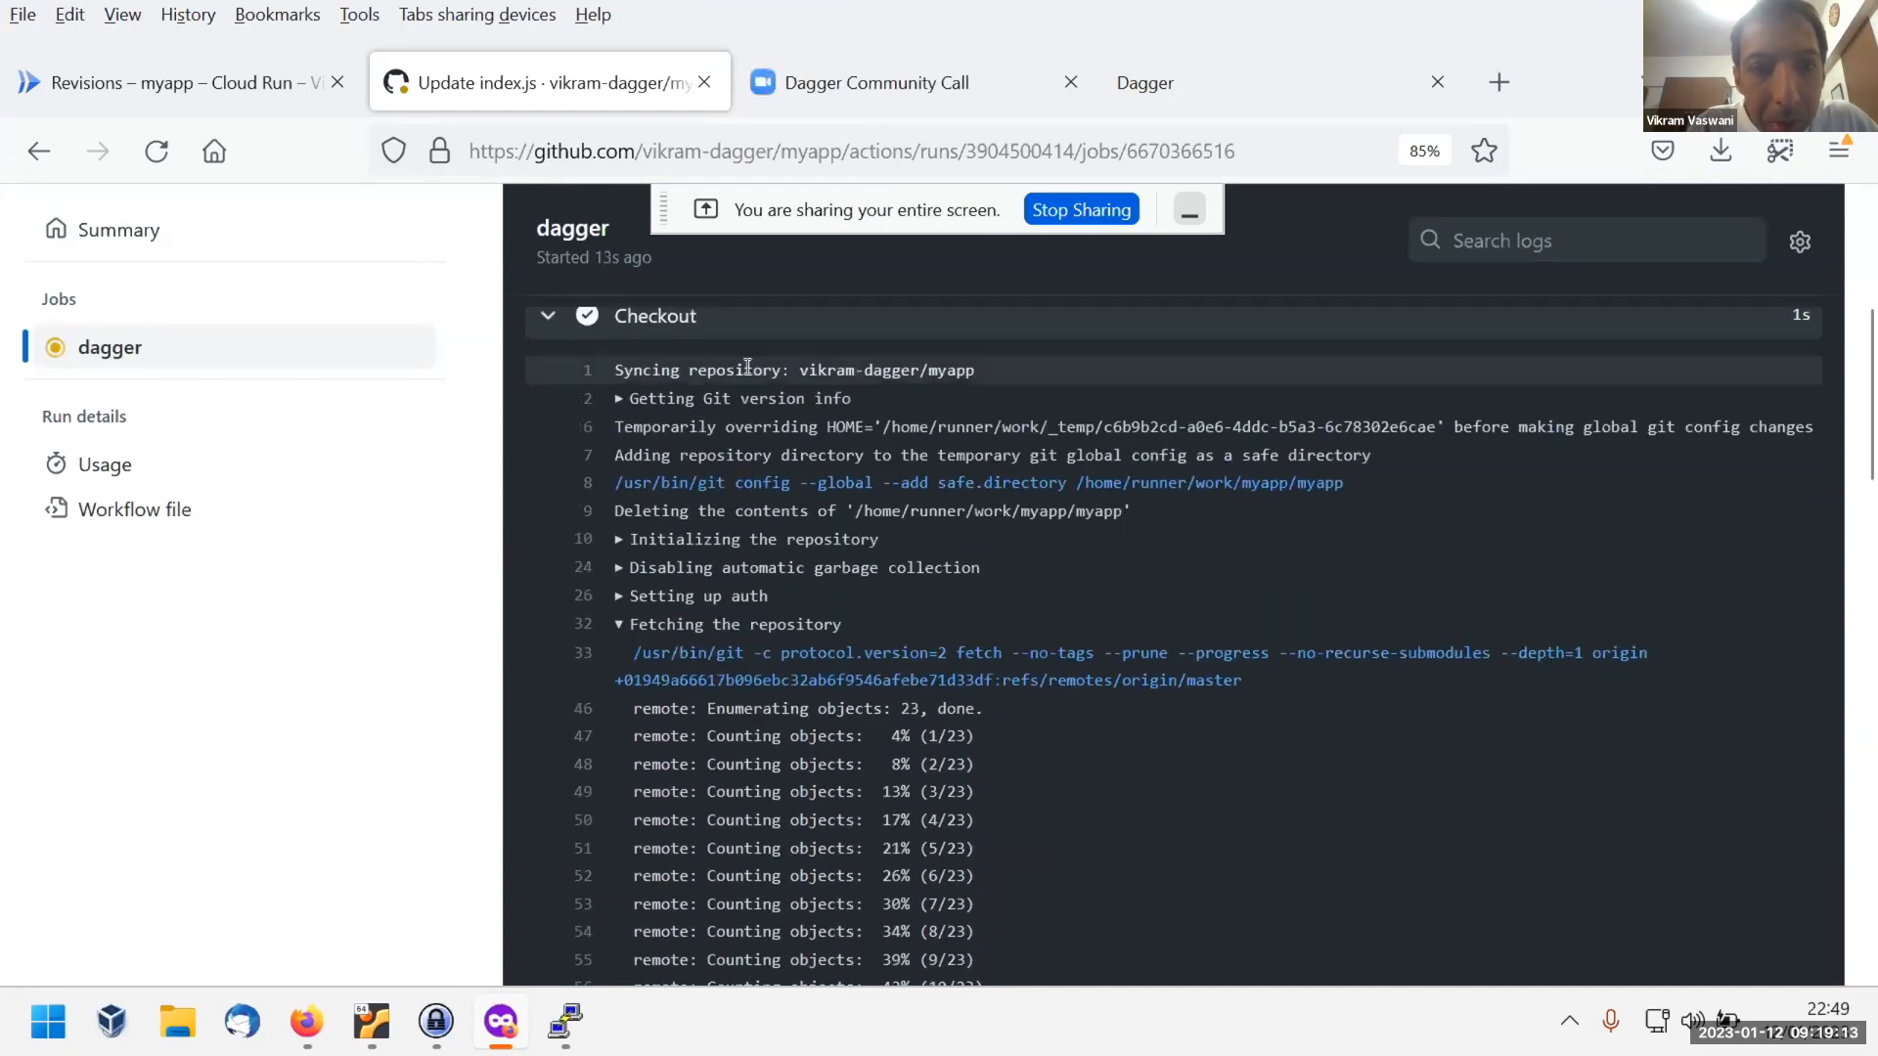
pyautogui.scroll(-3)
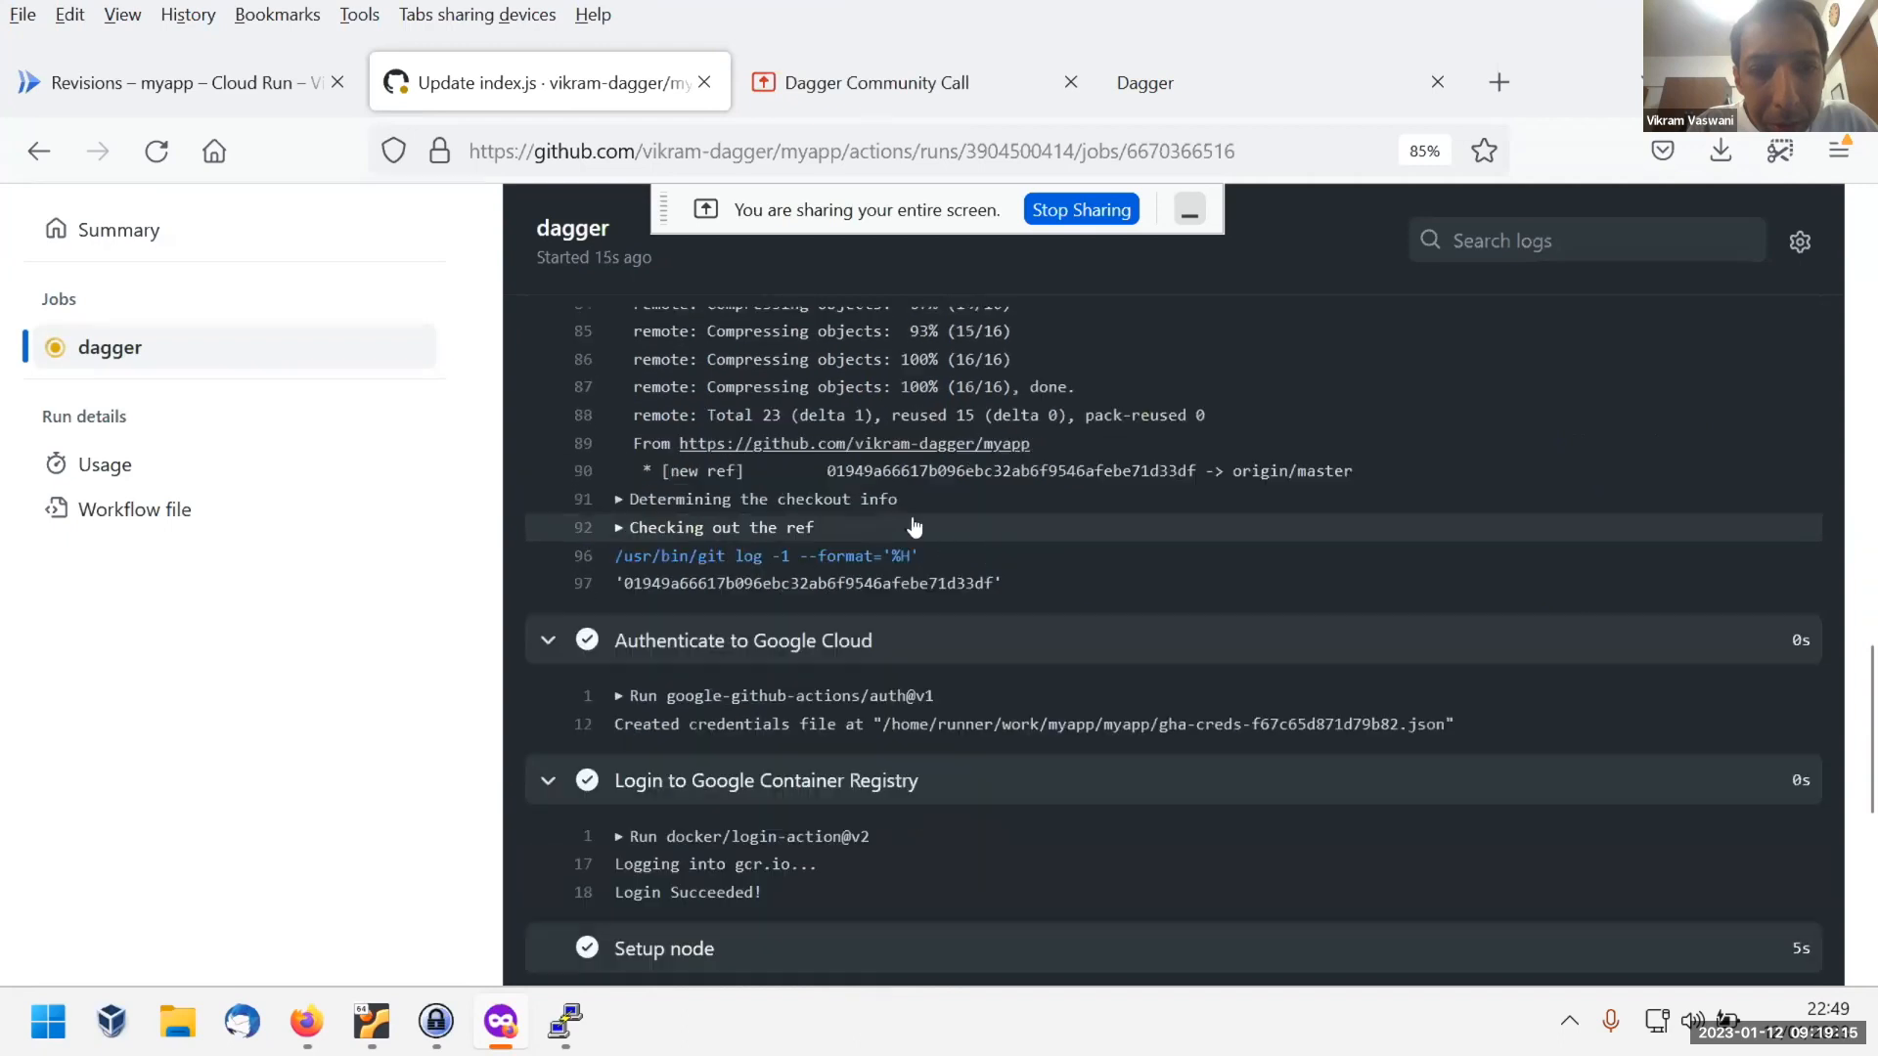
pyautogui.scroll(-3)
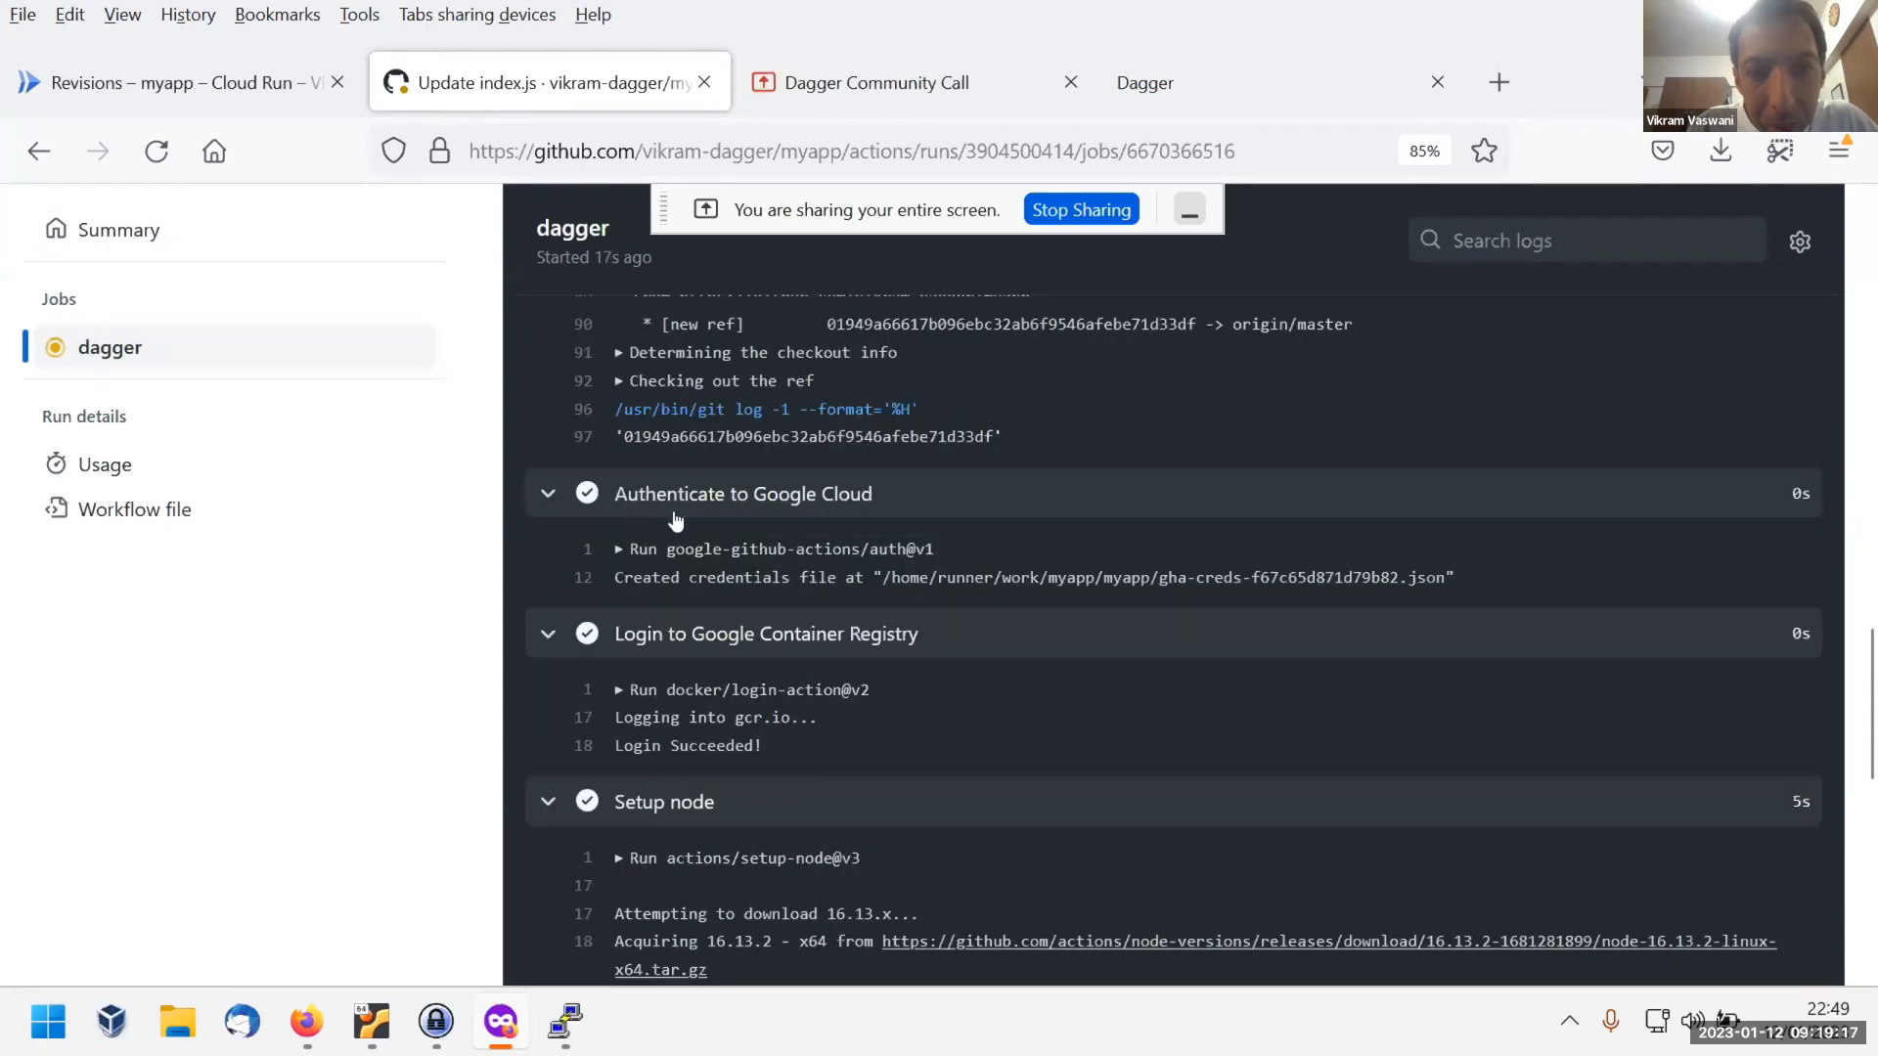
pyautogui.moveTo(888, 506)
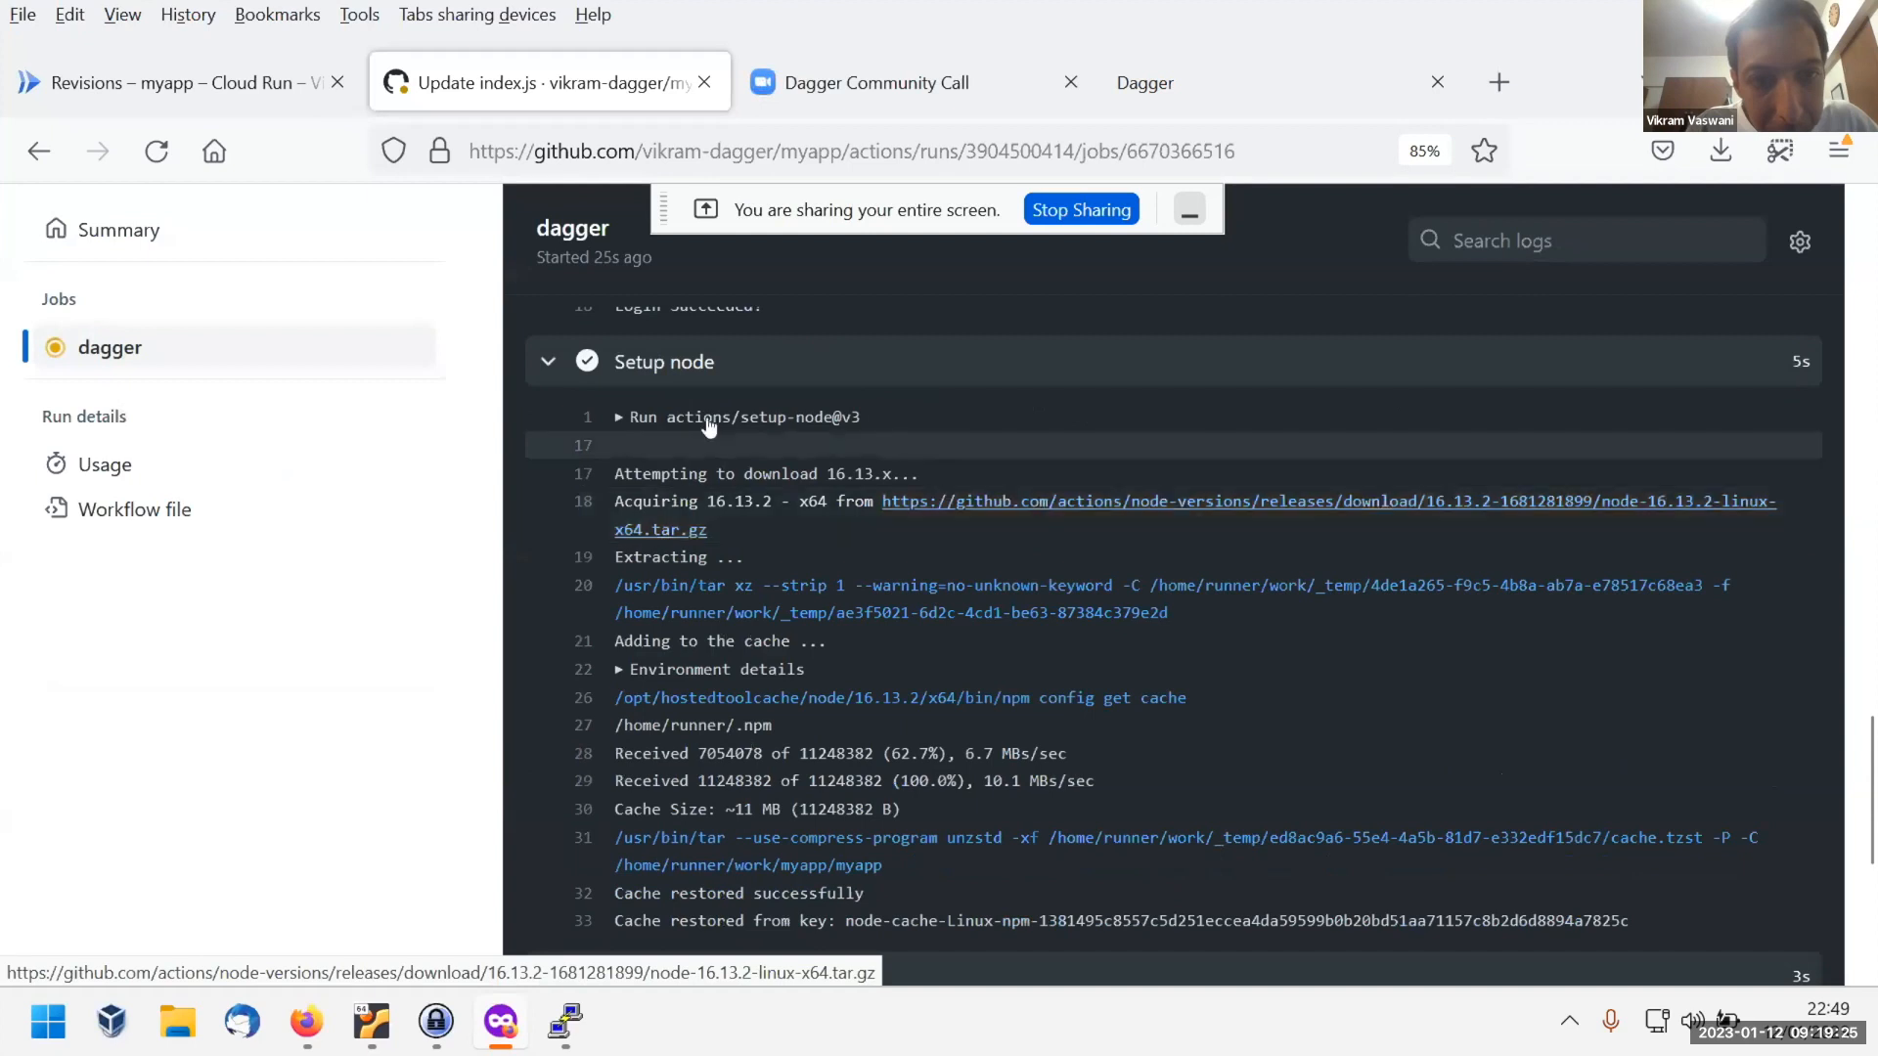
pyautogui.click(547, 360)
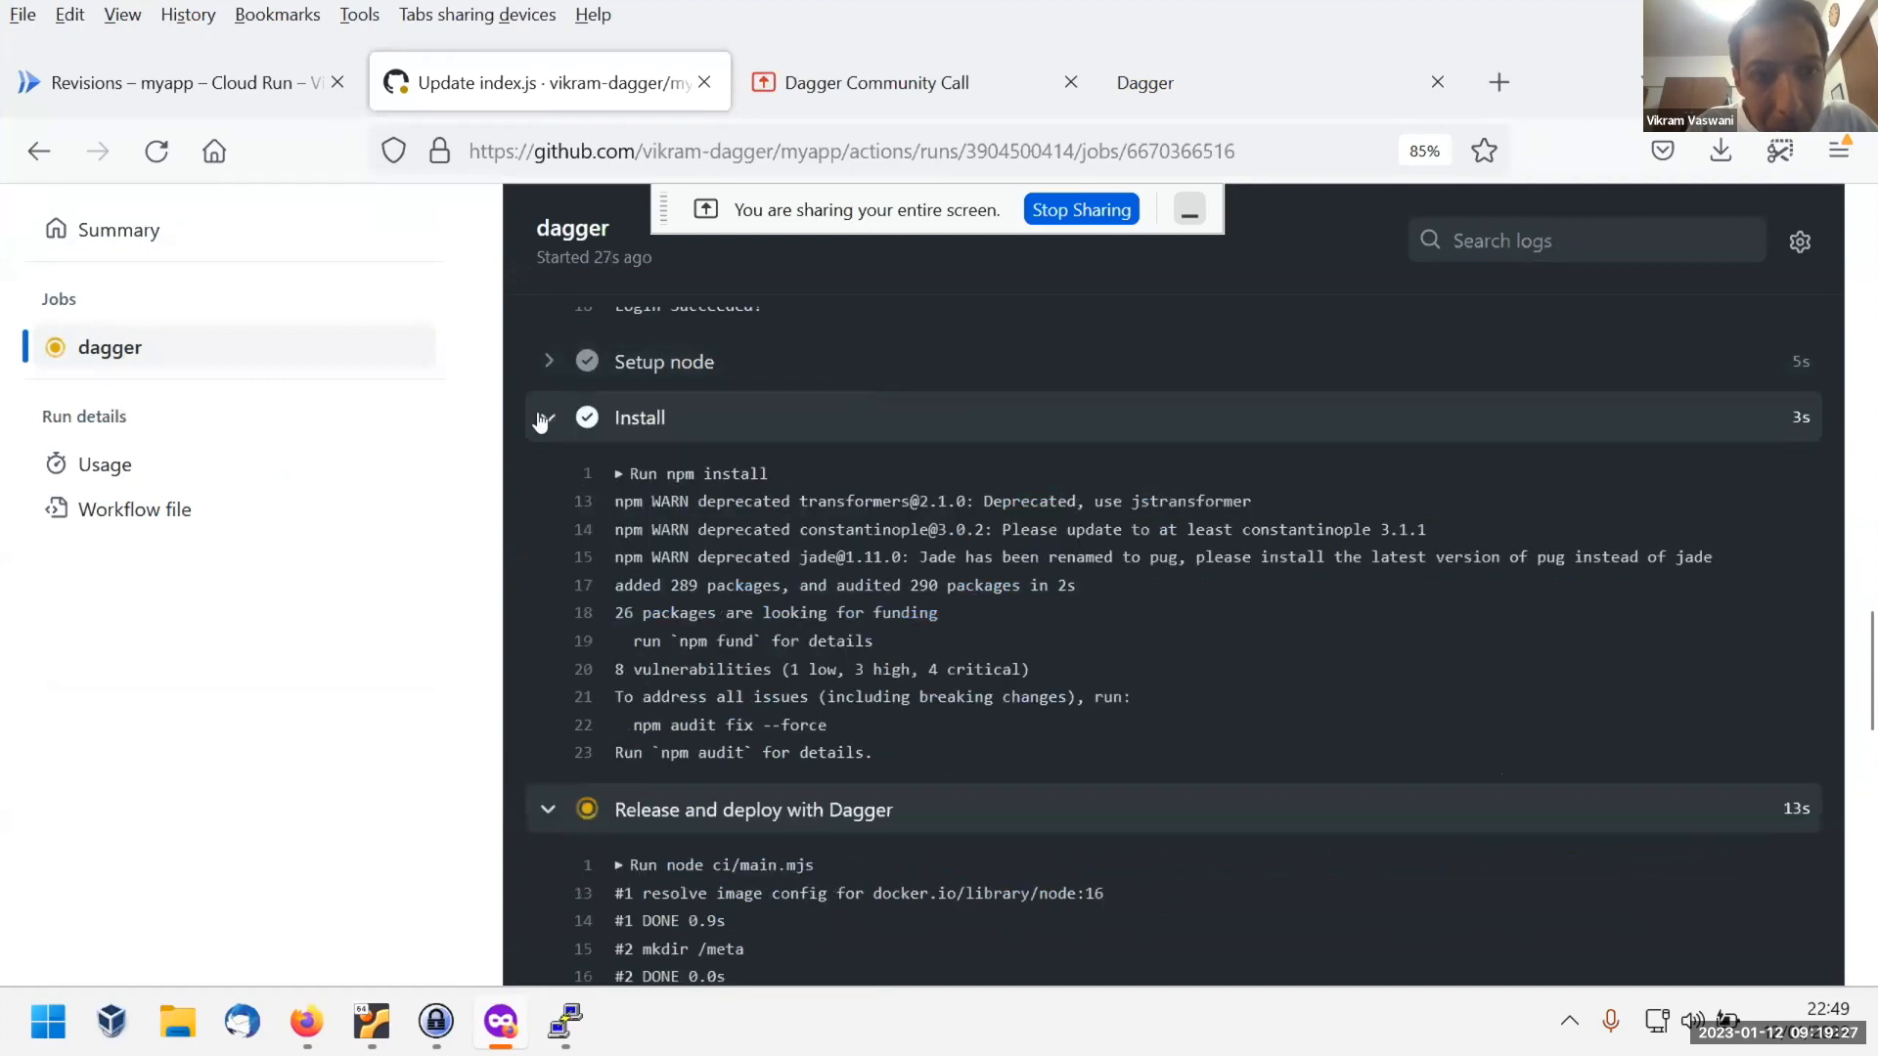
pyautogui.click(548, 417)
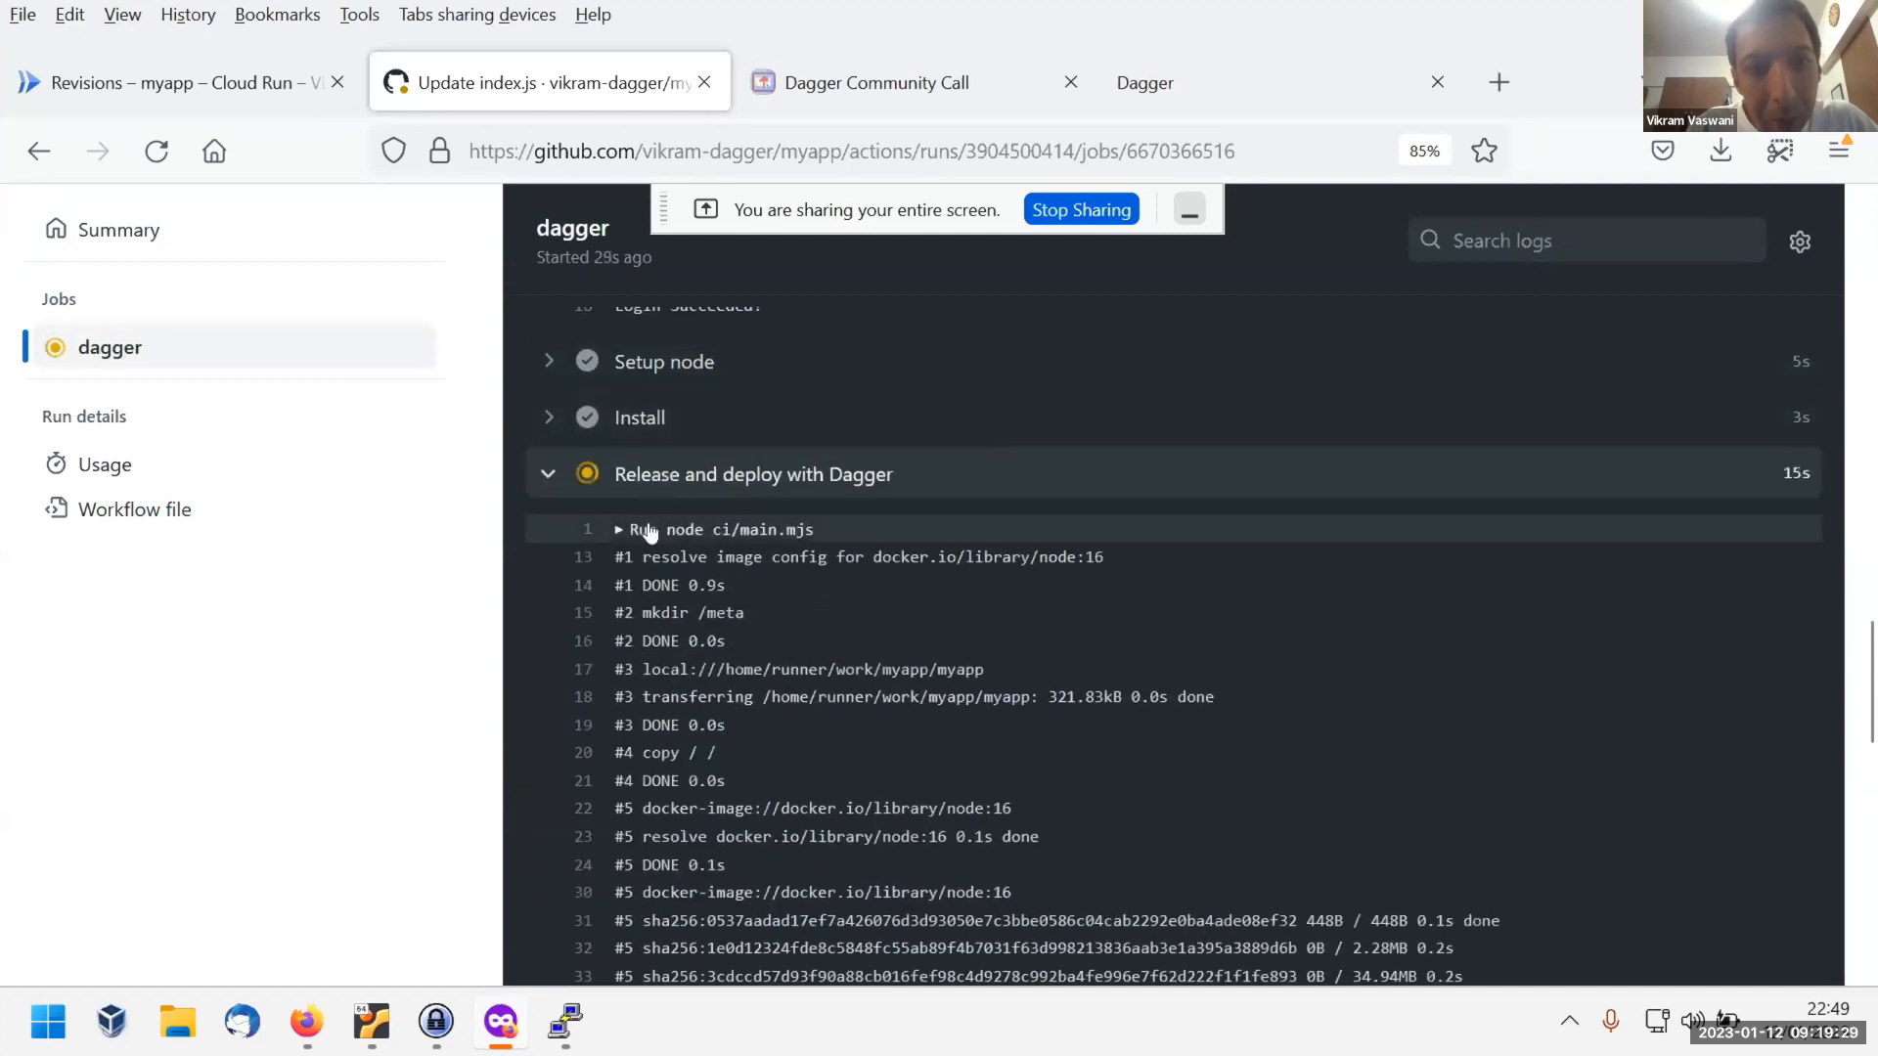
pyautogui.moveTo(1217, 552)
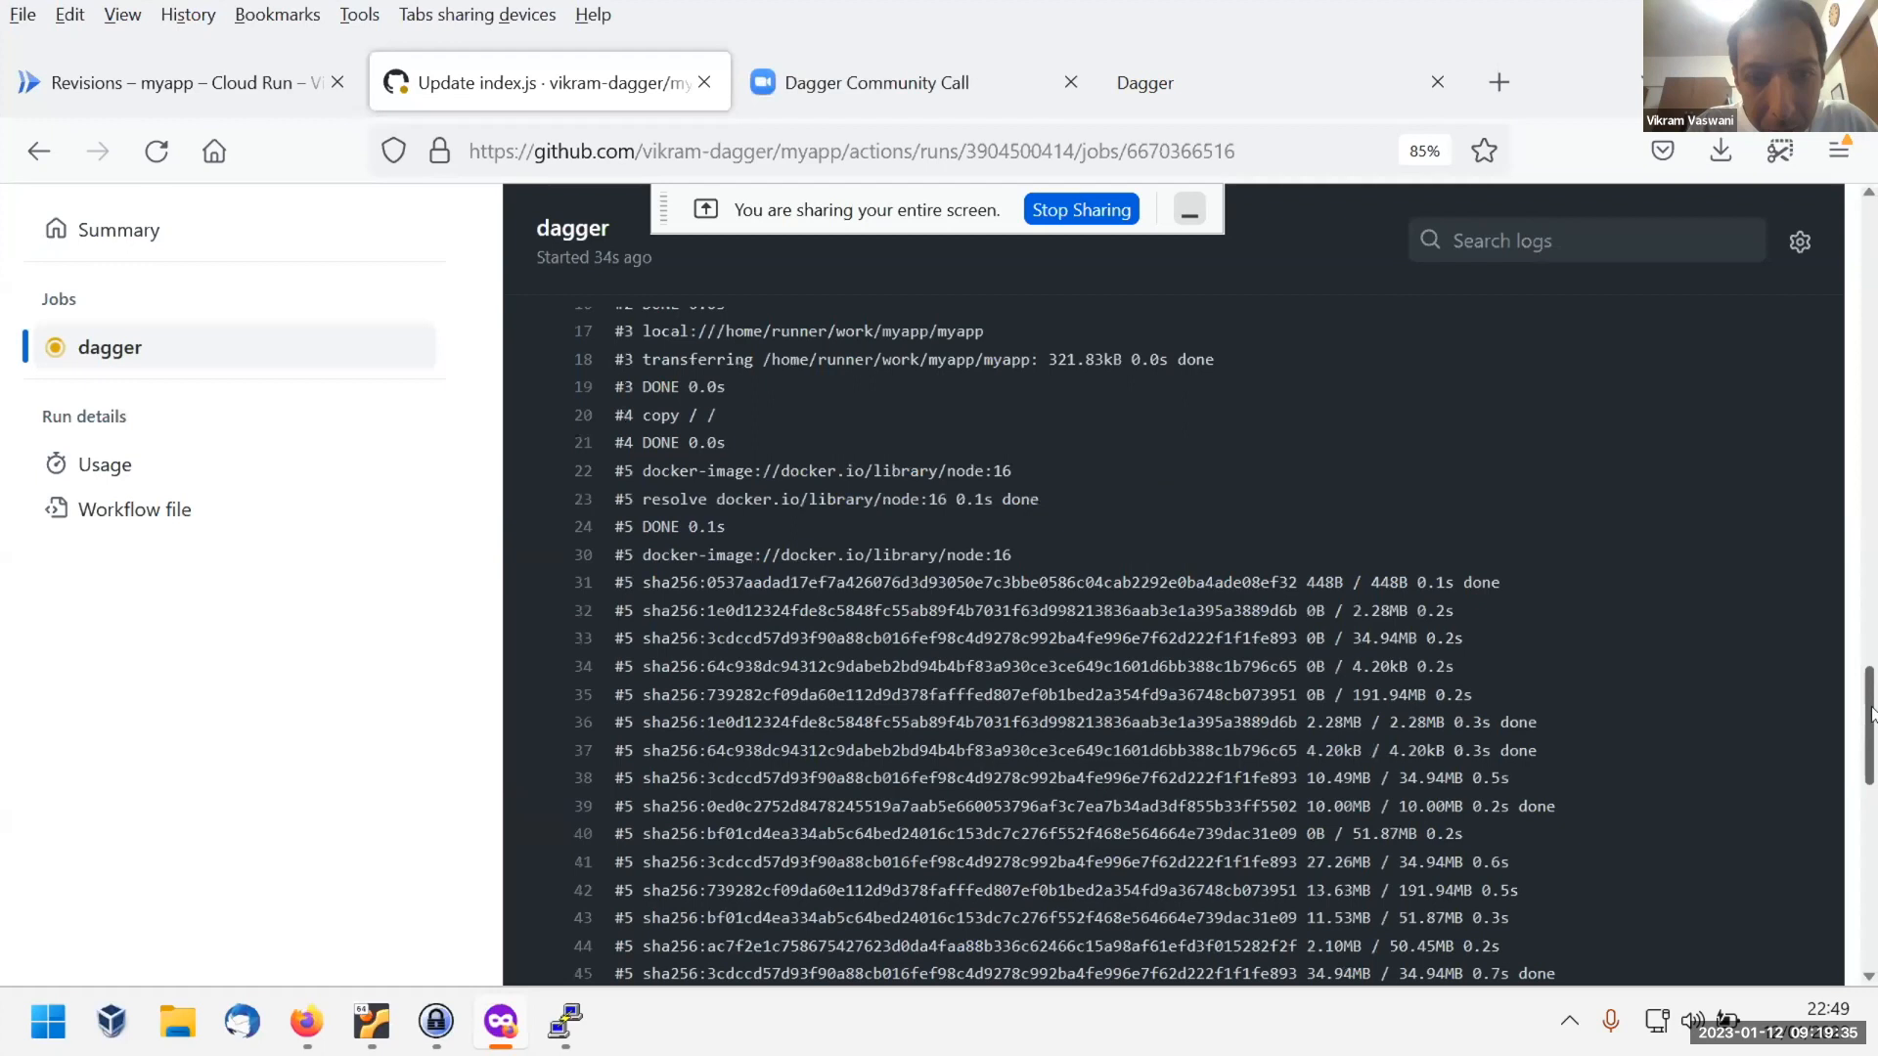
# Select the 'Published at' gcr.io image line and expand the succeeded 'Release and deploy with Dagger' output.
pyautogui.scroll(-3)
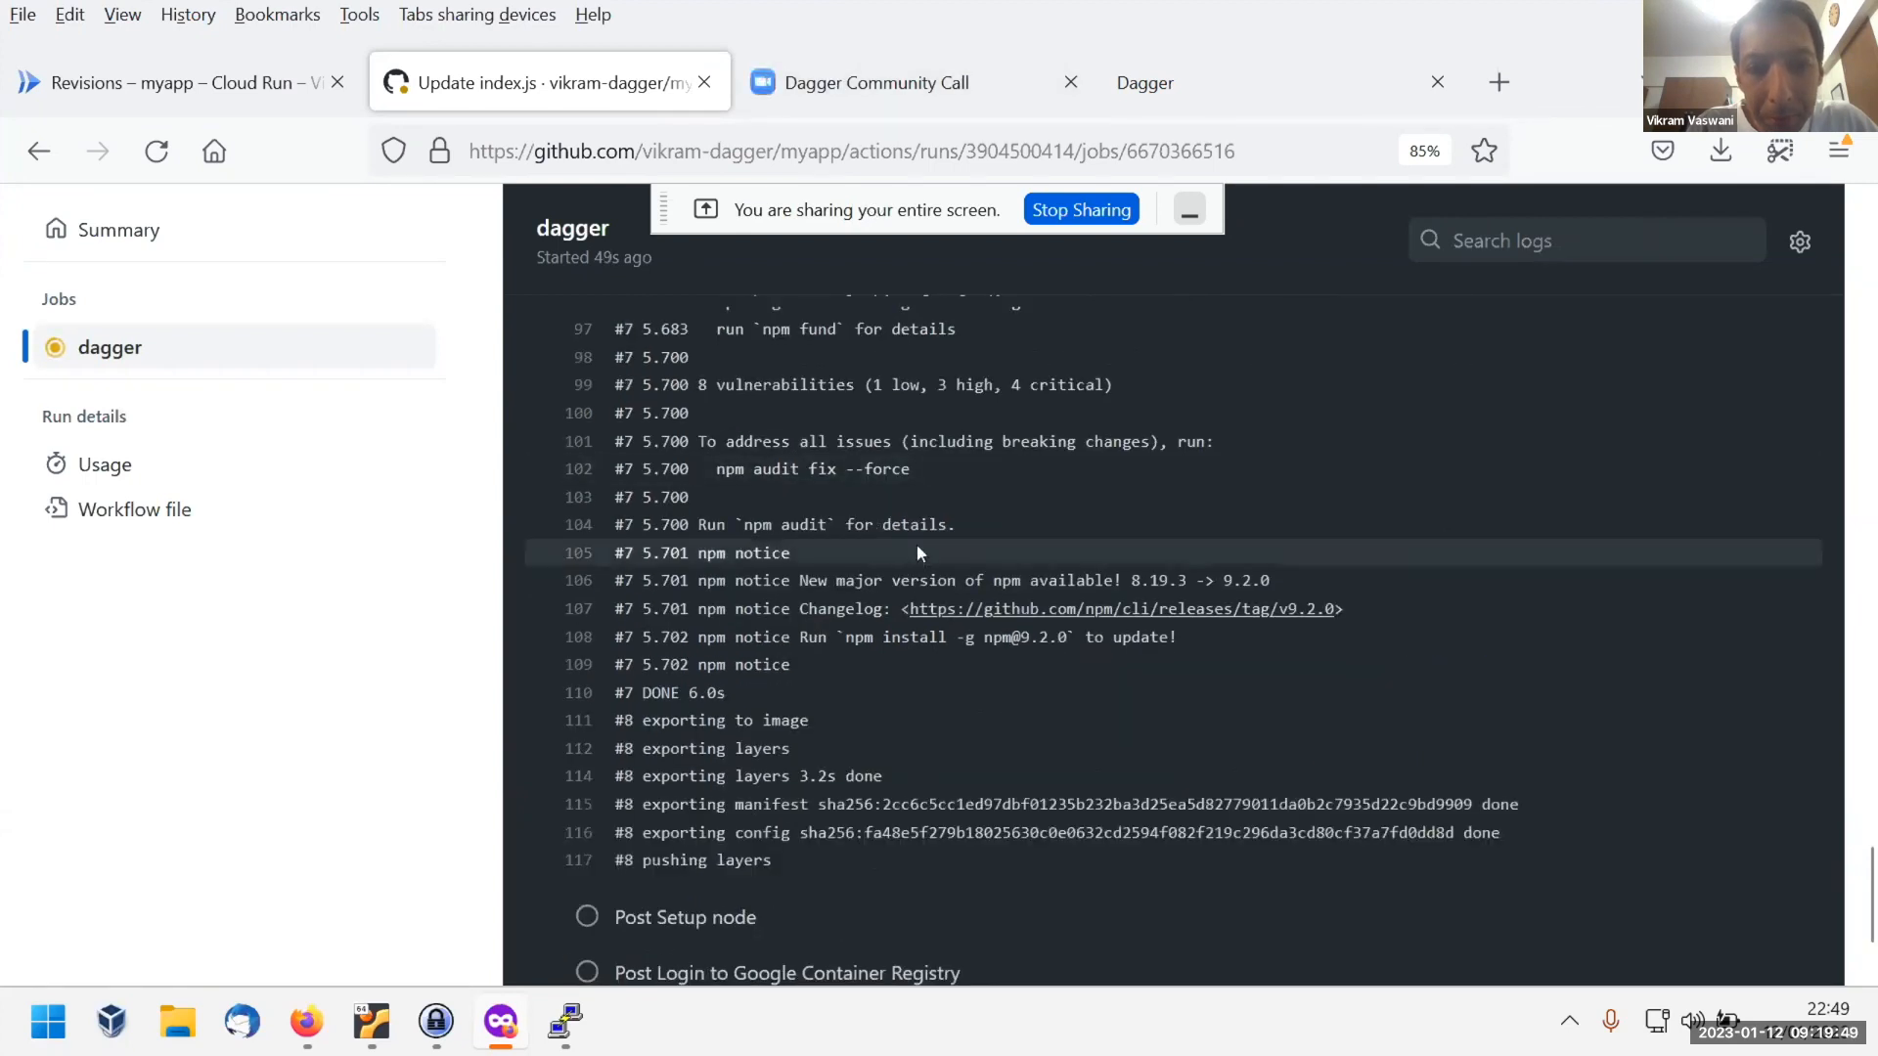
pyautogui.scroll(-3)
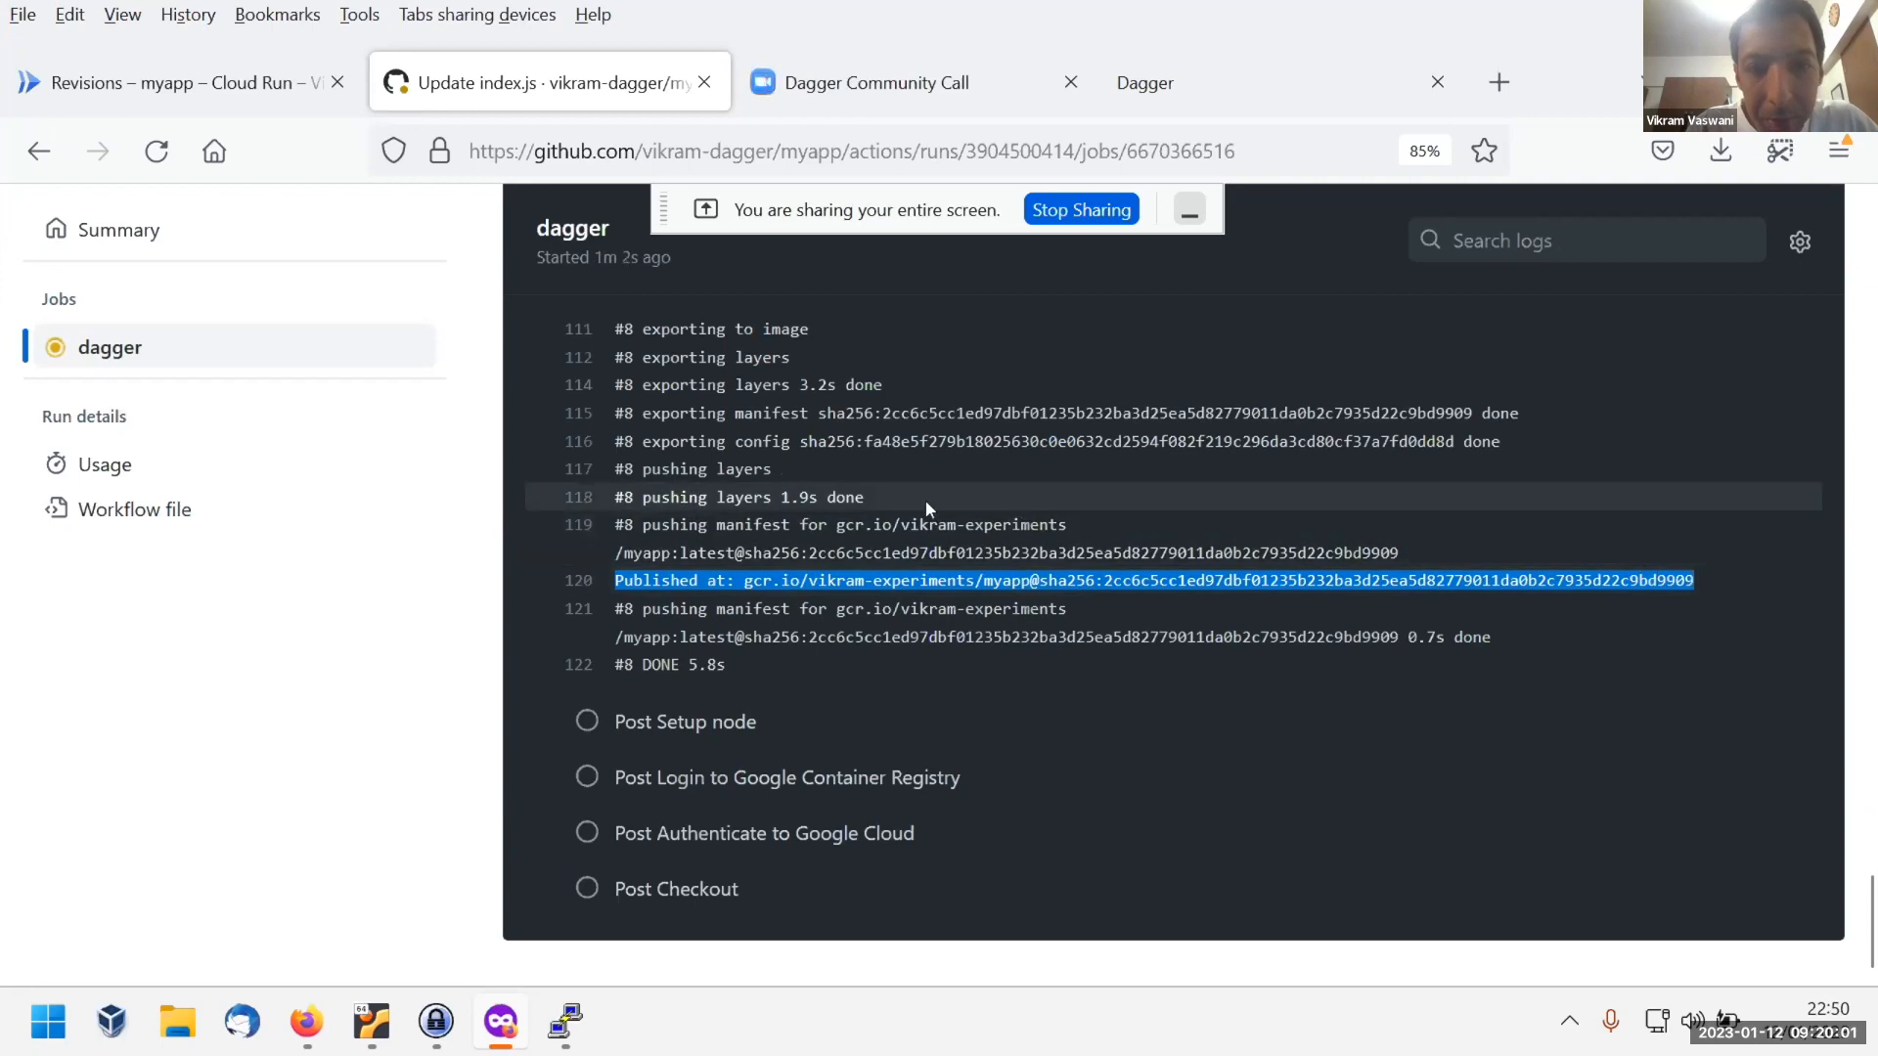
pyautogui.moveTo(1385, 481)
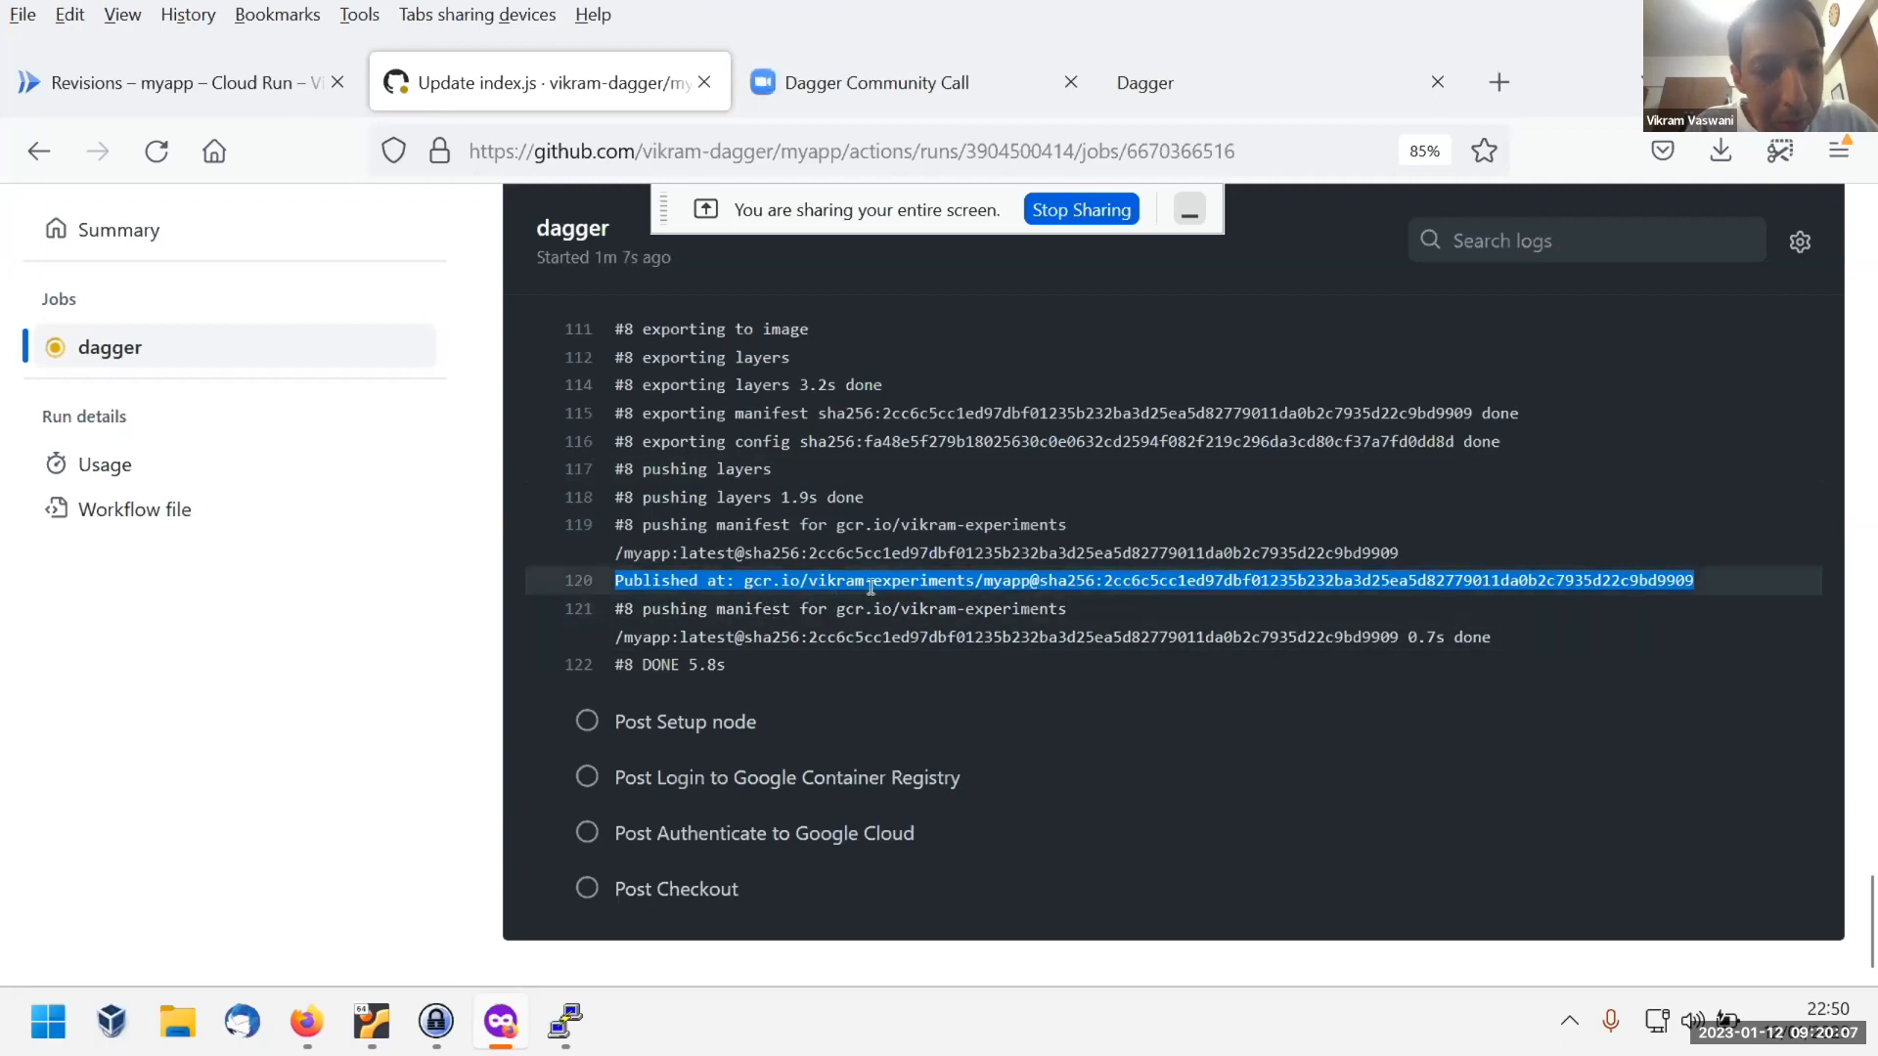
pyautogui.doubleClick(790, 579)
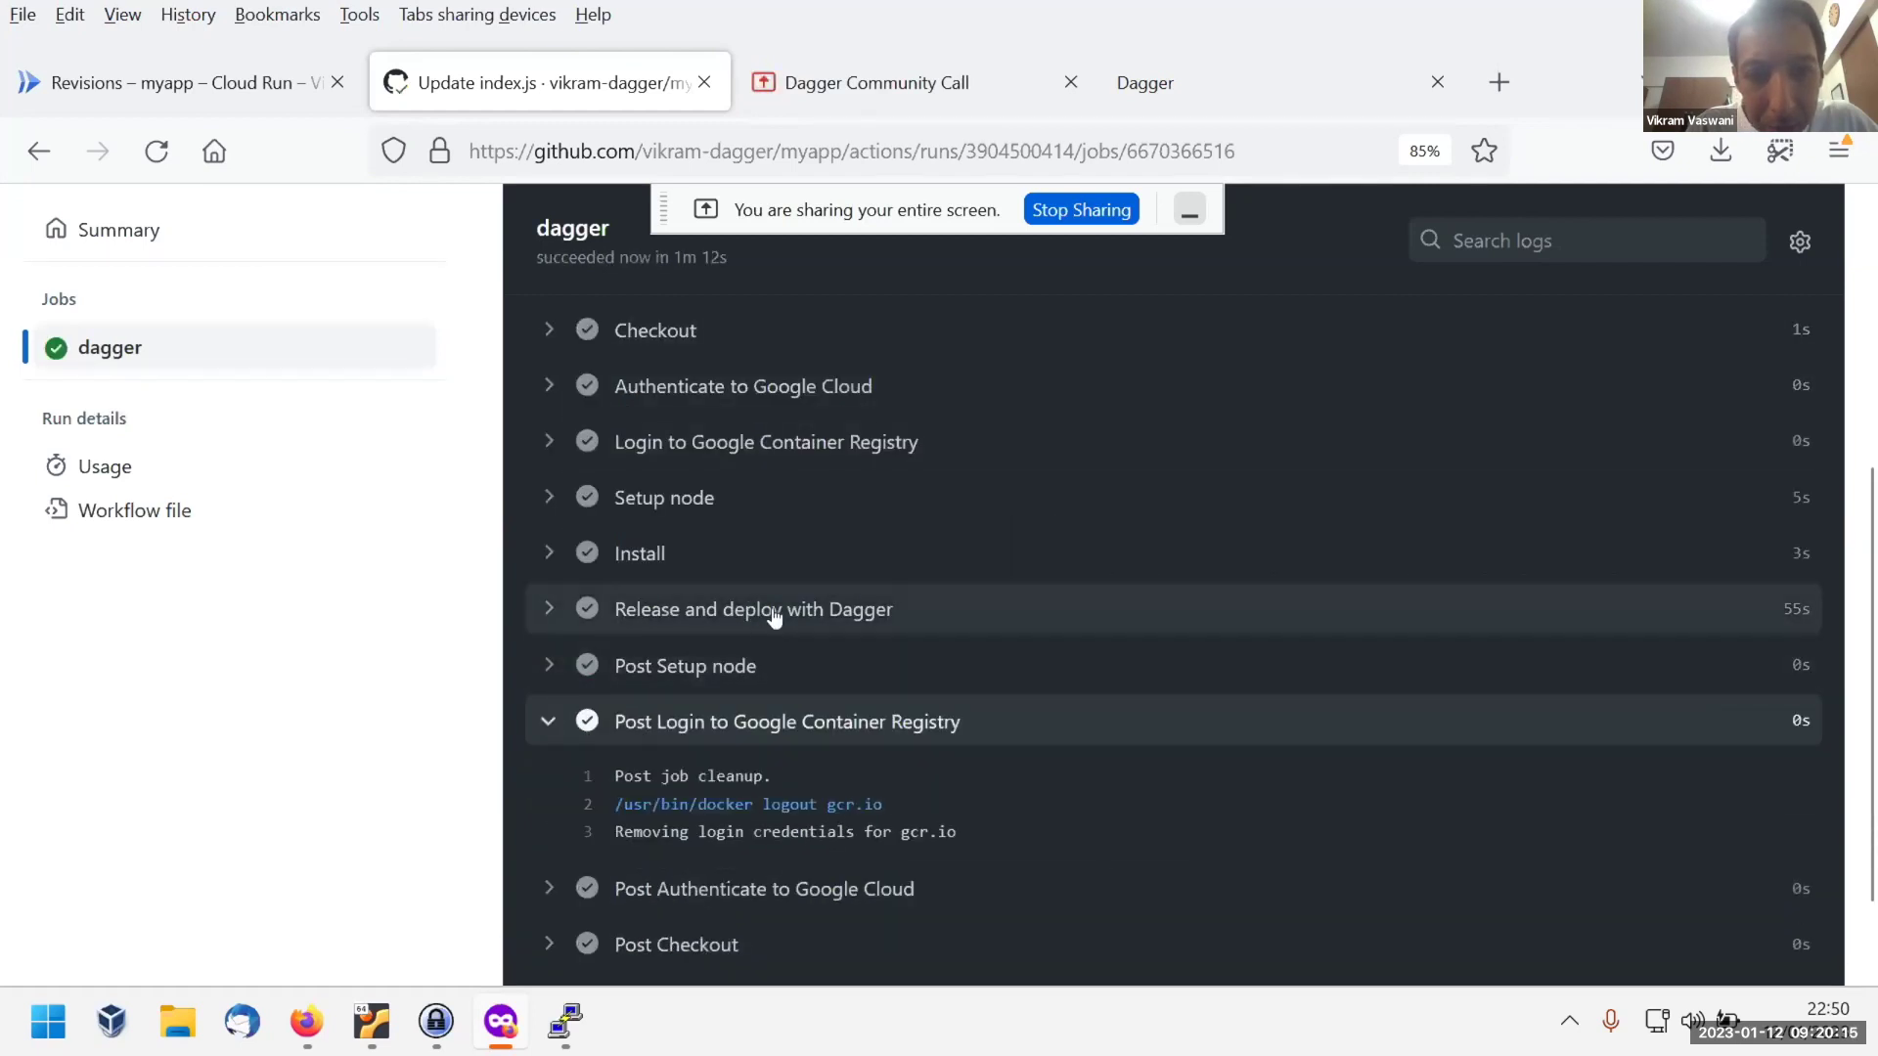
pyautogui.click(754, 610)
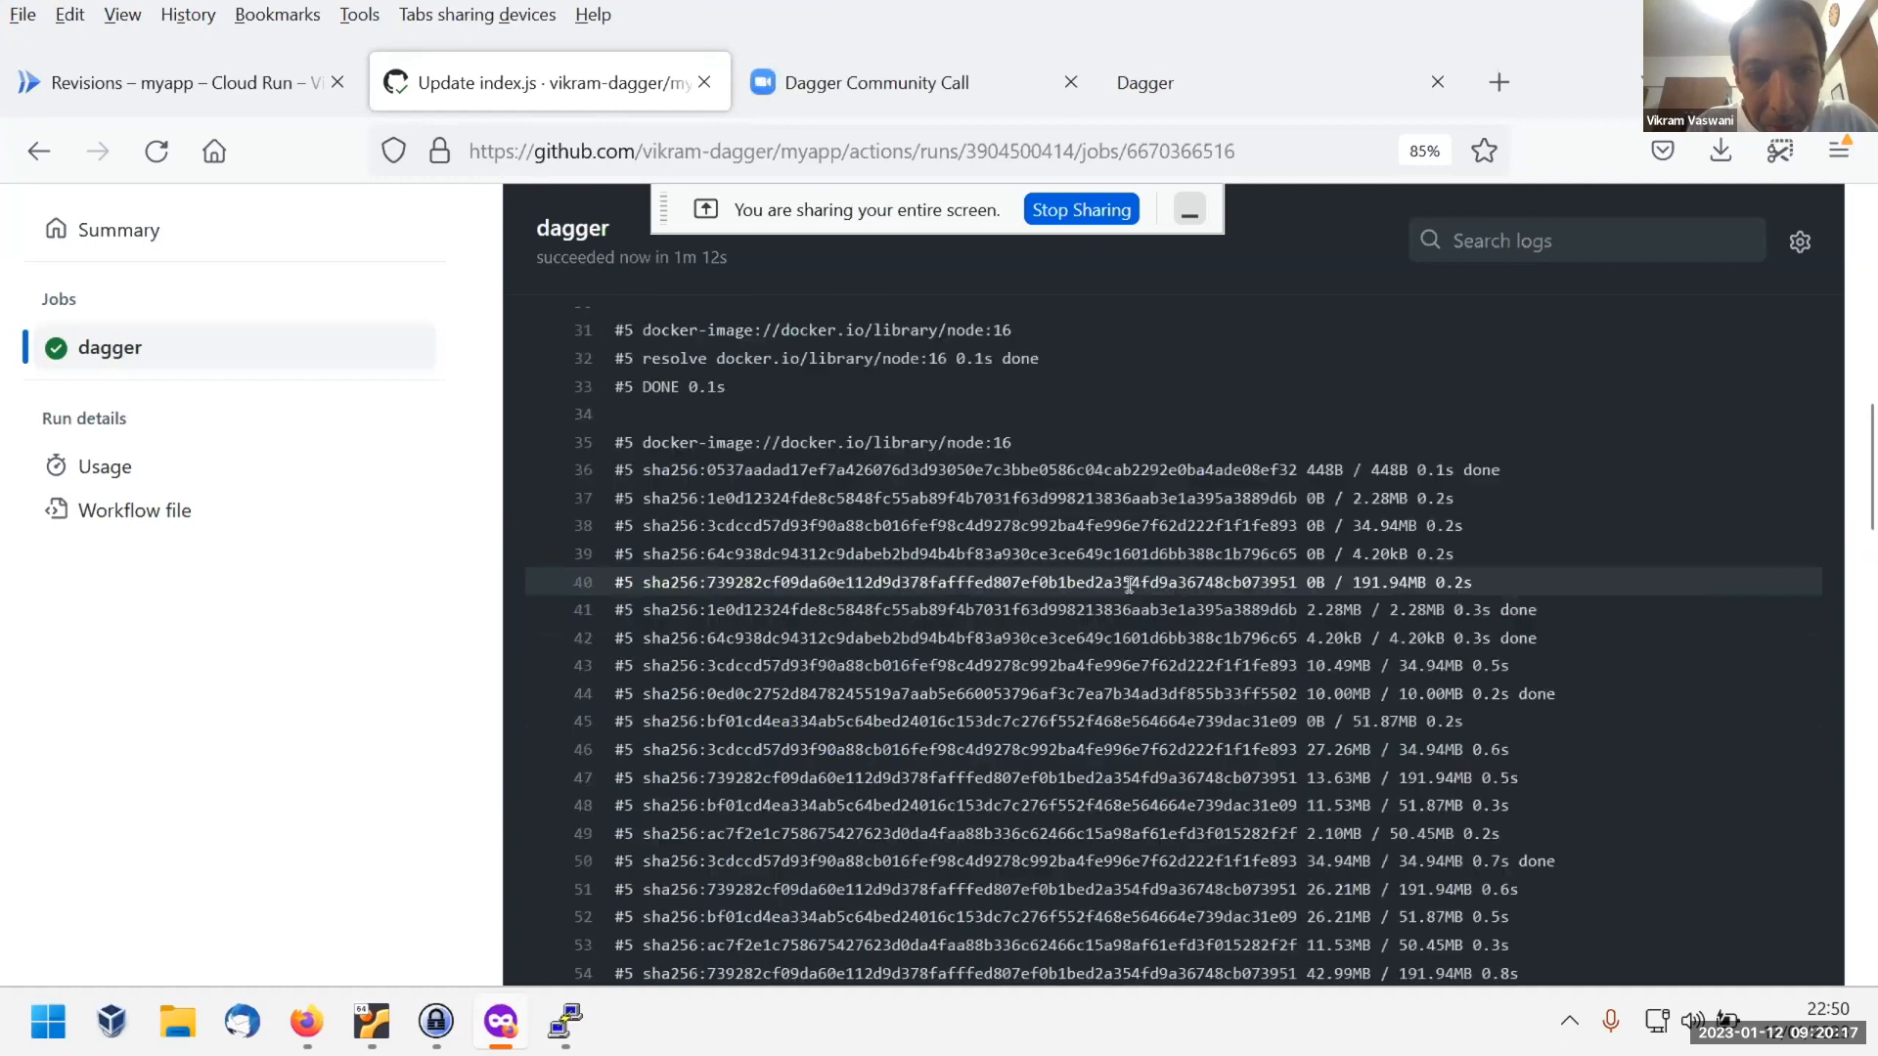
pyautogui.scroll(-3)
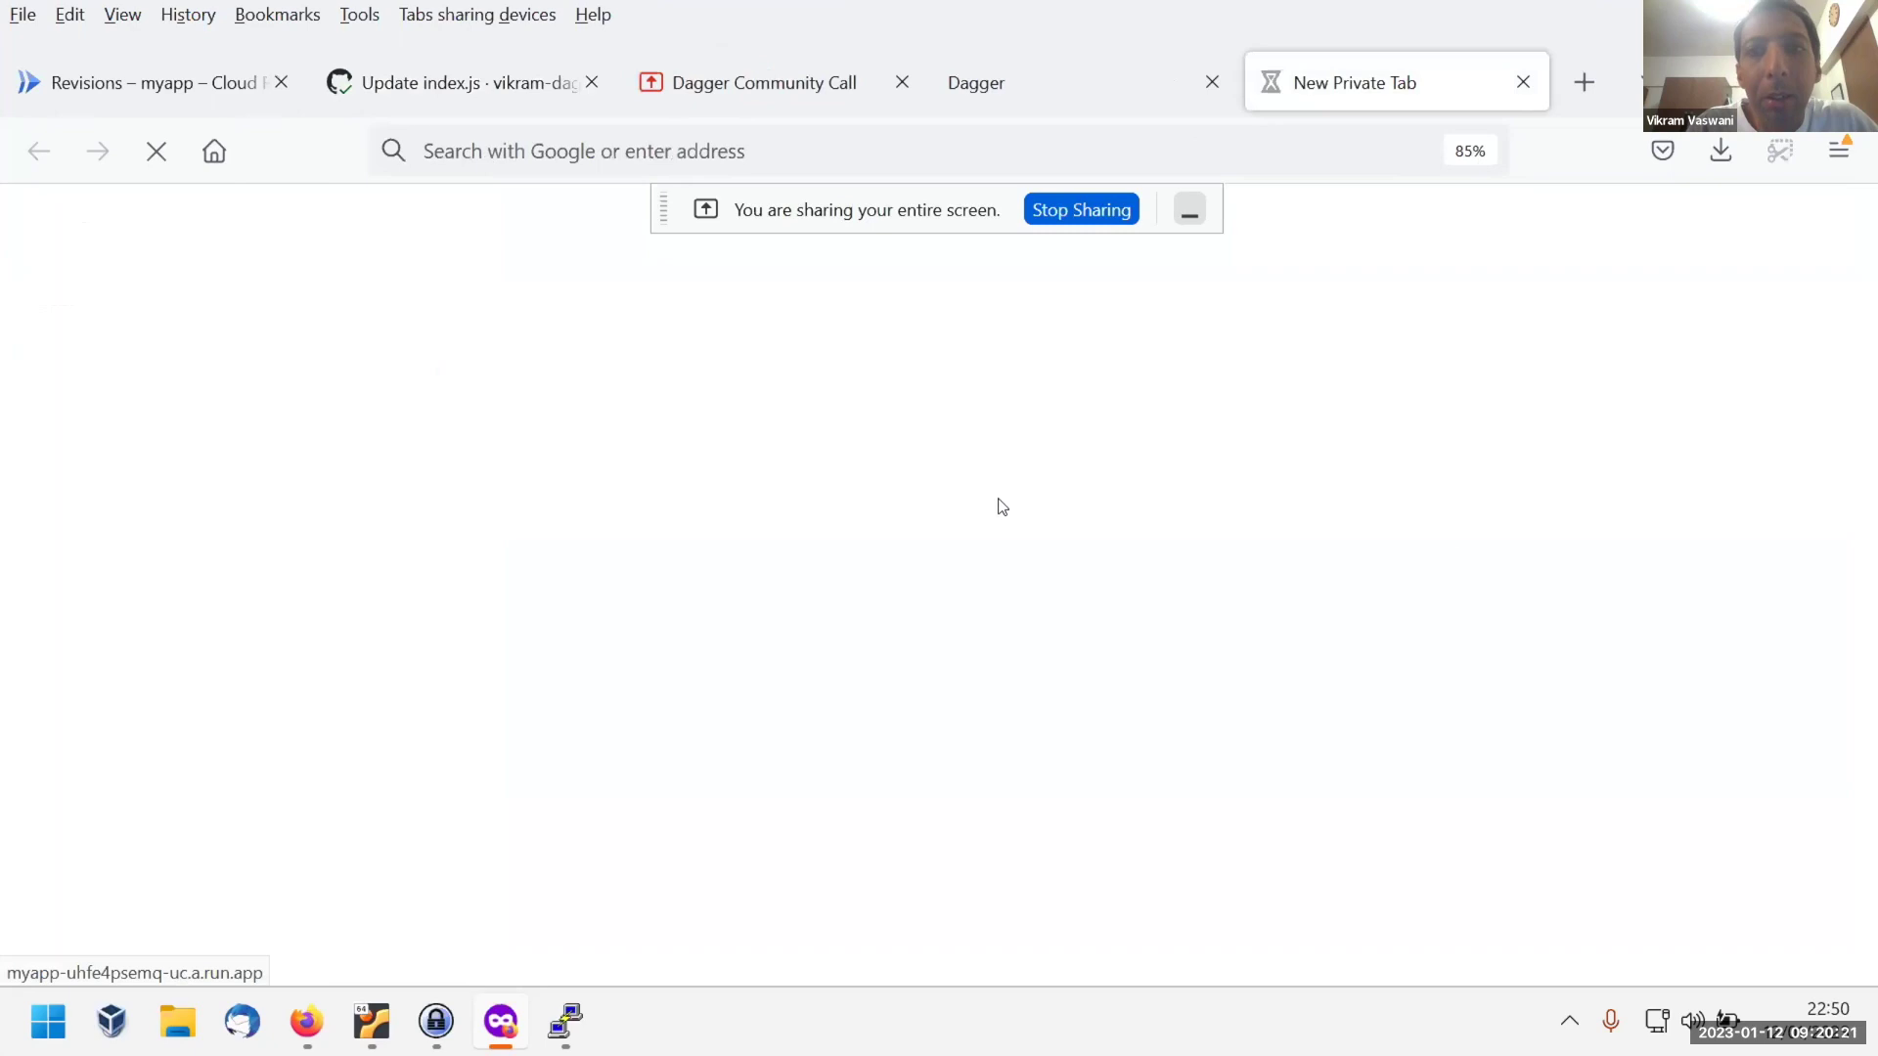
pyautogui.moveTo(1455, 556)
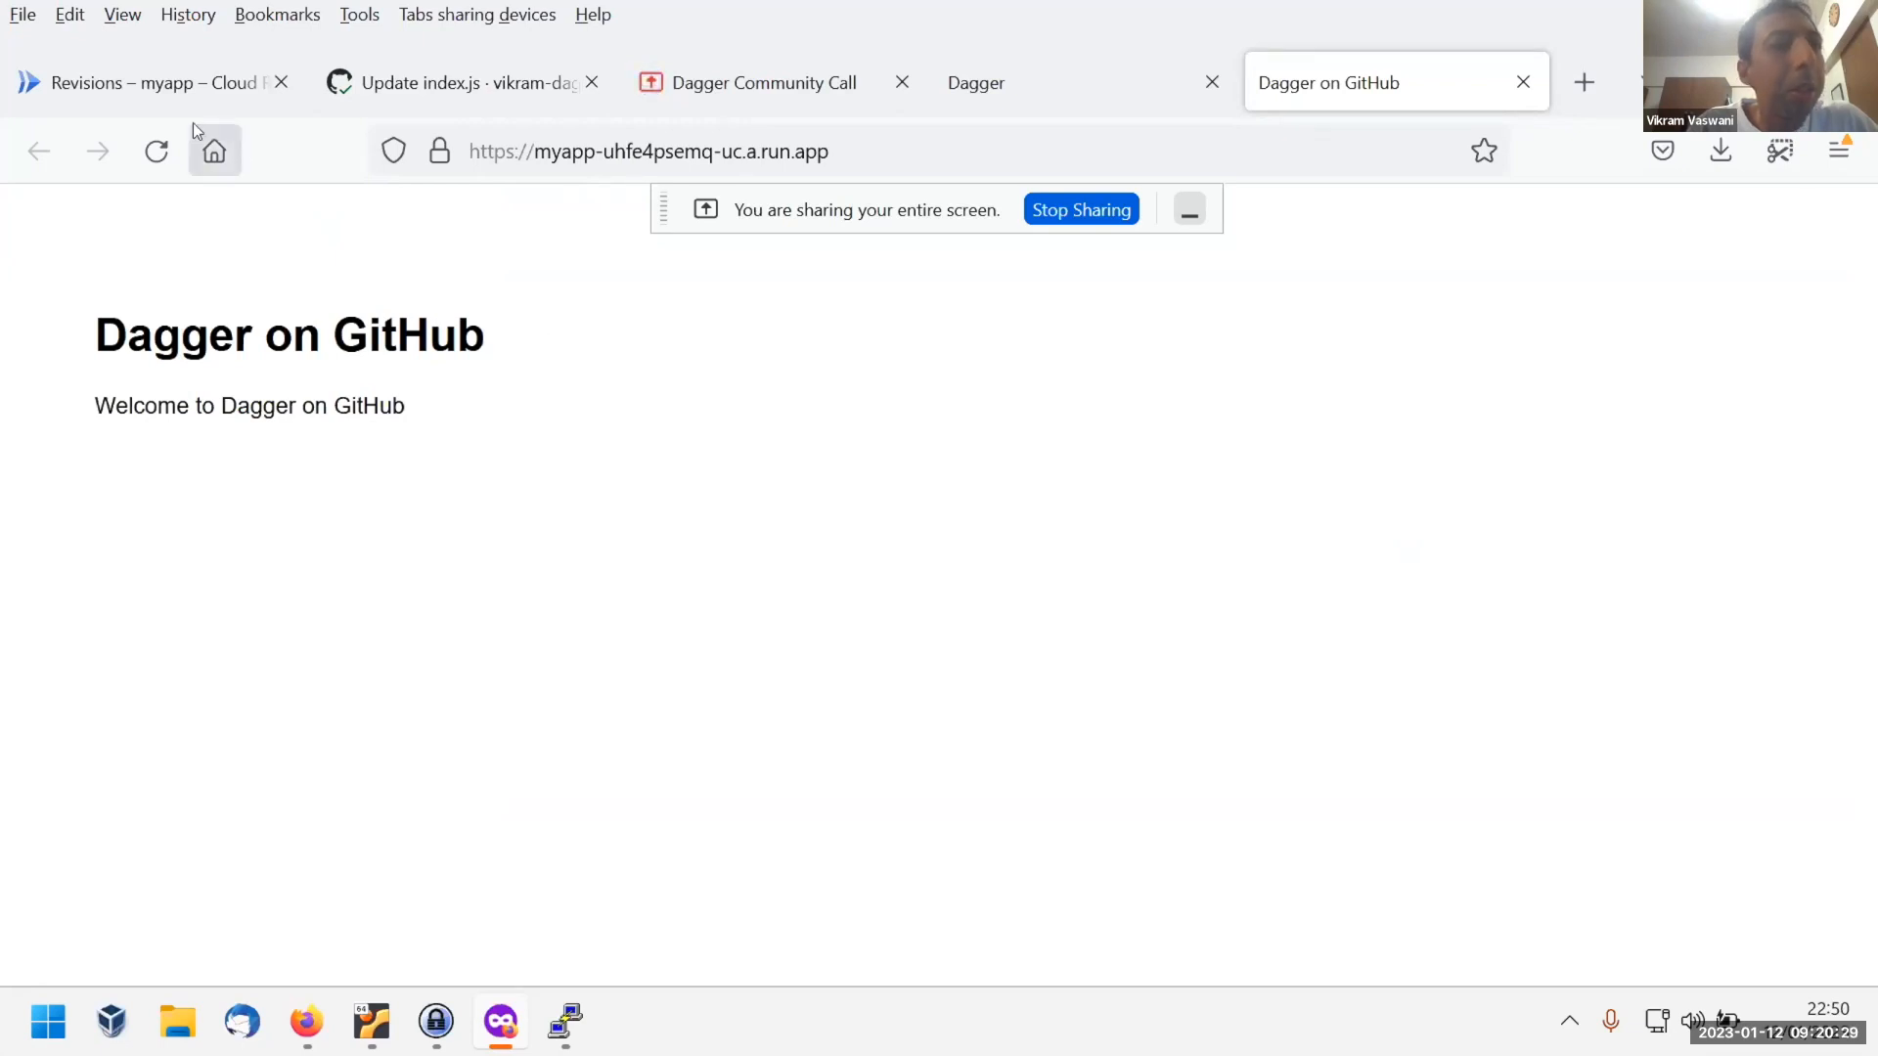
# After confirming the private tab shows 'Dagger on GitHub', return to the 'Revisions – myapp' tab.
pyautogui.click(156, 82)
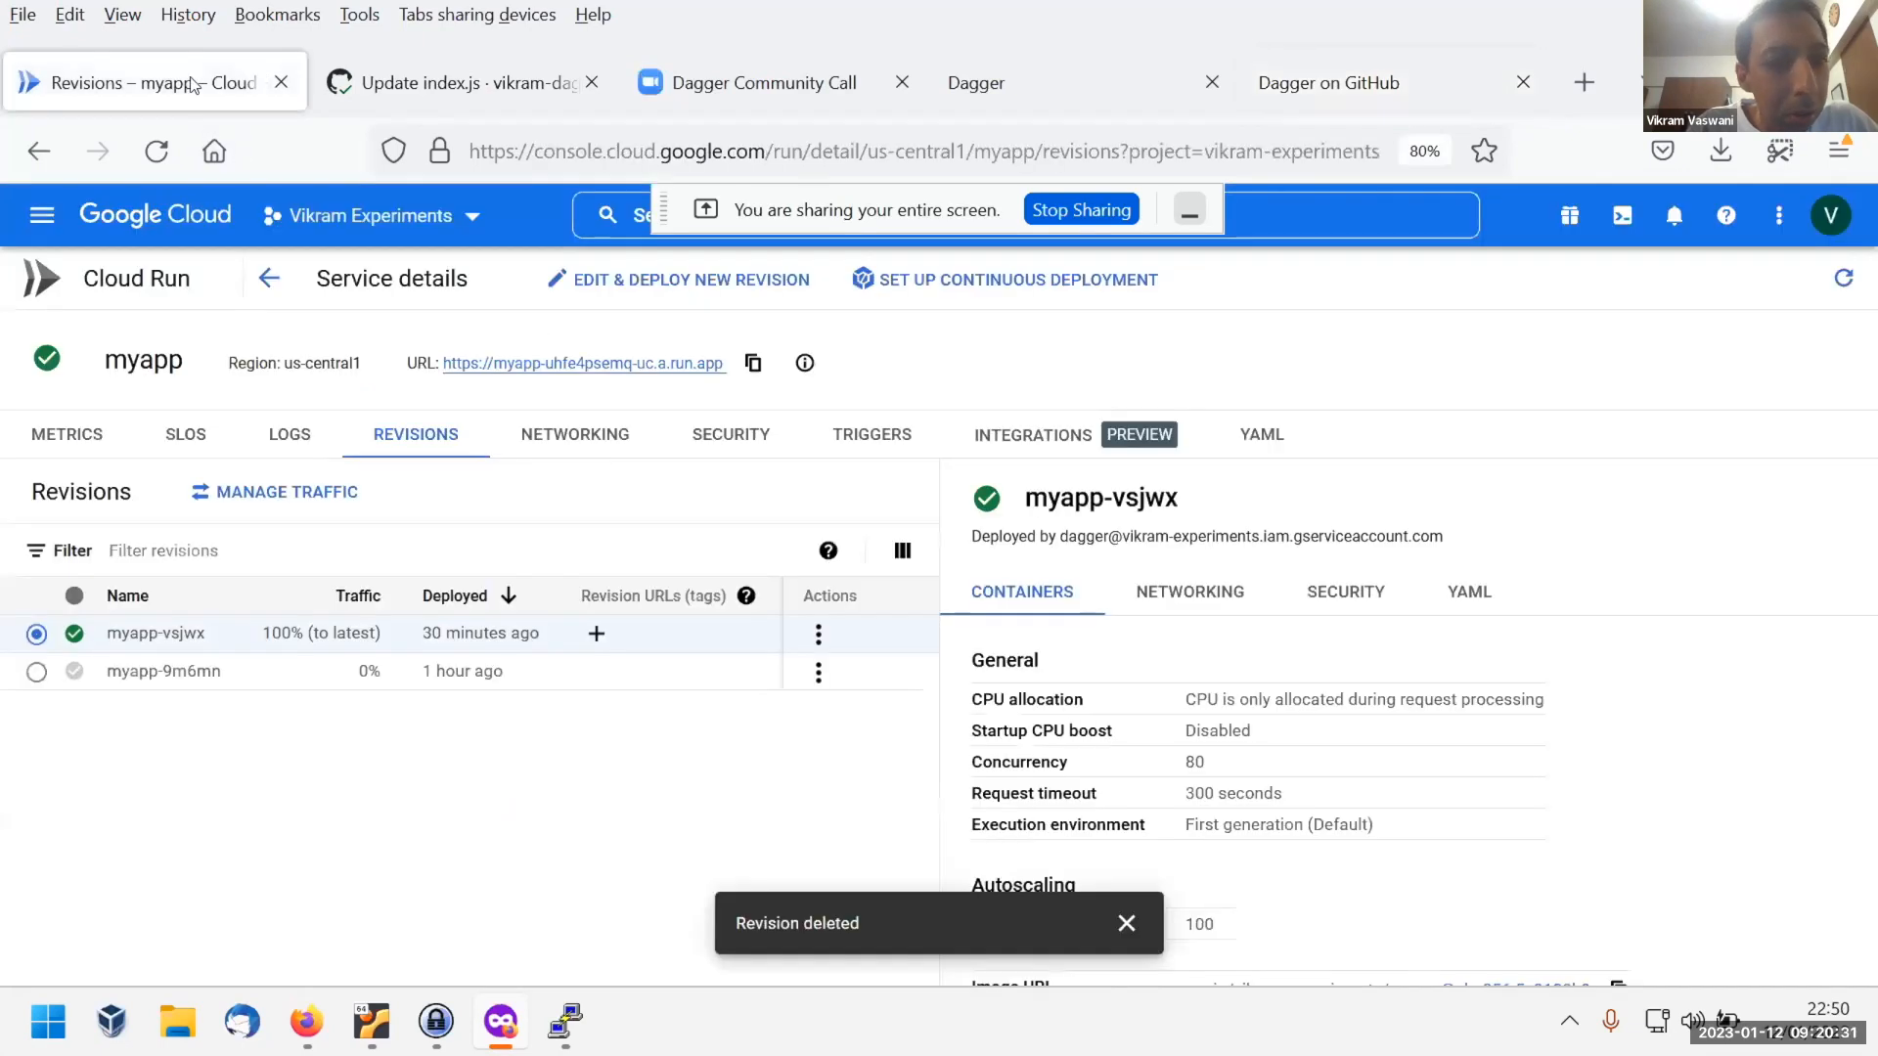
pyautogui.moveTo(1842, 278)
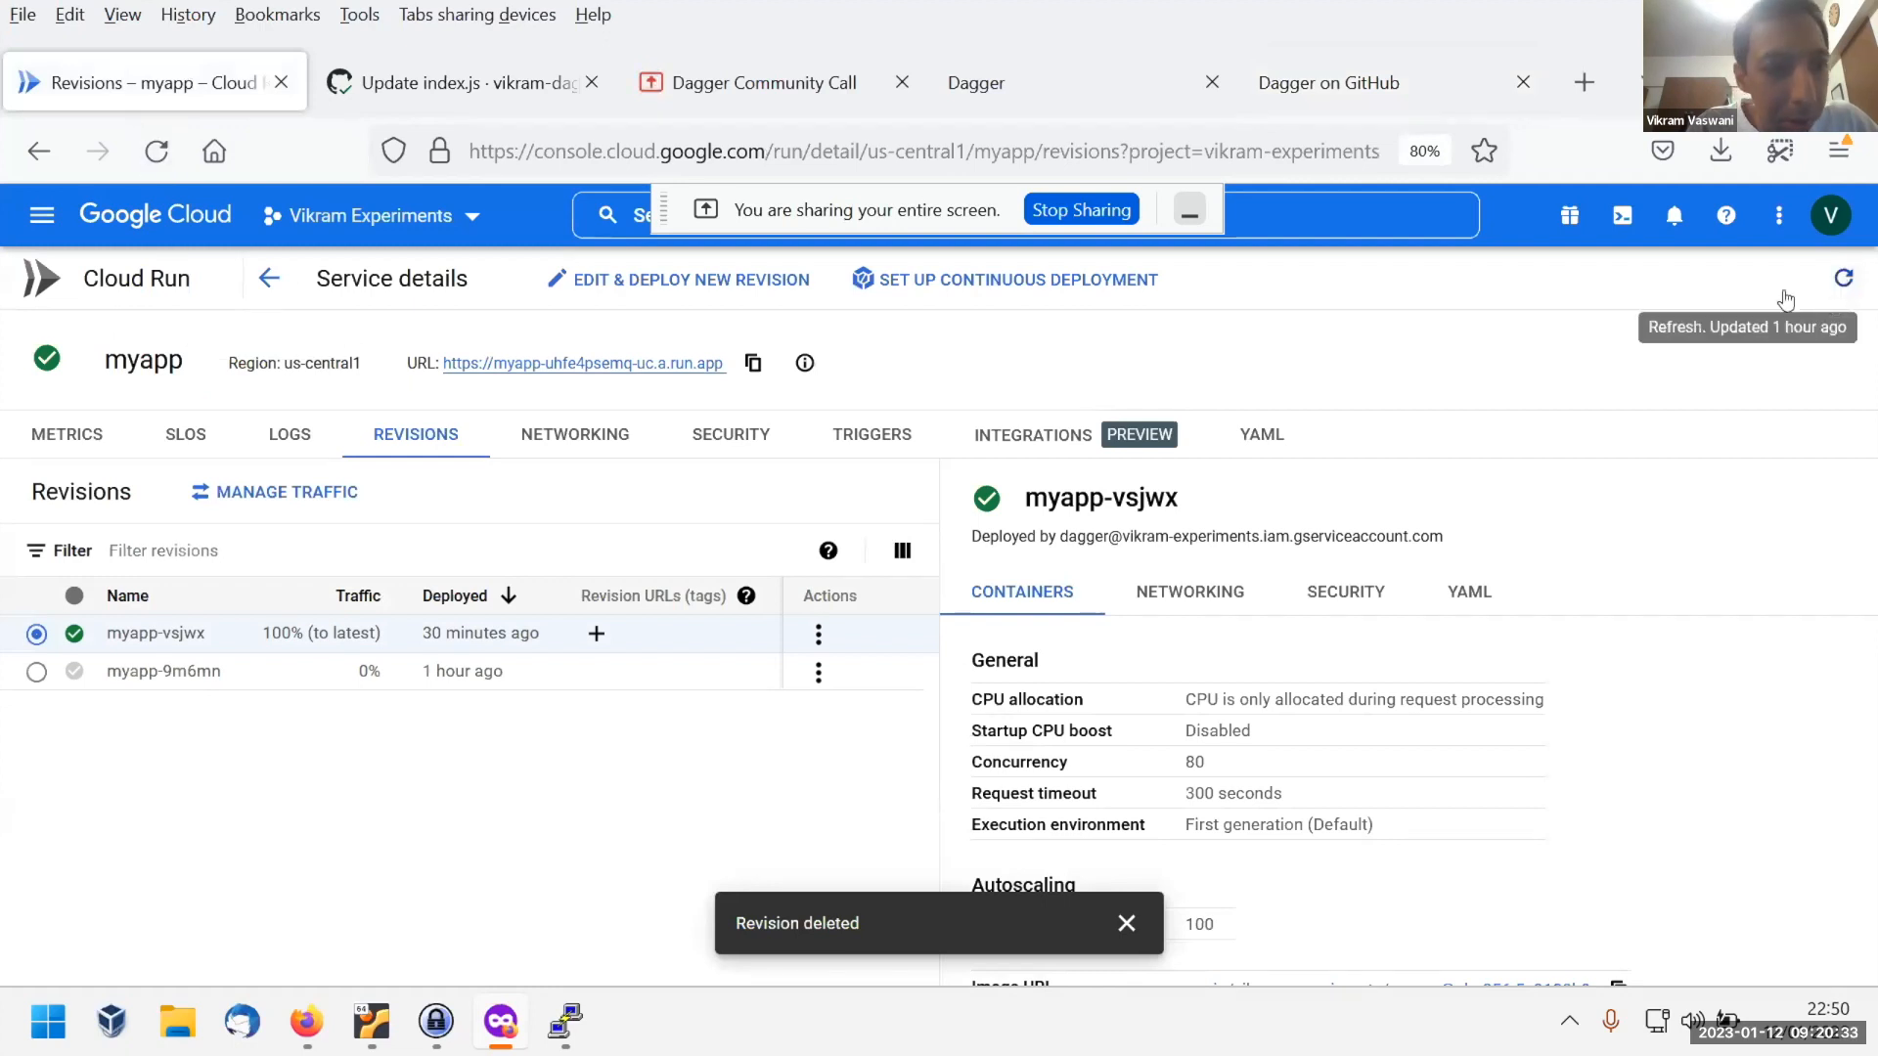
# Refresh the Cloud Run service details to list the new myapp-sg5ph revision serving 100% traffic.
pyautogui.click(1842, 278)
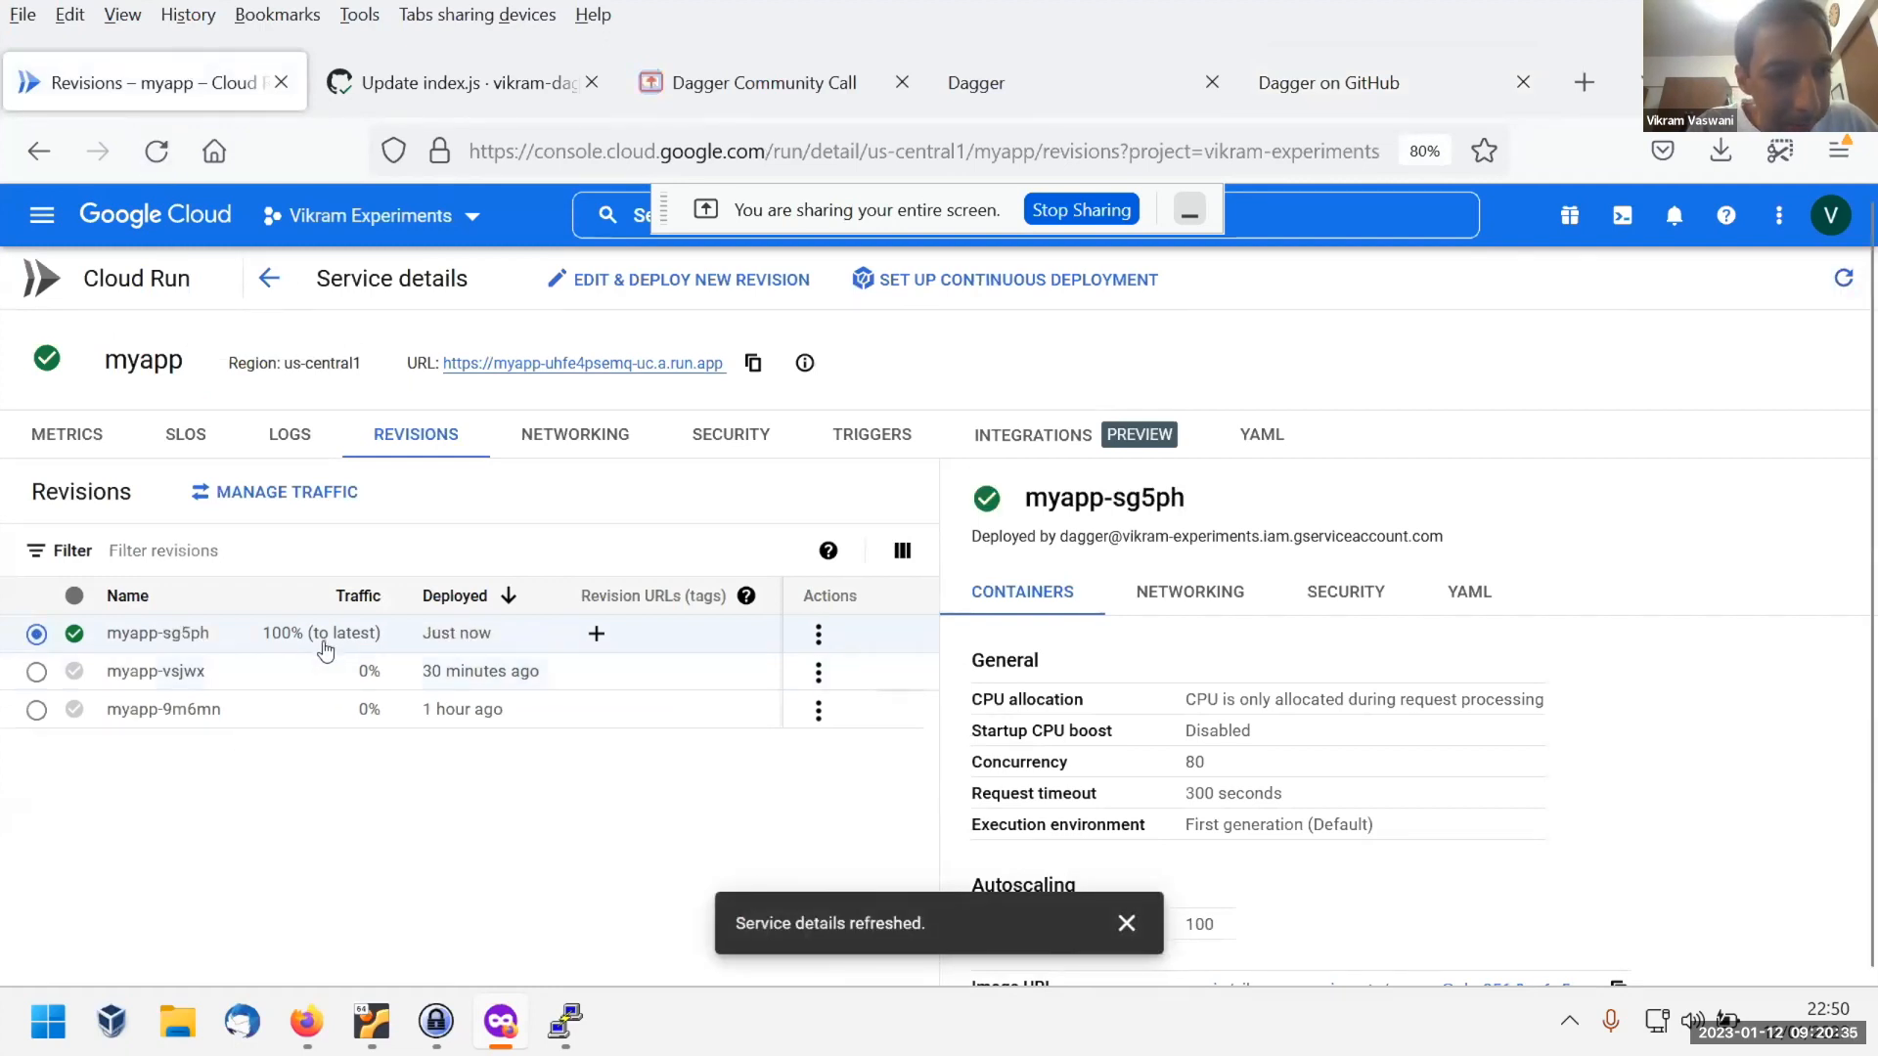
pyautogui.moveTo(489, 646)
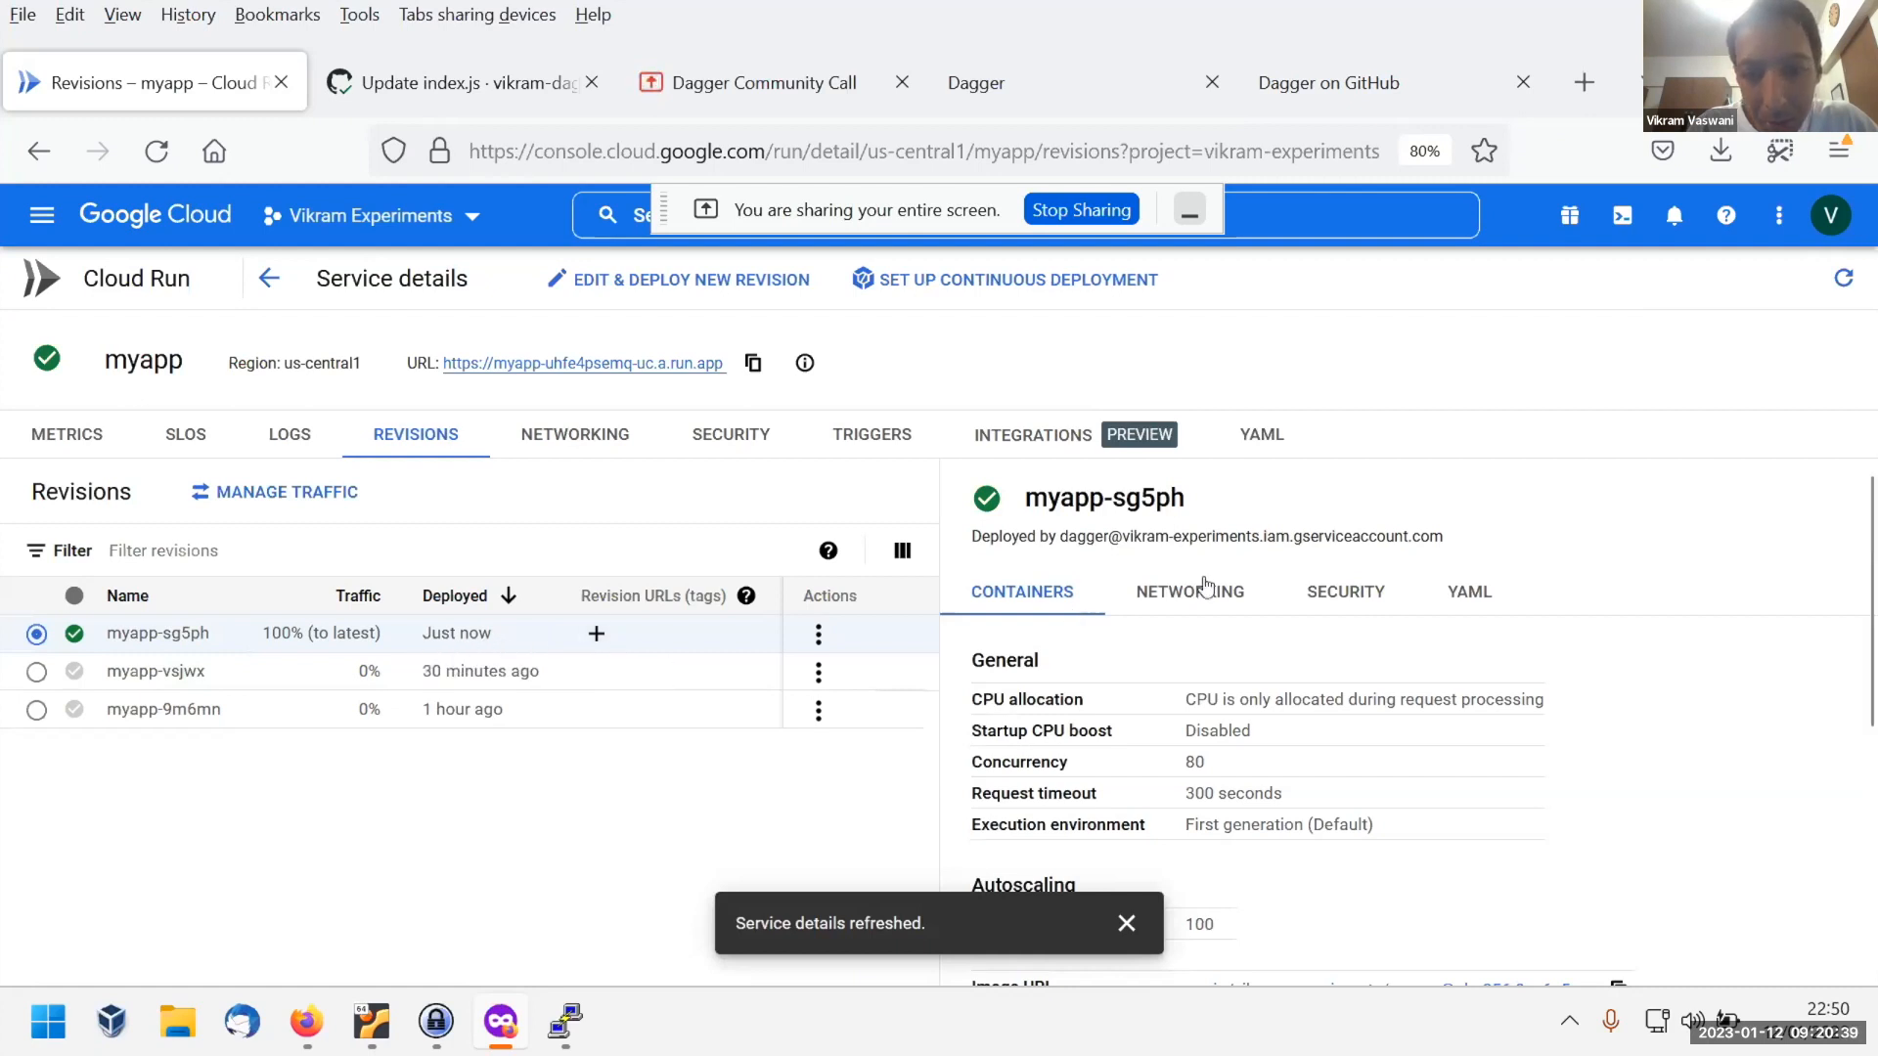
pyautogui.moveTo(1302, 417)
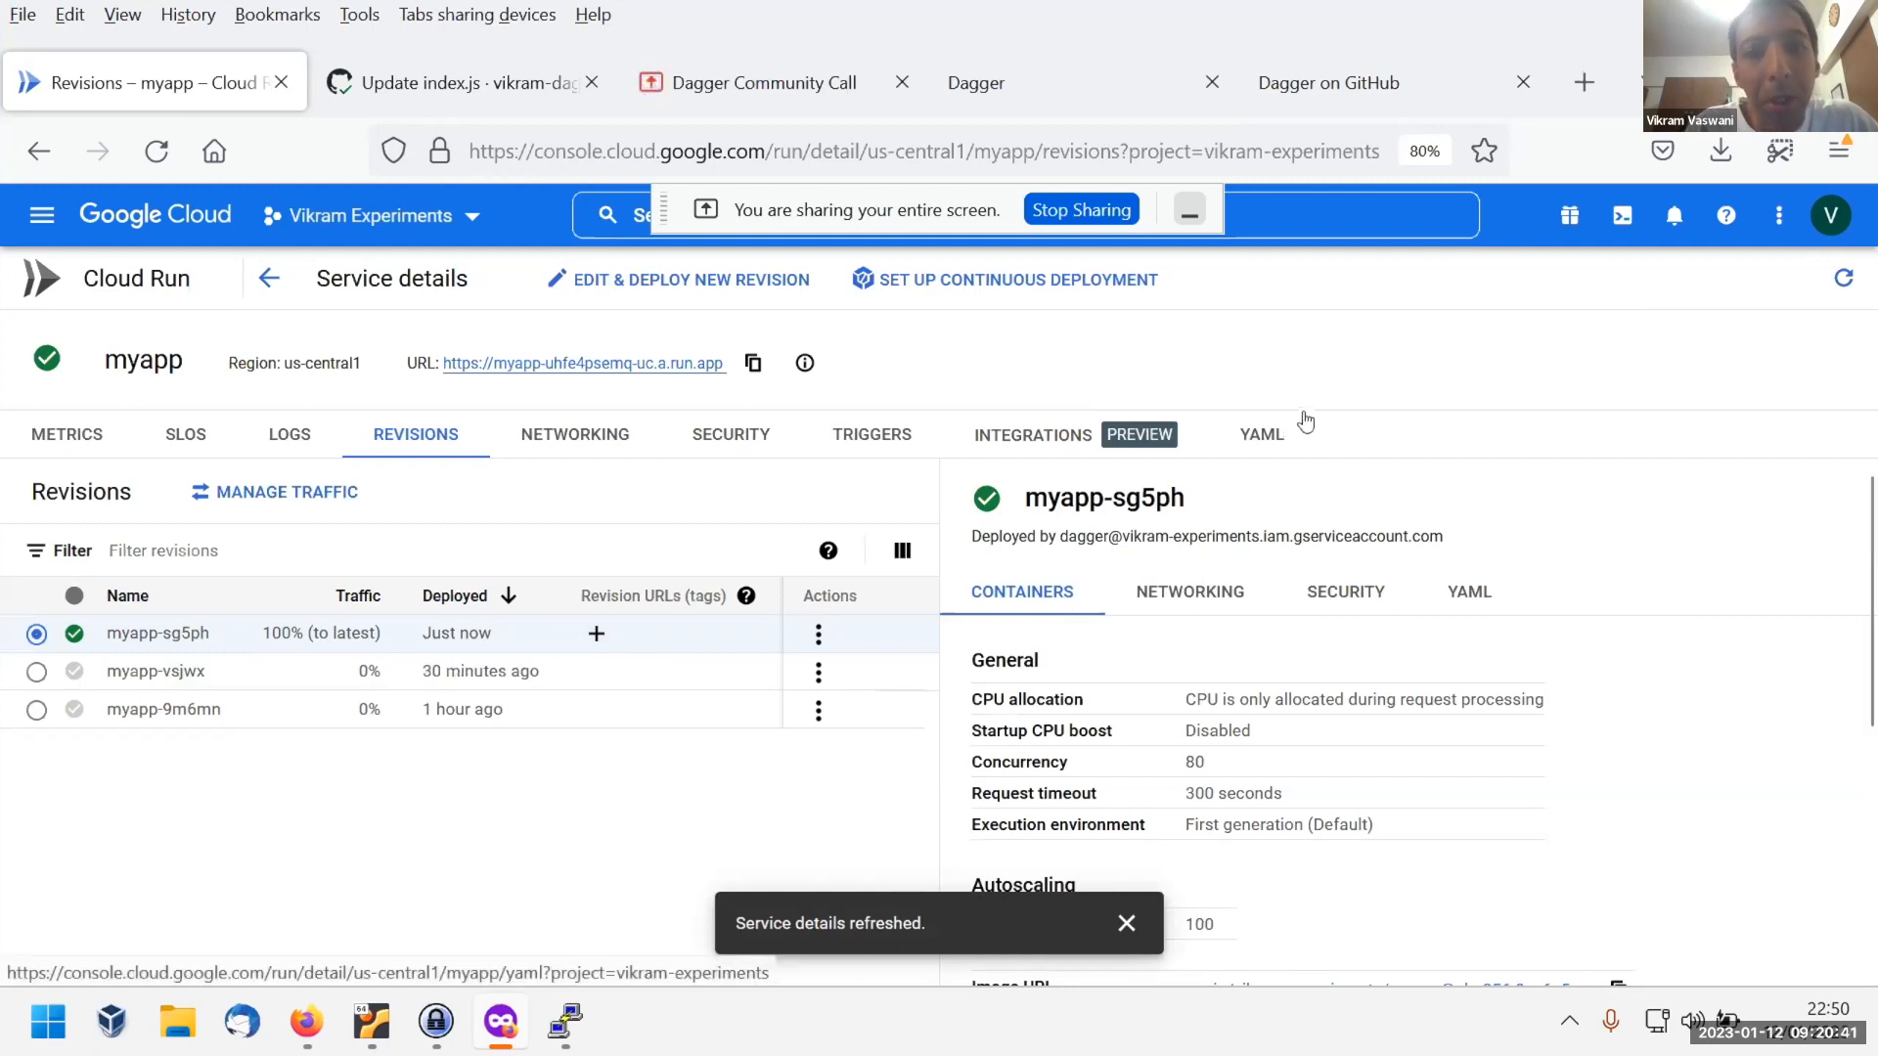